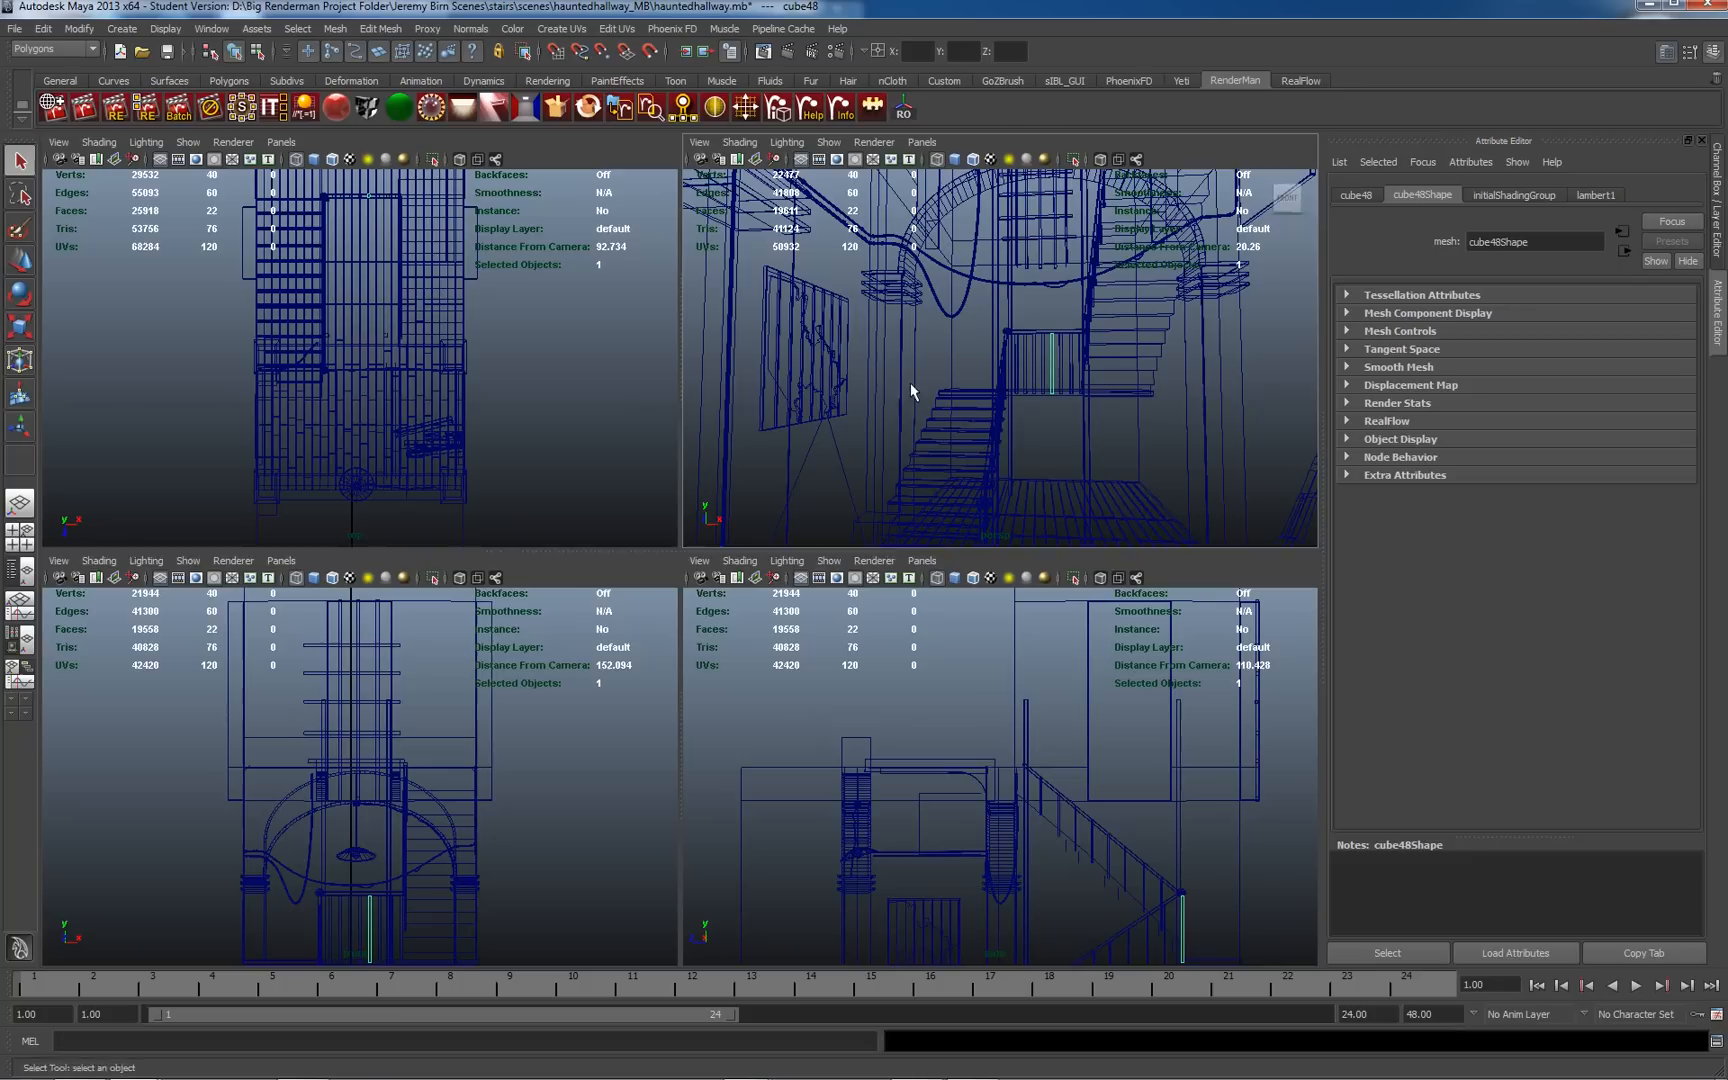
mouse_move(1058, 298)
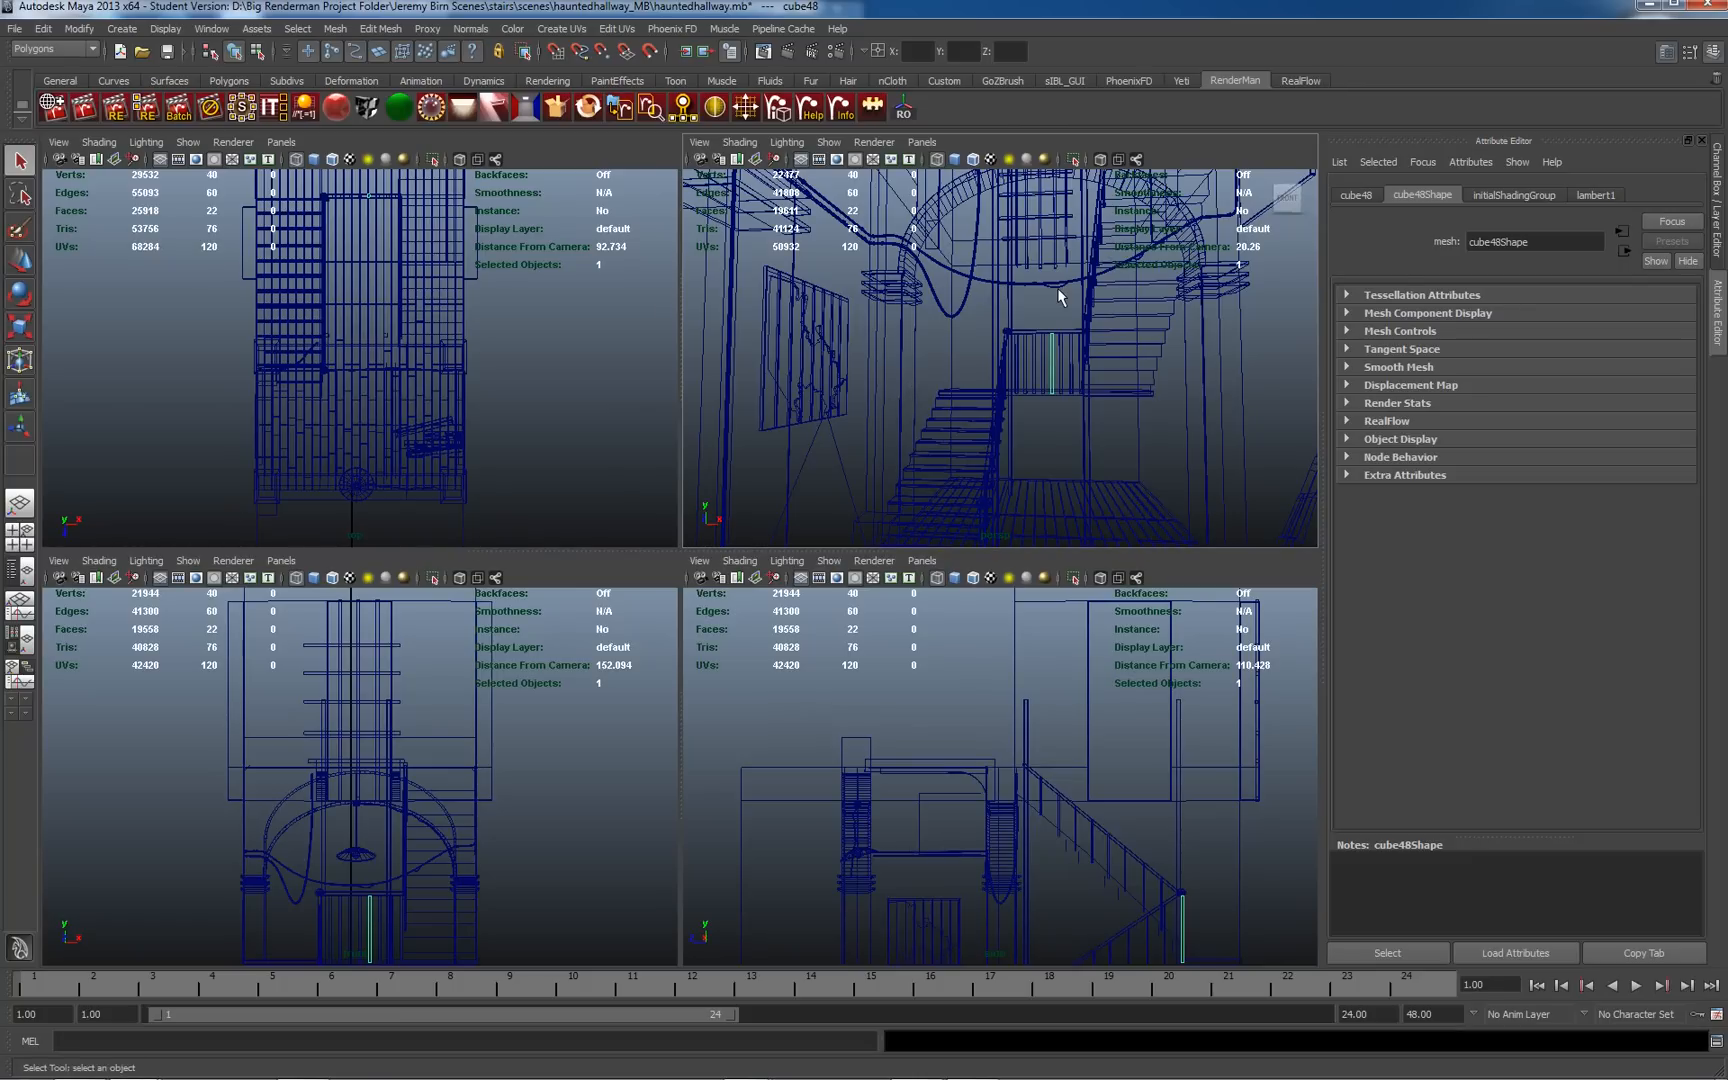
mouse_move(1082, 286)
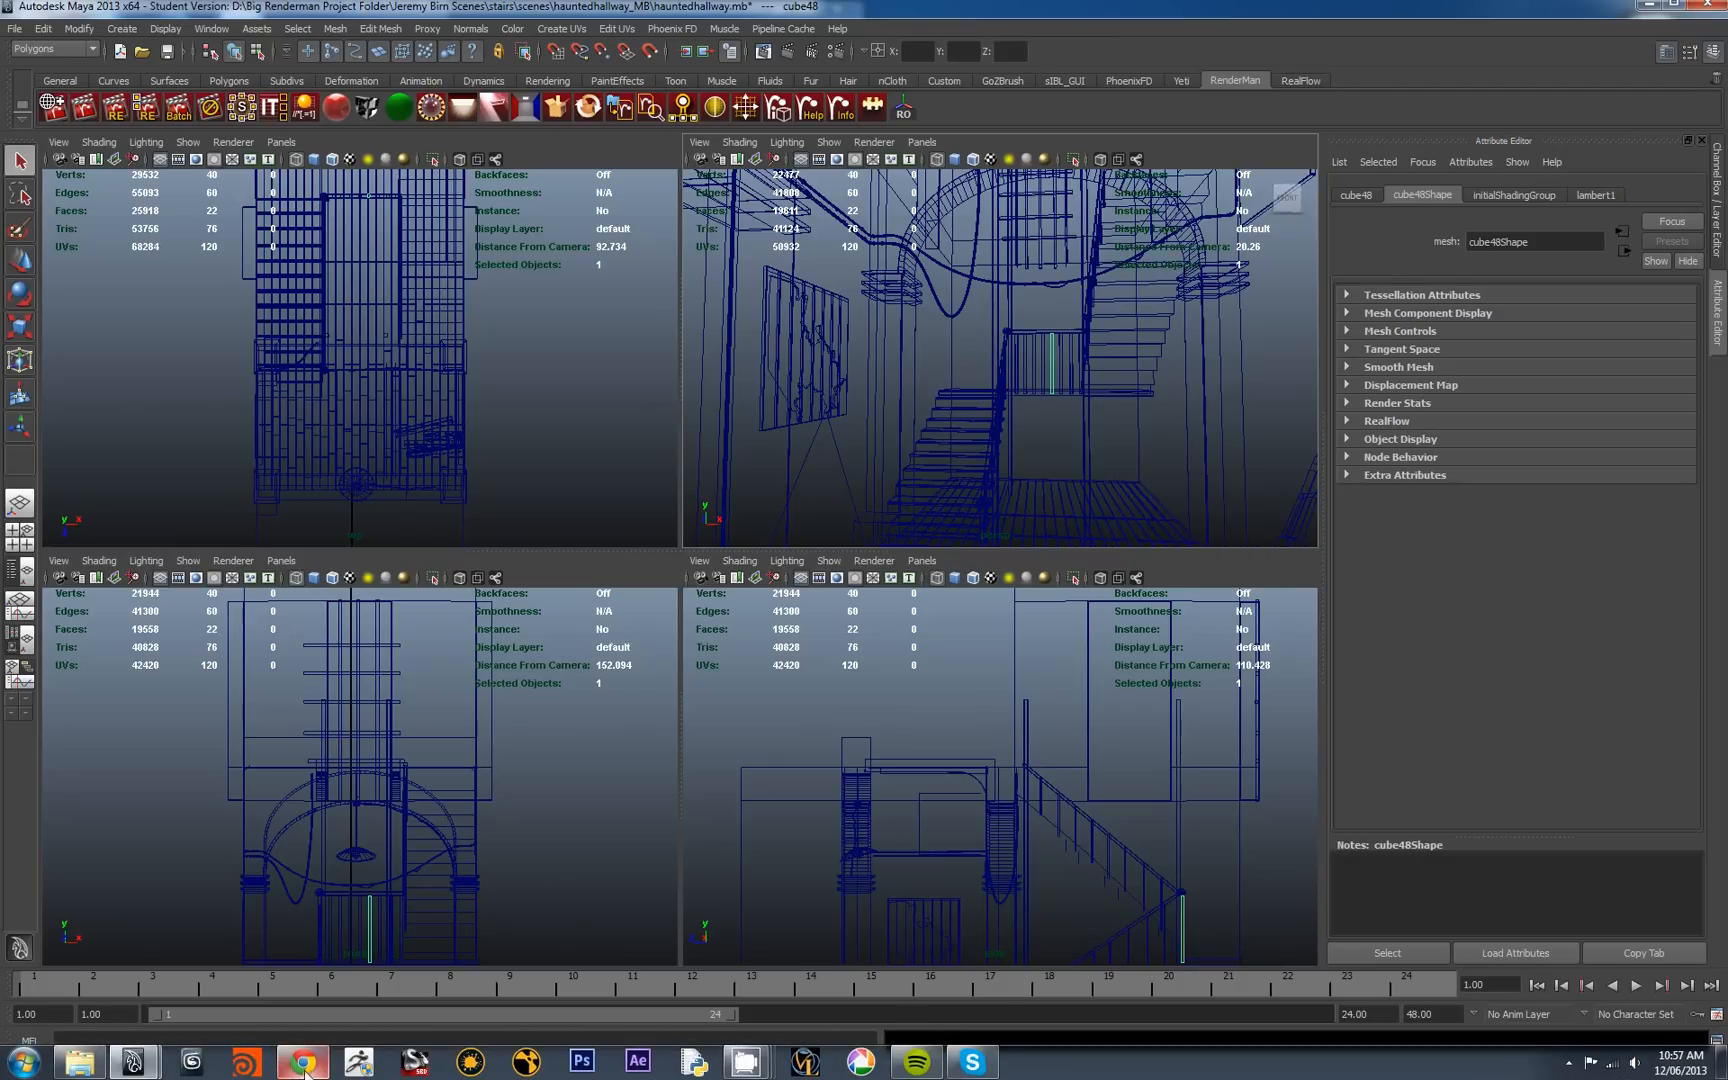
Bring up Google Chrome over the Maya scene to browse 3dRender.com
left_click(304, 1062)
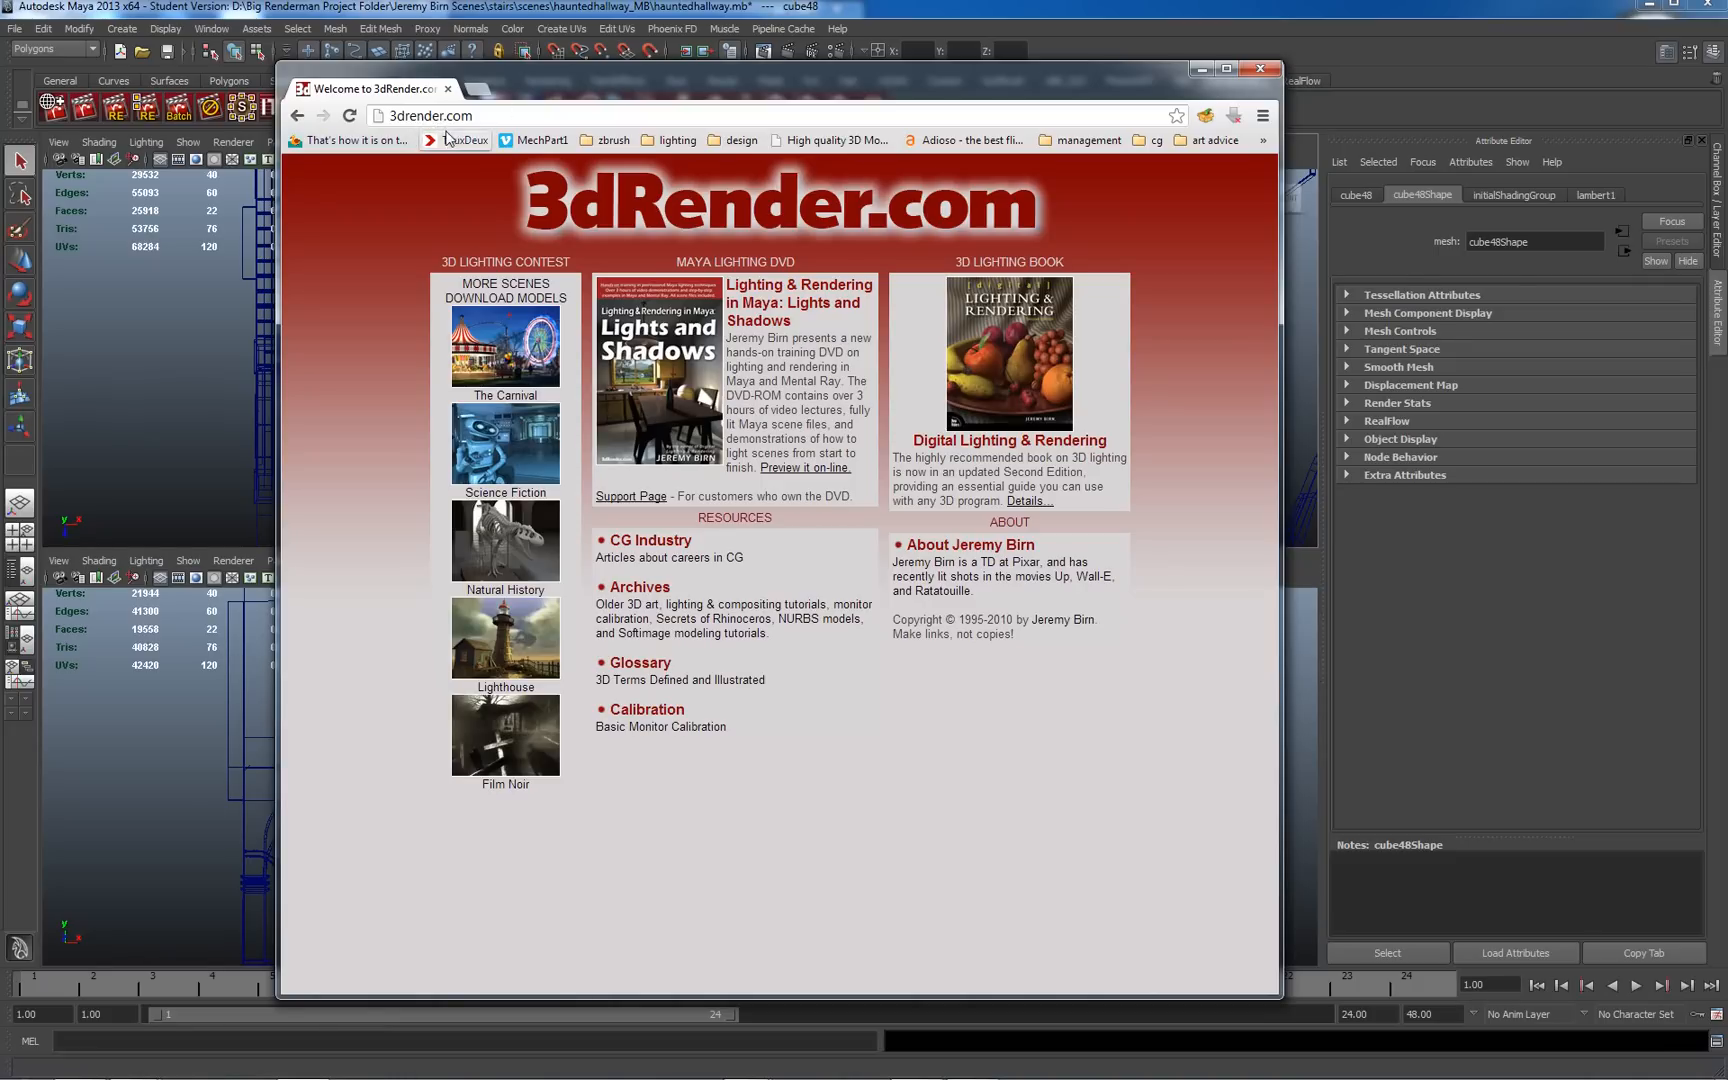
mouse_move(722, 288)
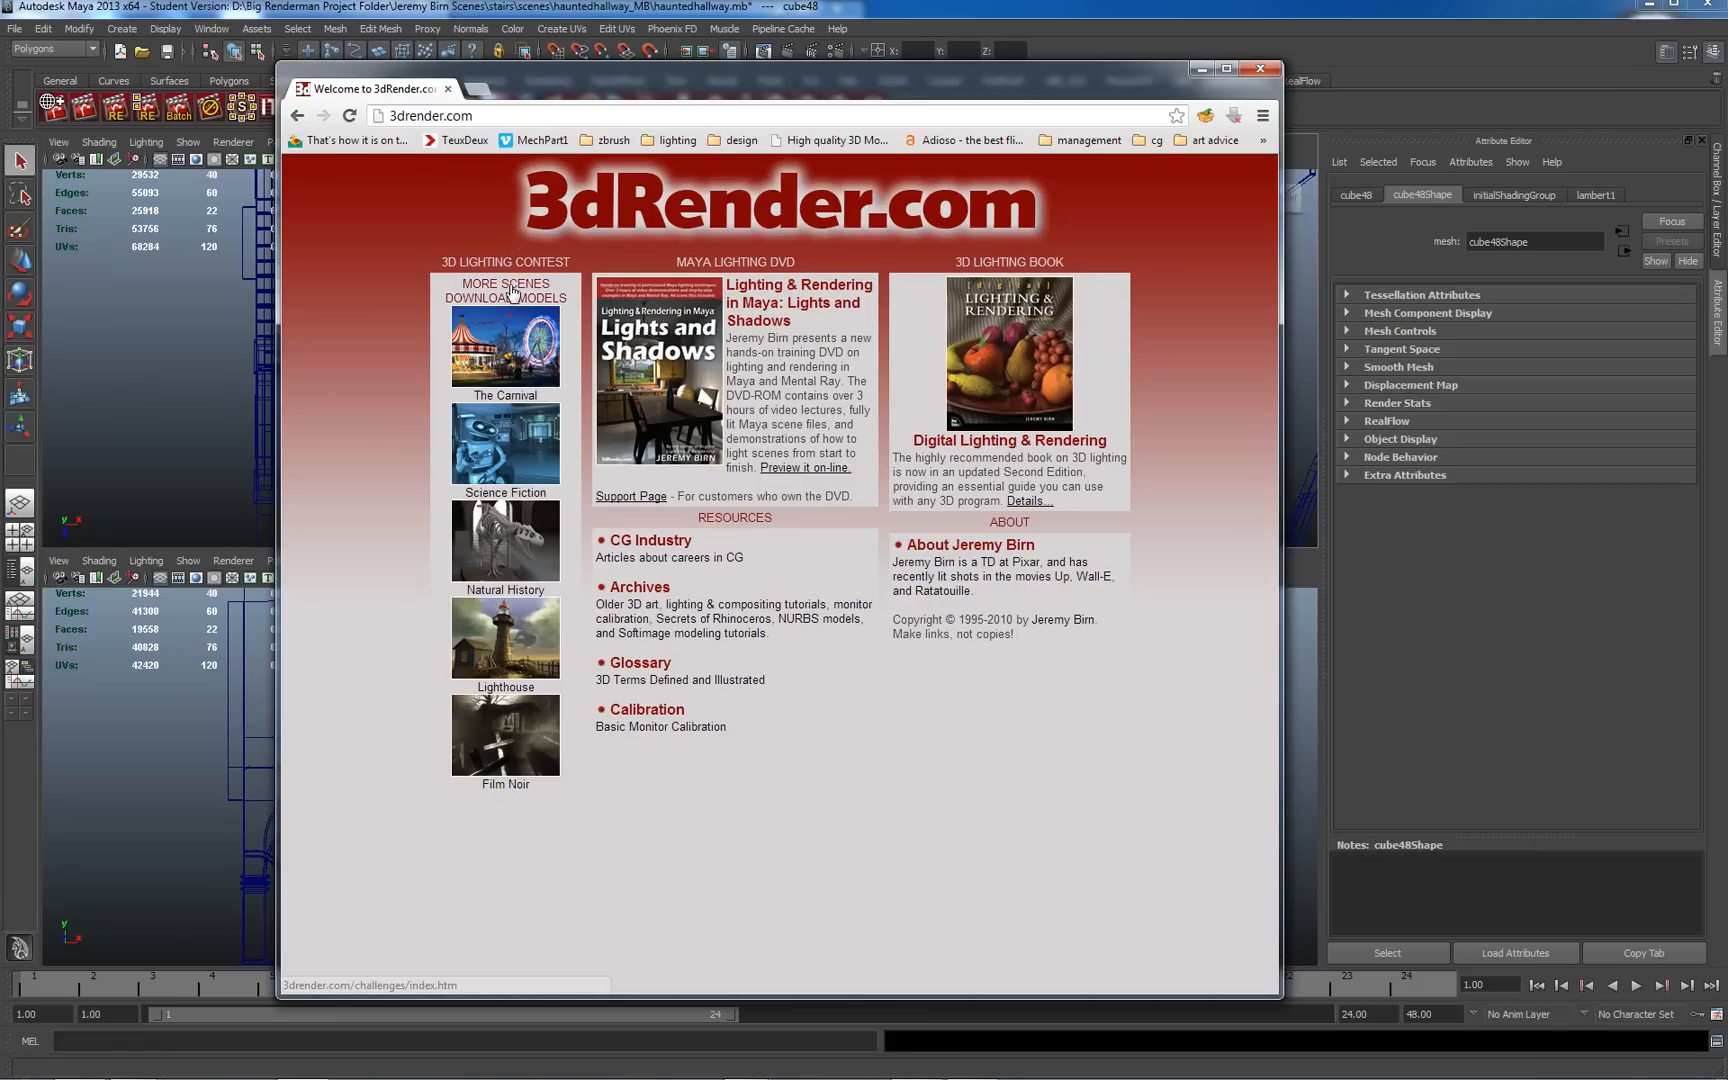
mouse_move(1006, 440)
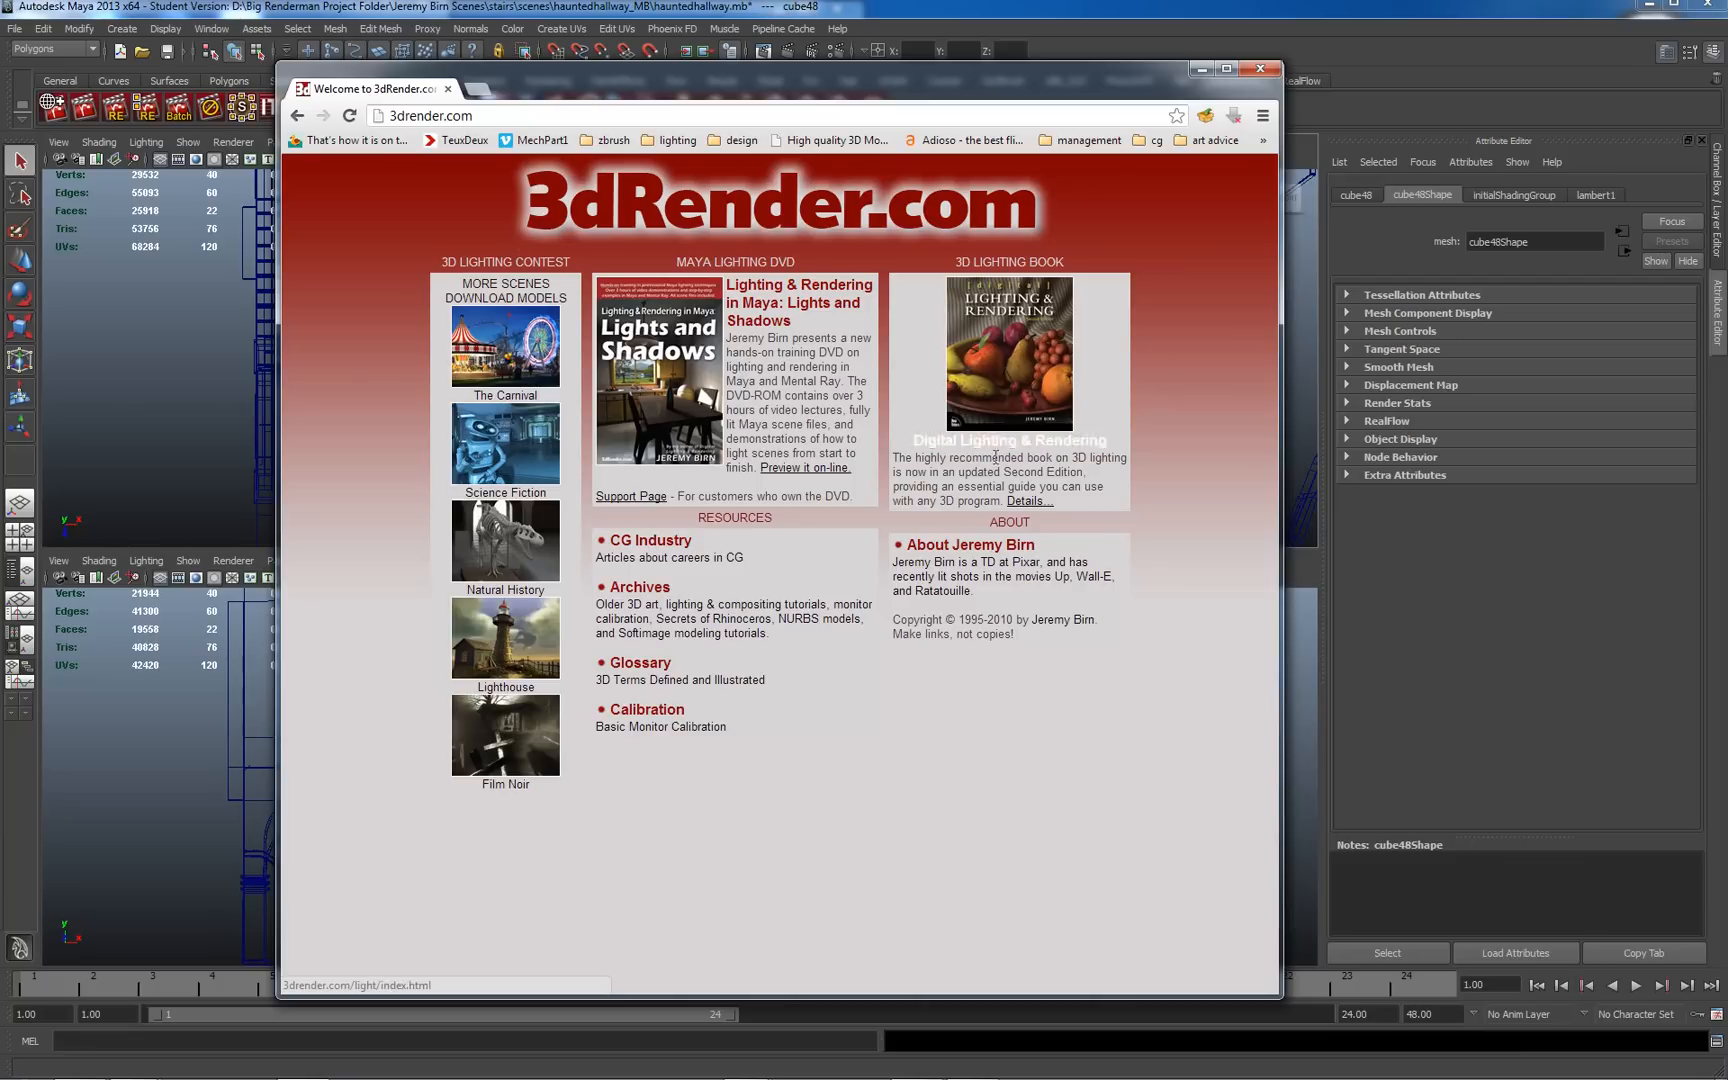
mouse_move(968, 544)
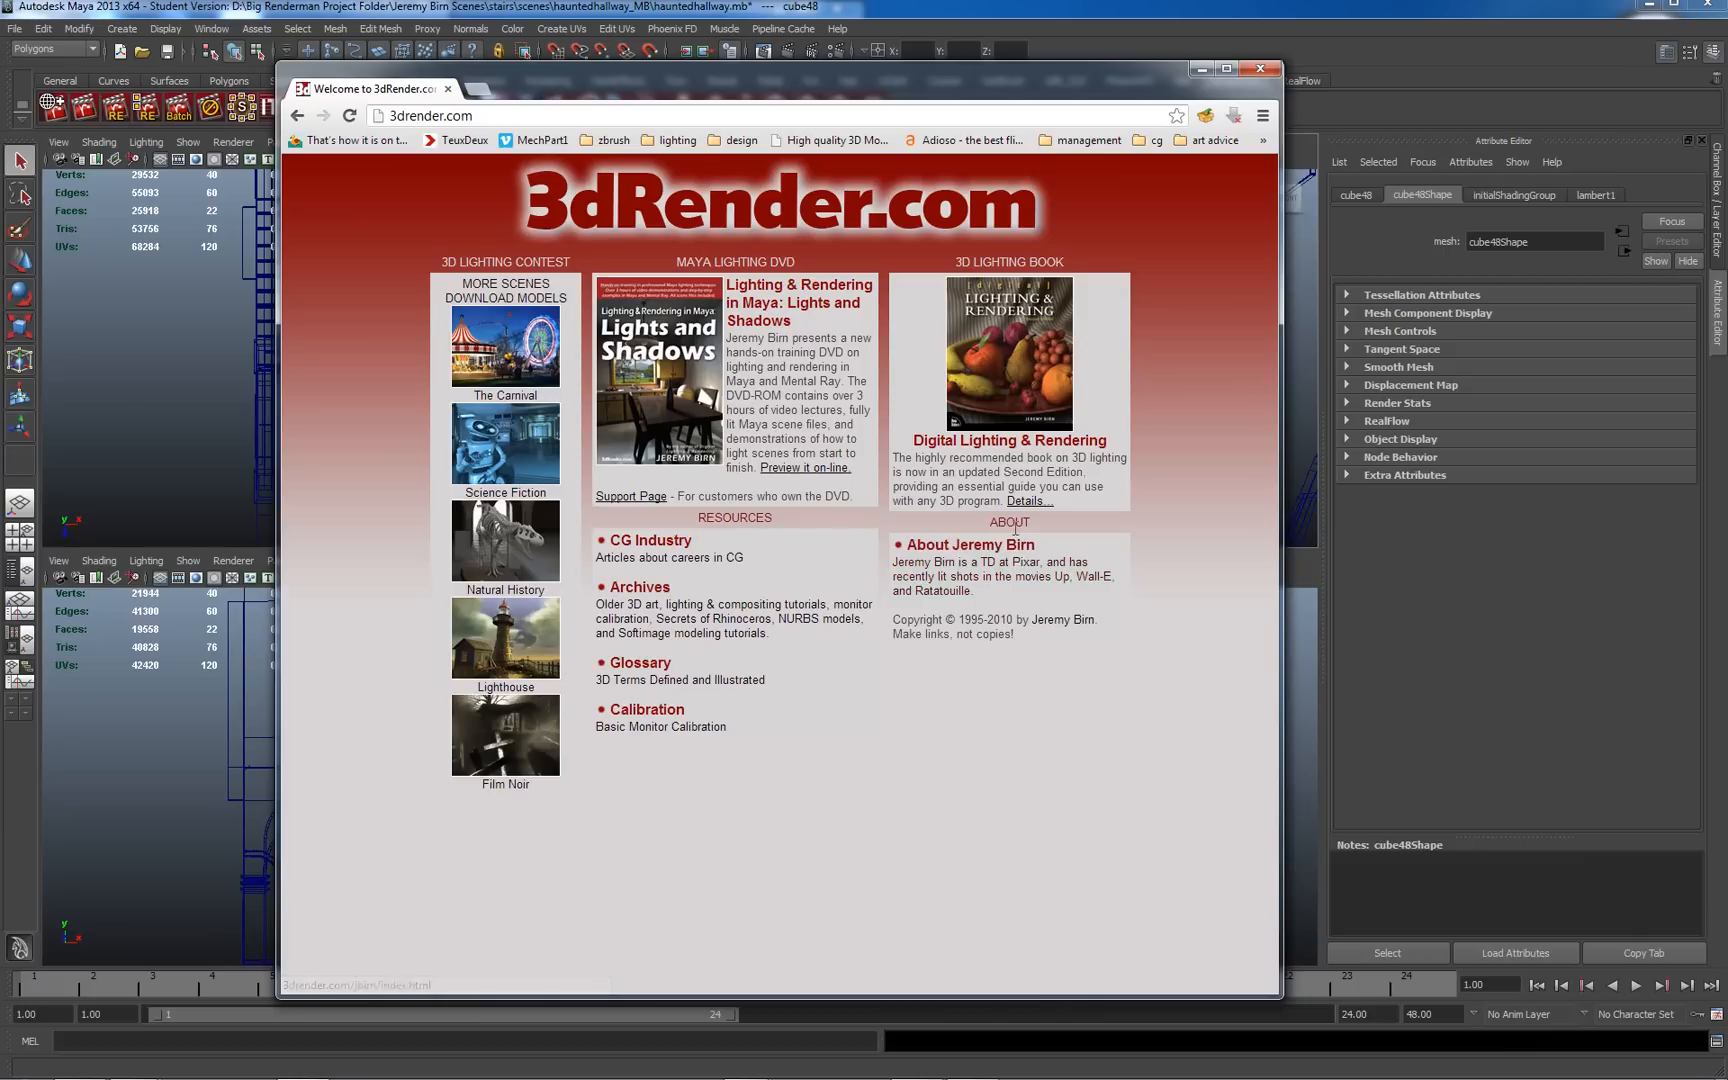
mouse_move(1042, 458)
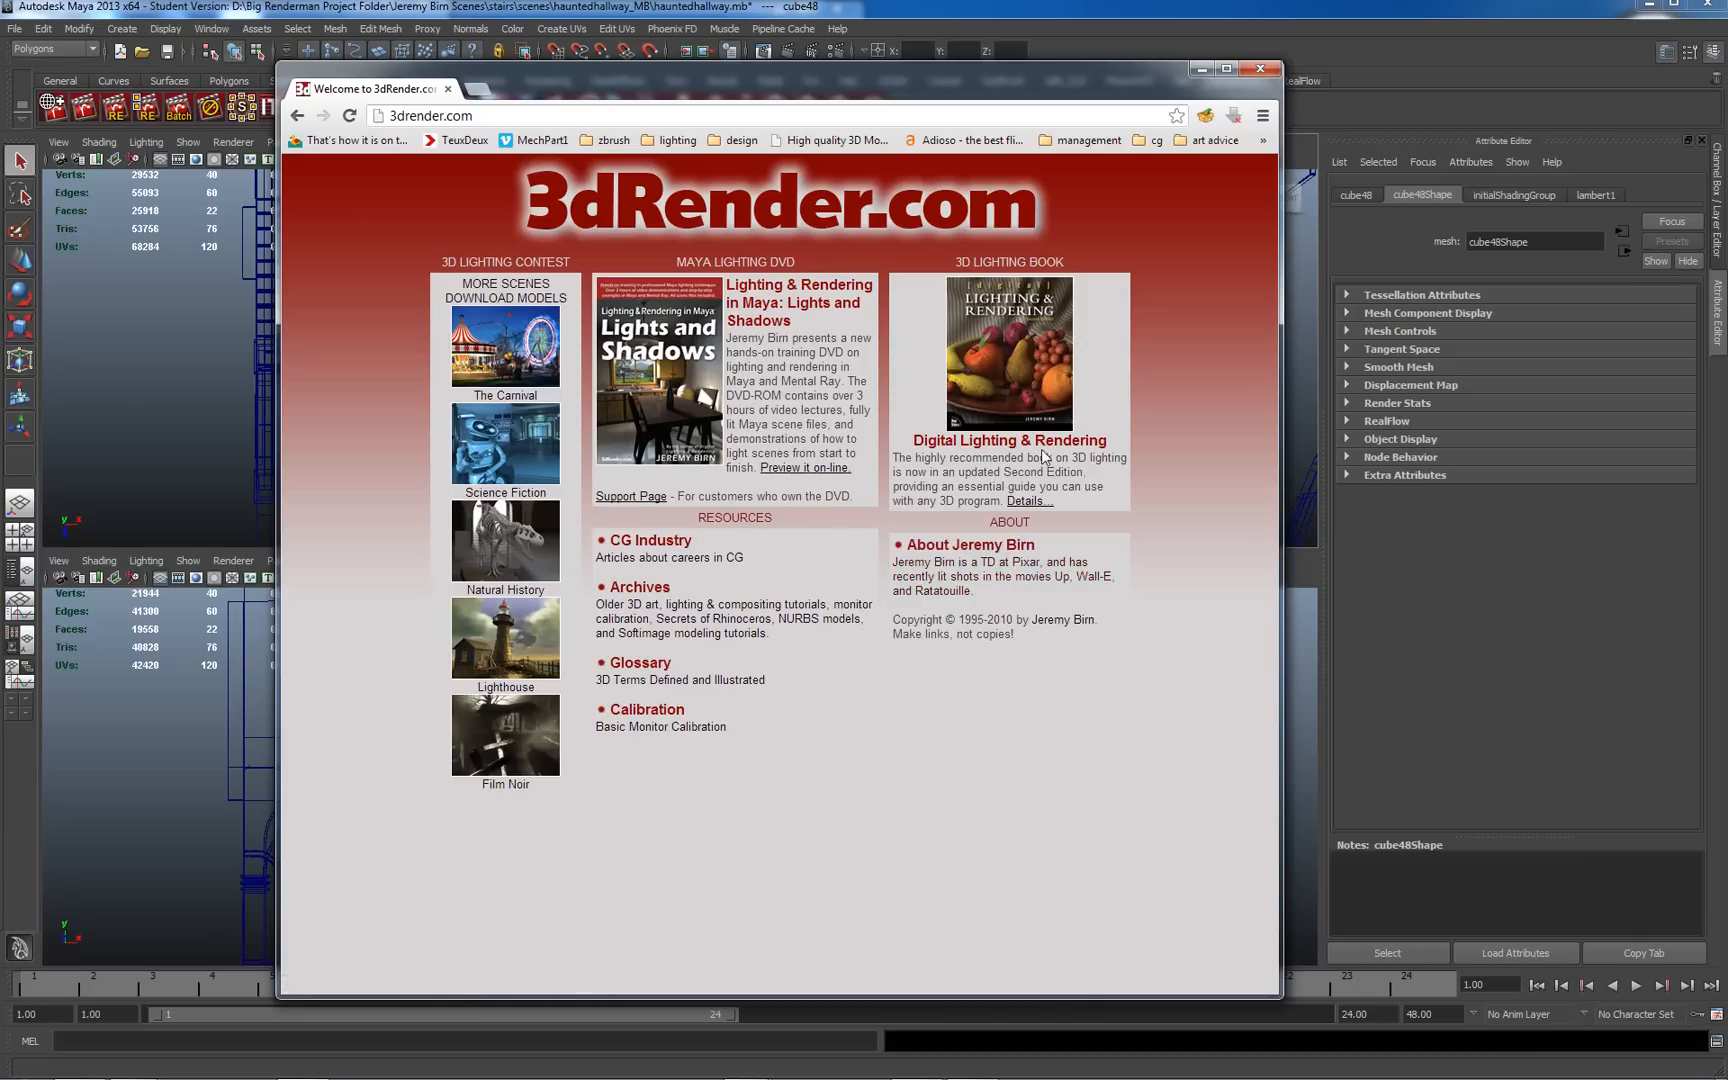
mouse_move(986, 348)
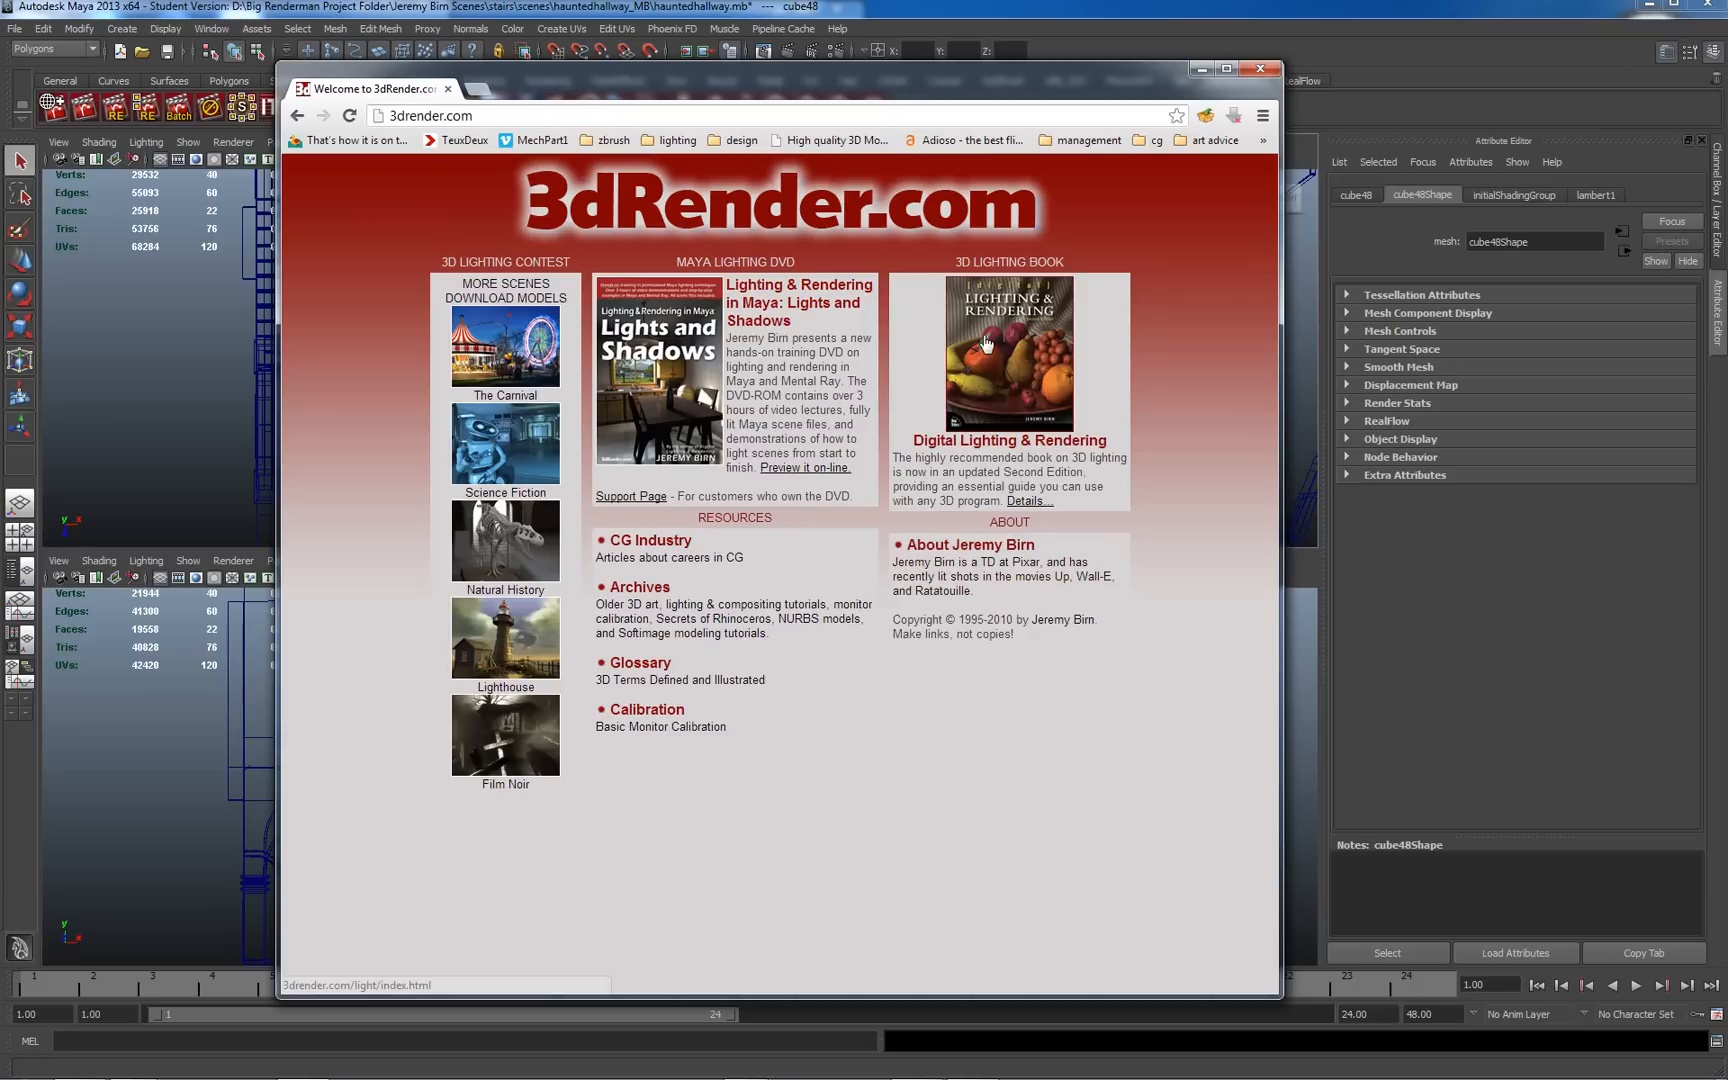
mouse_move(992, 396)
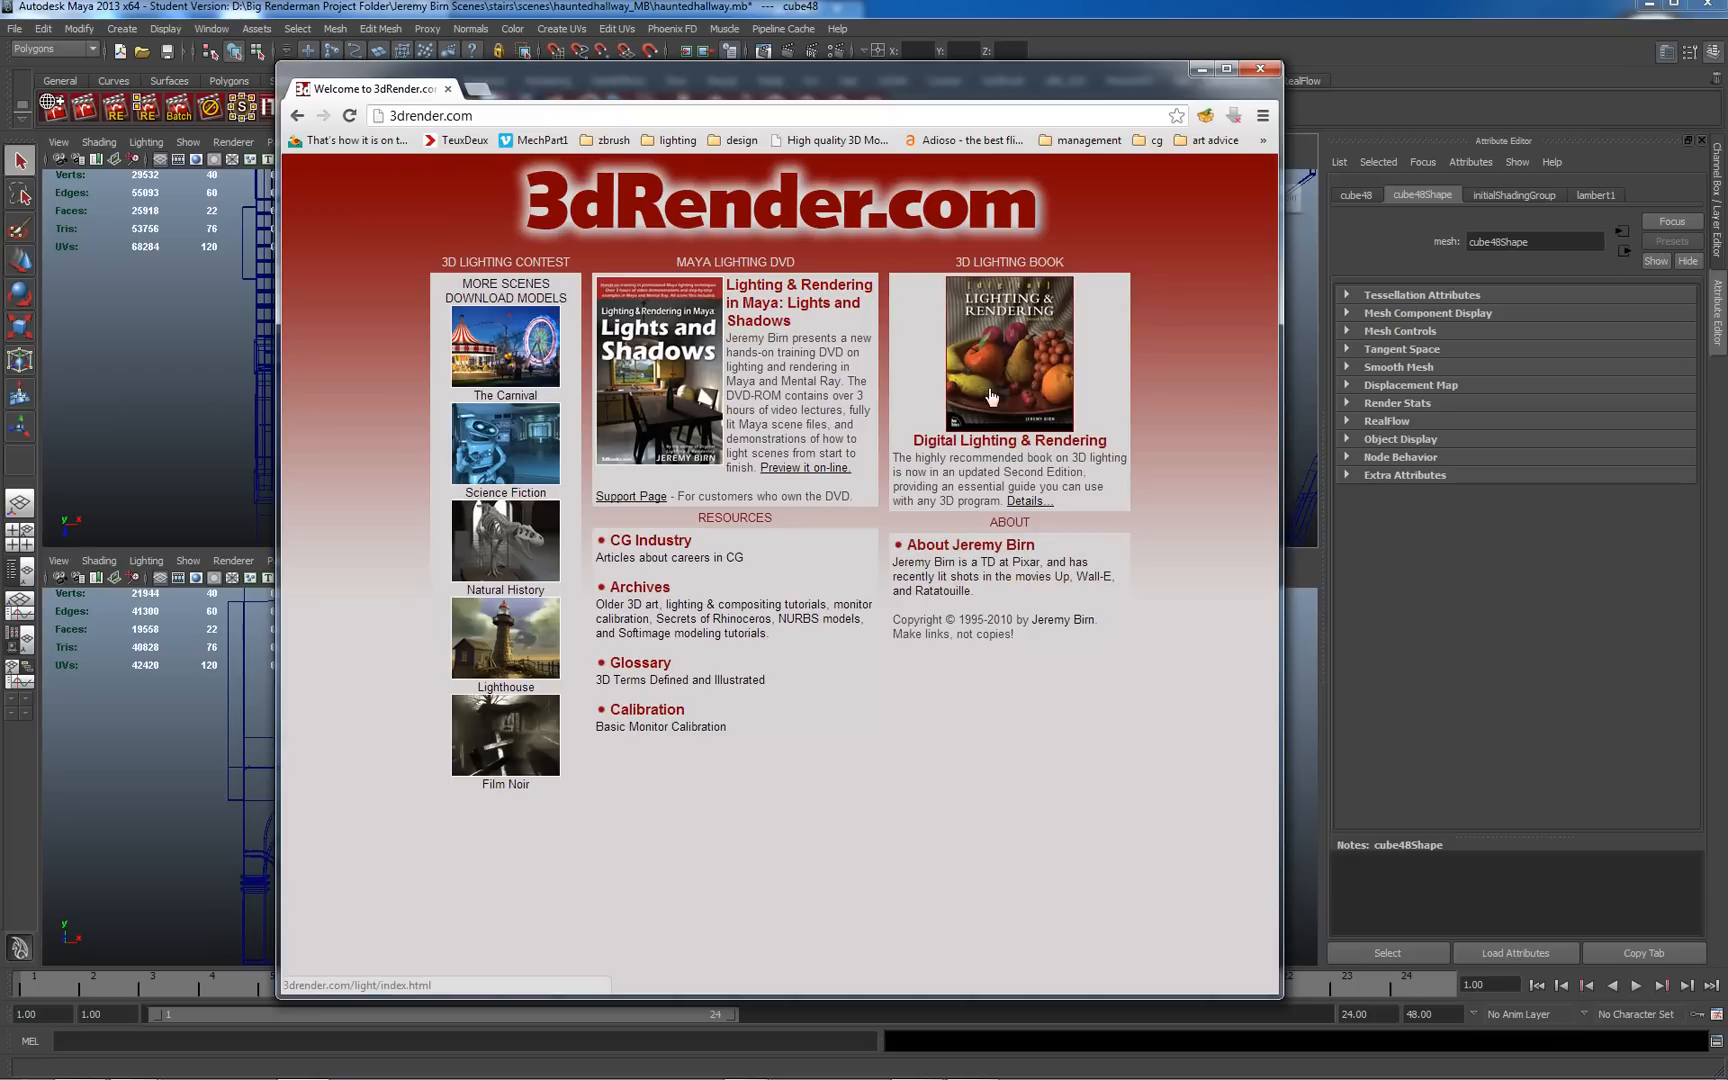
mouse_move(1012, 422)
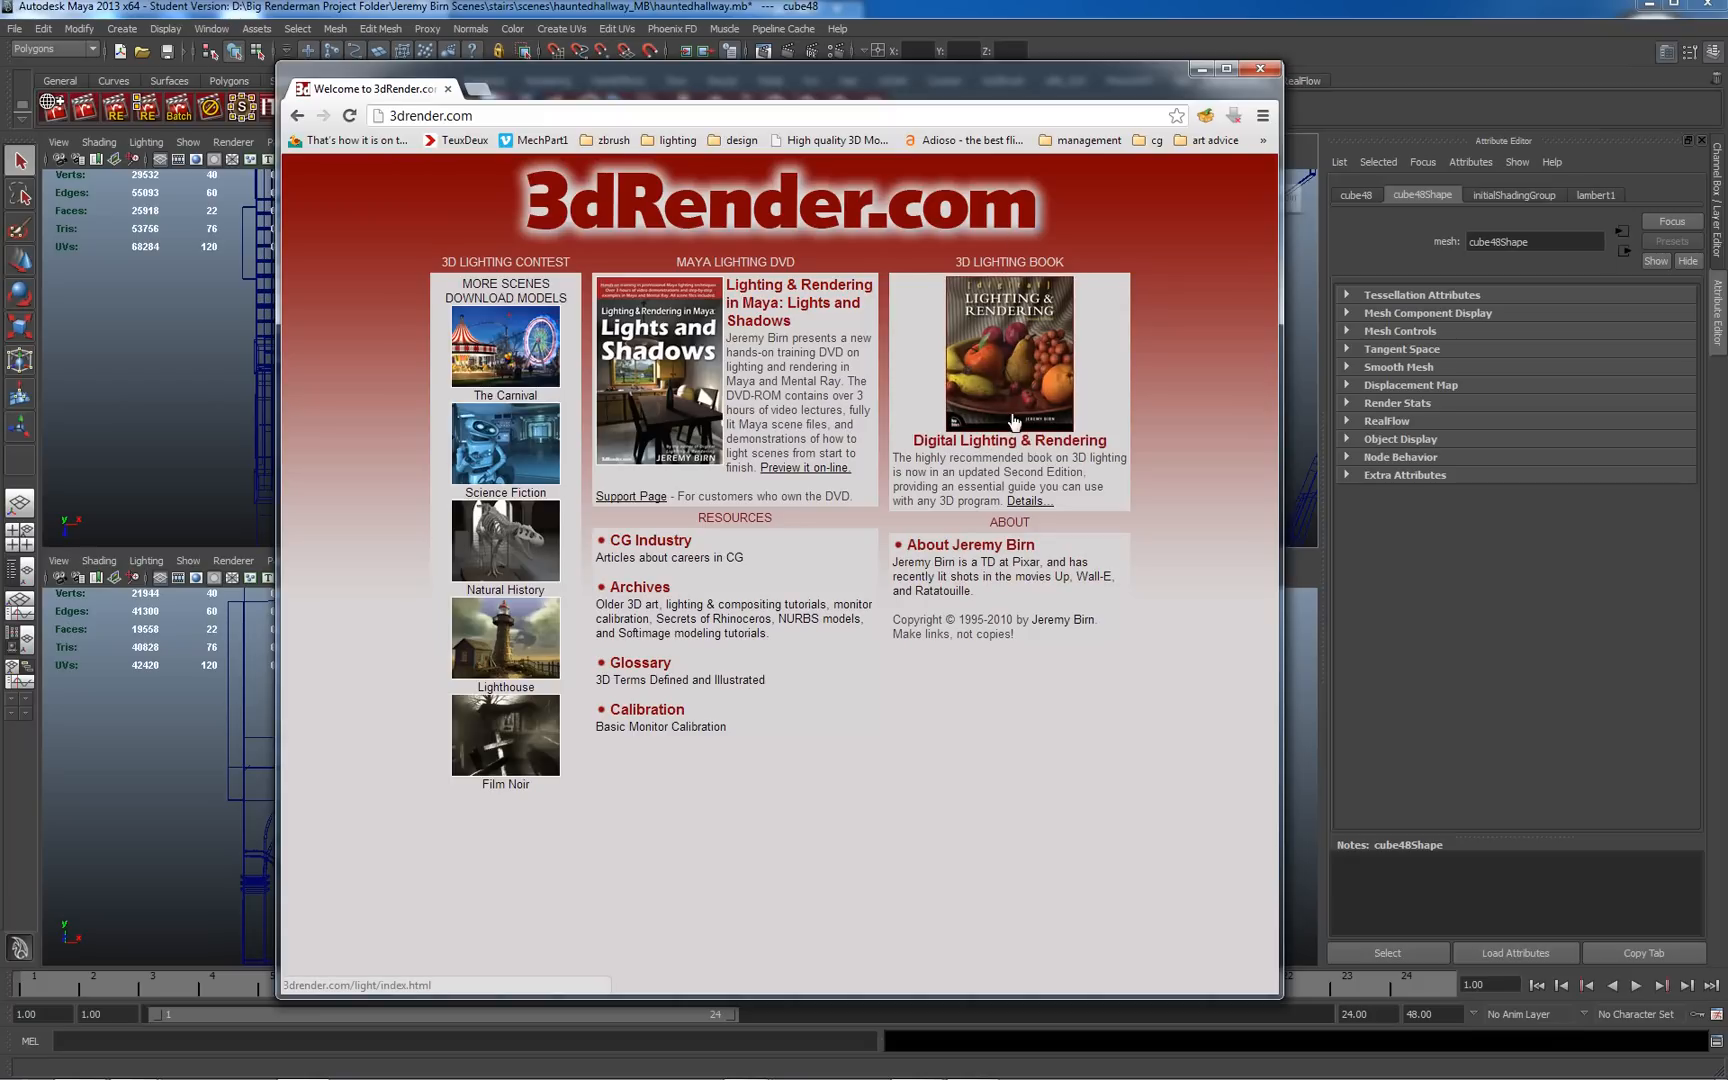
mouse_move(1042, 358)
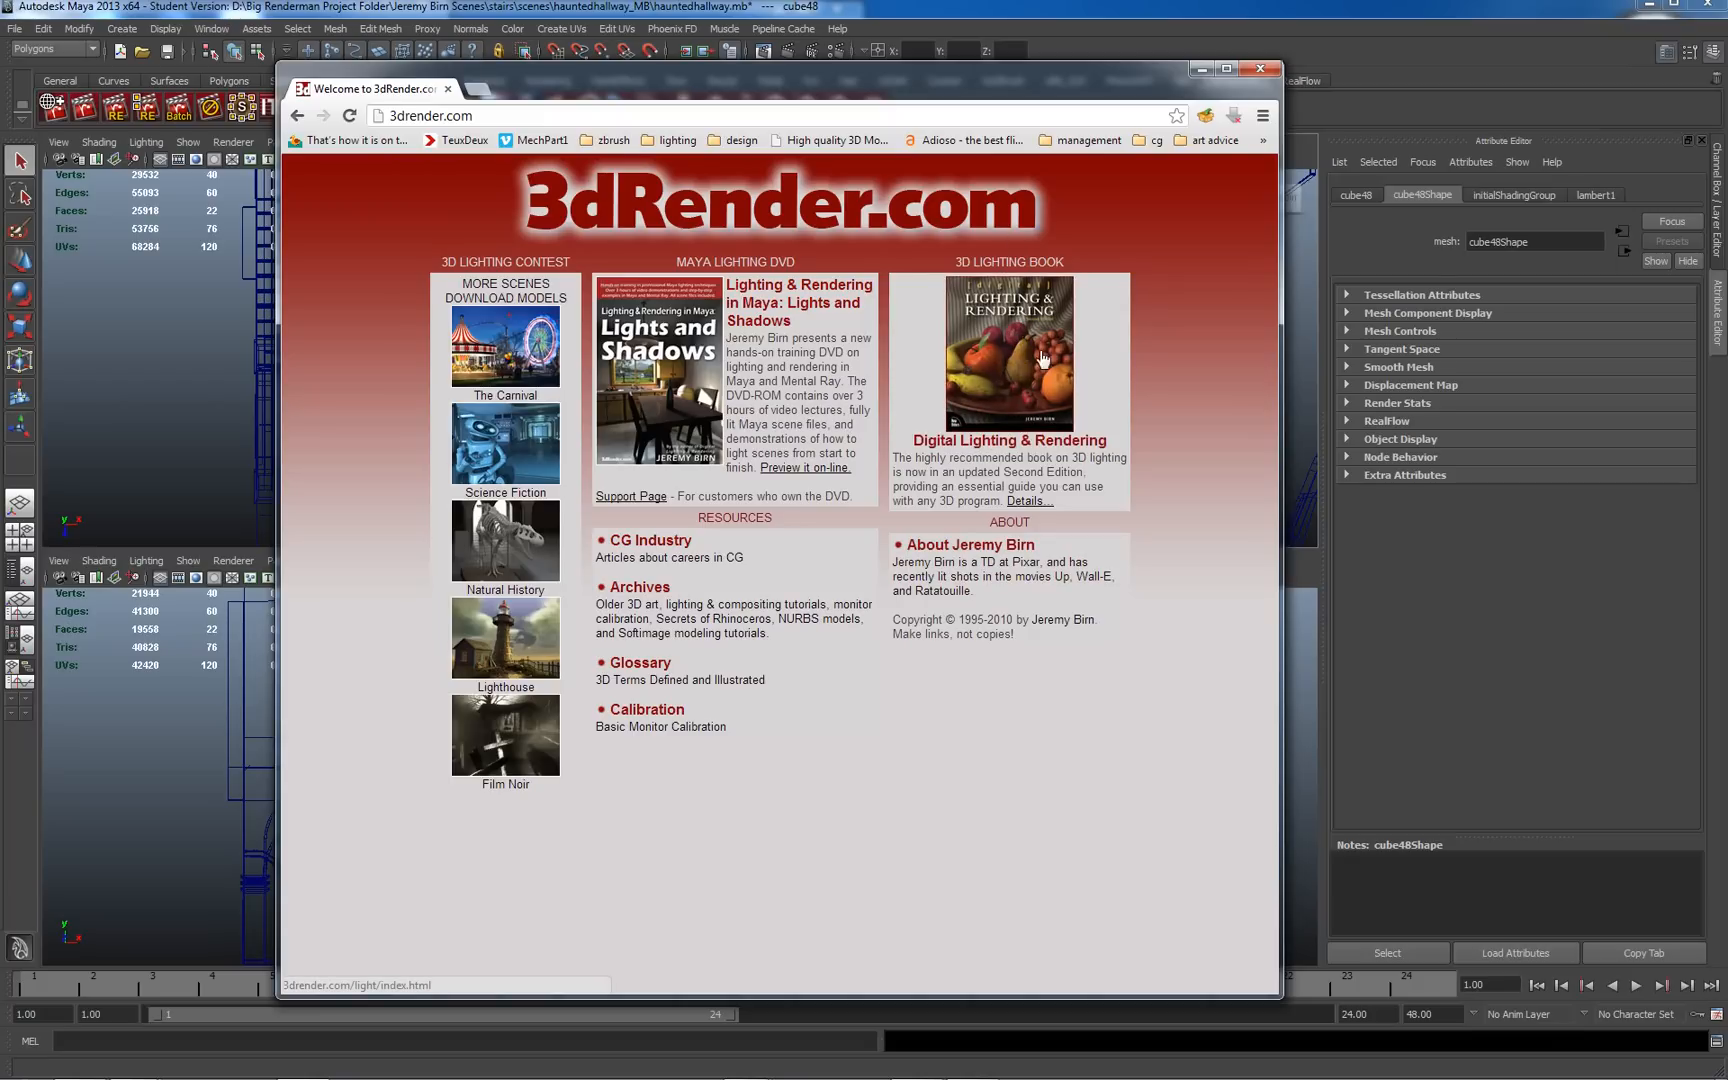
mouse_move(1022, 354)
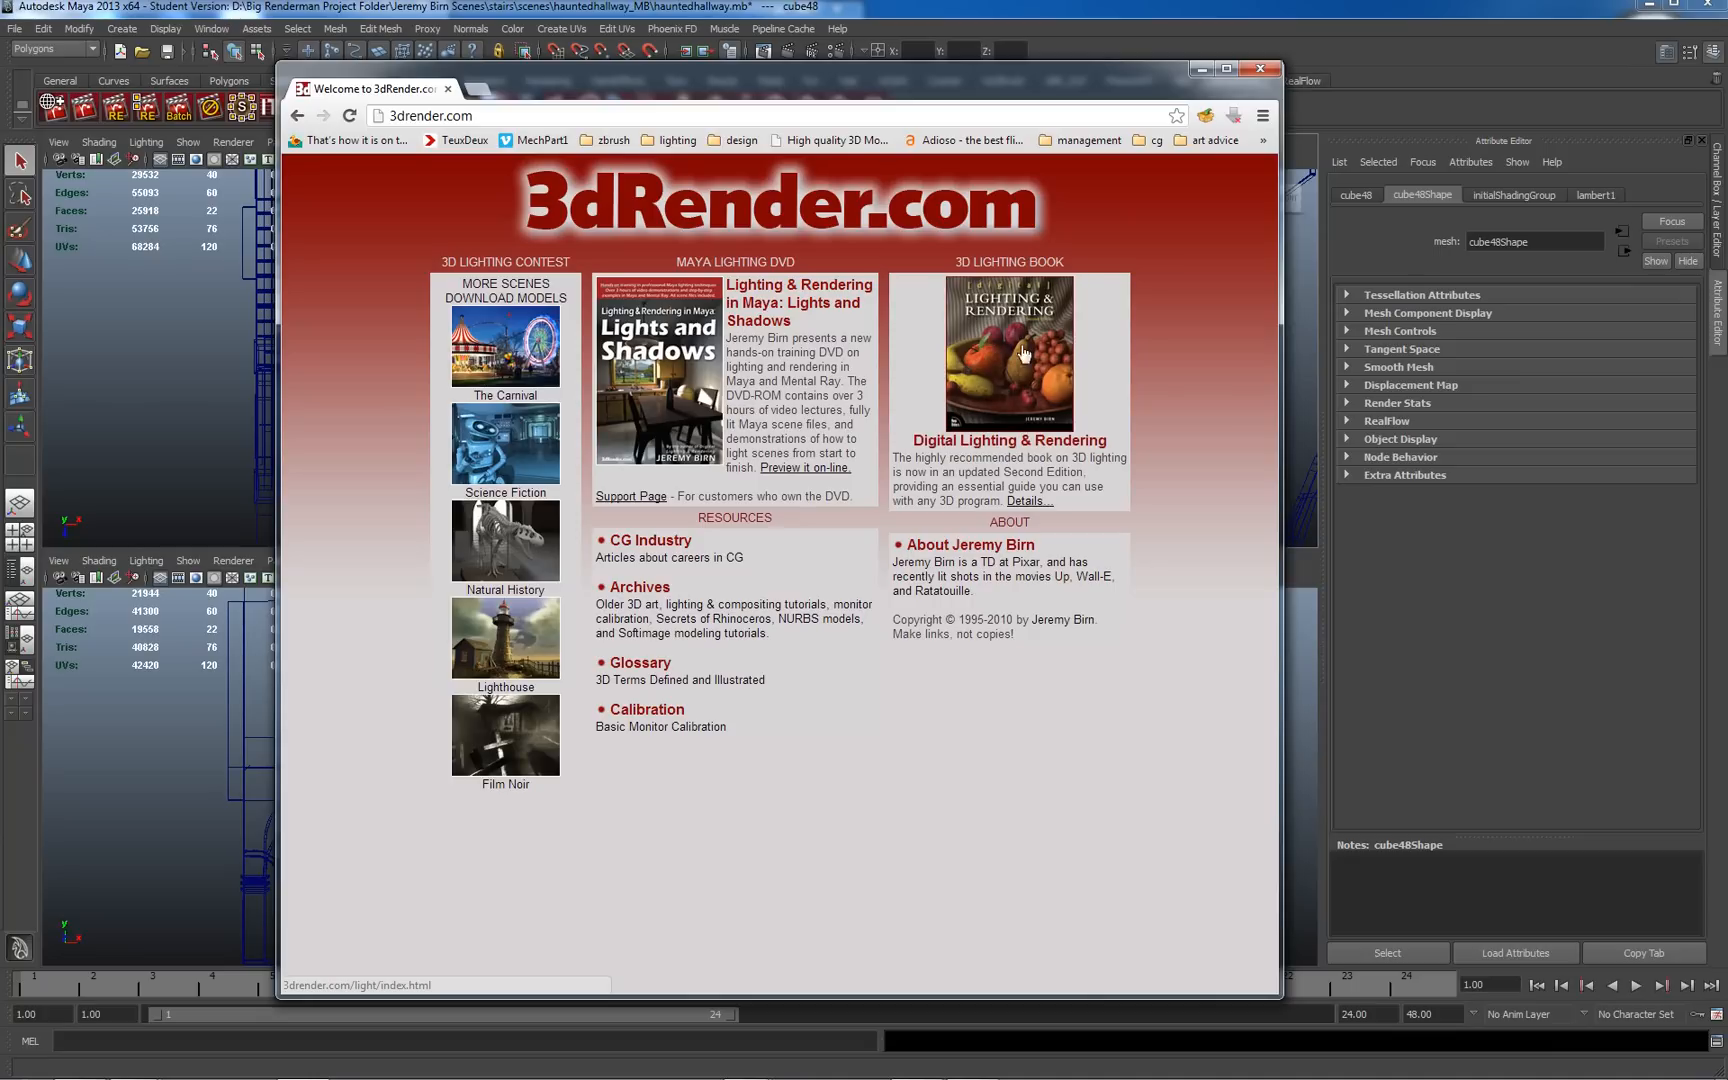
mouse_move(1046, 378)
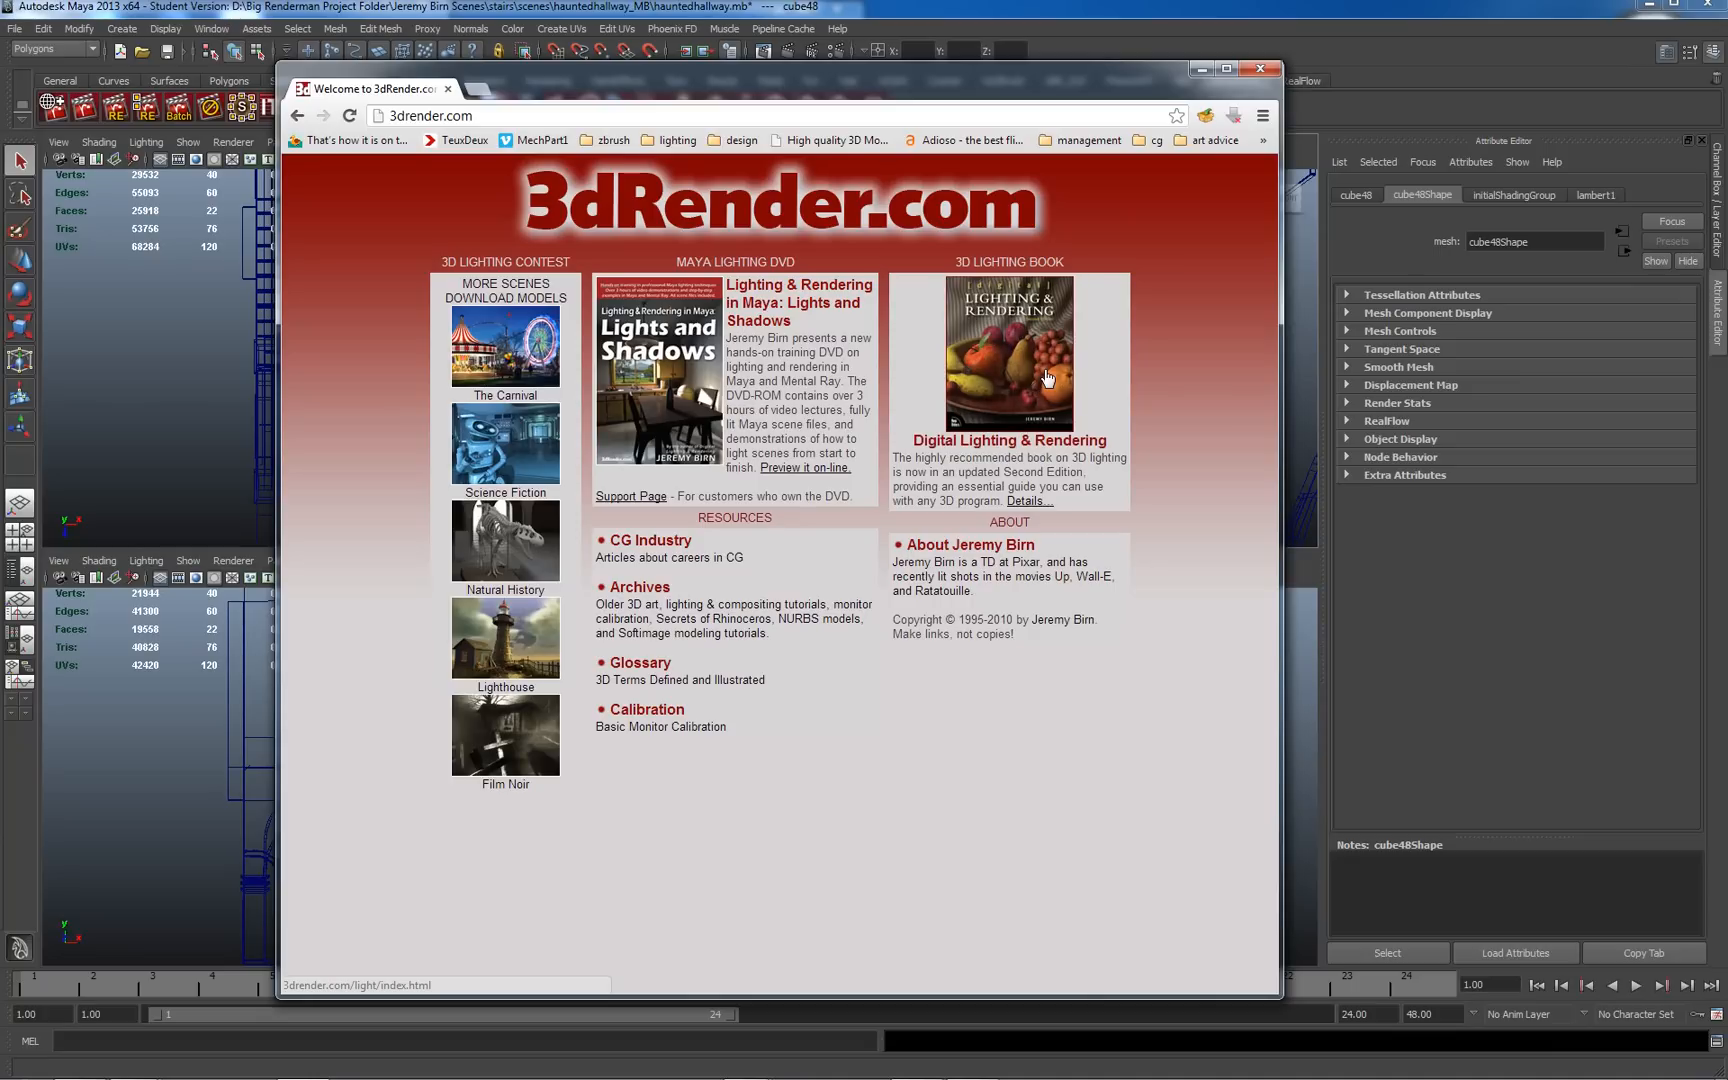
mouse_move(1022, 390)
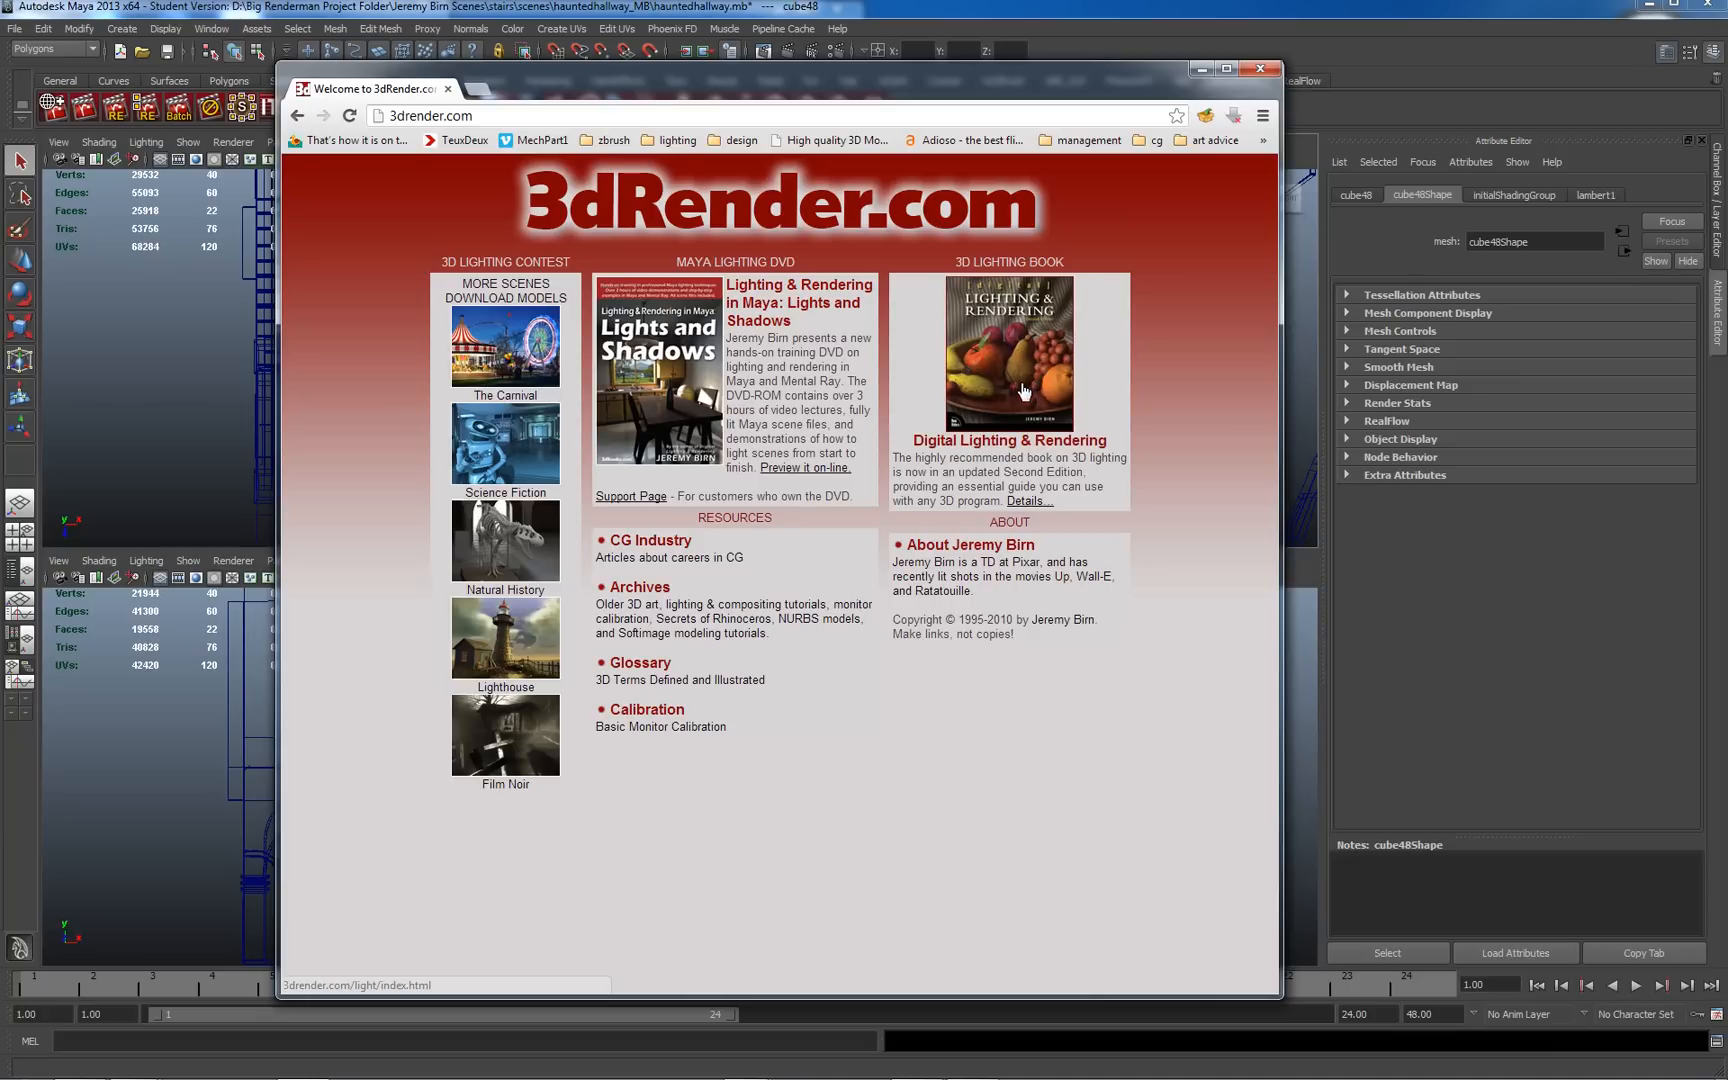
mouse_move(1020, 386)
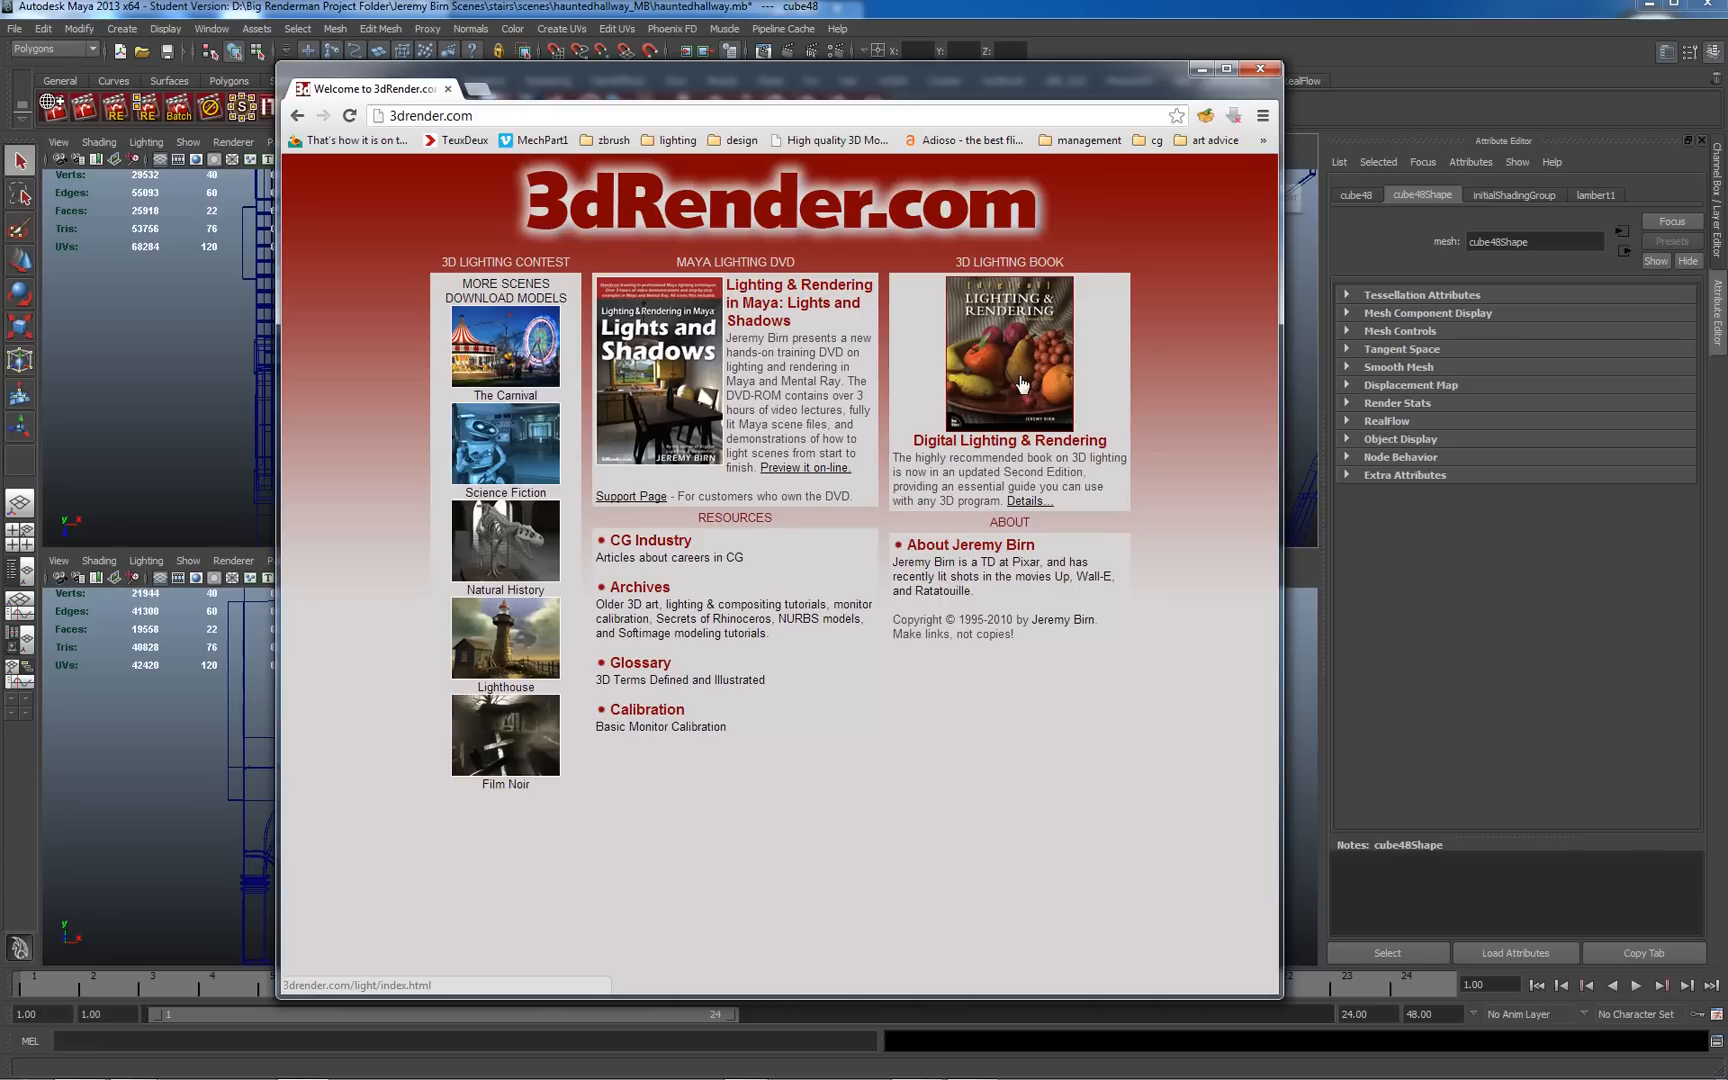
mouse_move(1014, 386)
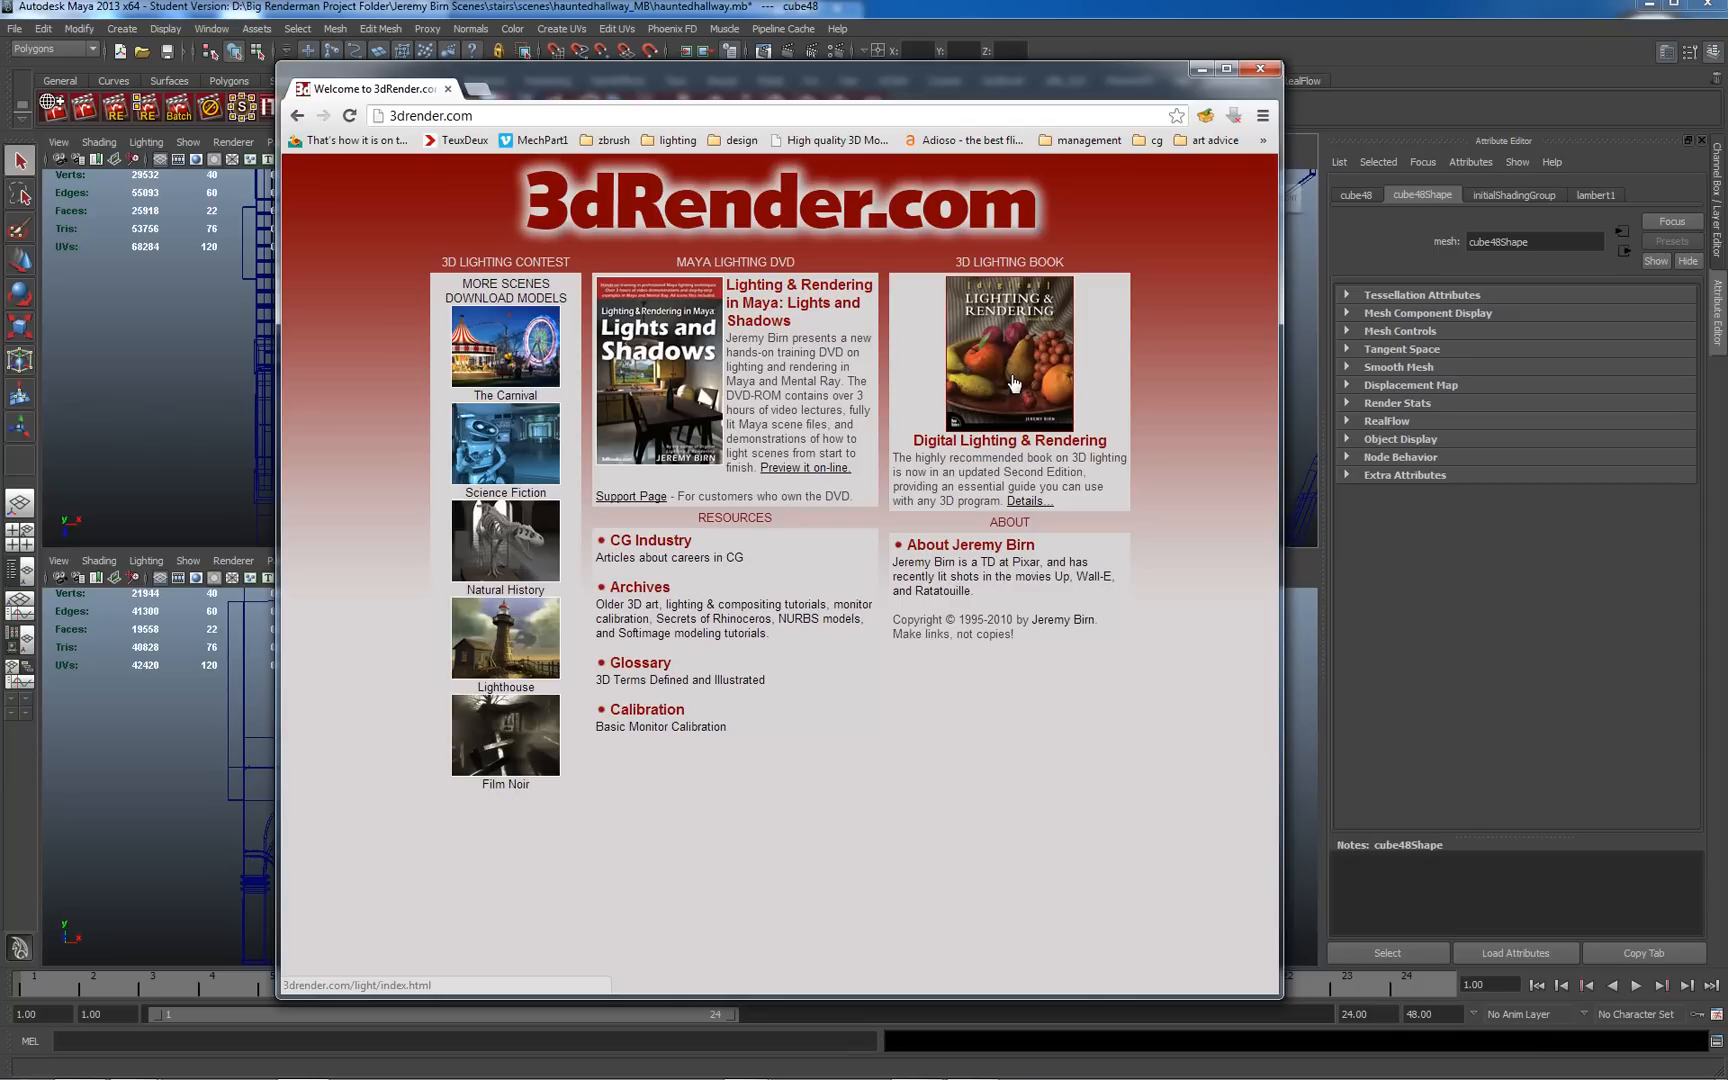
mouse_move(1012, 382)
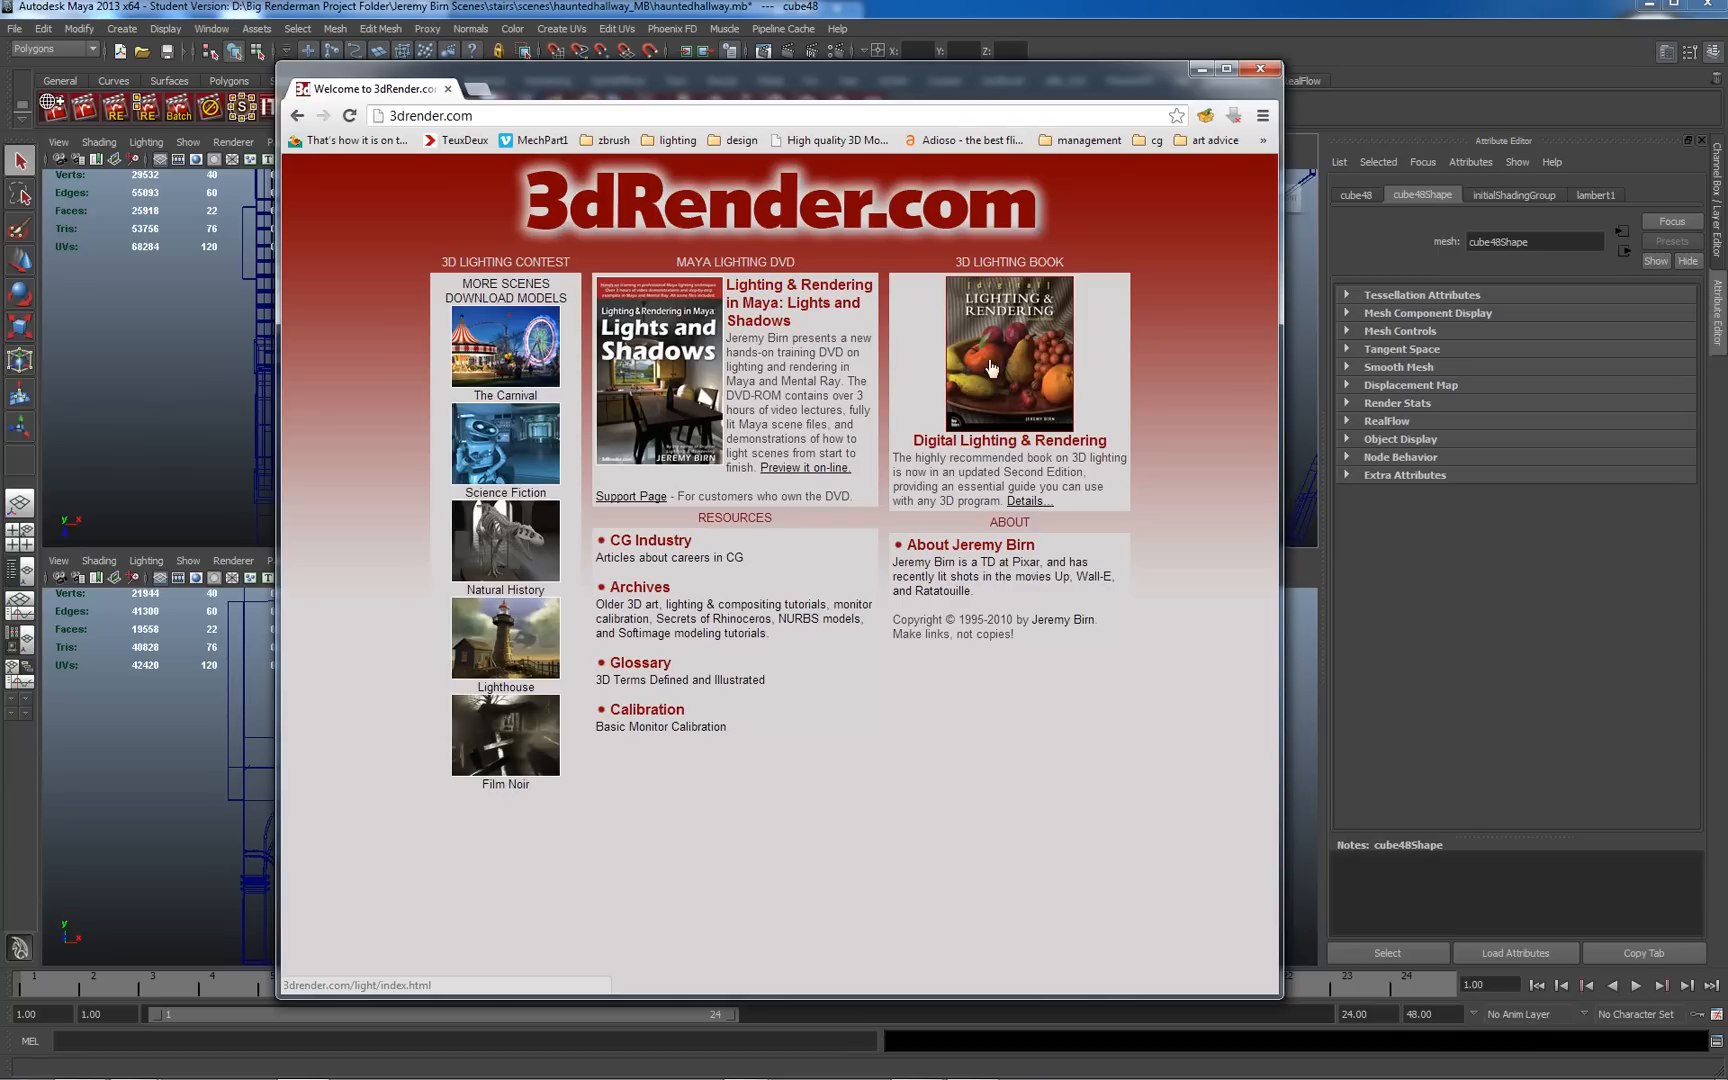
mouse_move(1030, 326)
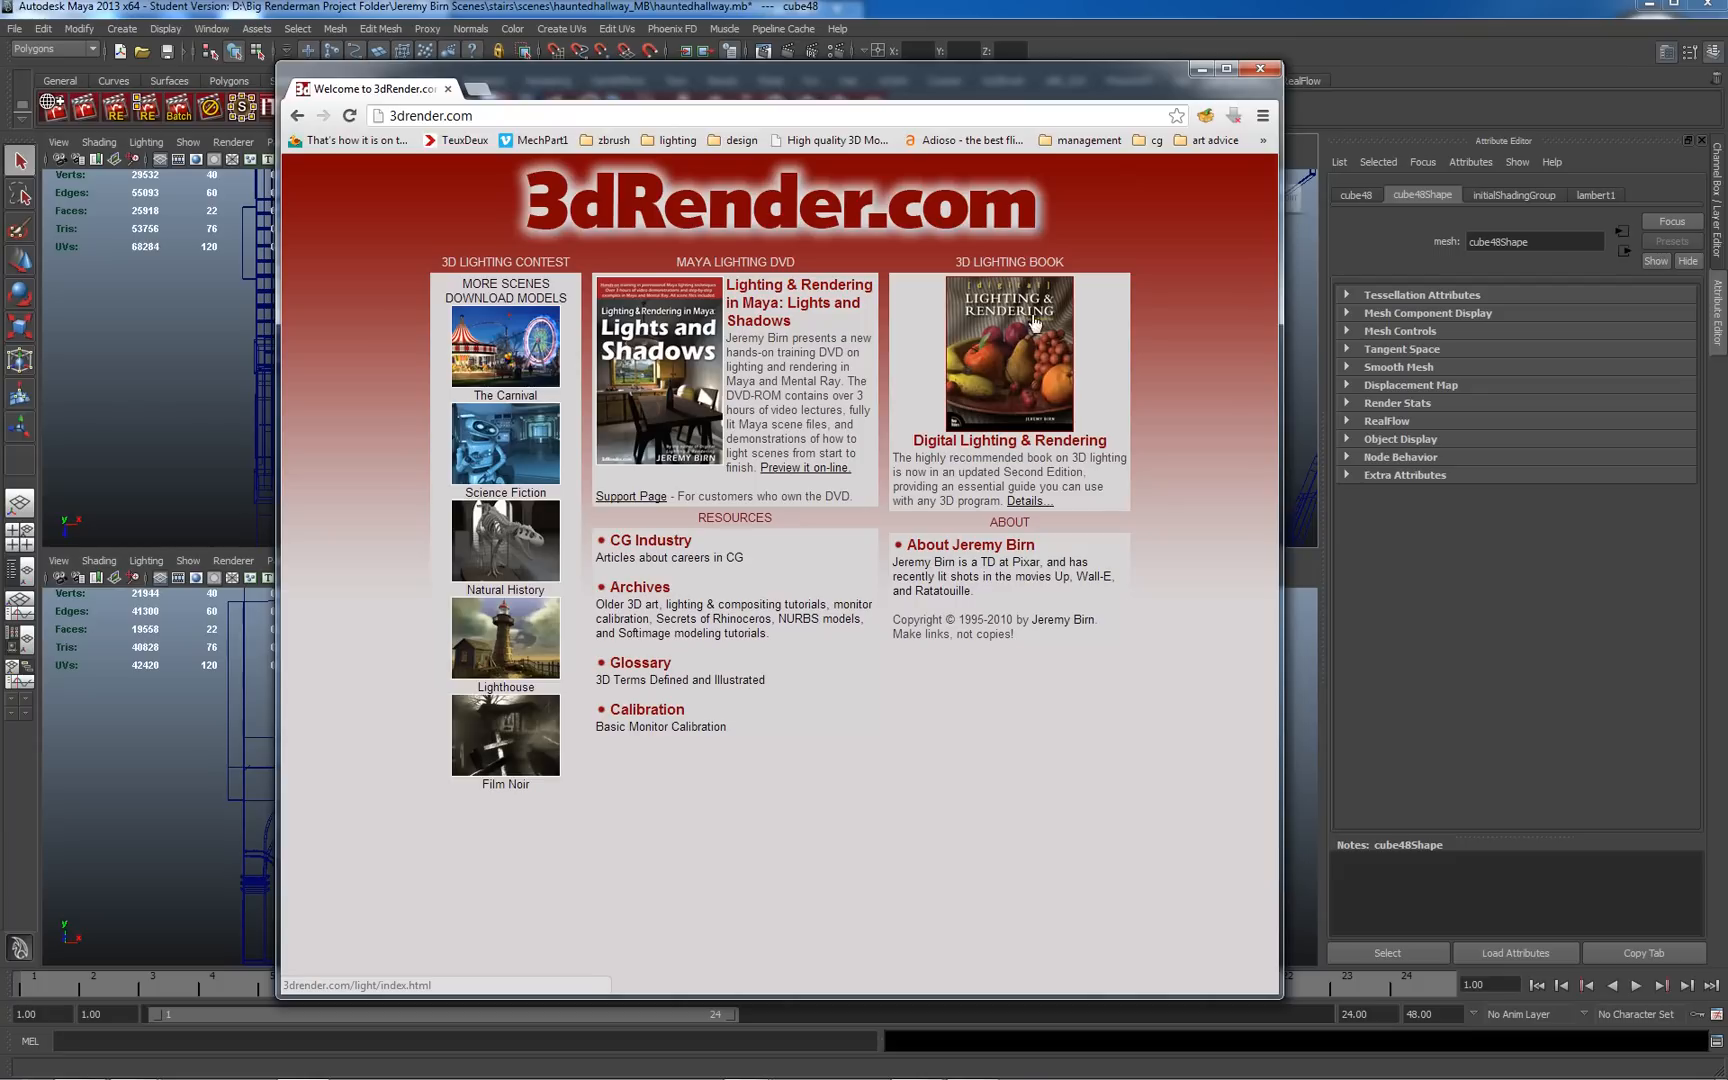
mouse_move(1064, 392)
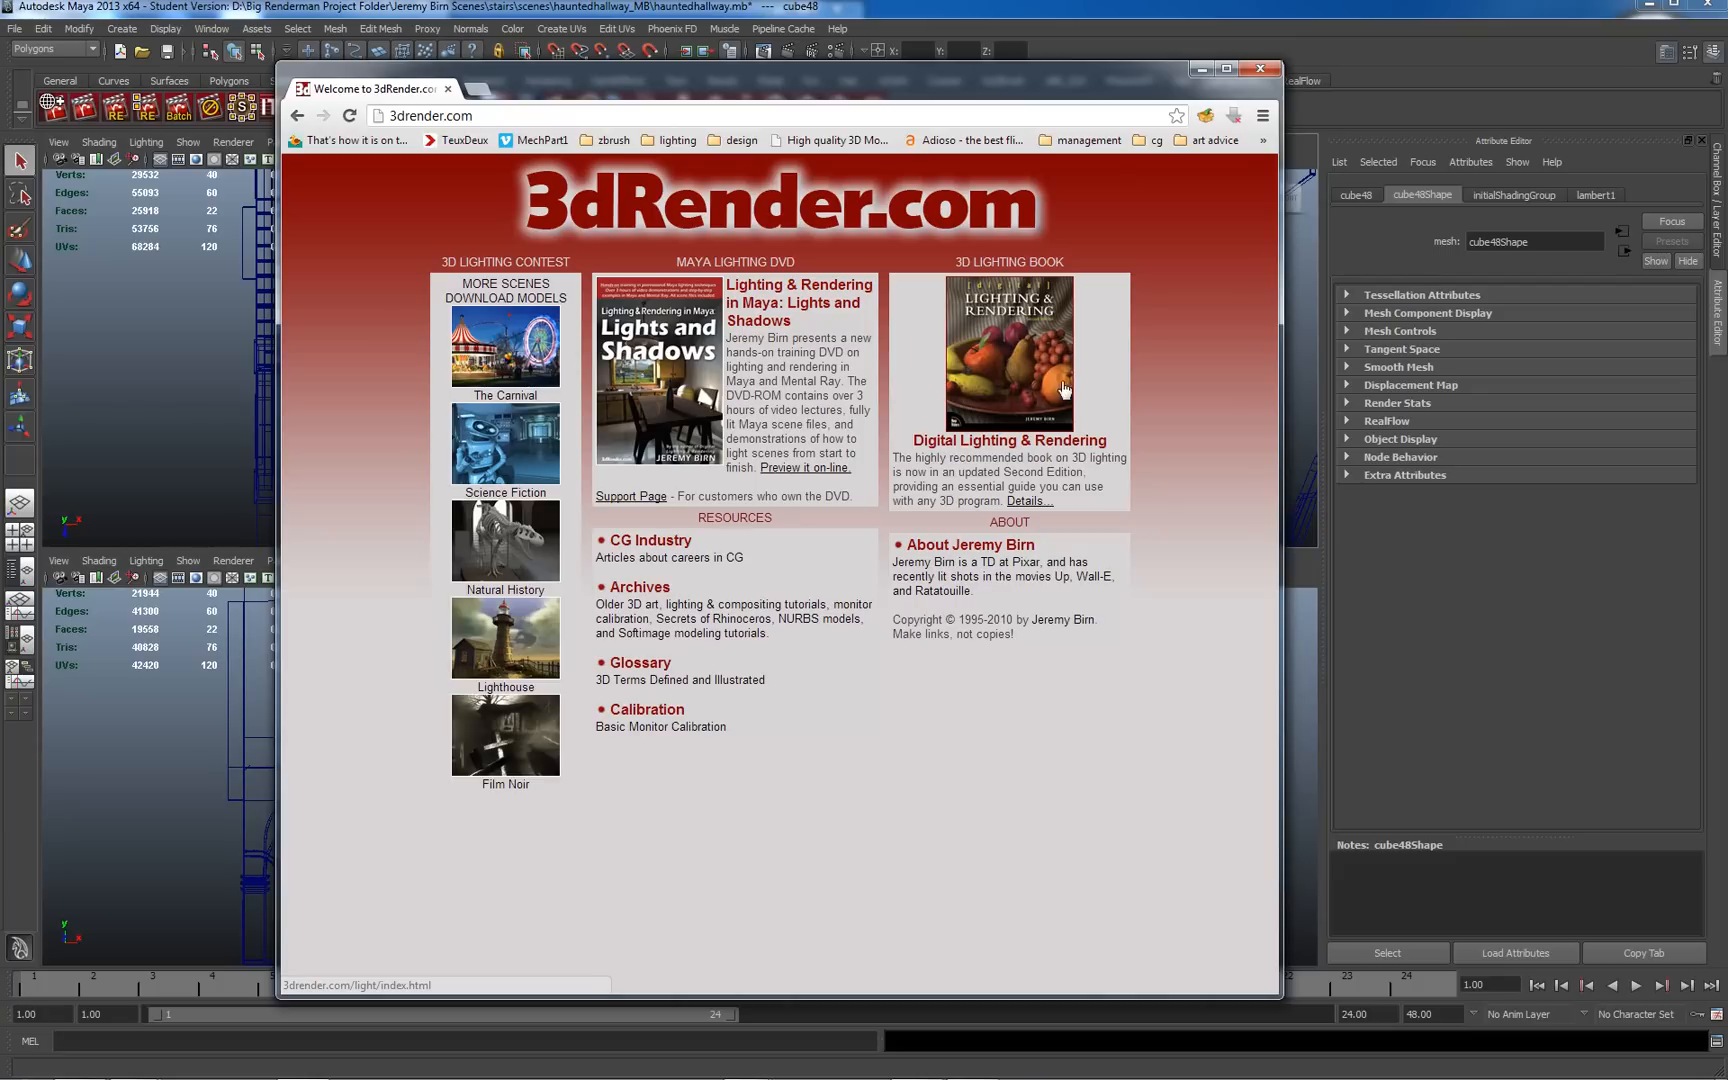
mouse_move(1050, 336)
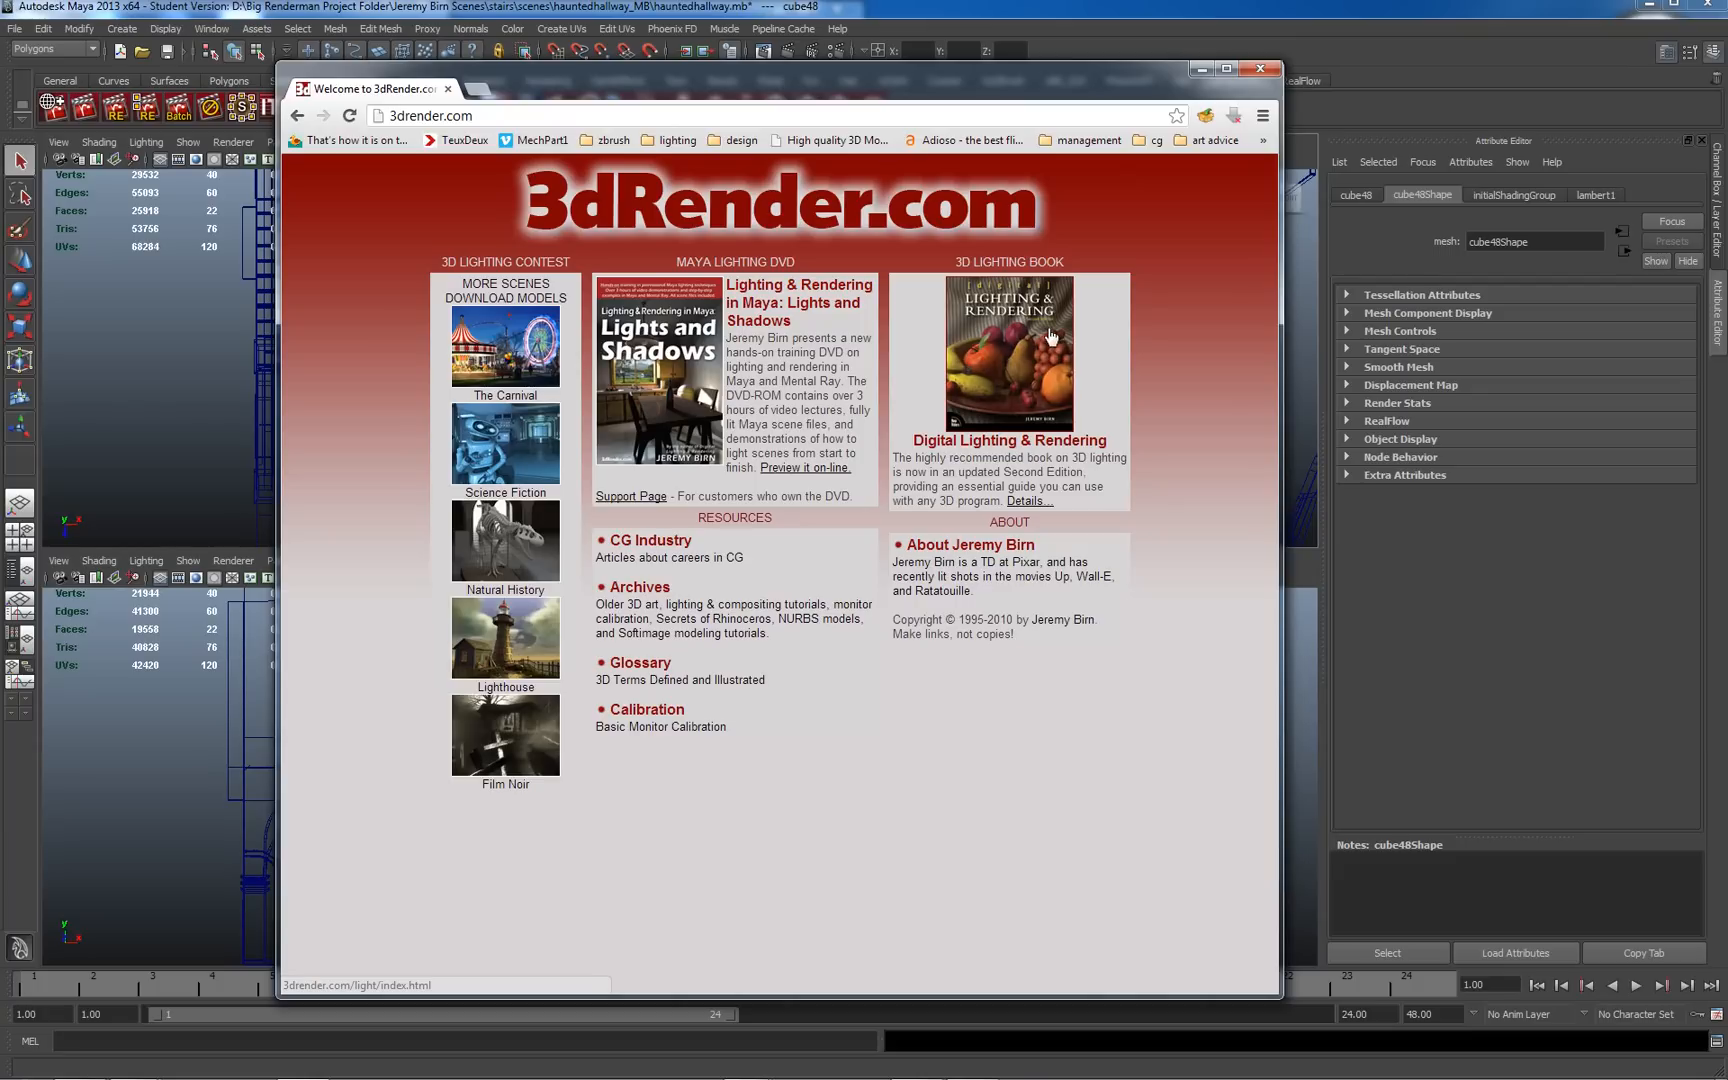
mouse_move(504, 292)
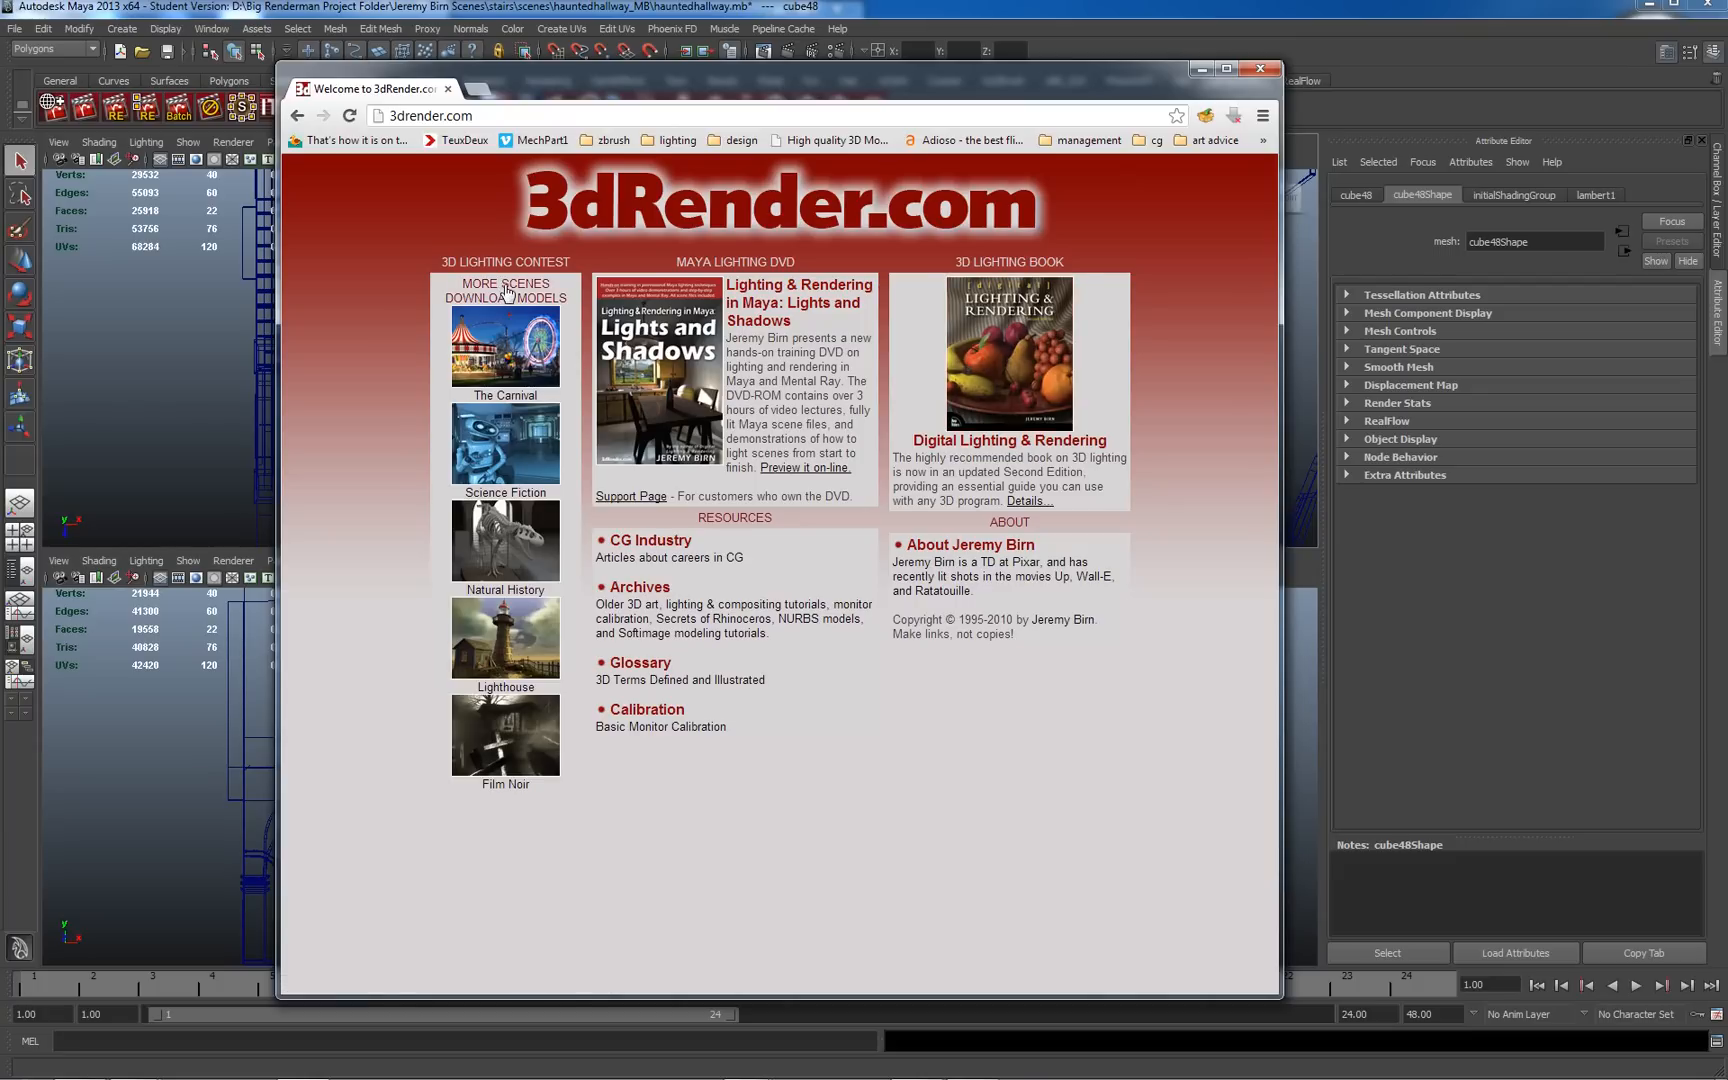
Go to the Lighting Challenges list and choose Challenge #8: Haunted Hallway's gallery
left_click(504, 290)
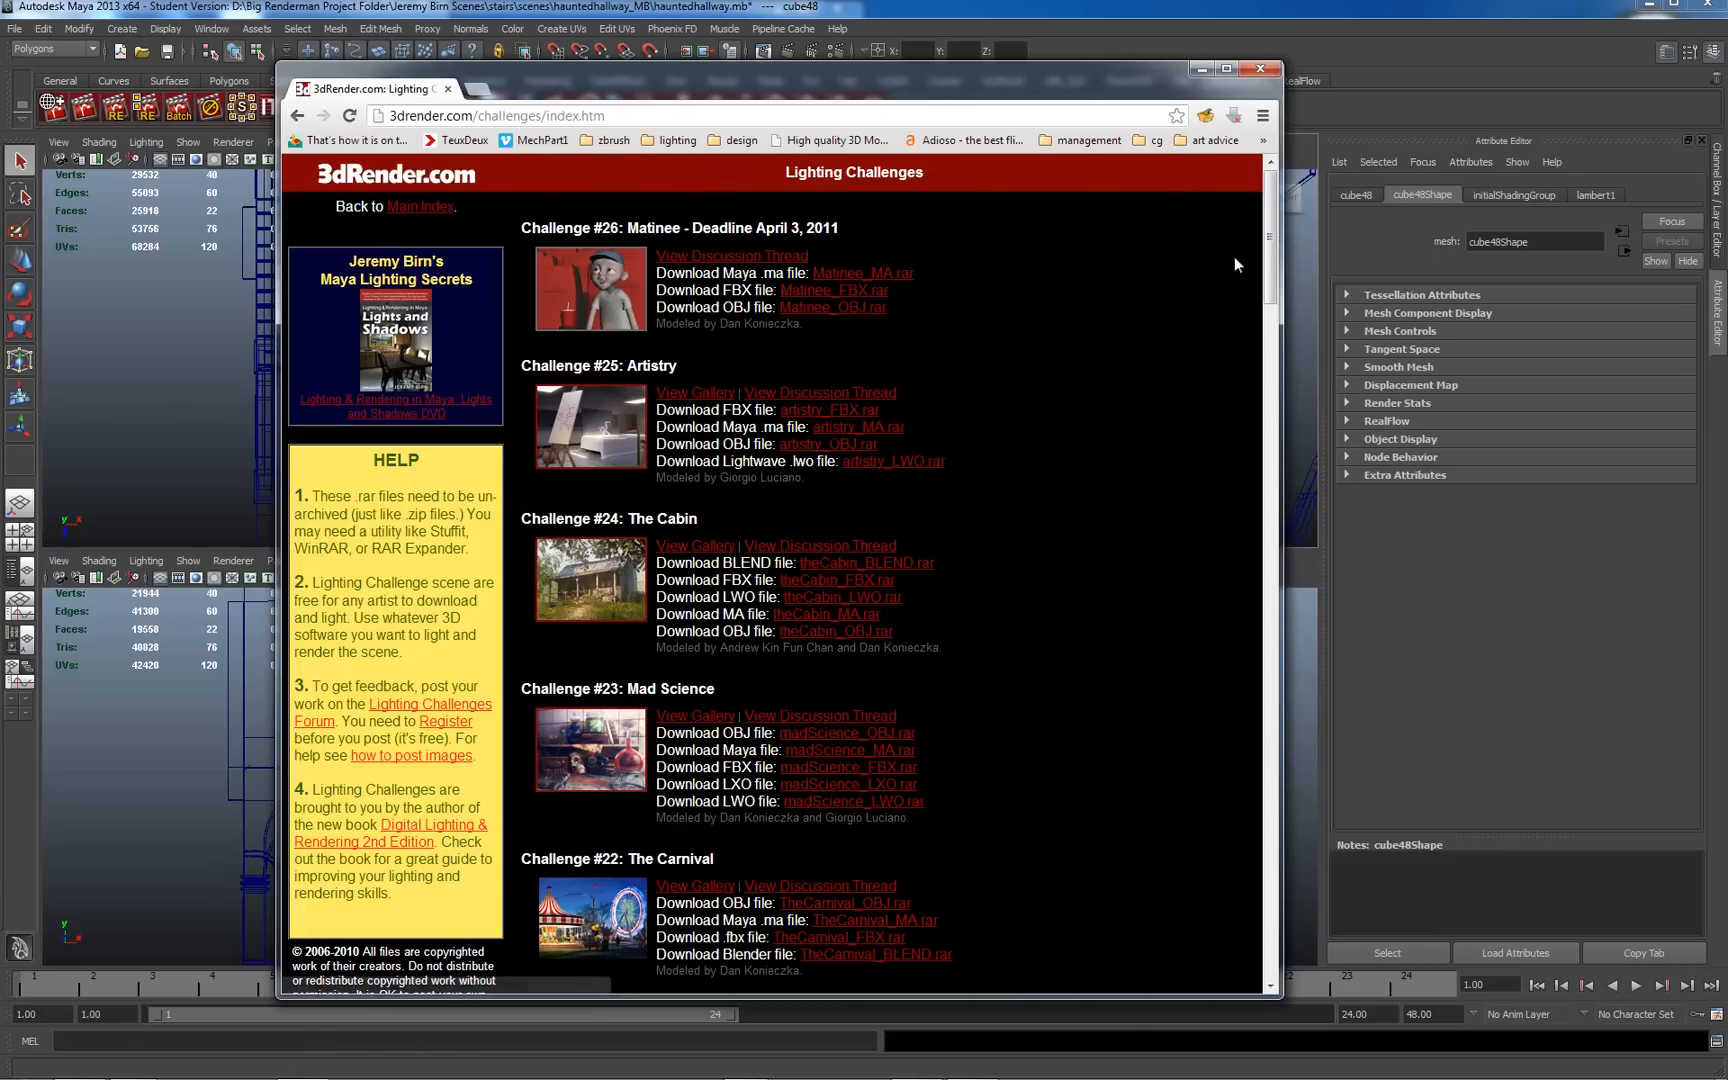
scroll("down", 3)
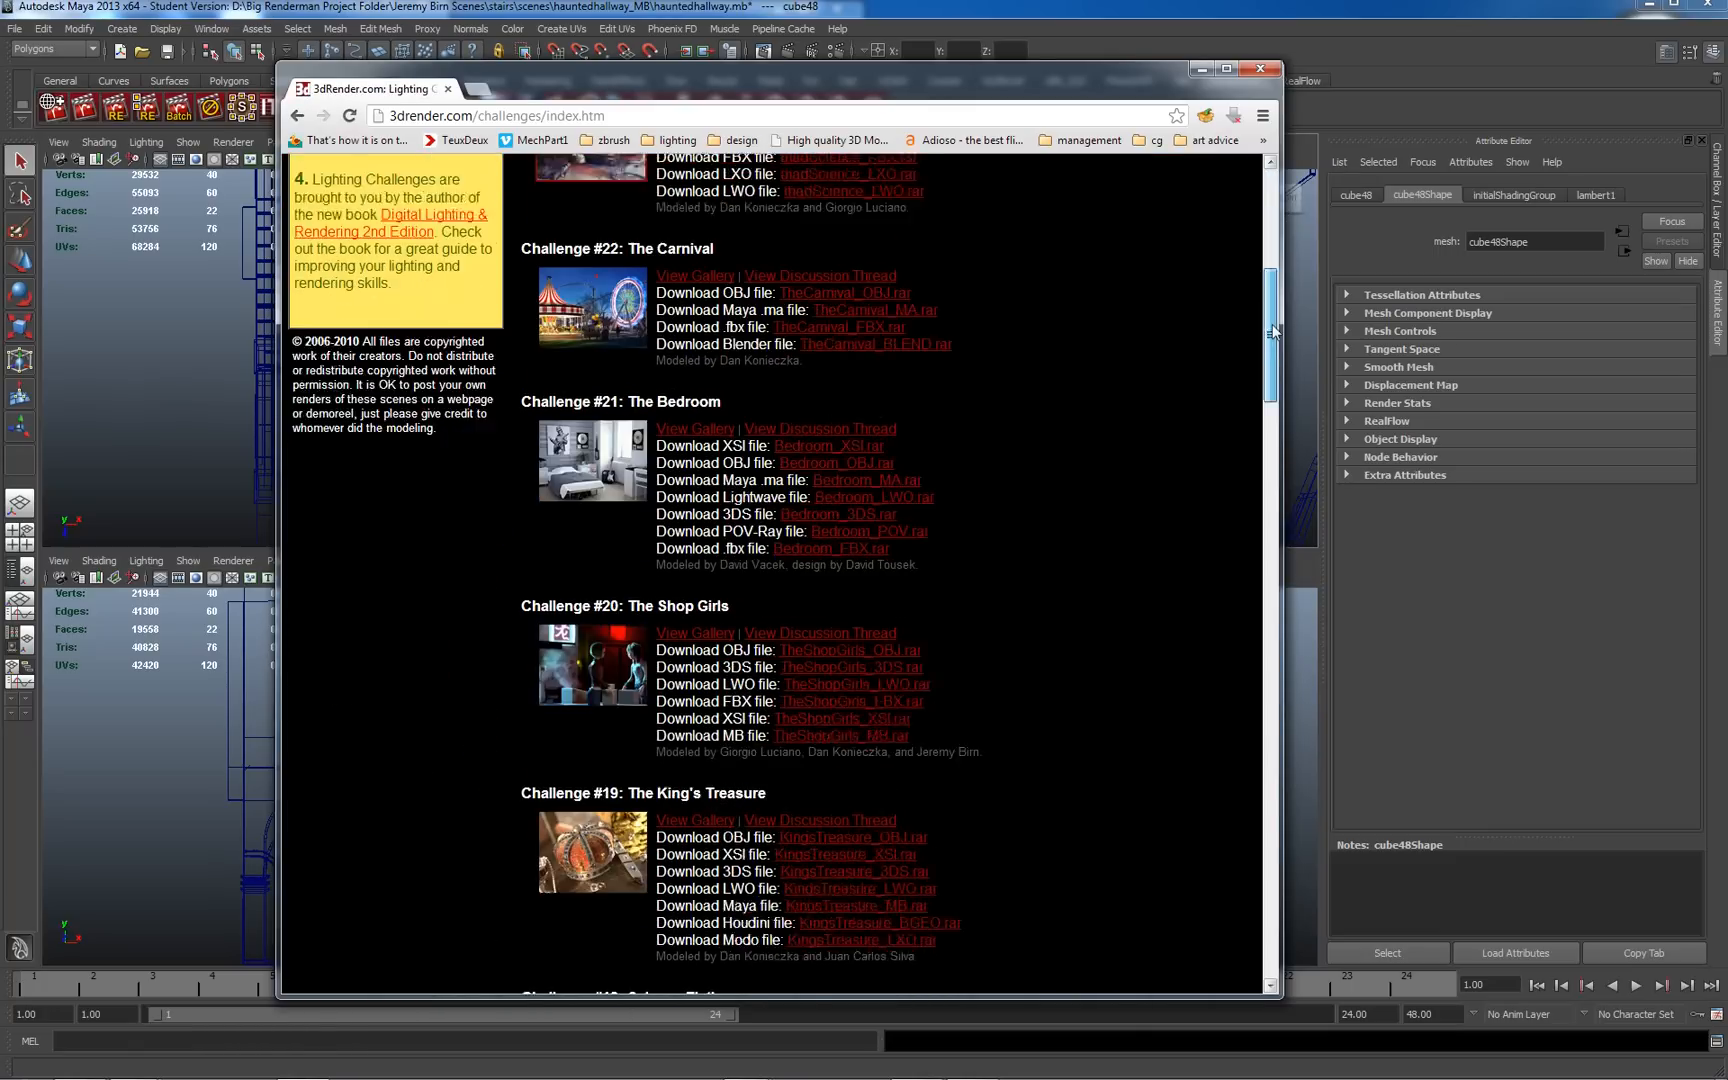
scroll("down", 3)
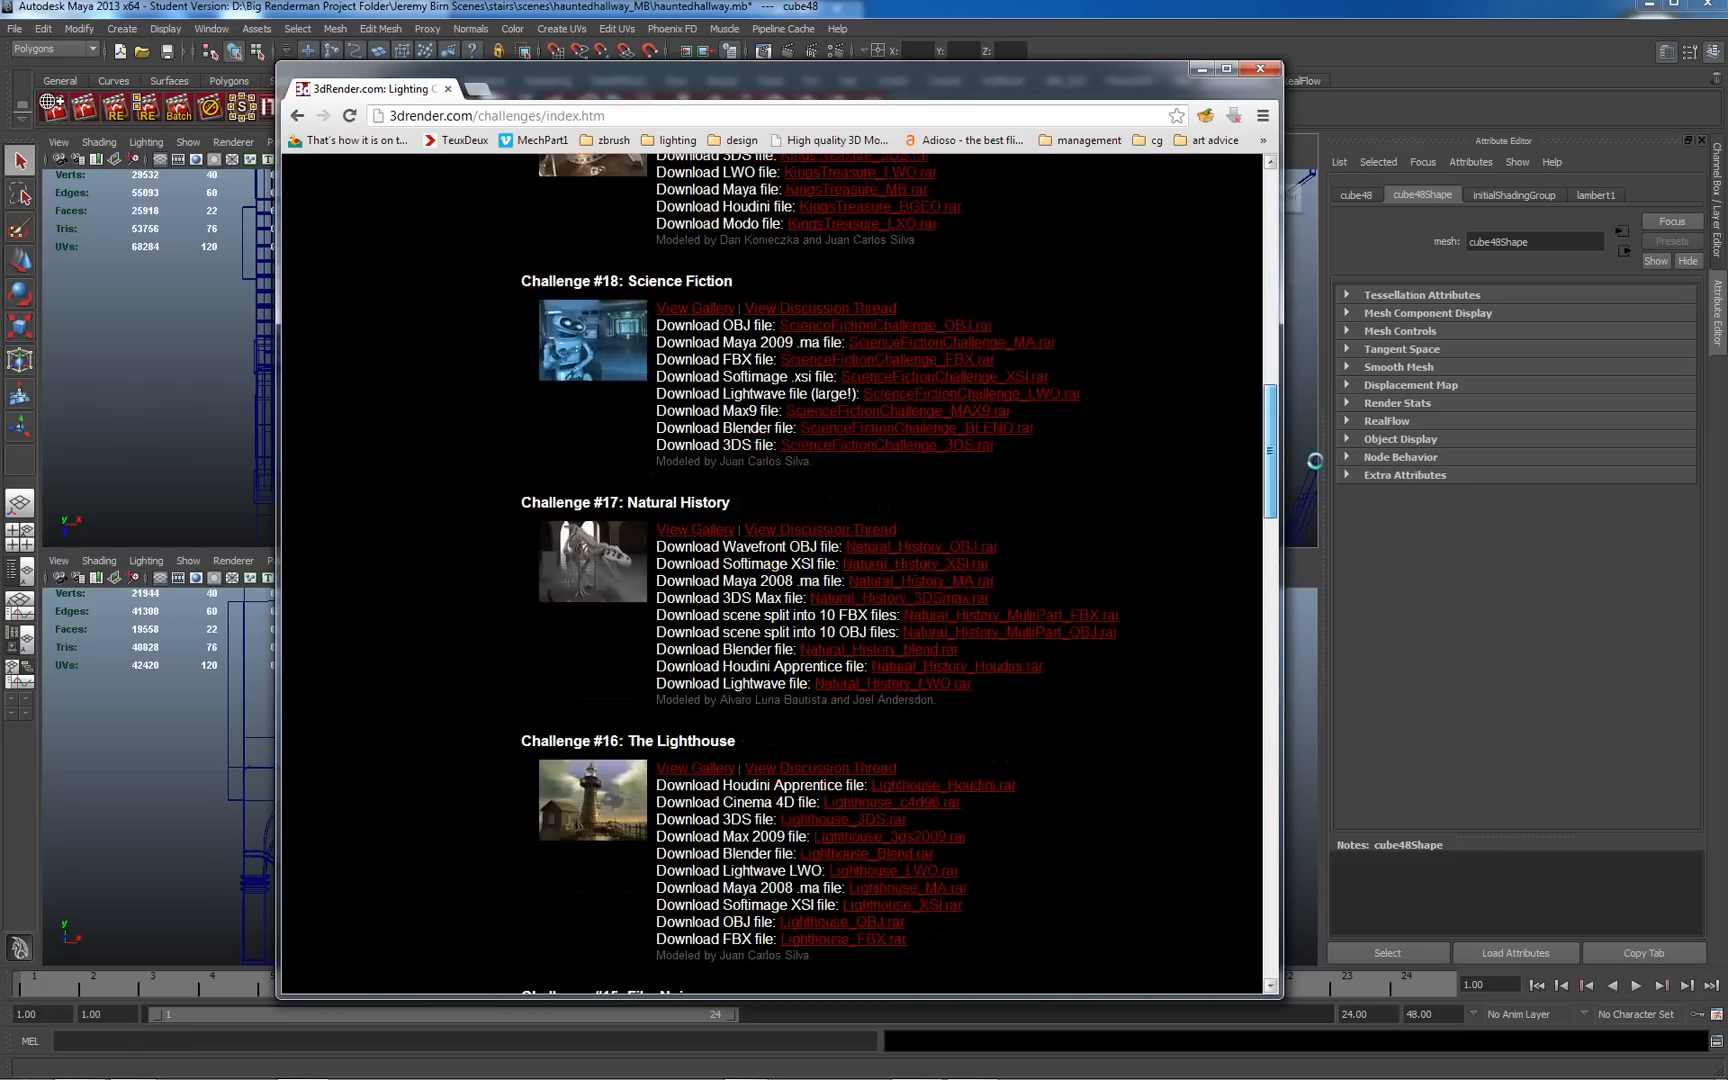
scroll("down", 3)
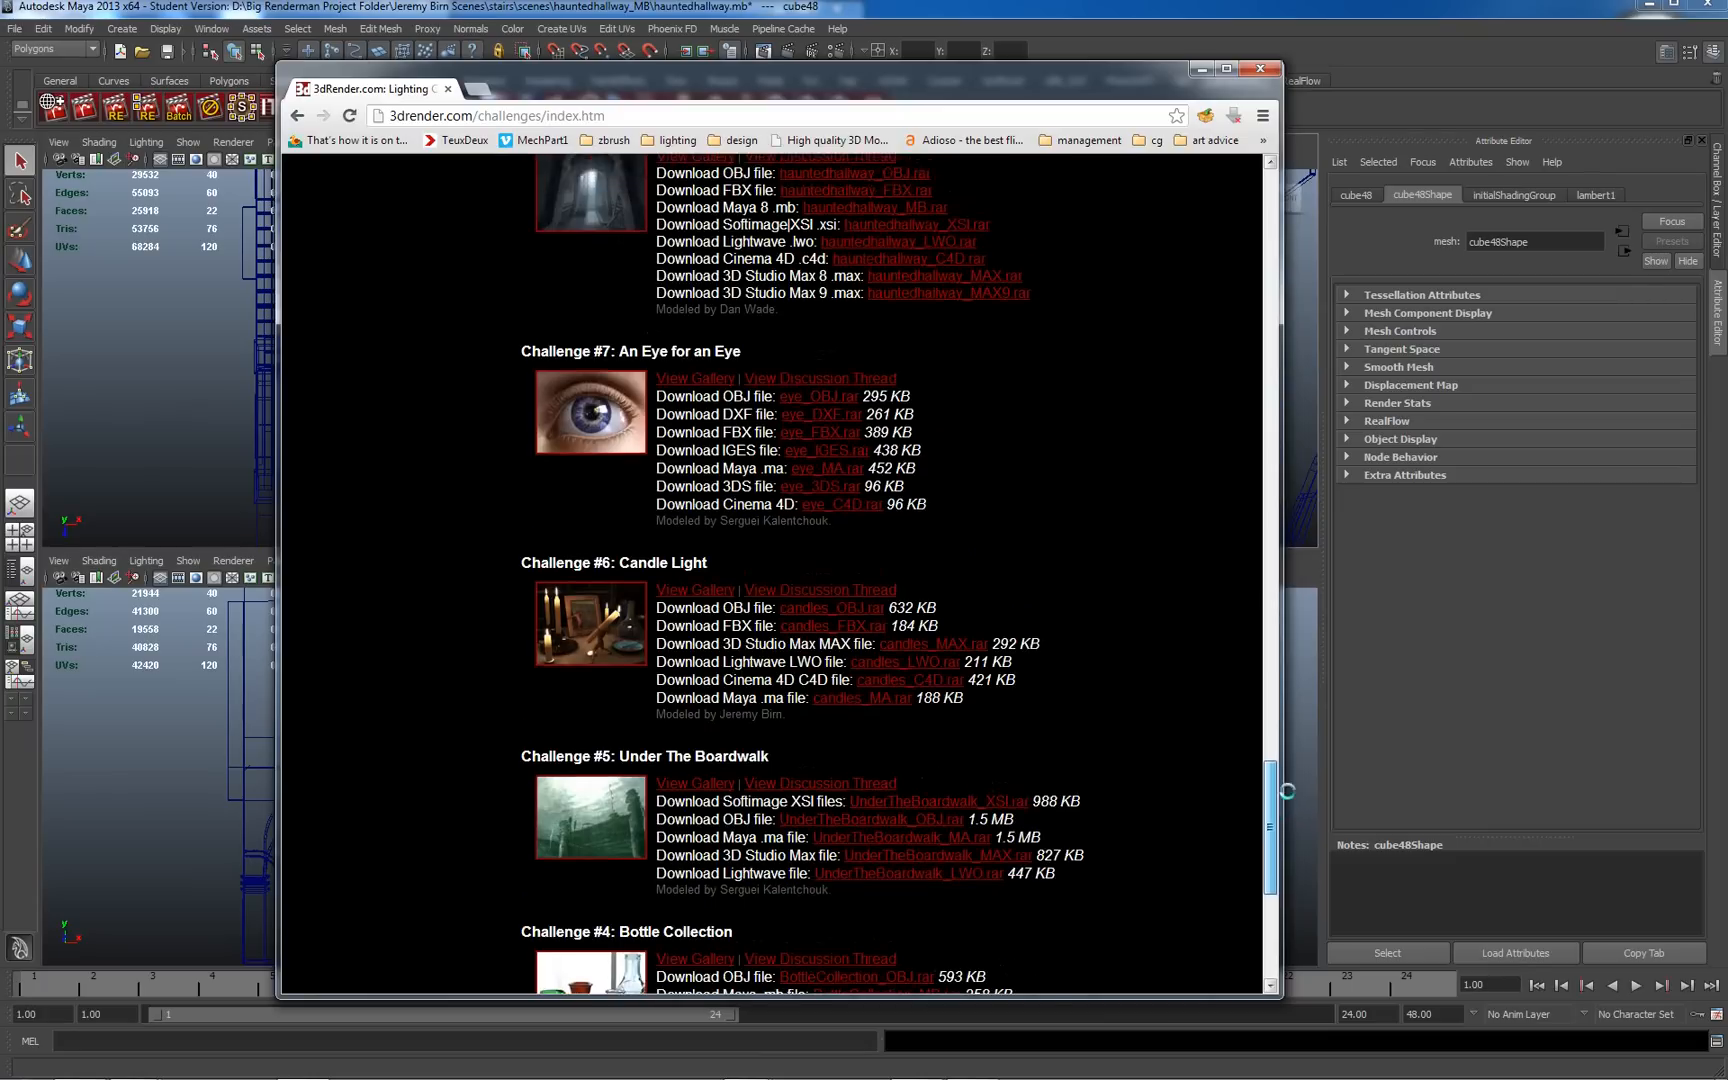
scroll("up", 3)
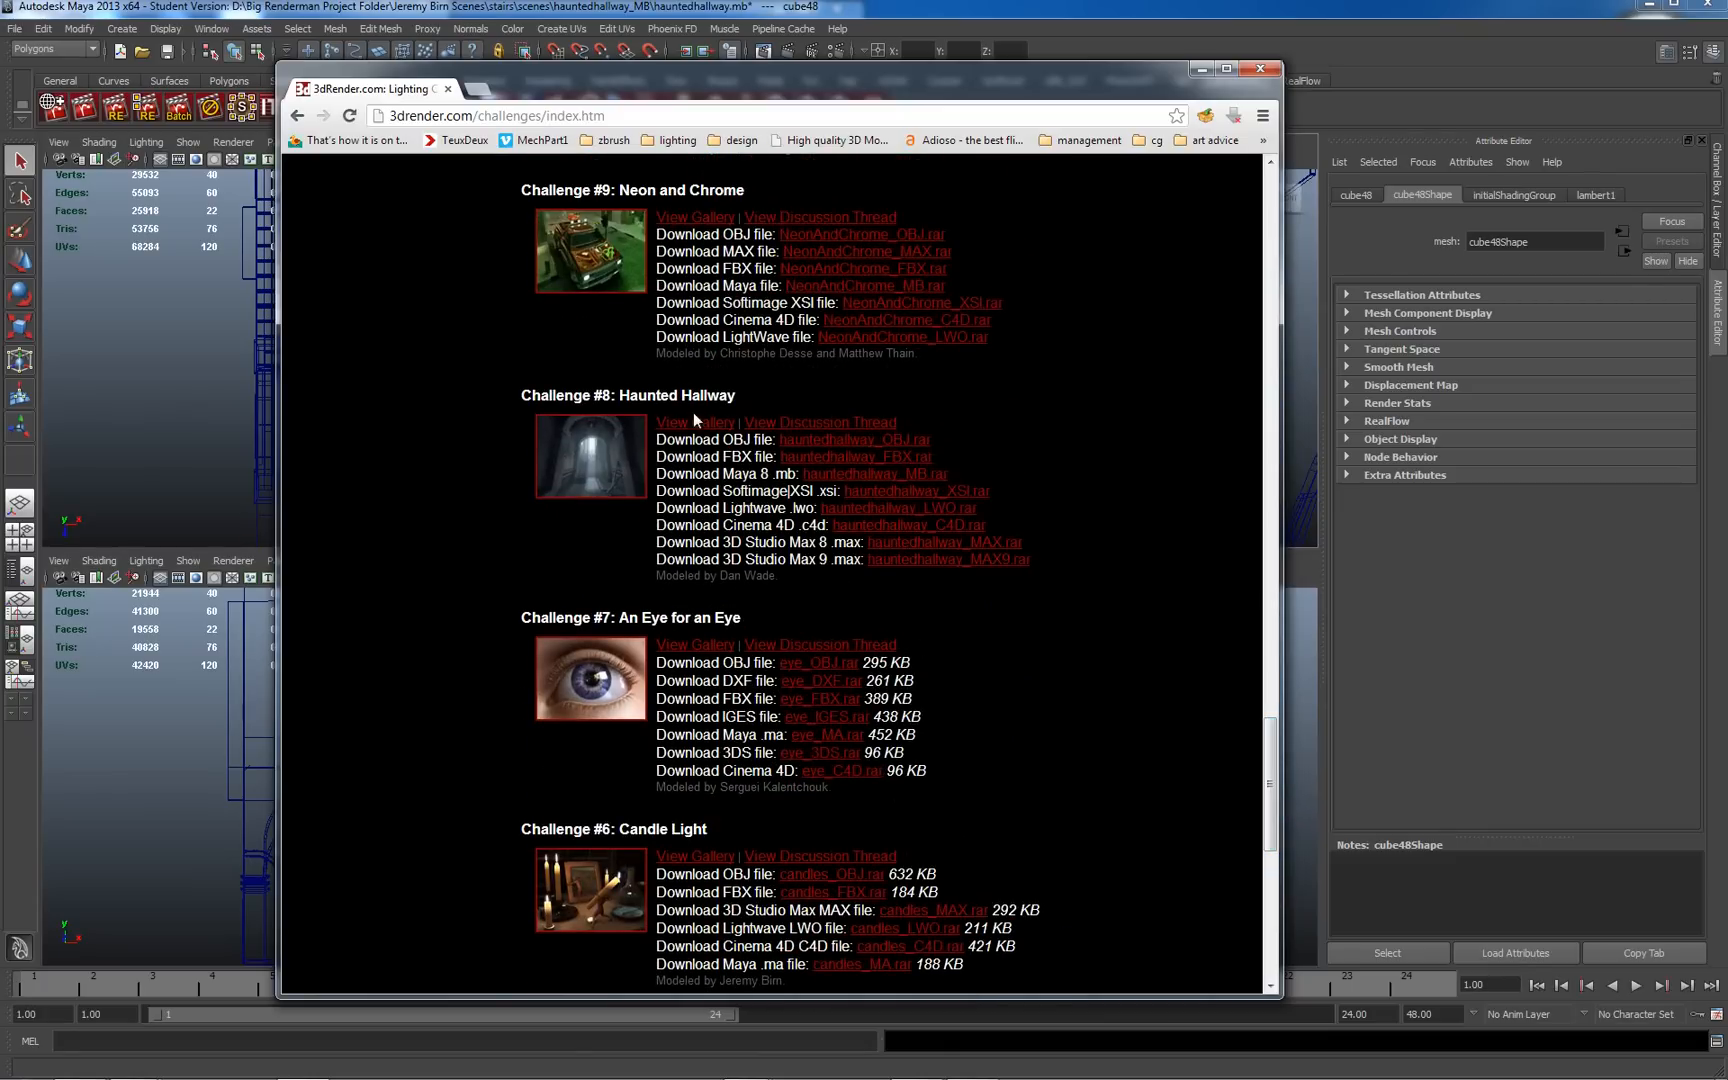
left_click(694, 422)
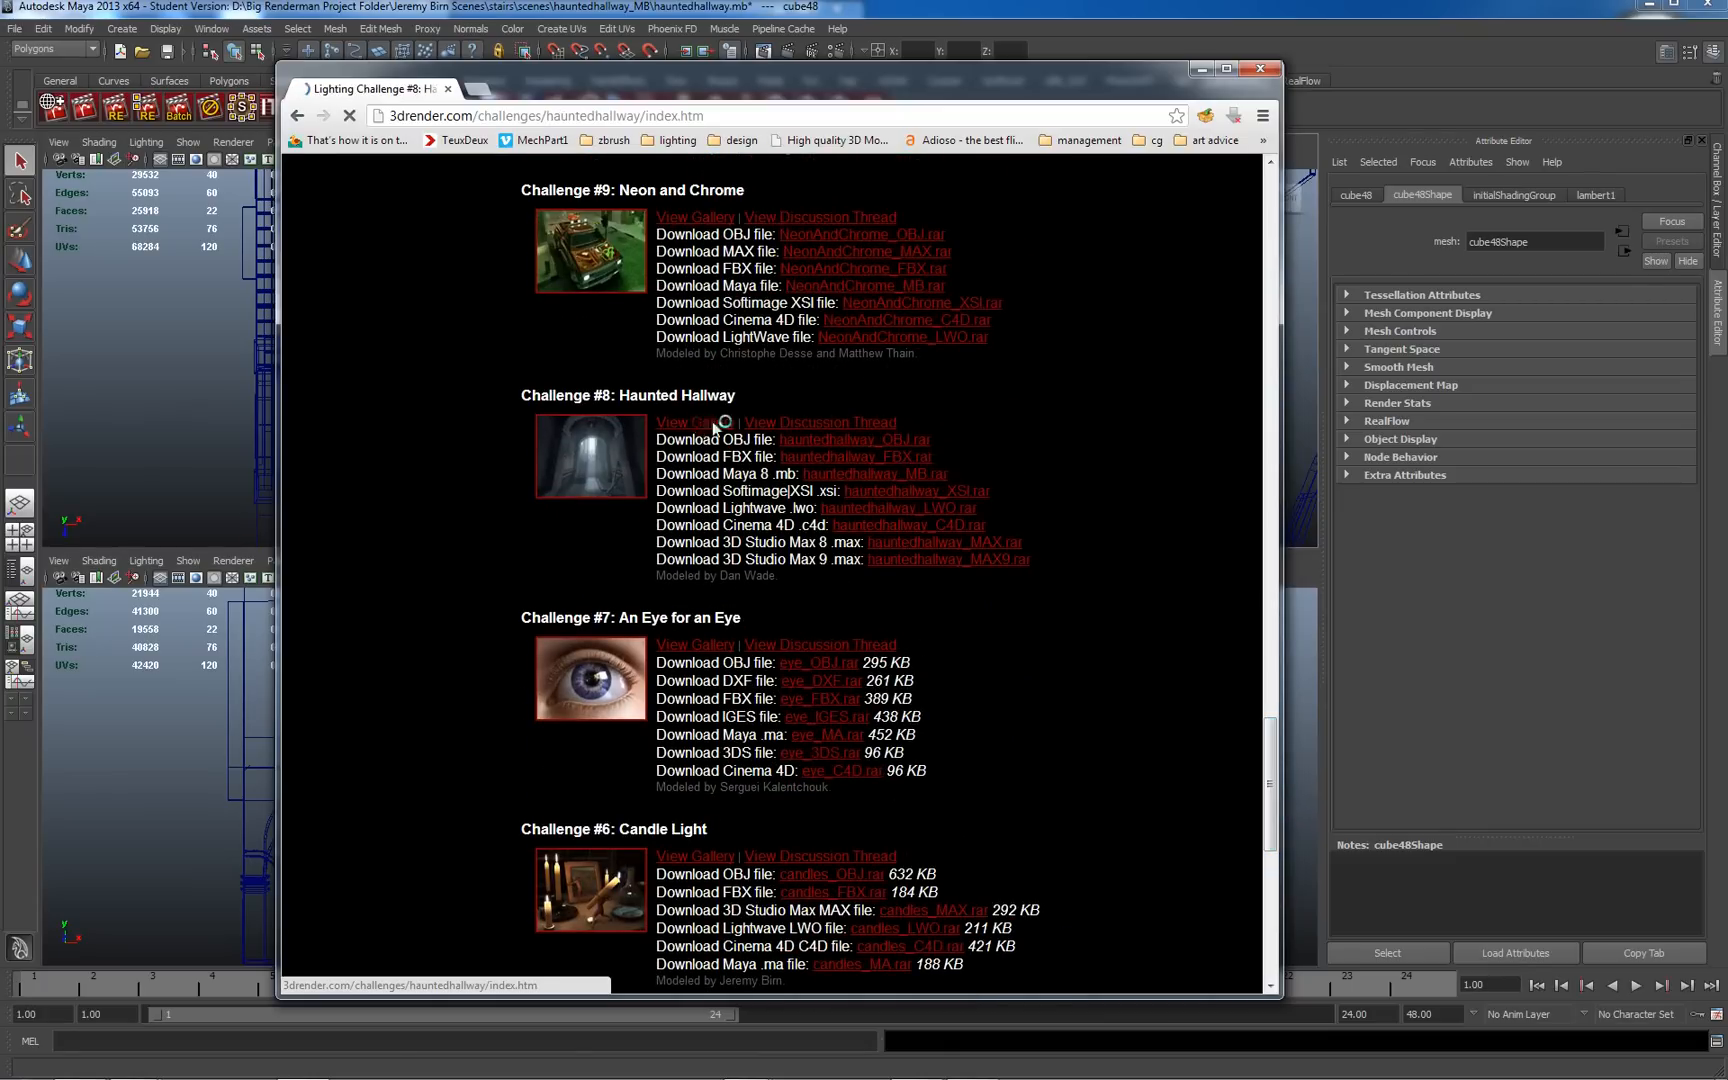
Enter the Haunted Hallway gallery and view the first hallway render full size
left_click(684, 422)
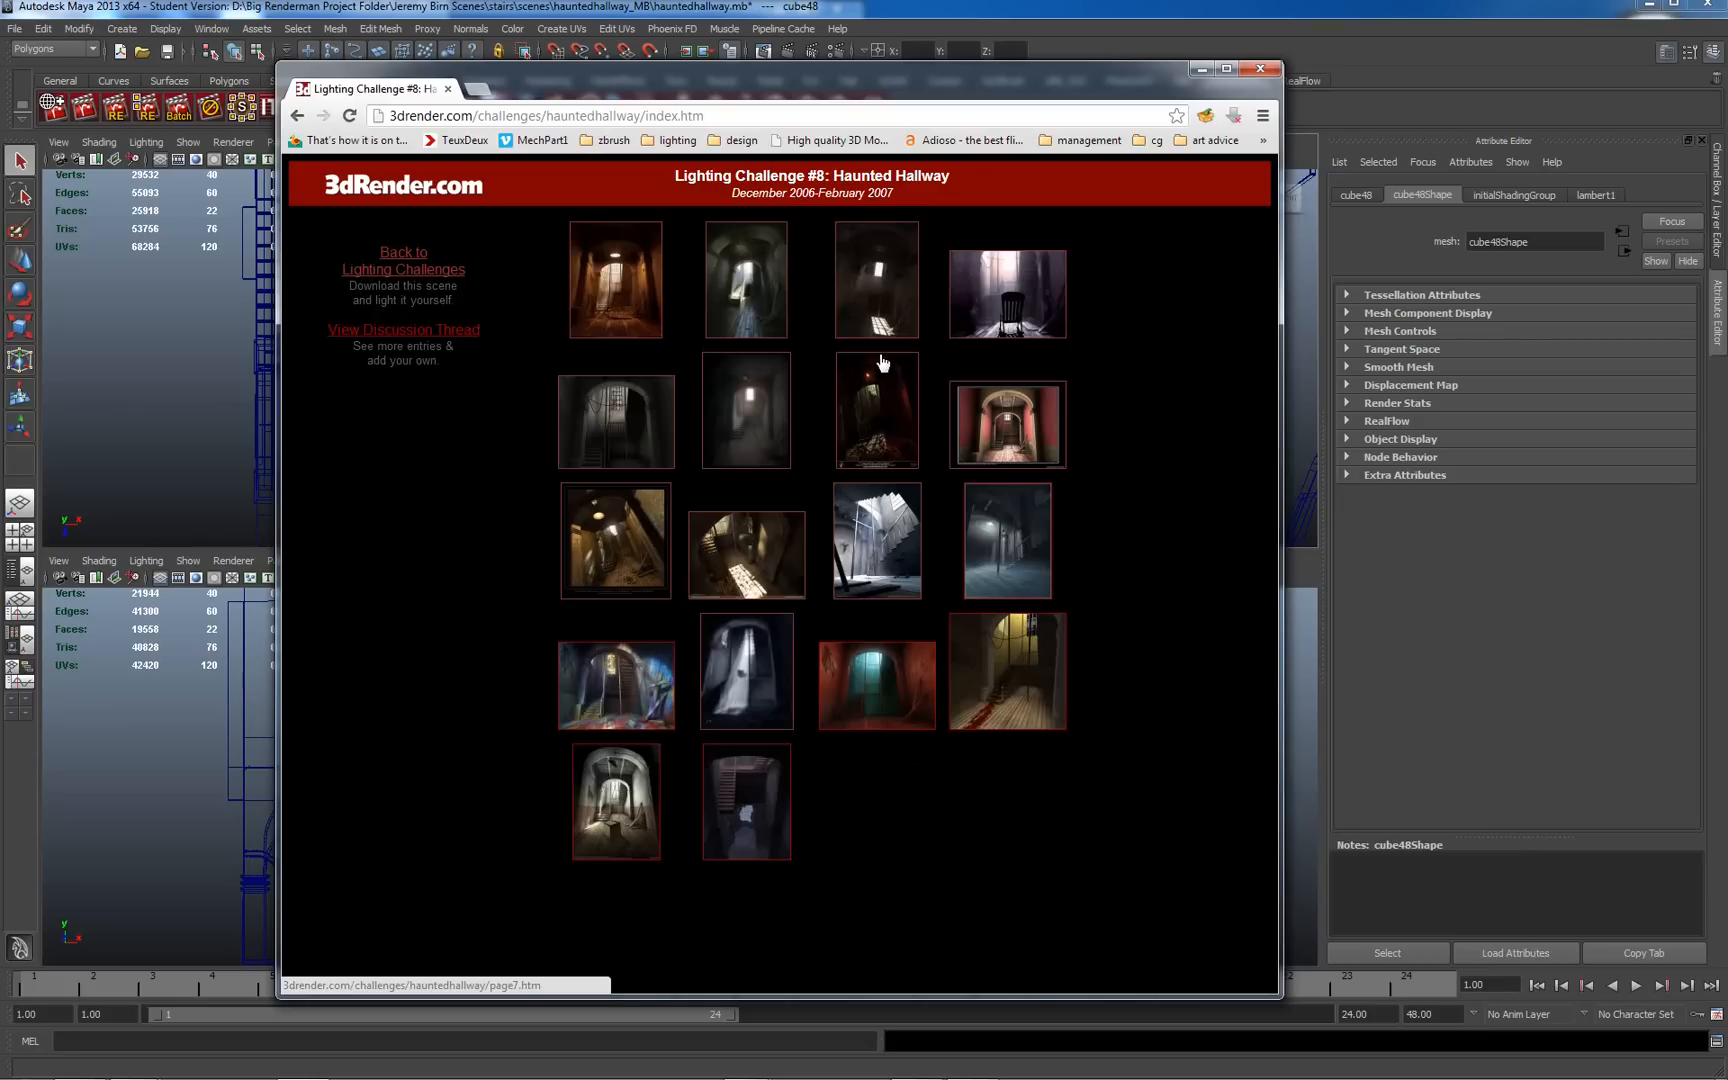
mouse_move(576, 276)
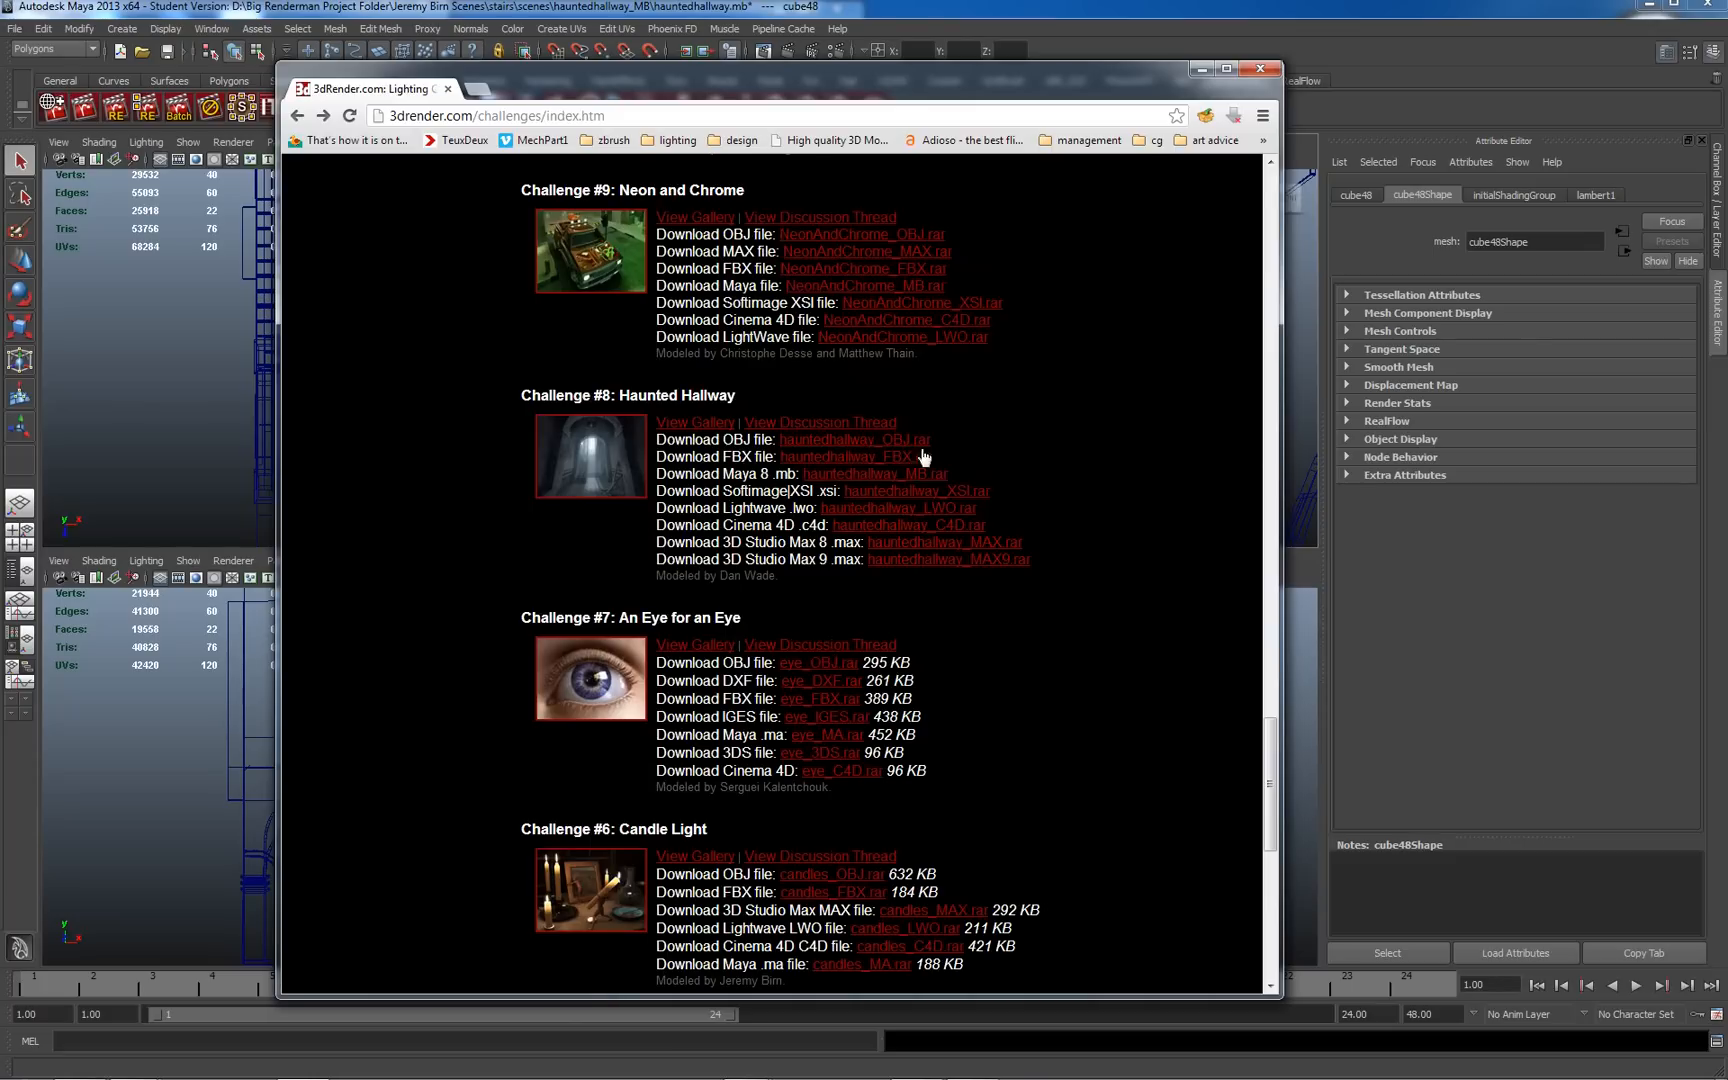
mouse_move(882, 484)
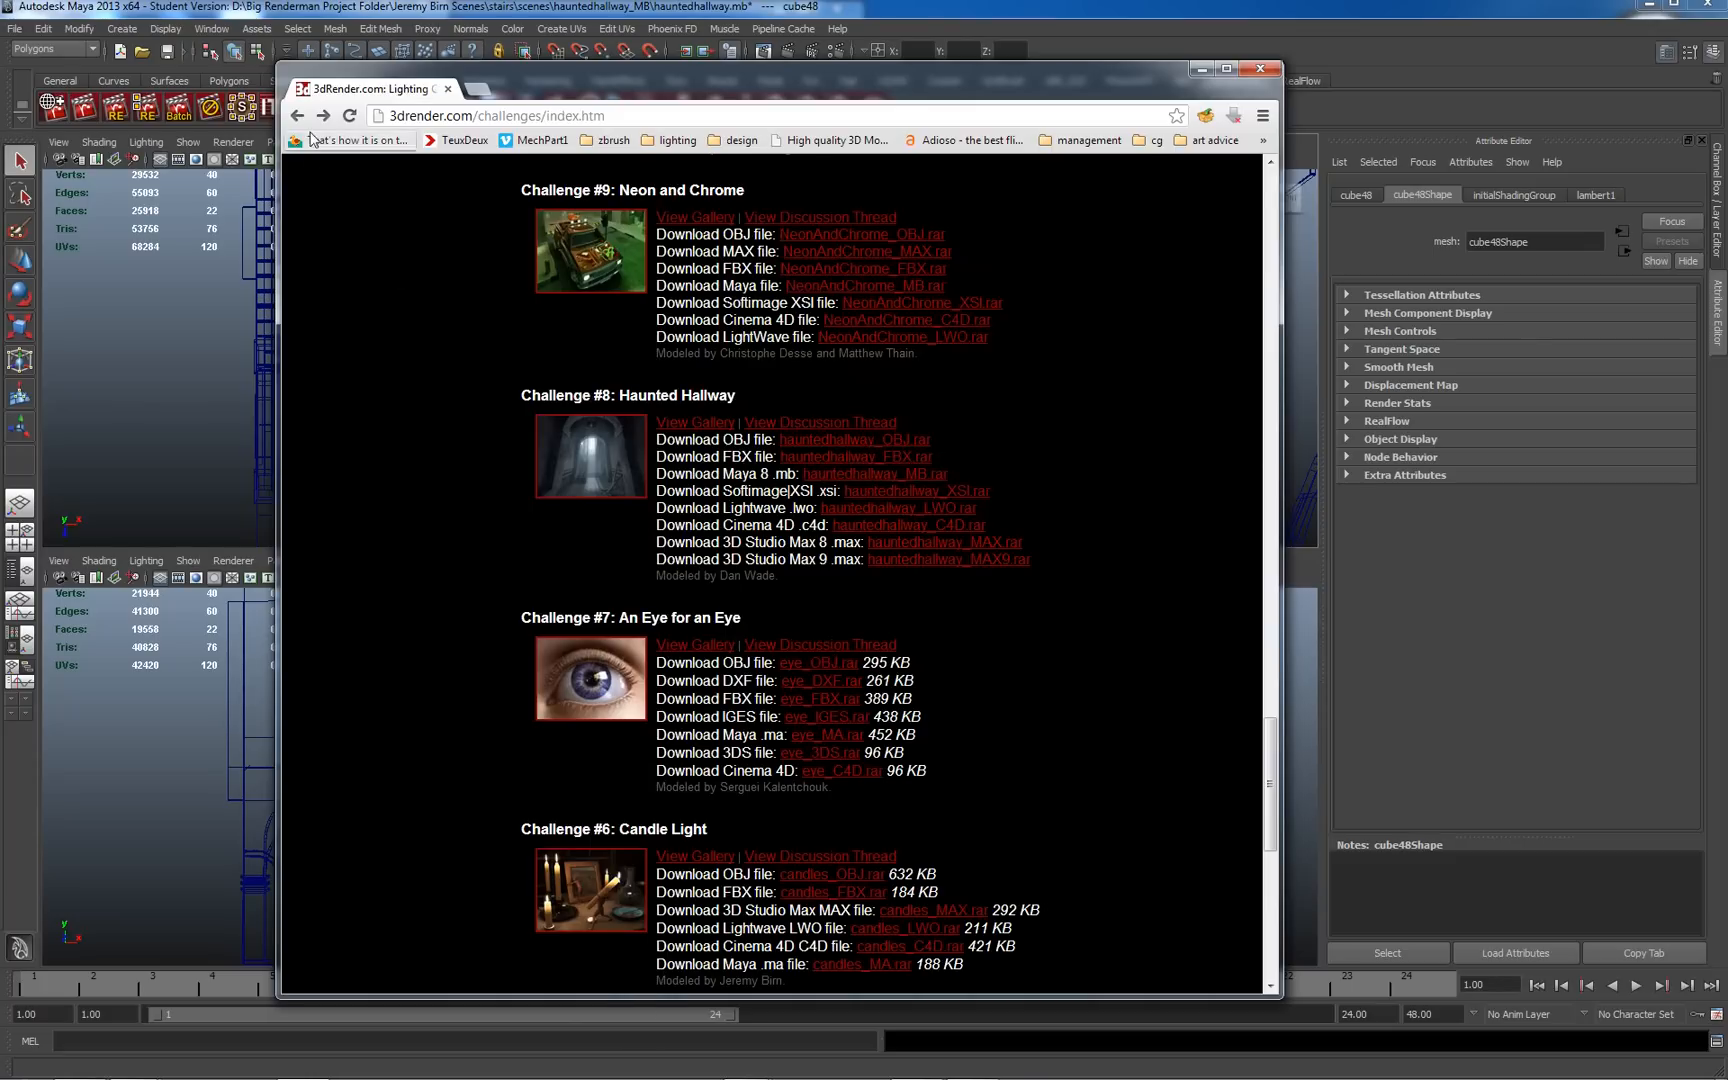
left_click(694, 422)
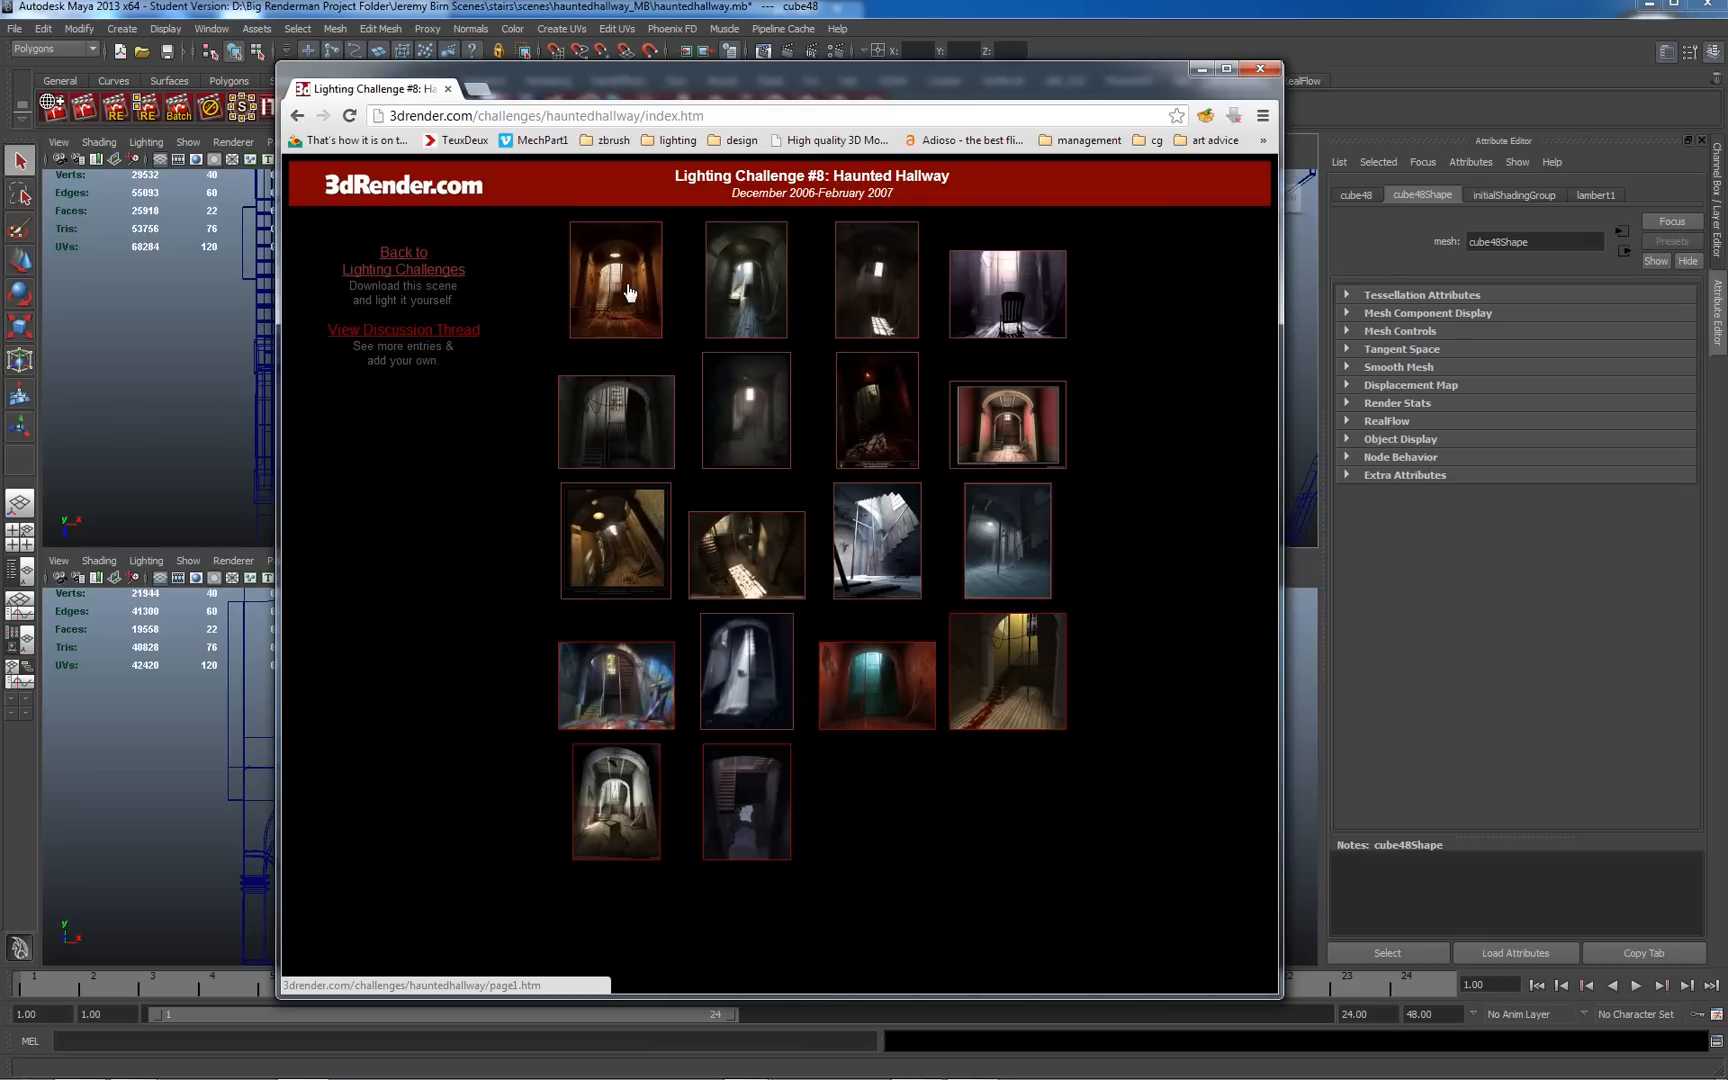
left_click(614, 278)
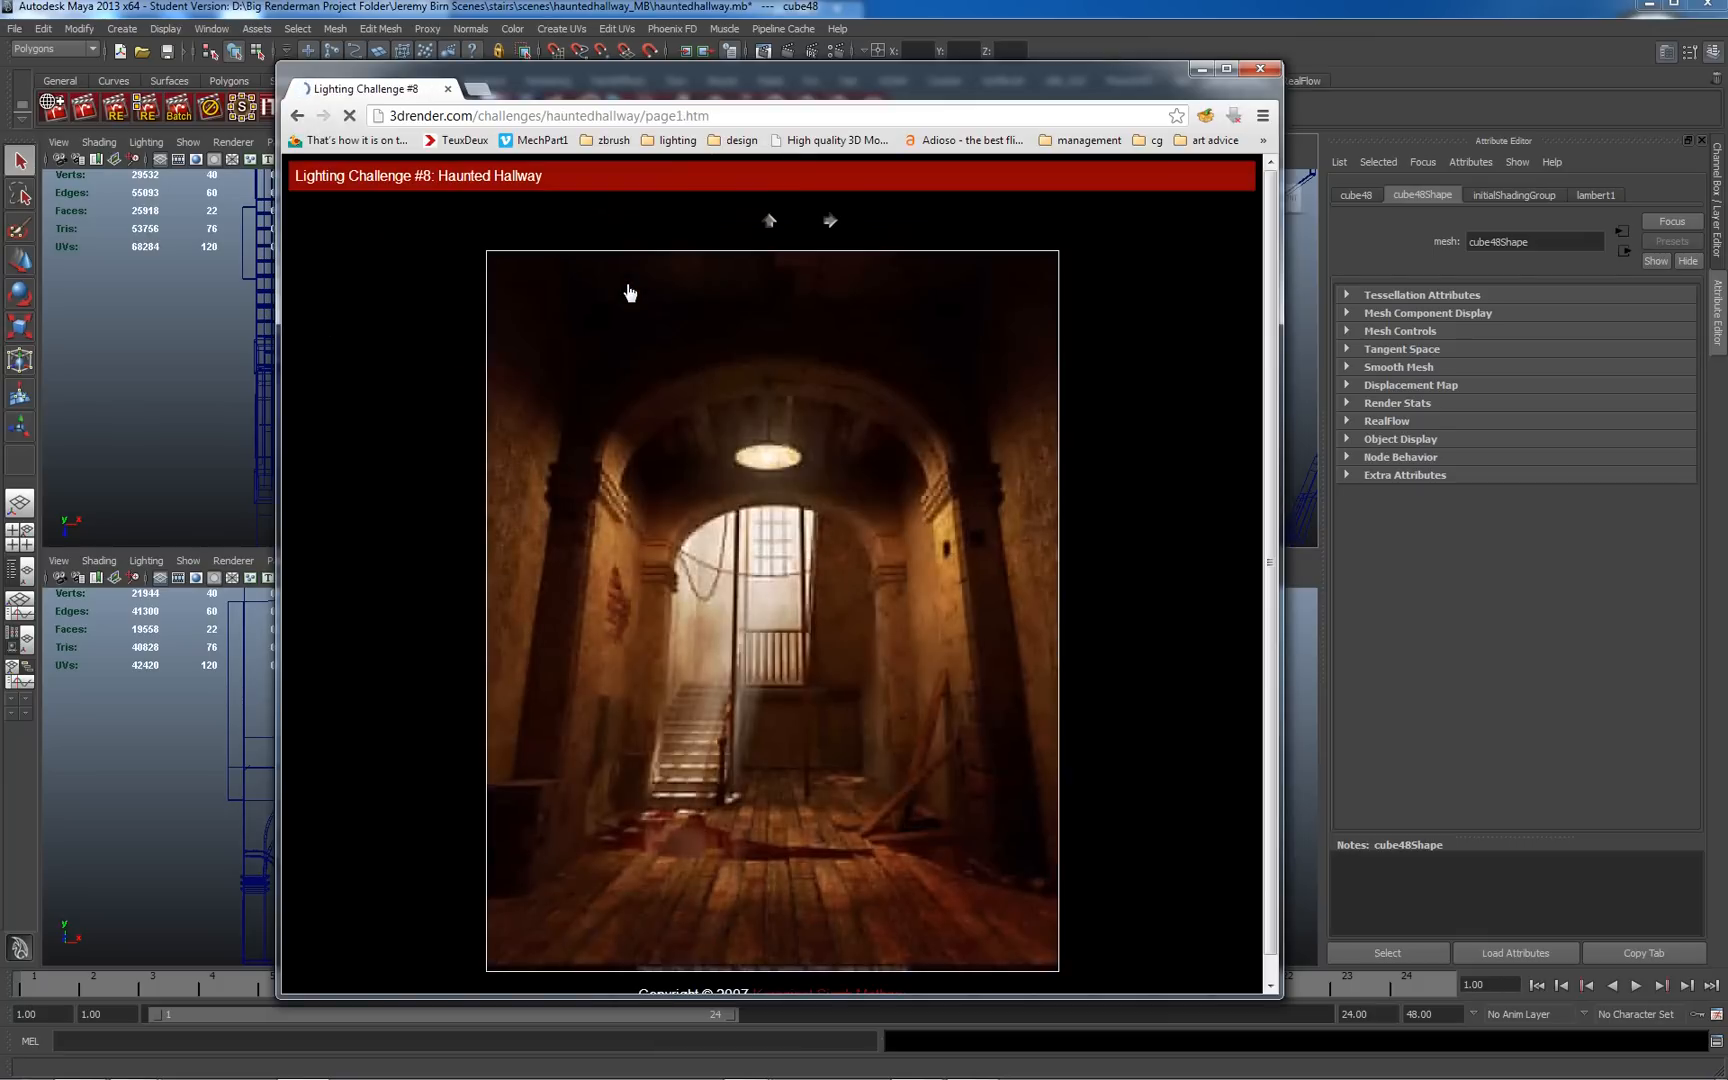
mouse_move(896, 650)
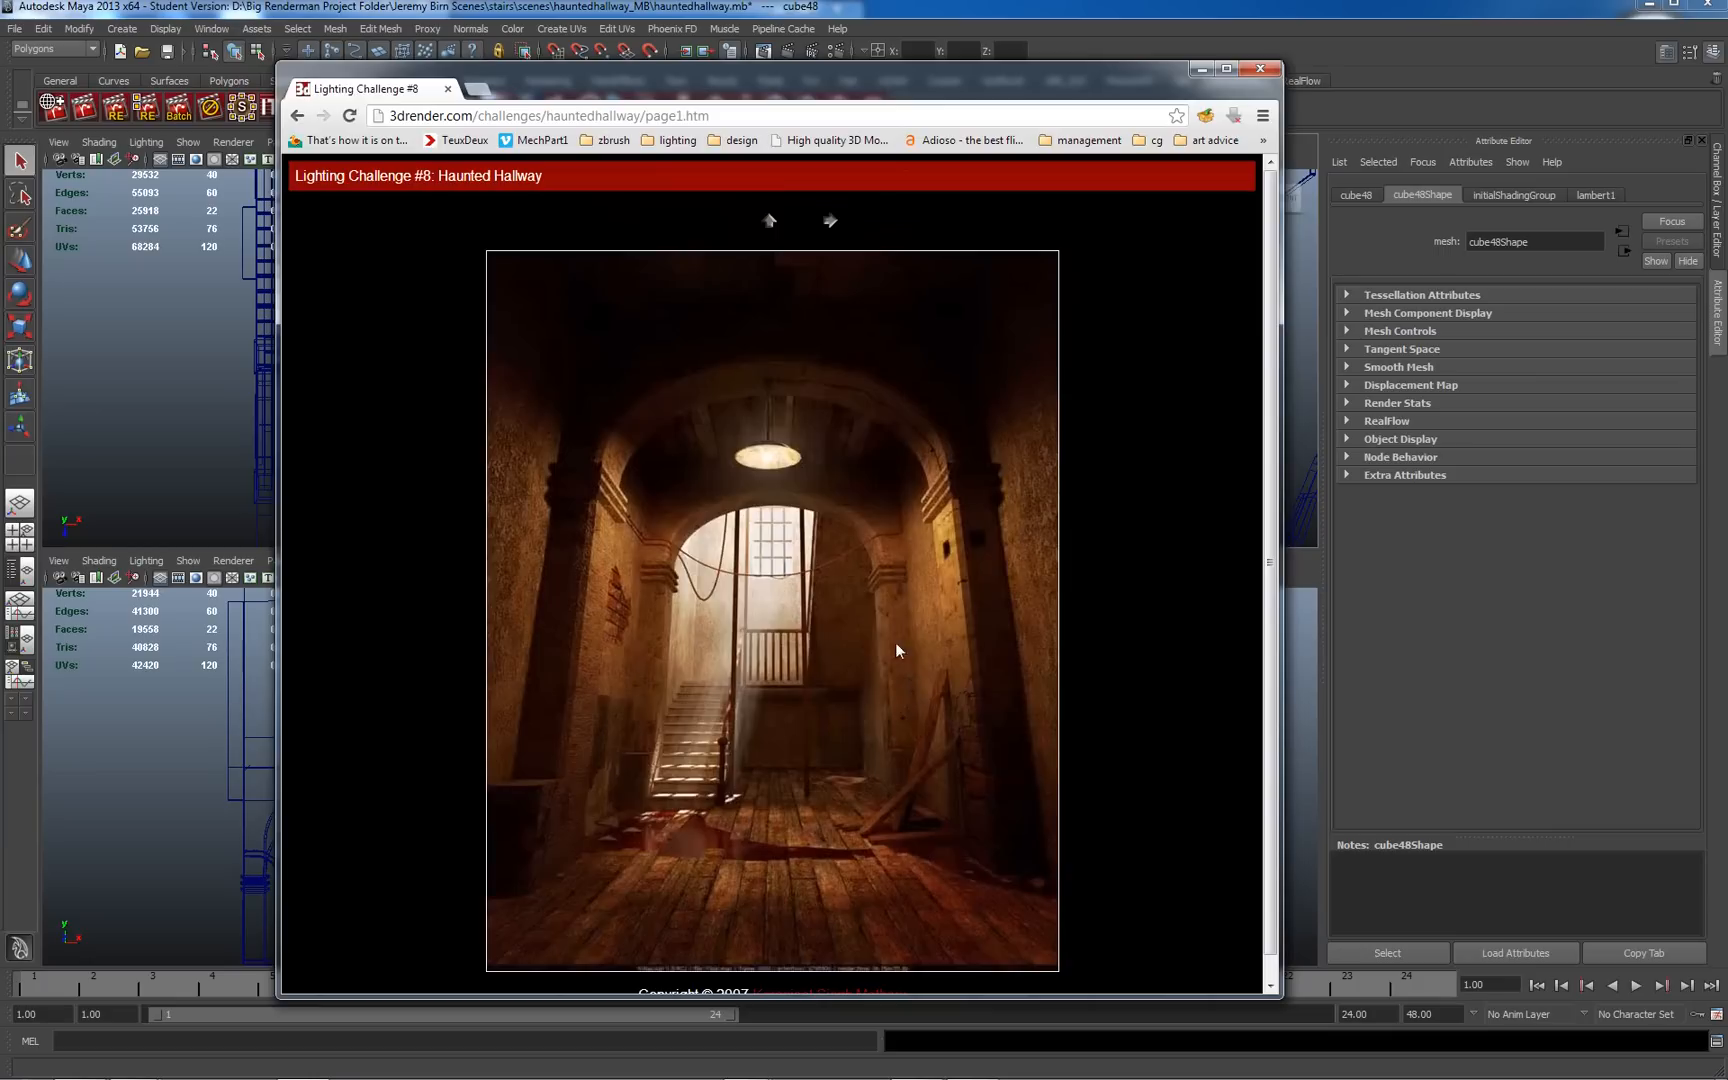
mouse_move(1136, 548)
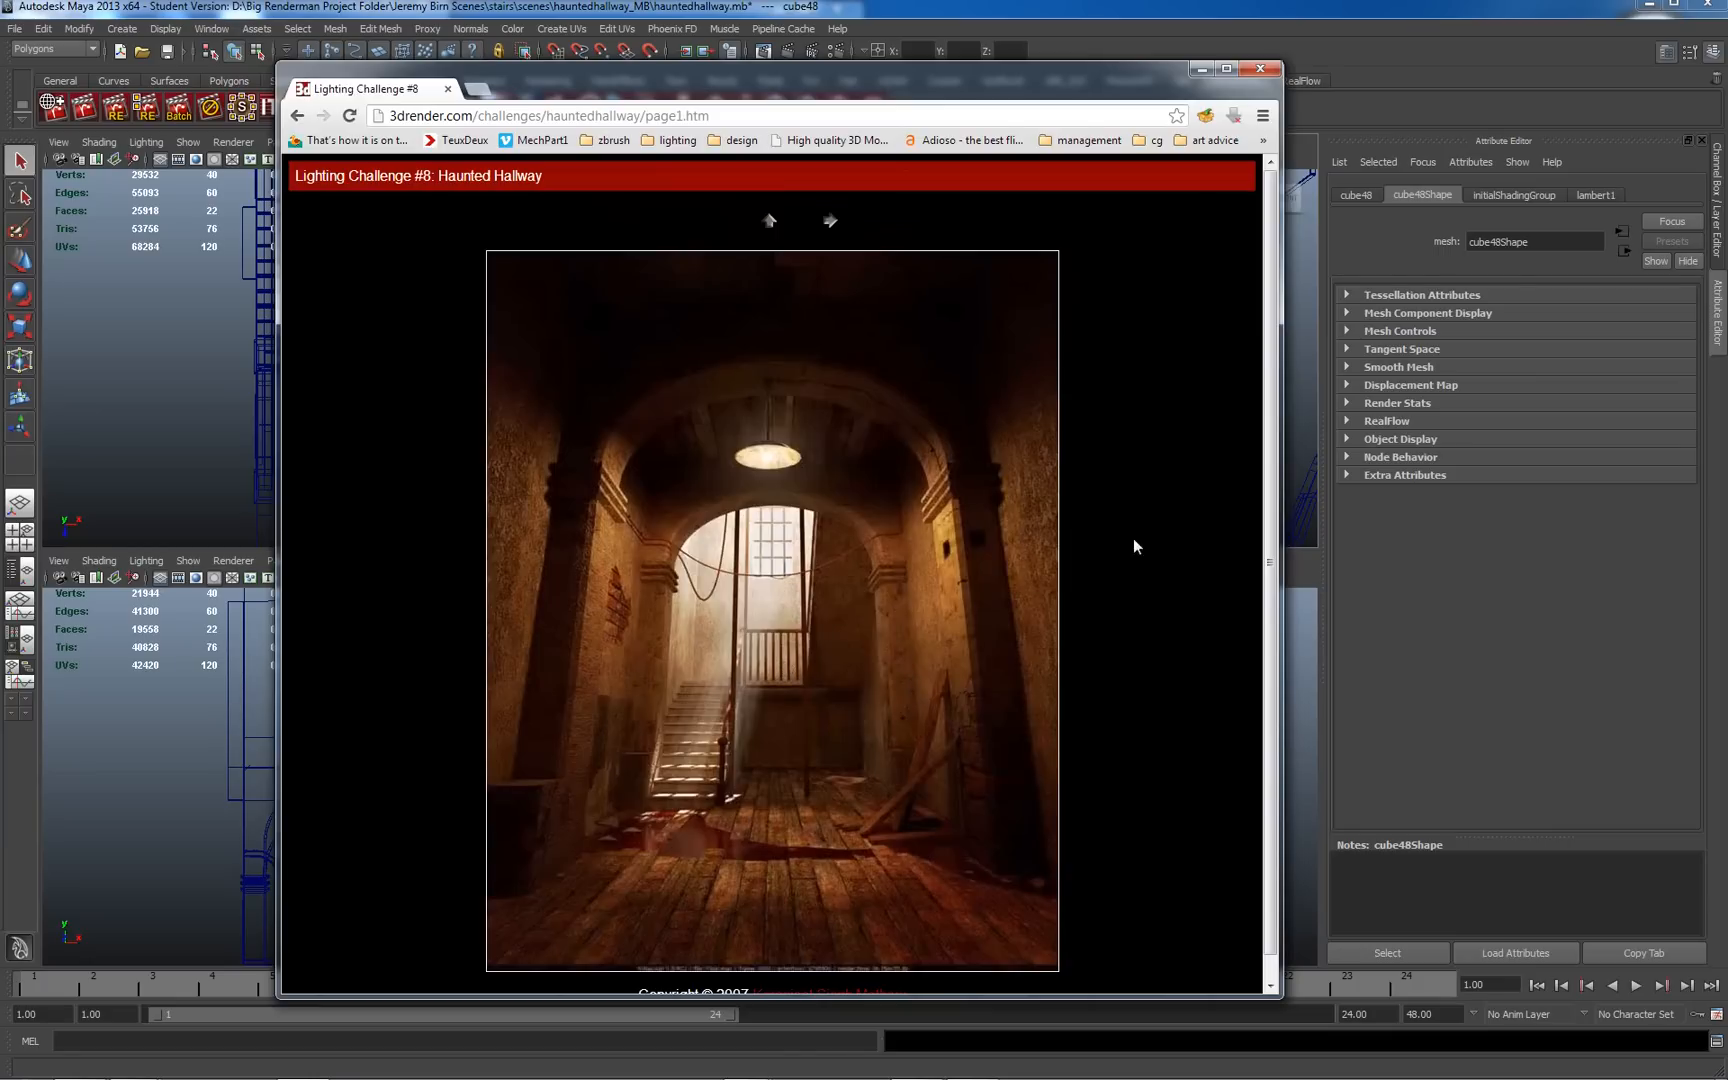
mouse_move(828, 222)
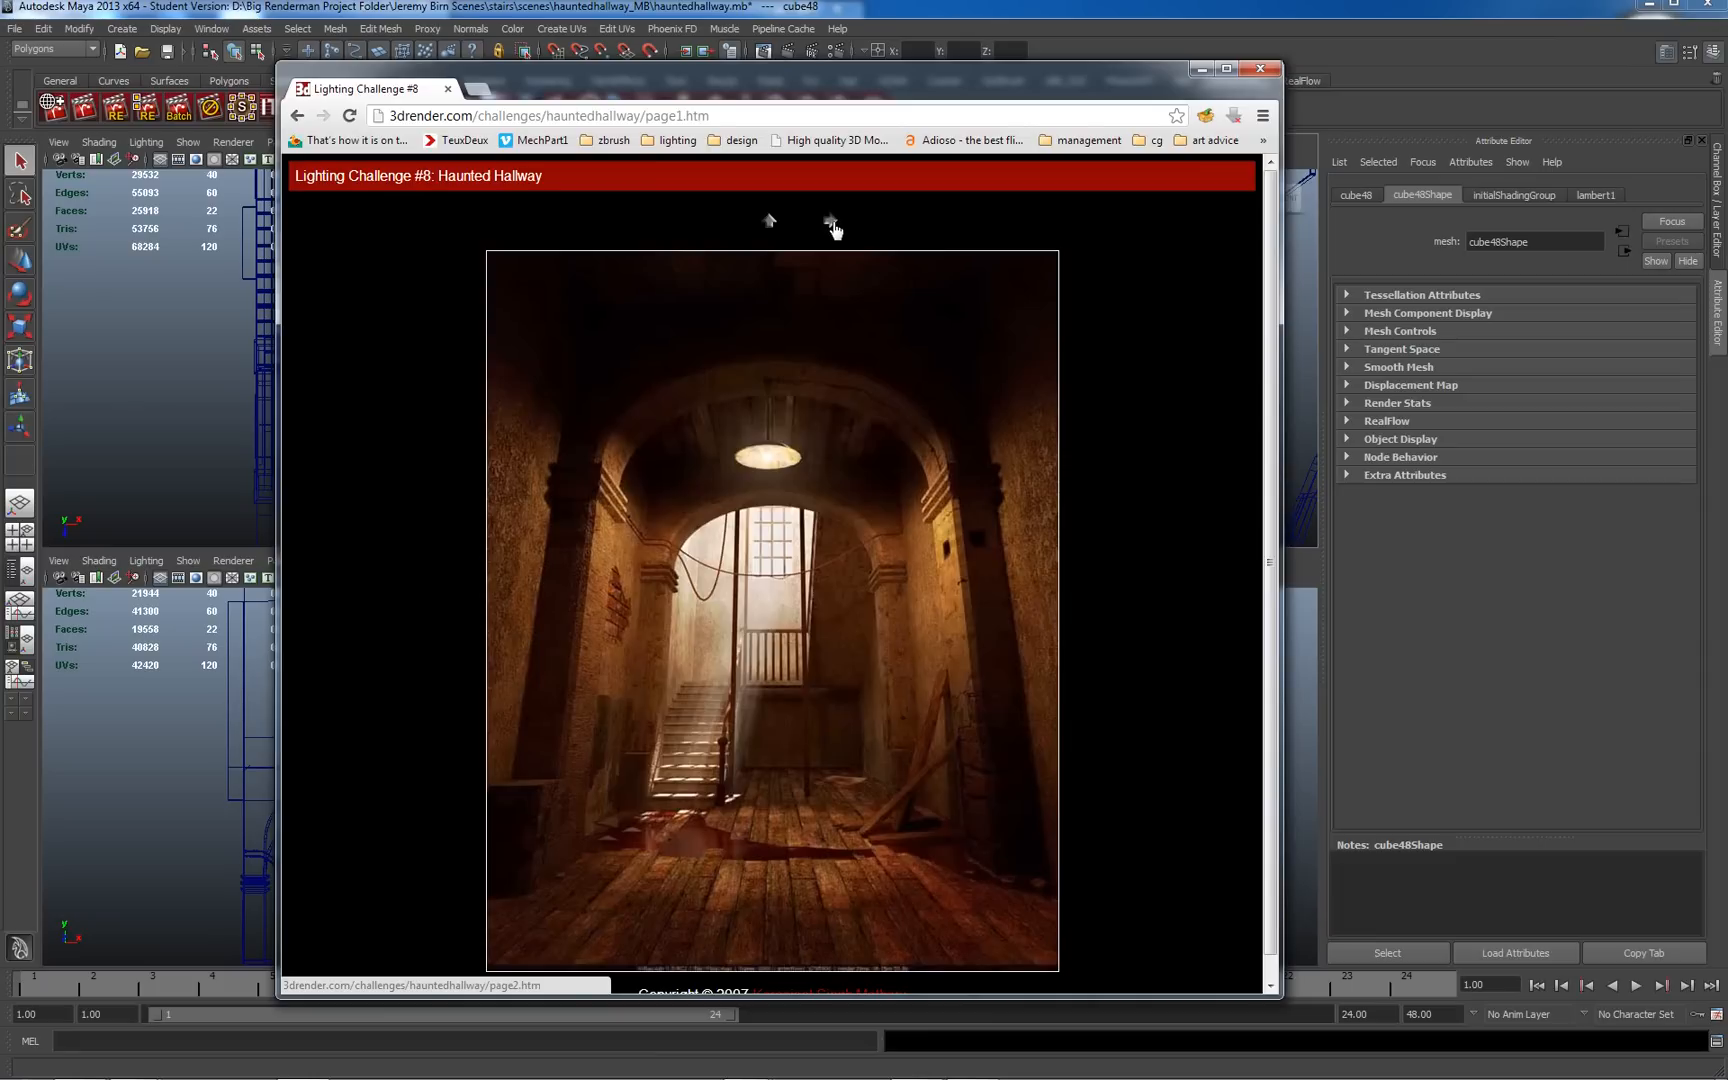
Advance through the second and third hallway renders, the dim barred-window one
left_click(838, 222)
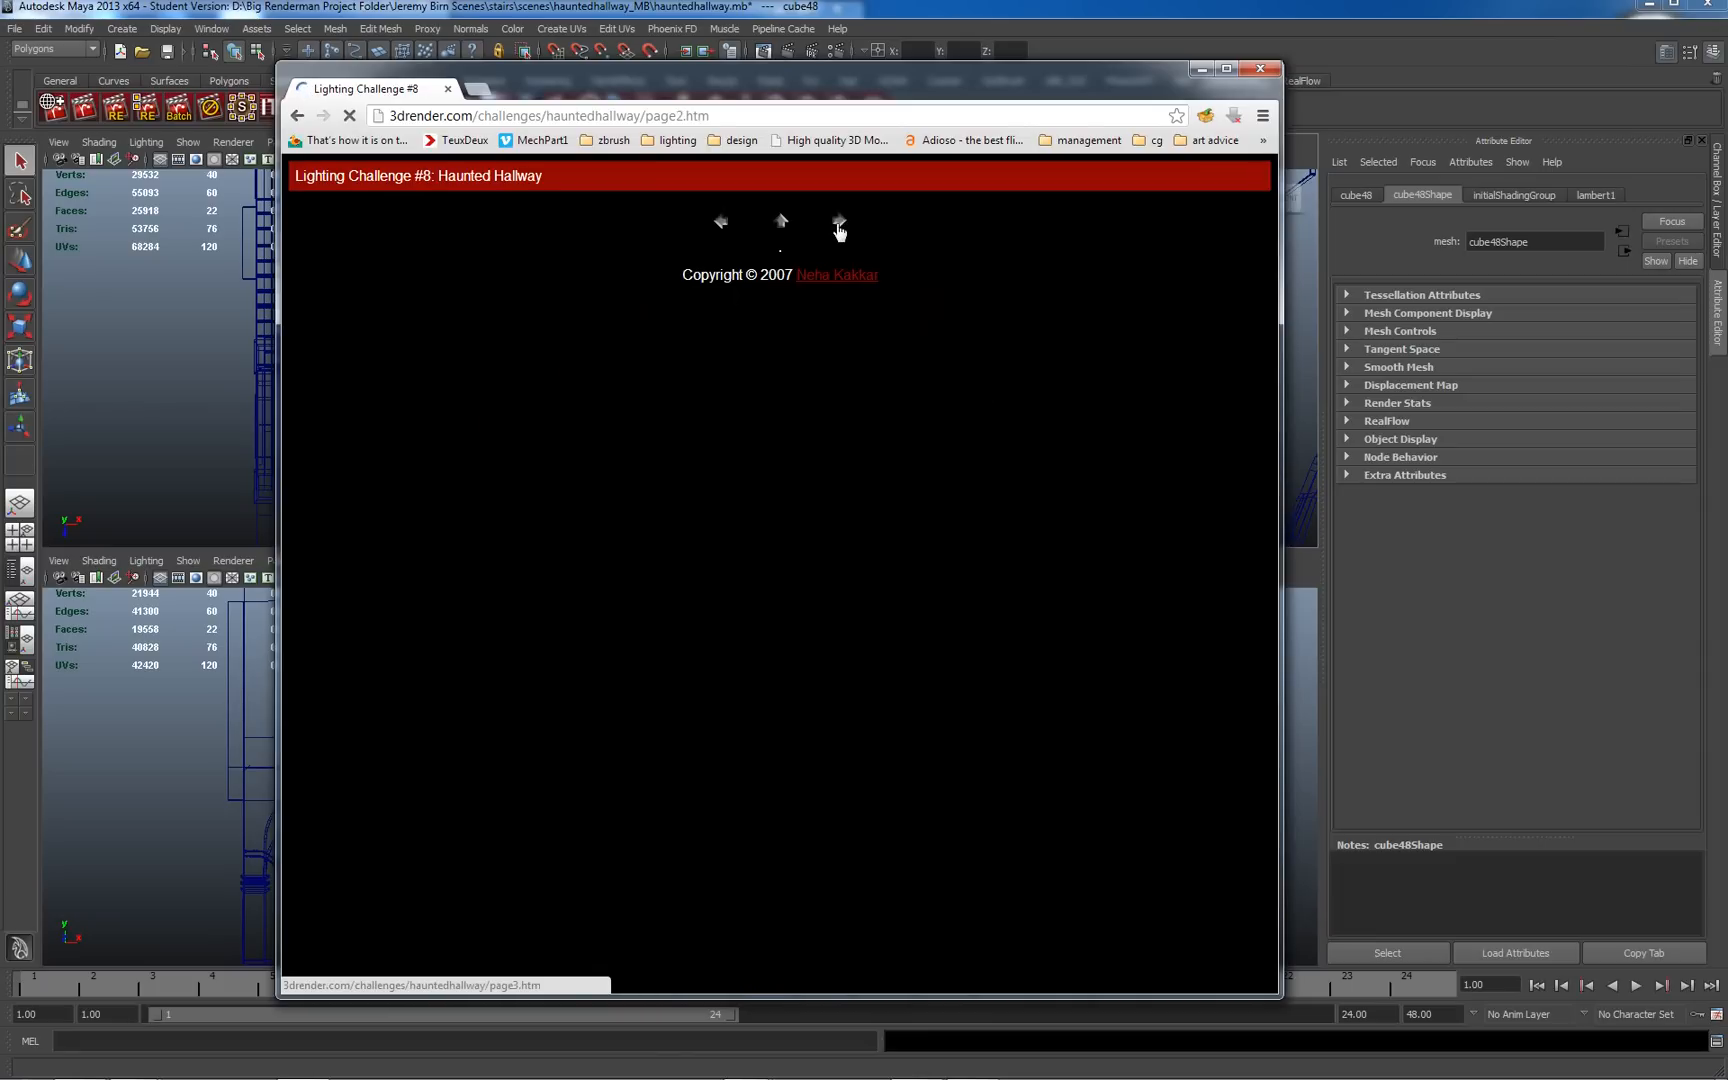
left_click(838, 224)
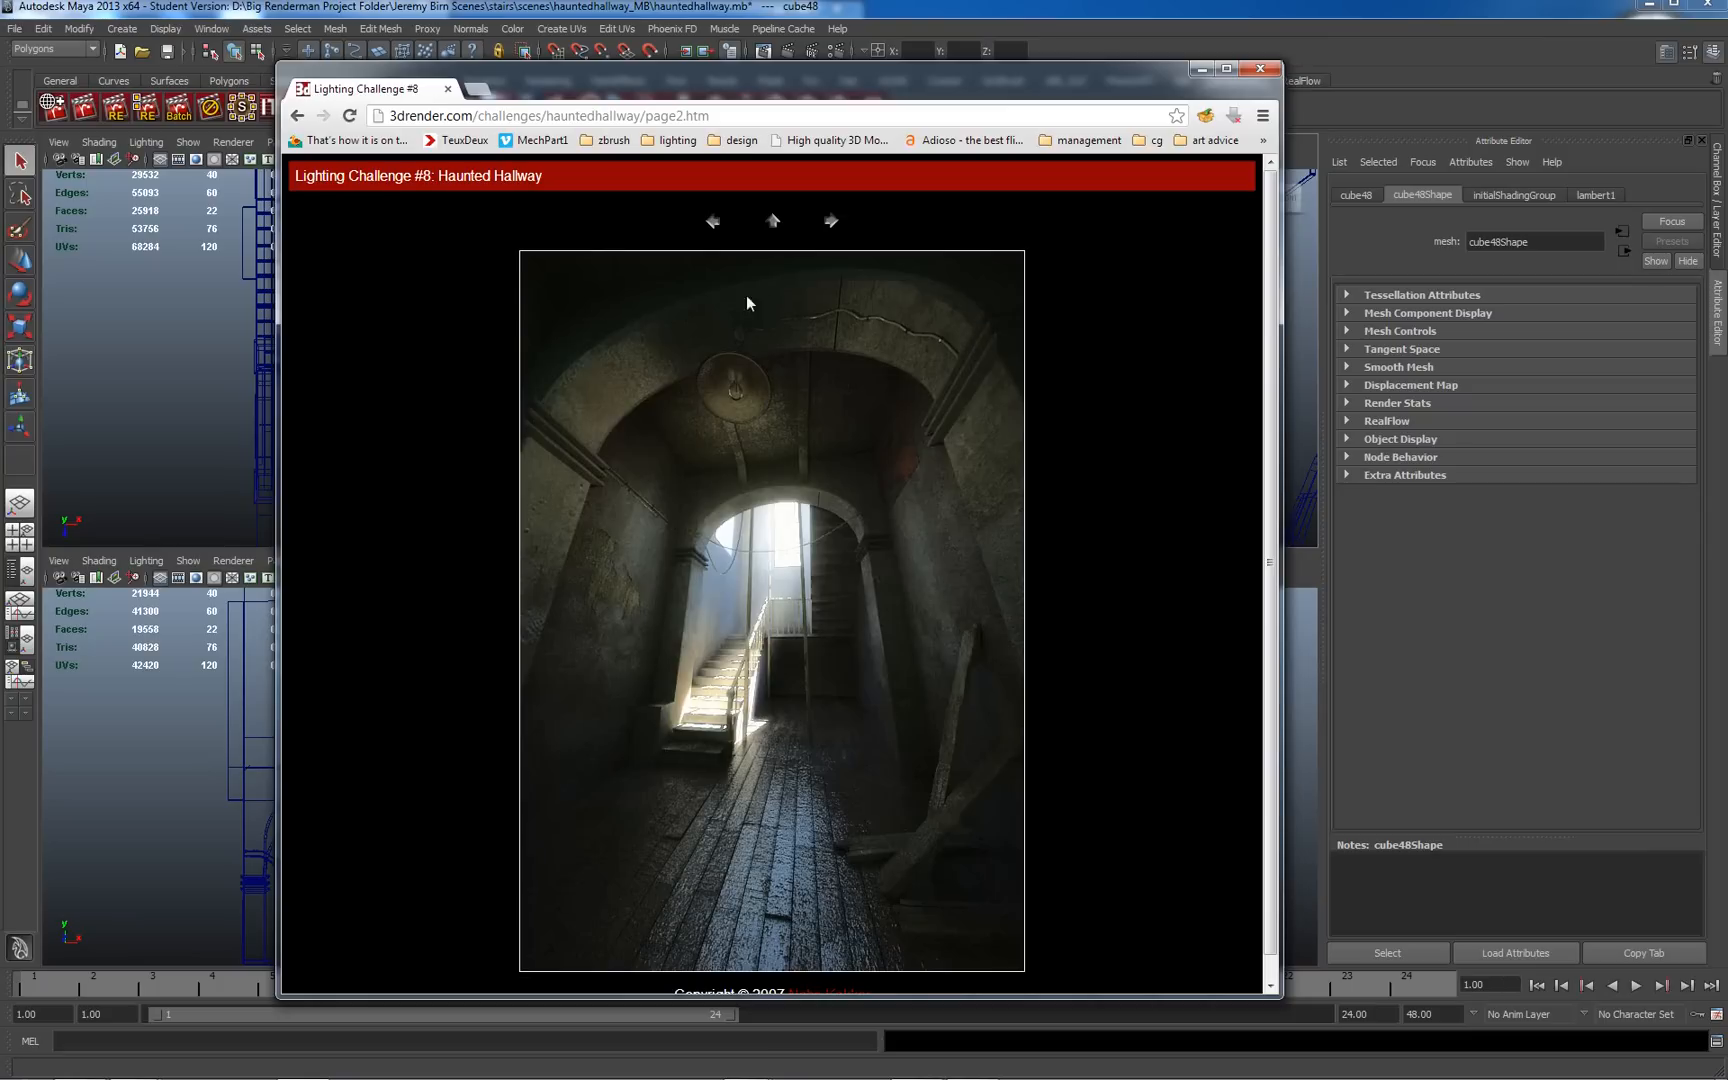
mouse_move(812, 382)
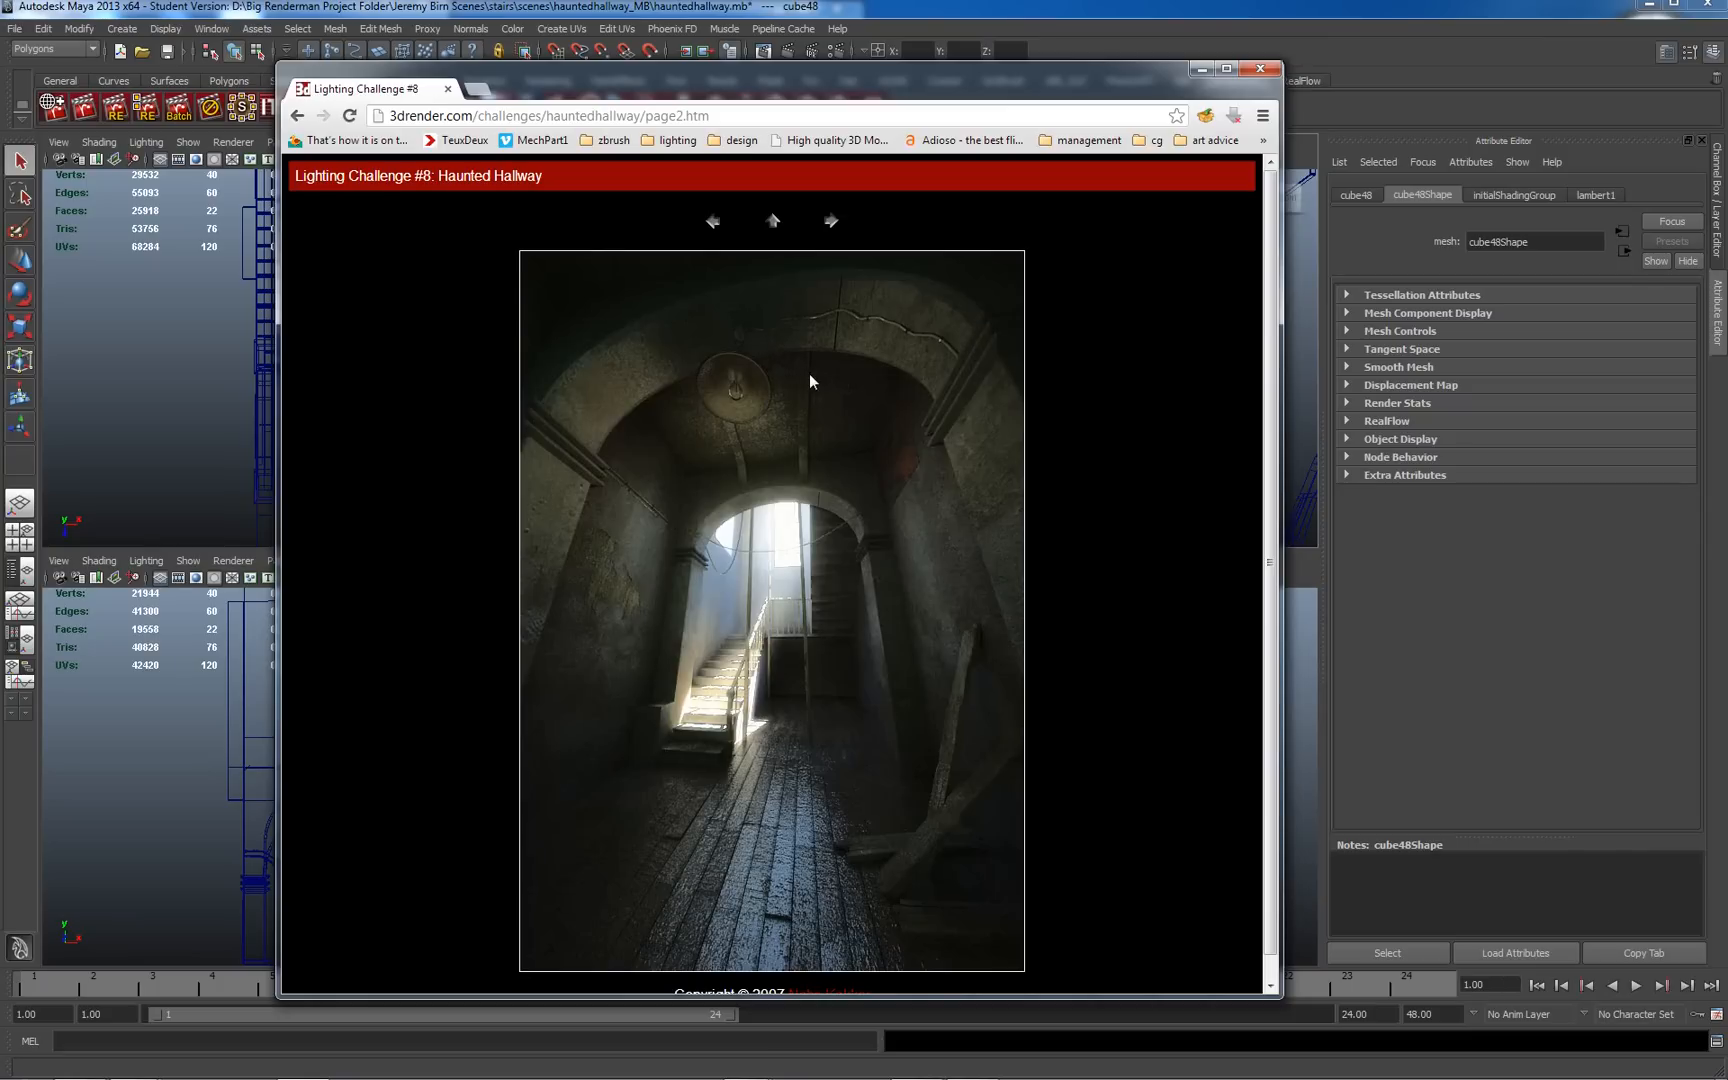
mouse_move(814, 374)
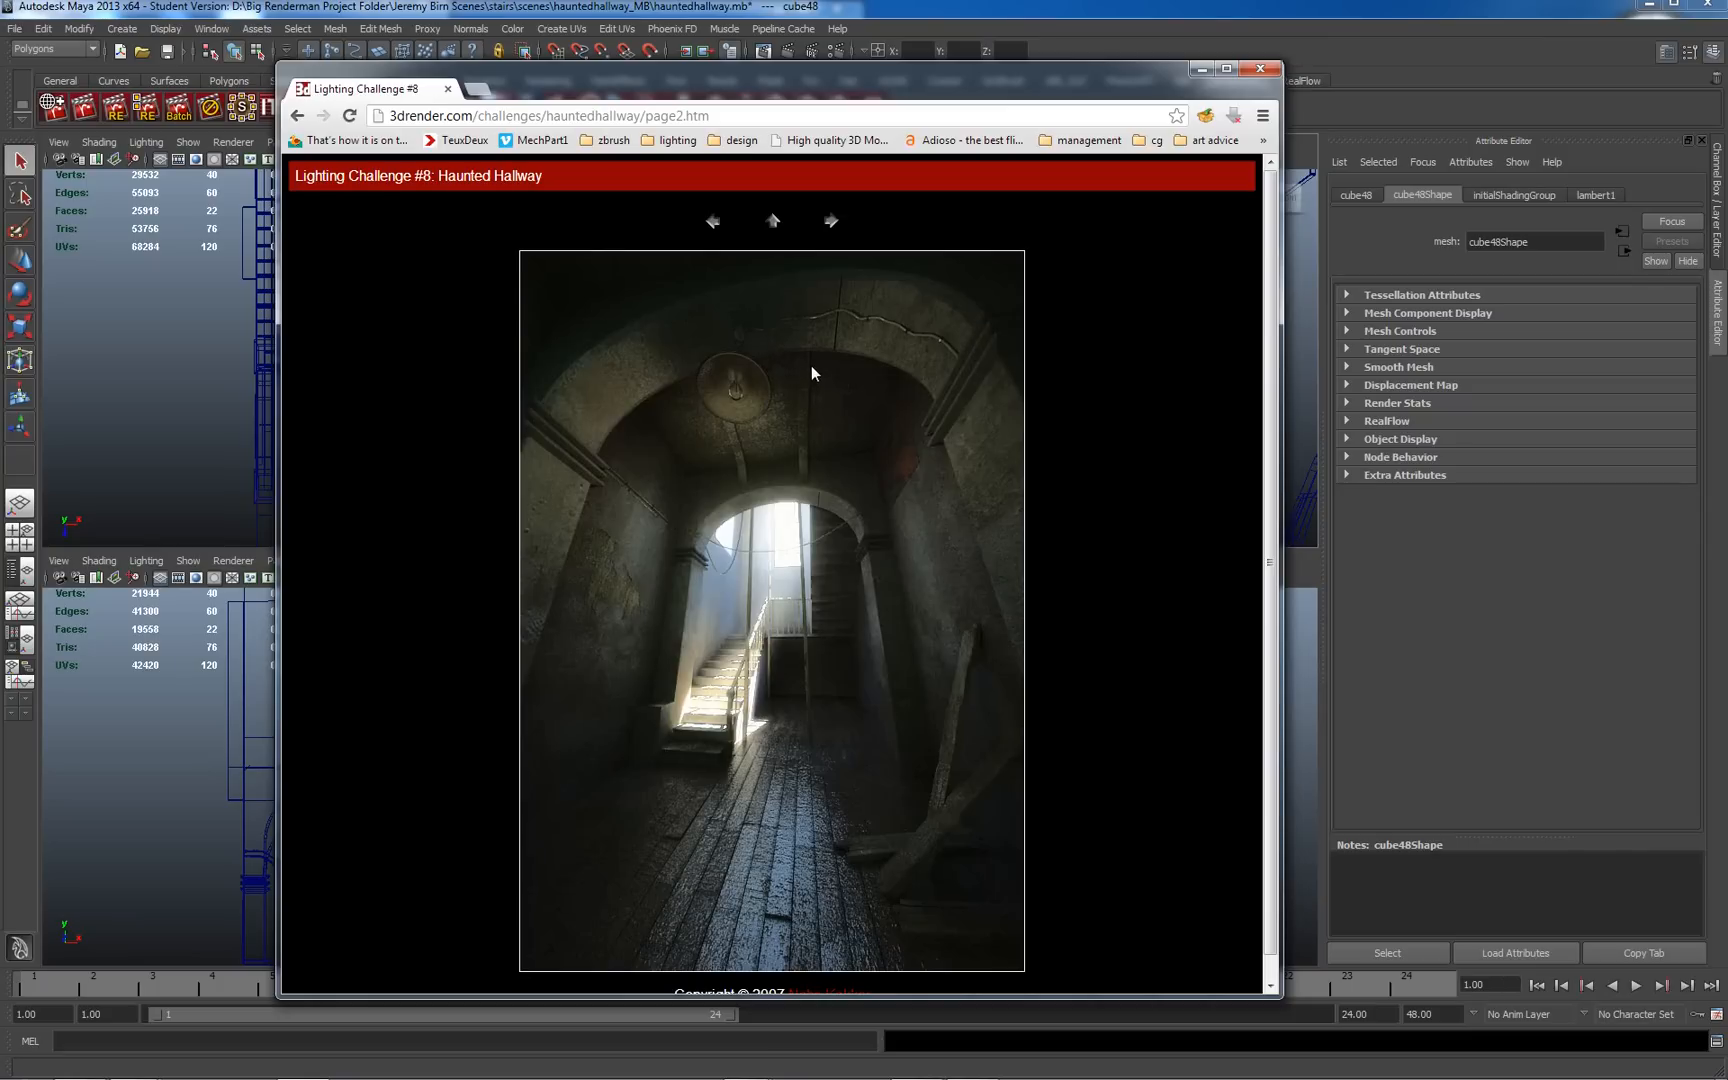
mouse_move(834, 418)
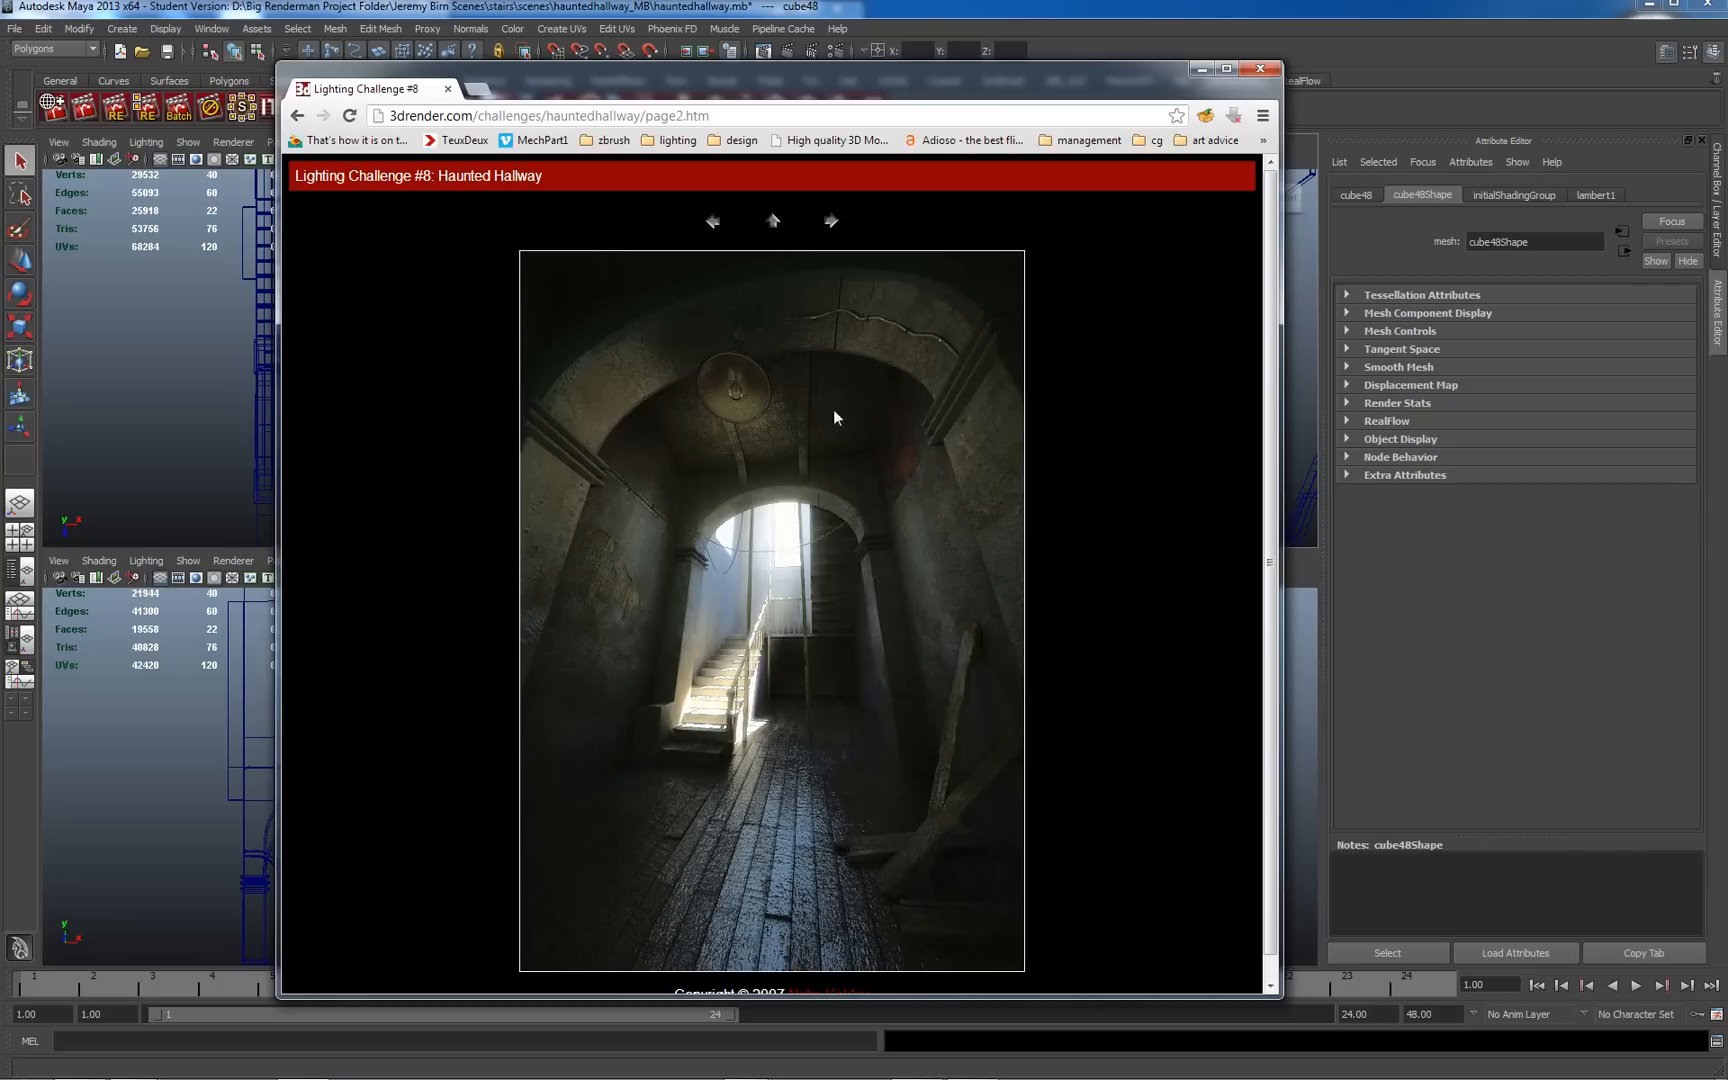
mouse_move(792, 554)
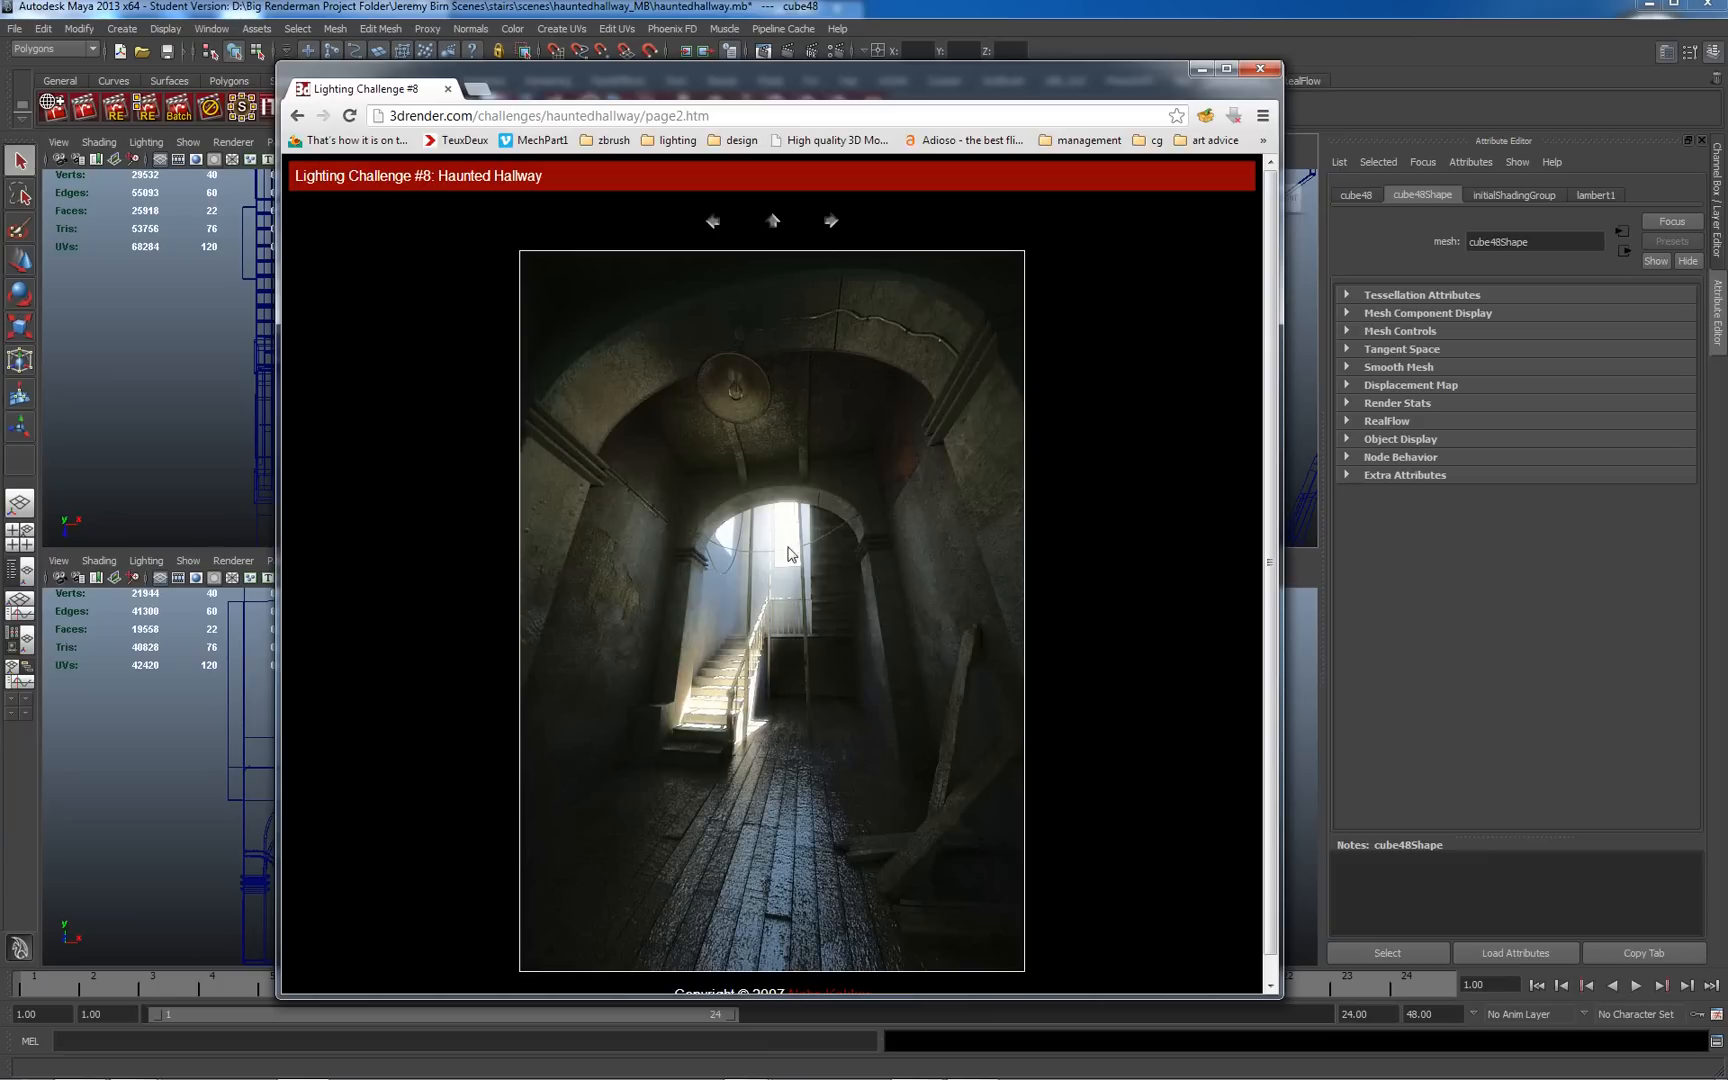
mouse_move(838, 312)
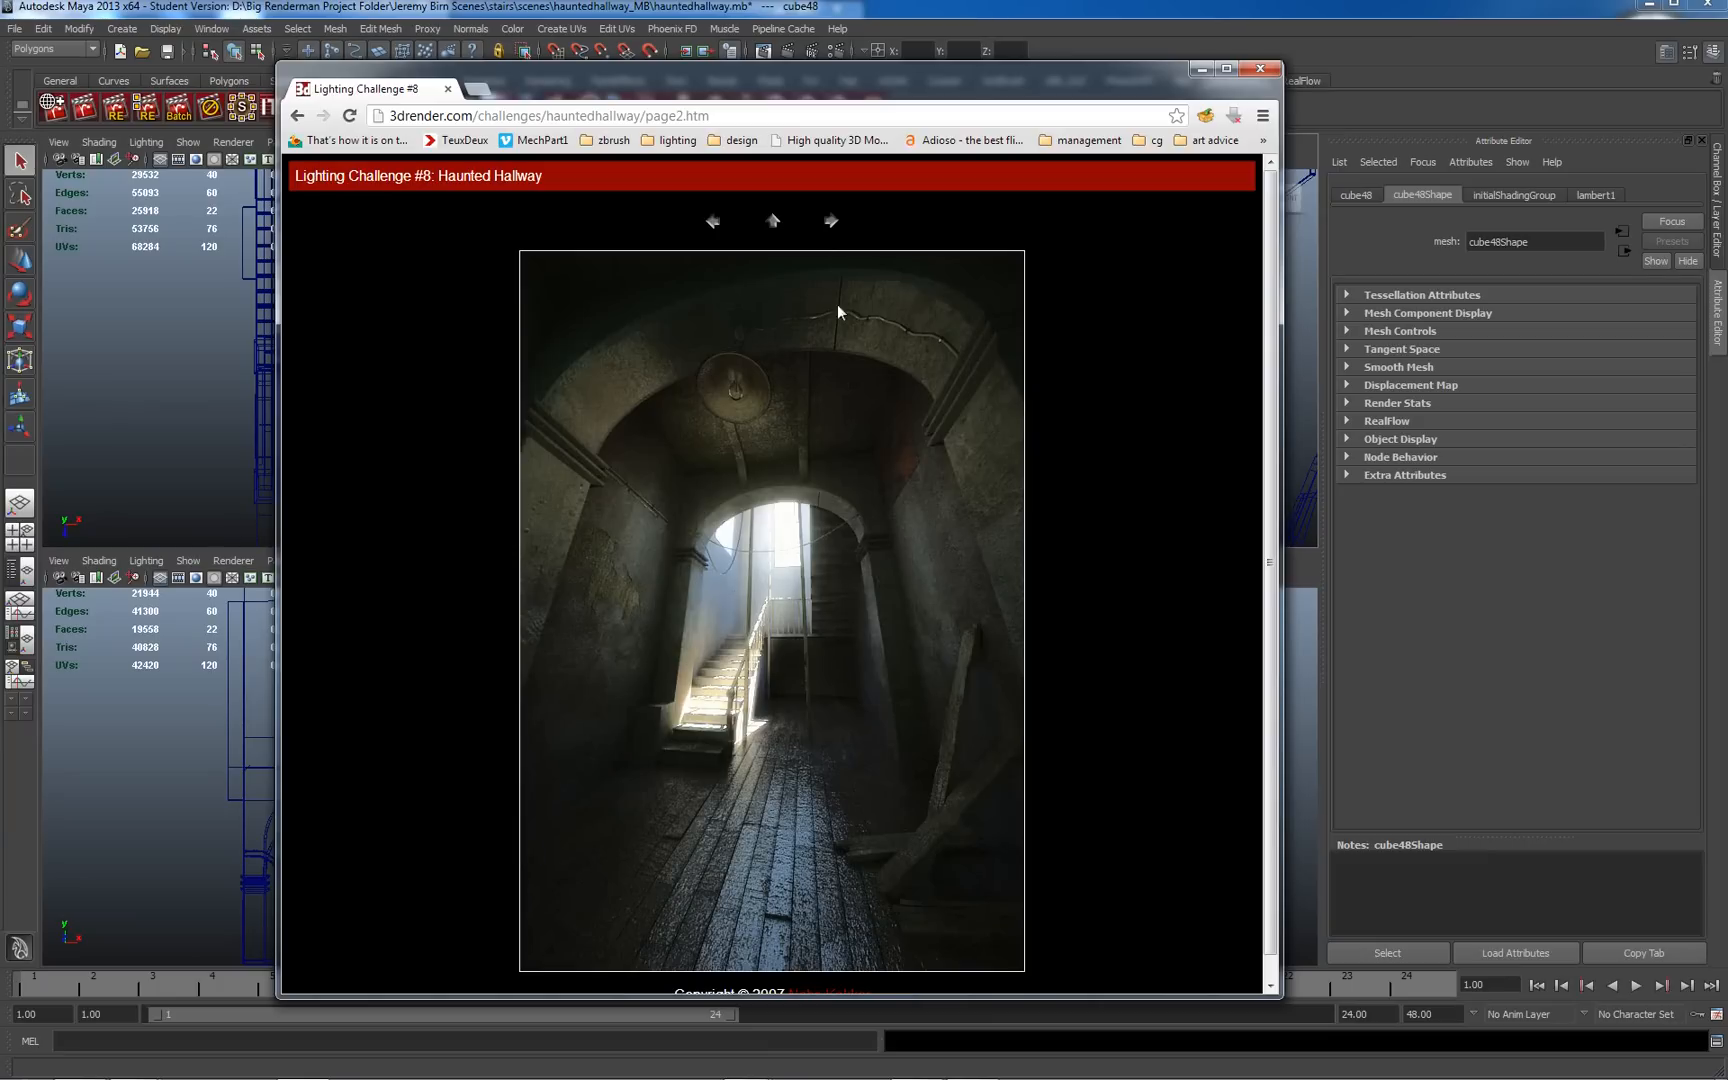
left_click(830, 222)
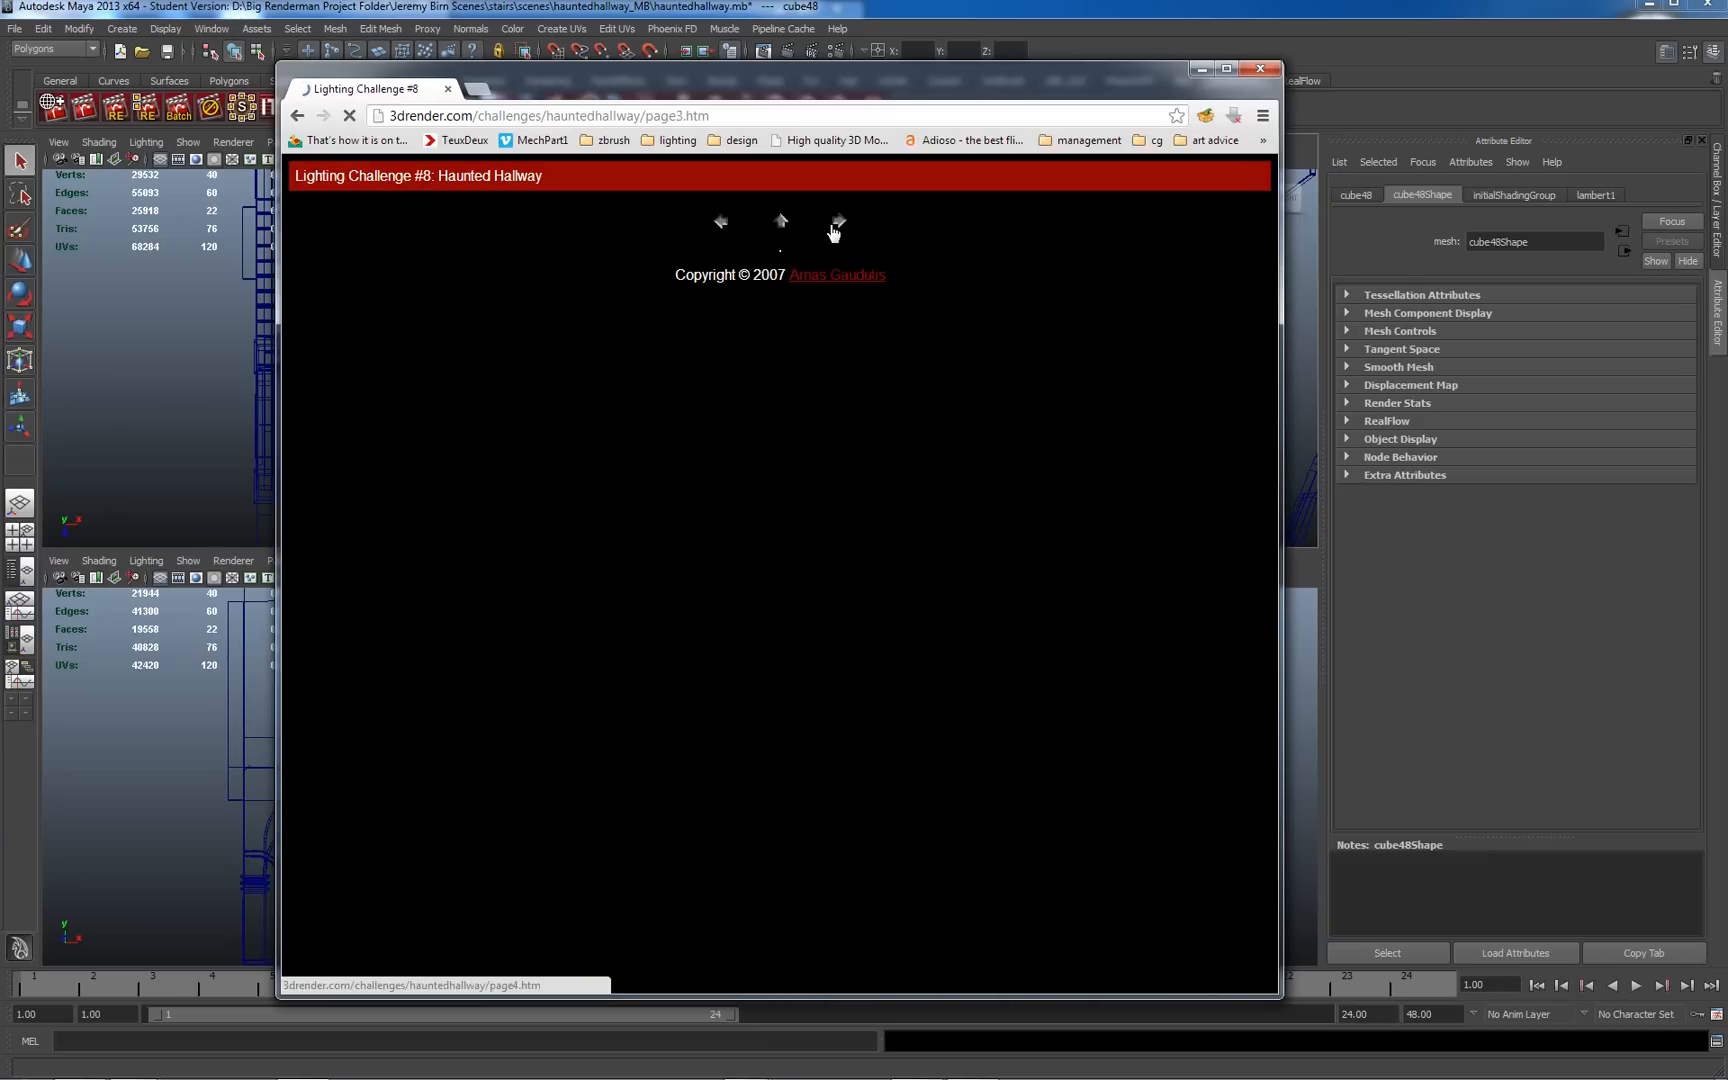
left_click(834, 222)
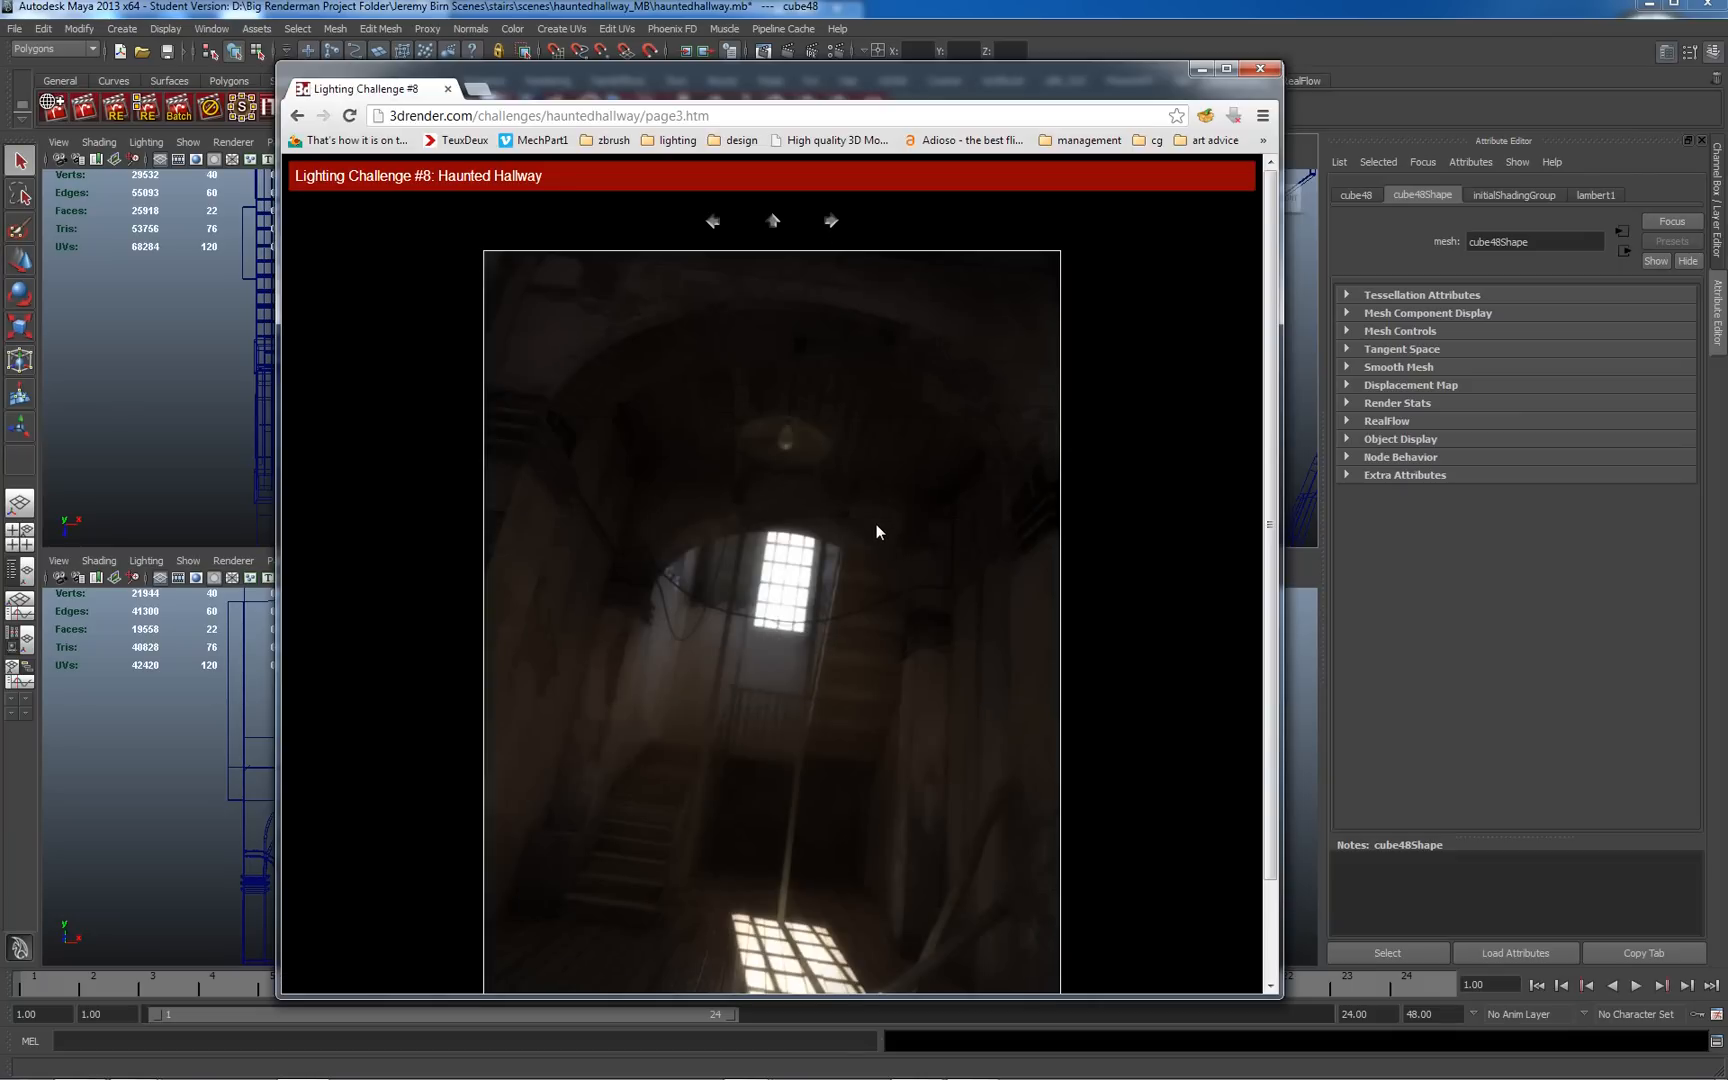
mouse_move(742, 386)
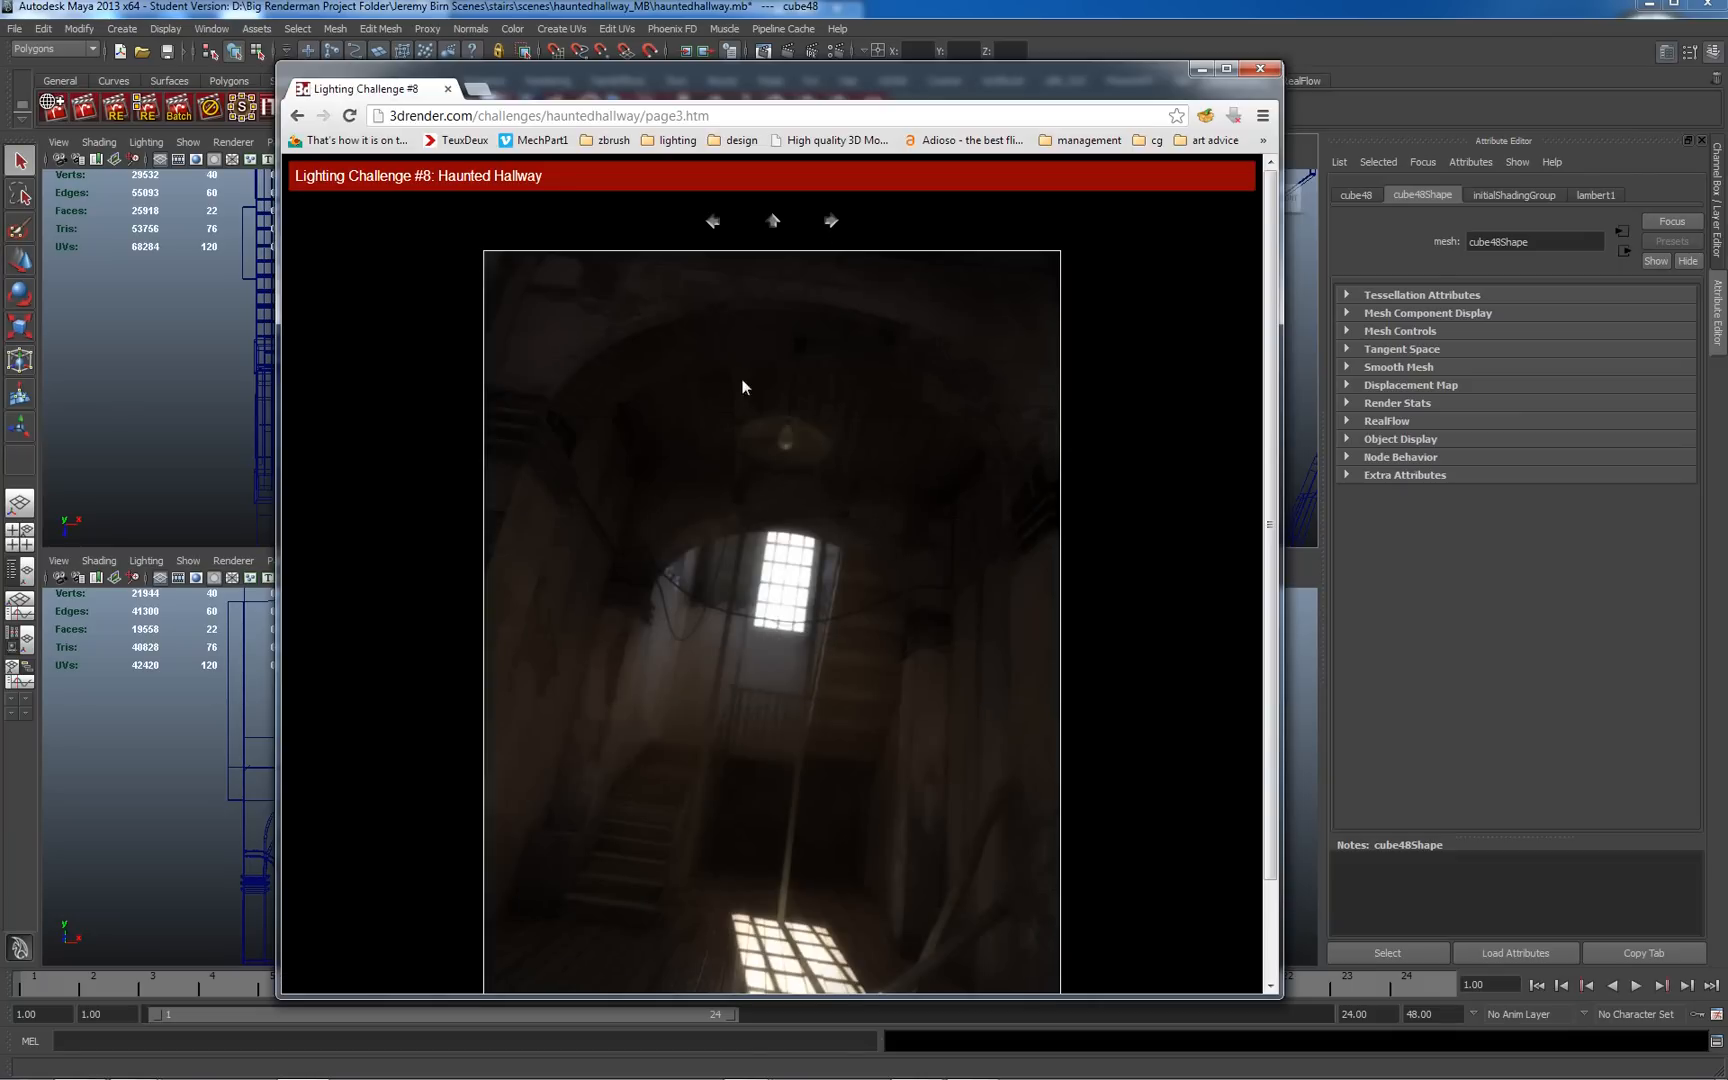
mouse_move(850, 430)
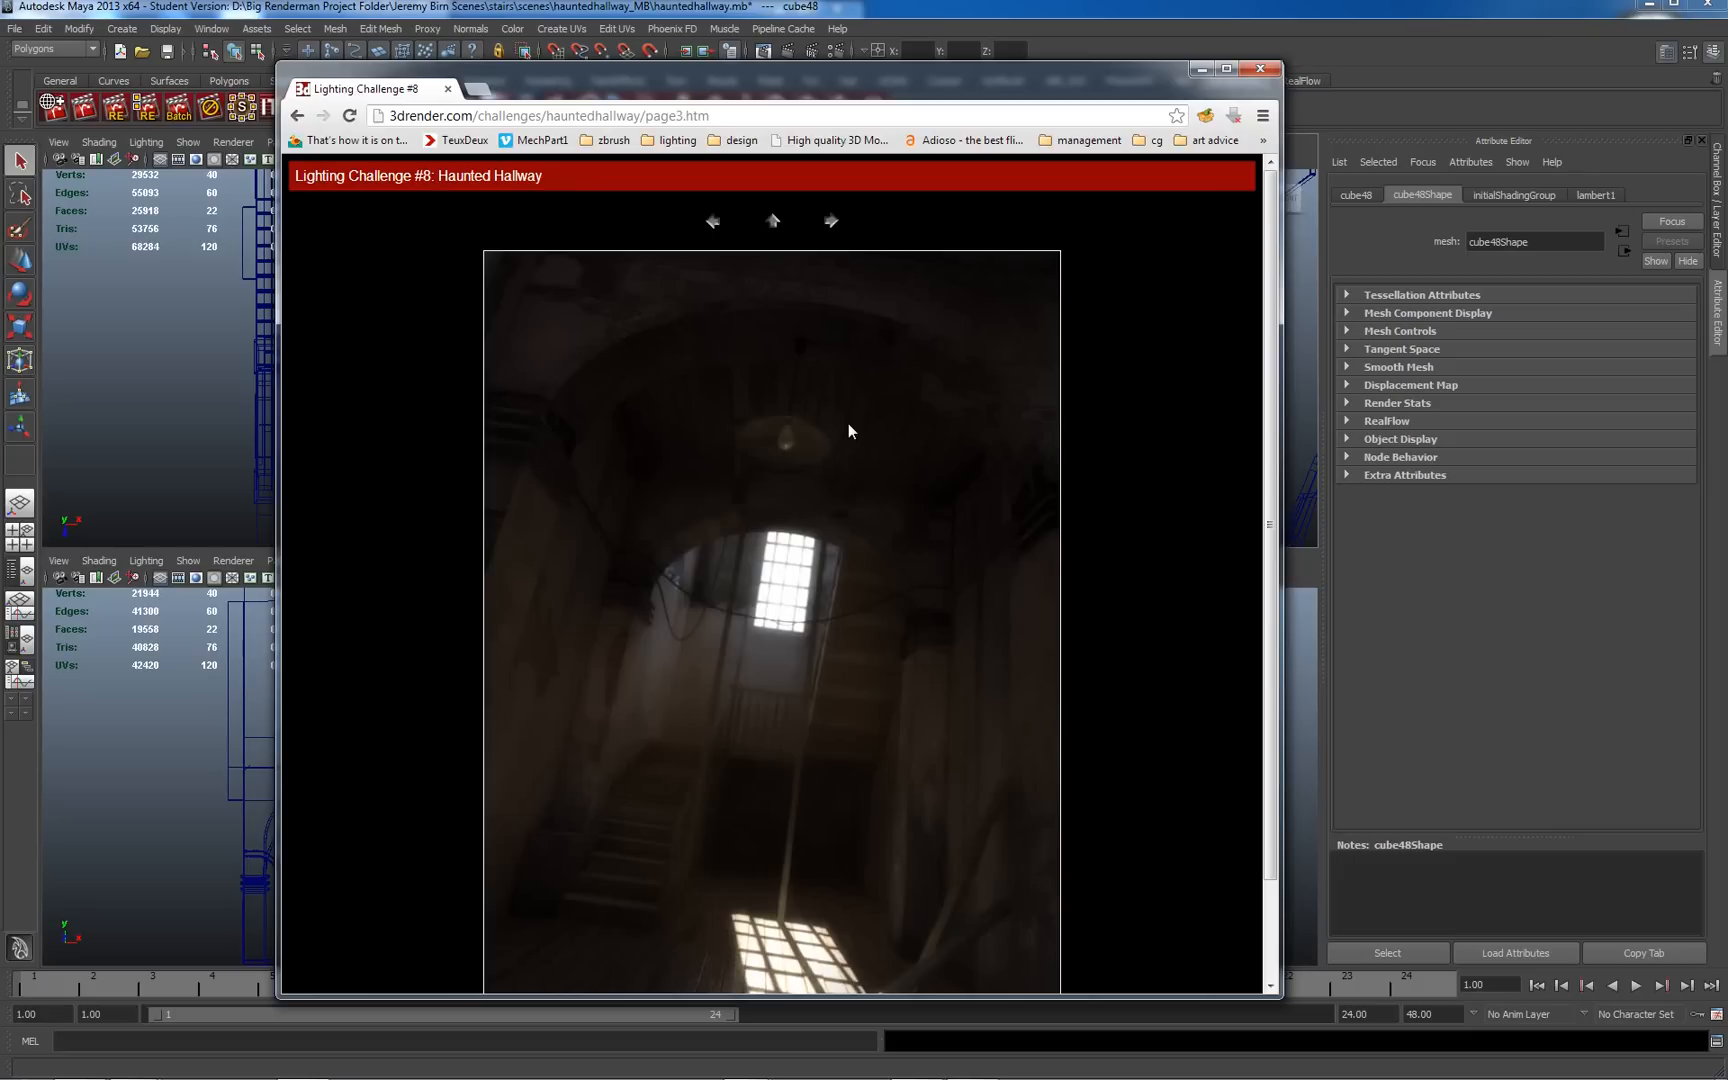
mouse_move(840, 234)
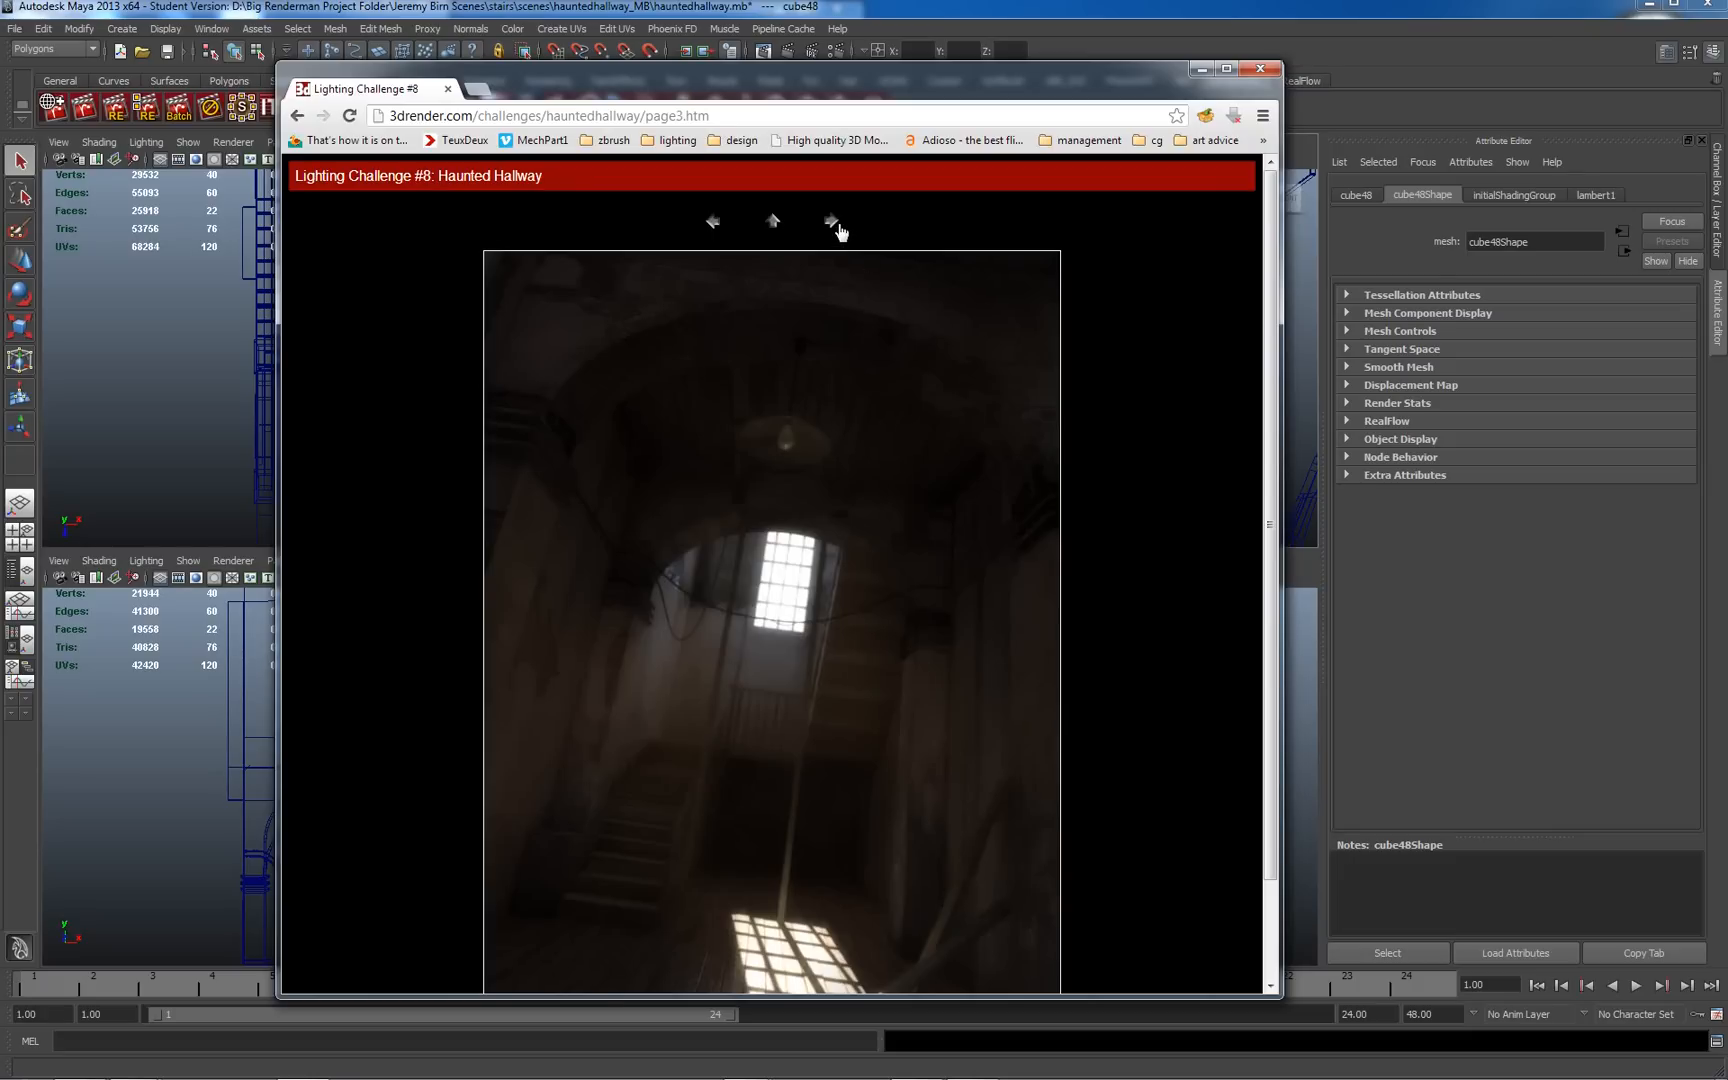
Page forward through the gallery renders from the rocking-chair one up to page 8's red-walled hallway
left_click(838, 222)
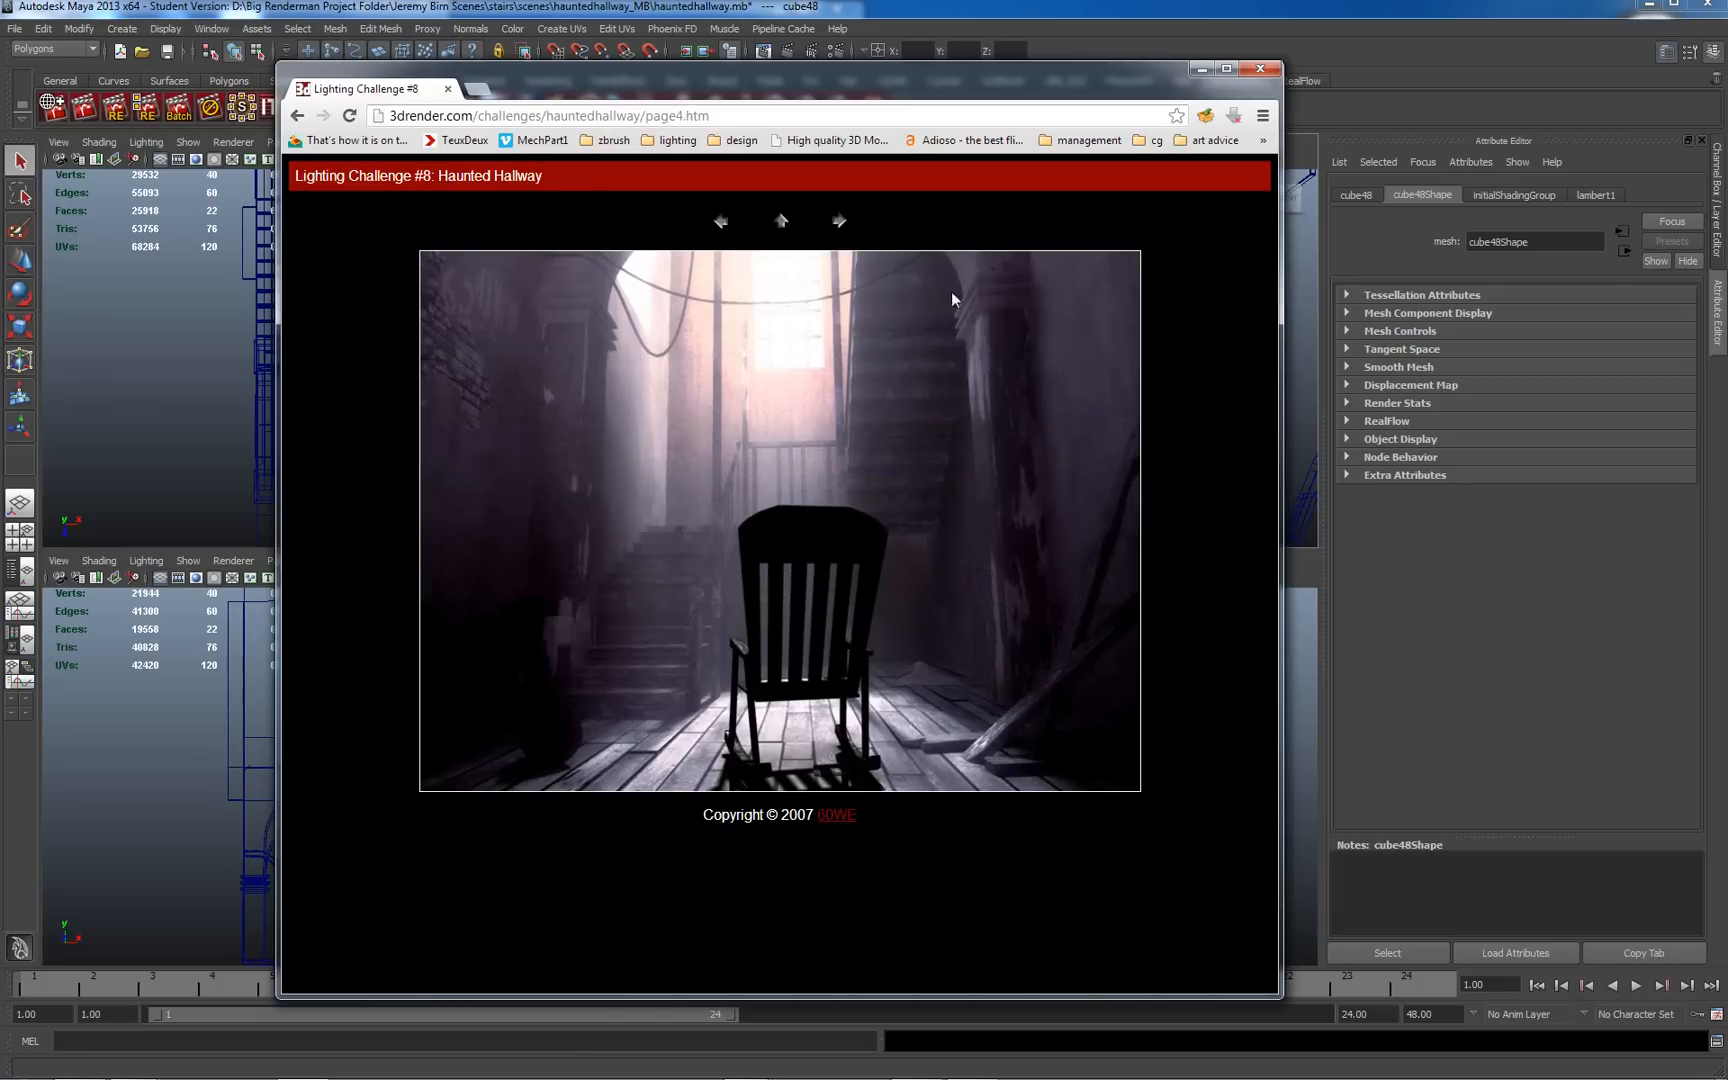
left_click(838, 222)
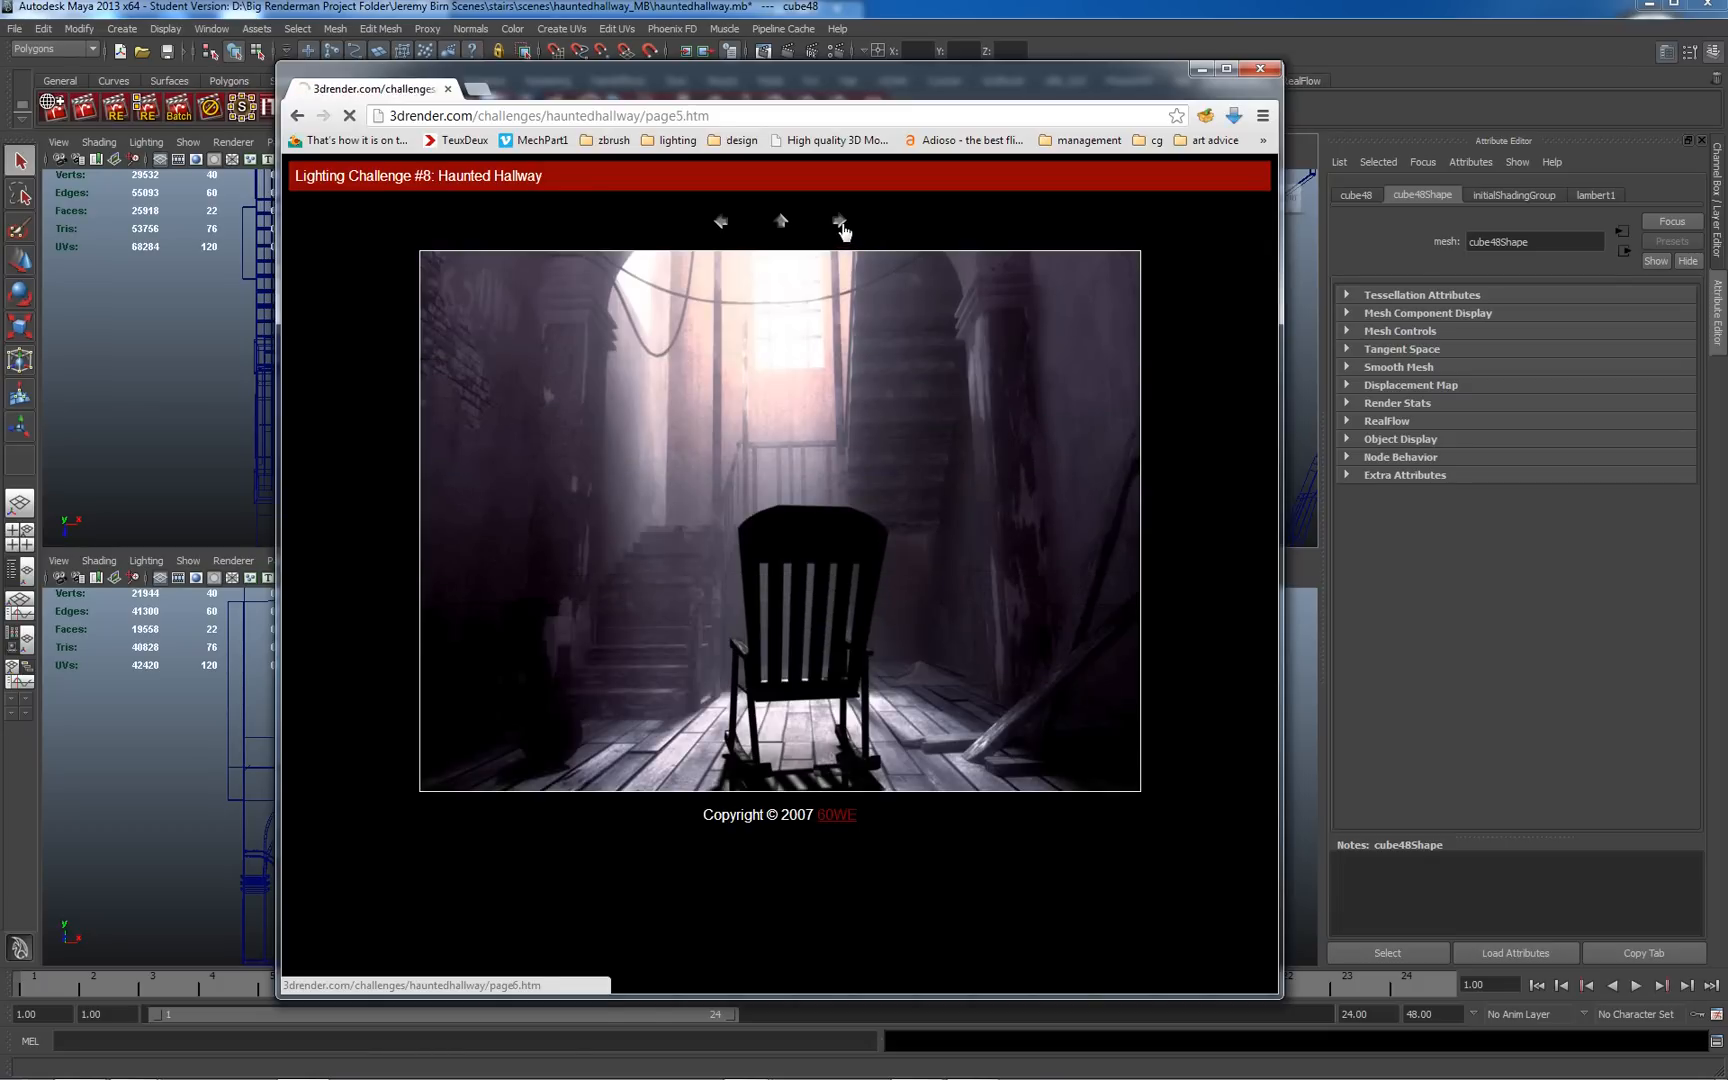
left_click(842, 226)
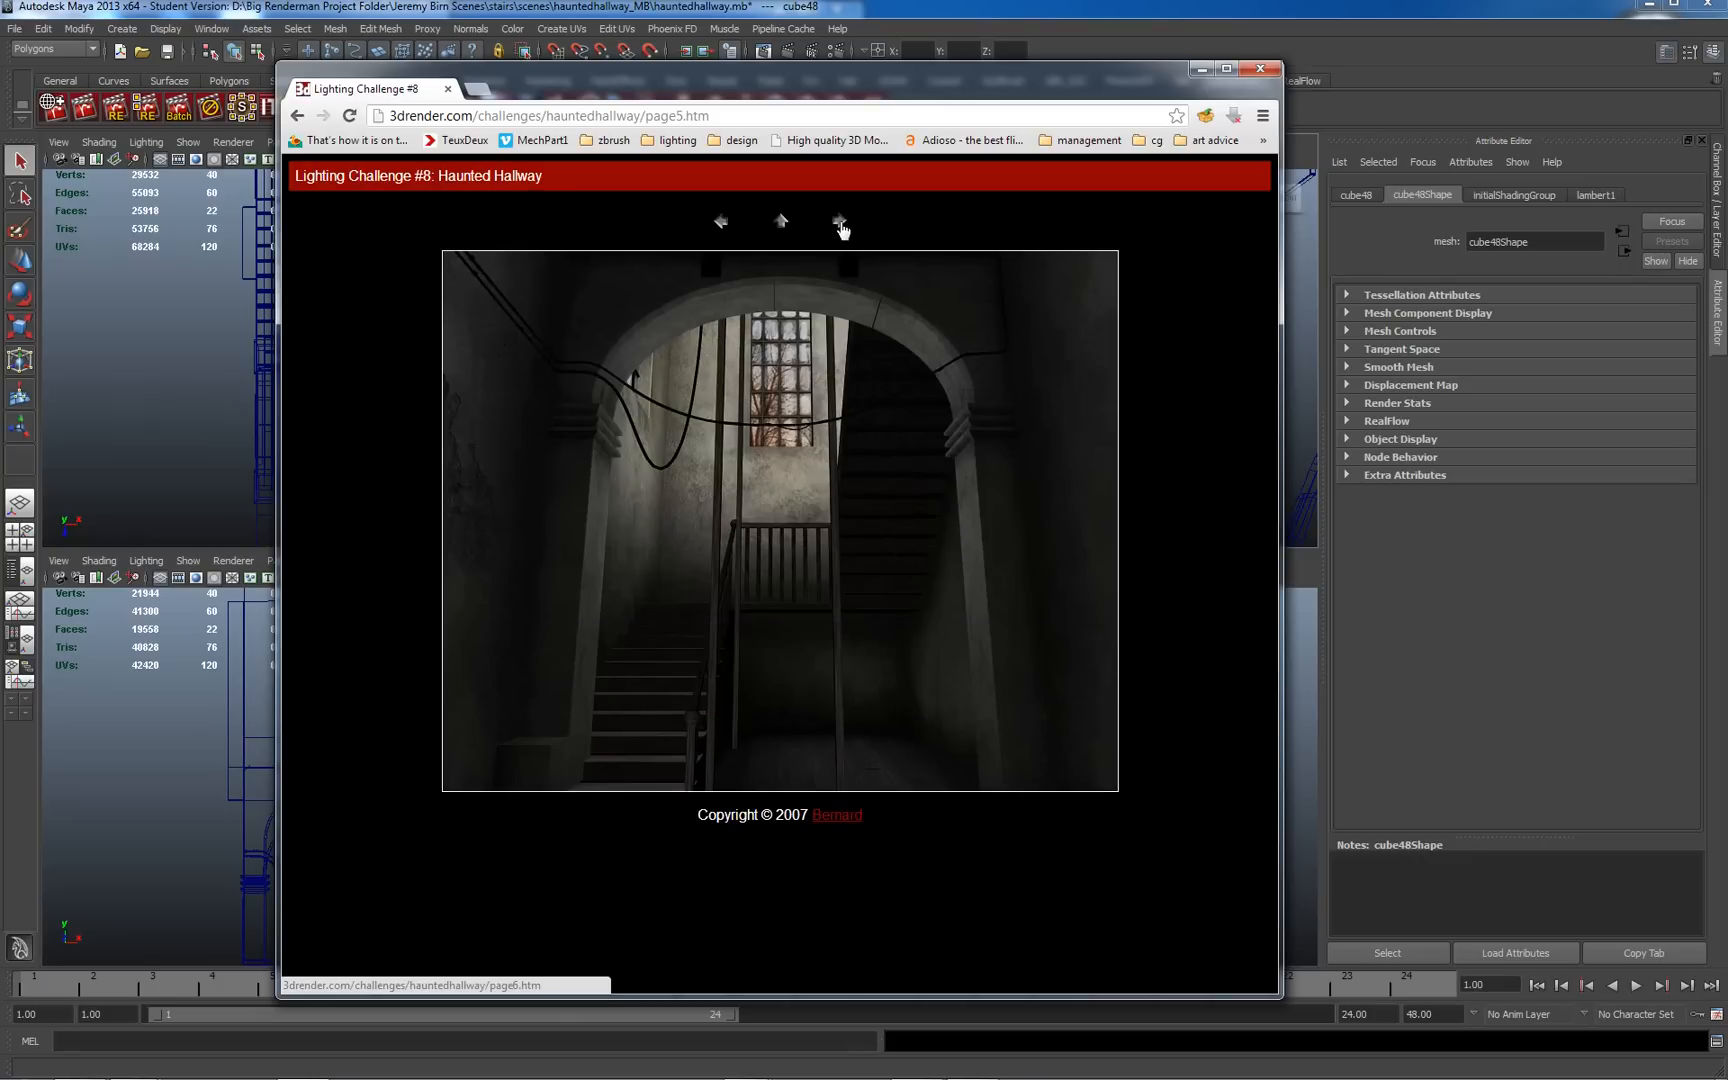
left_click(838, 222)
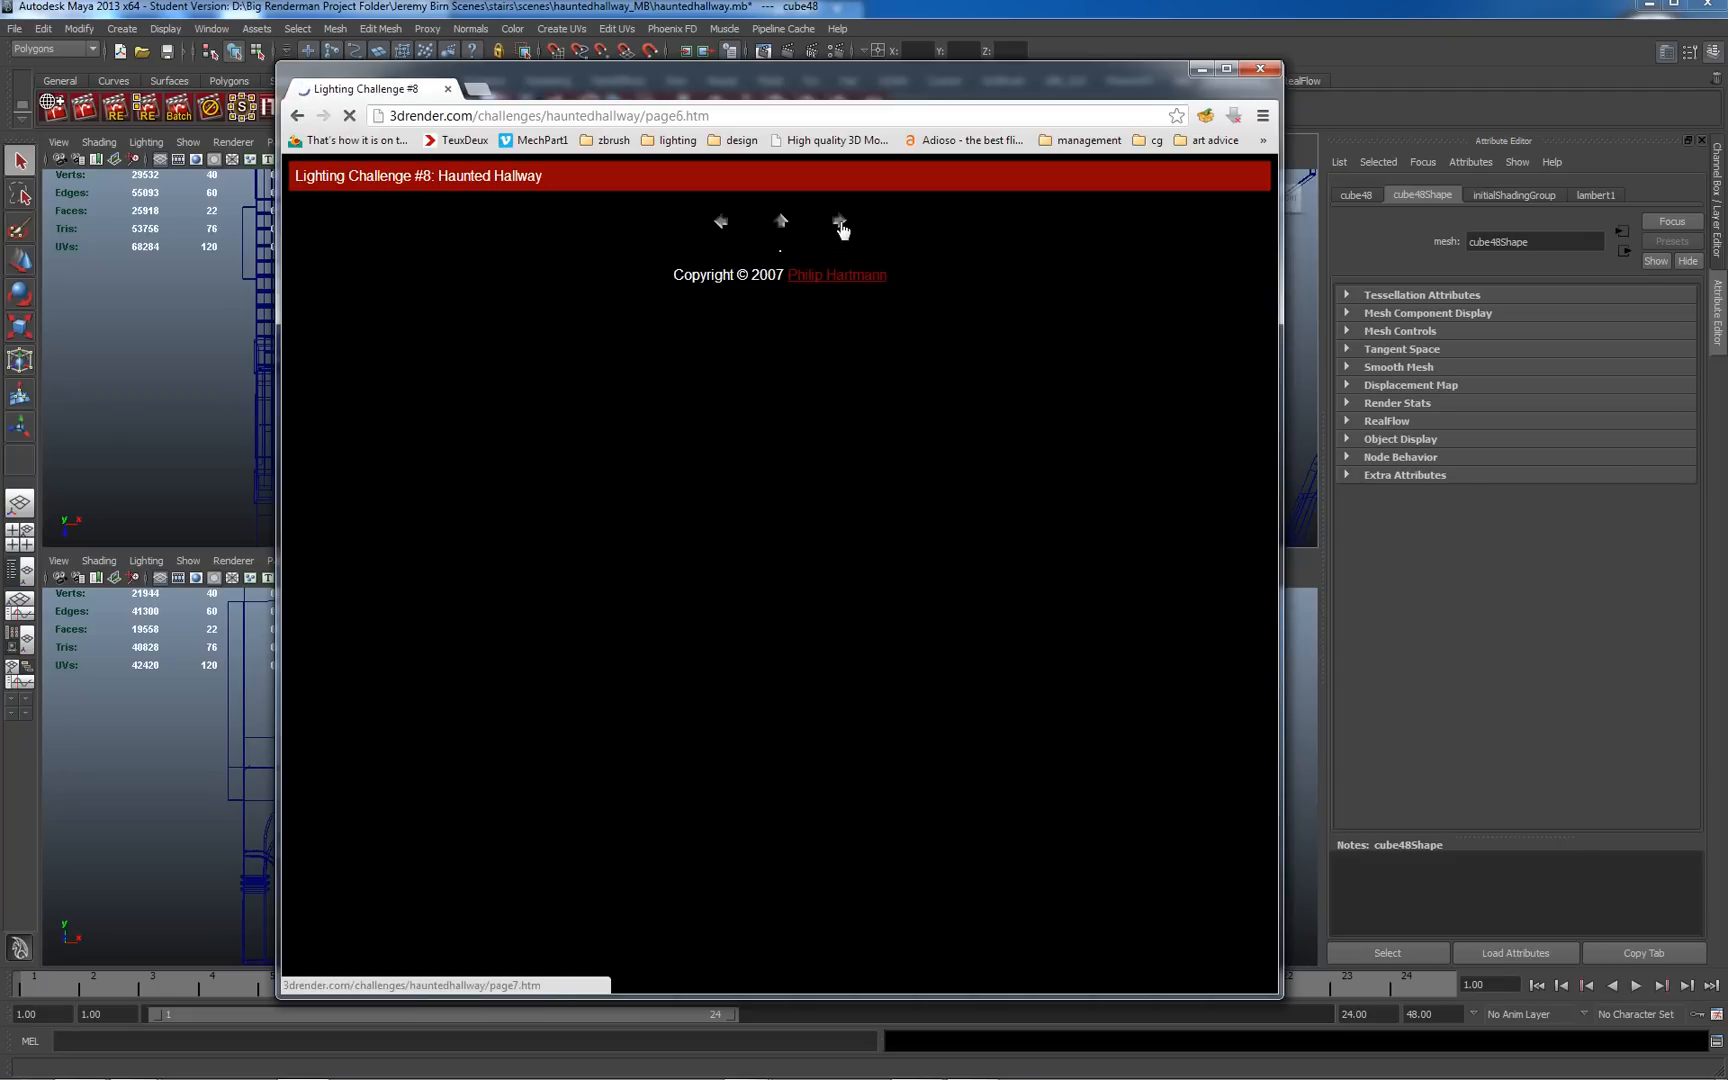
left_click(836, 222)
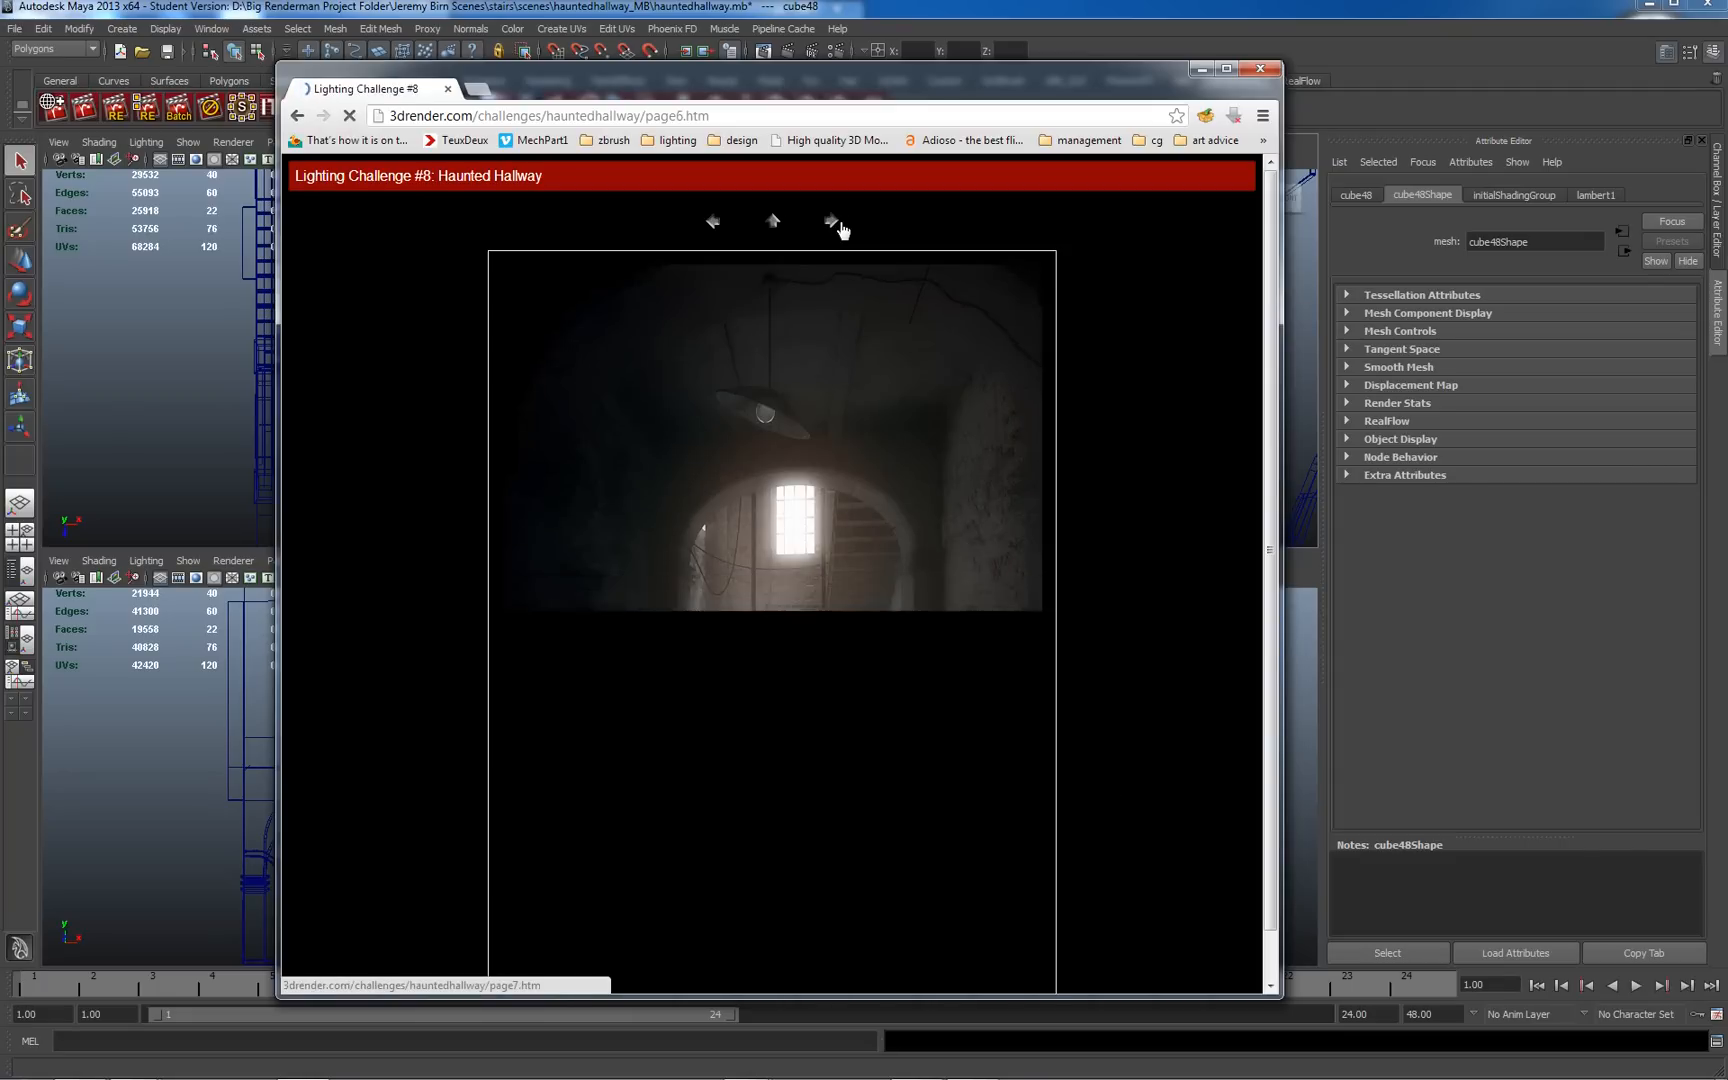
left_click(828, 222)
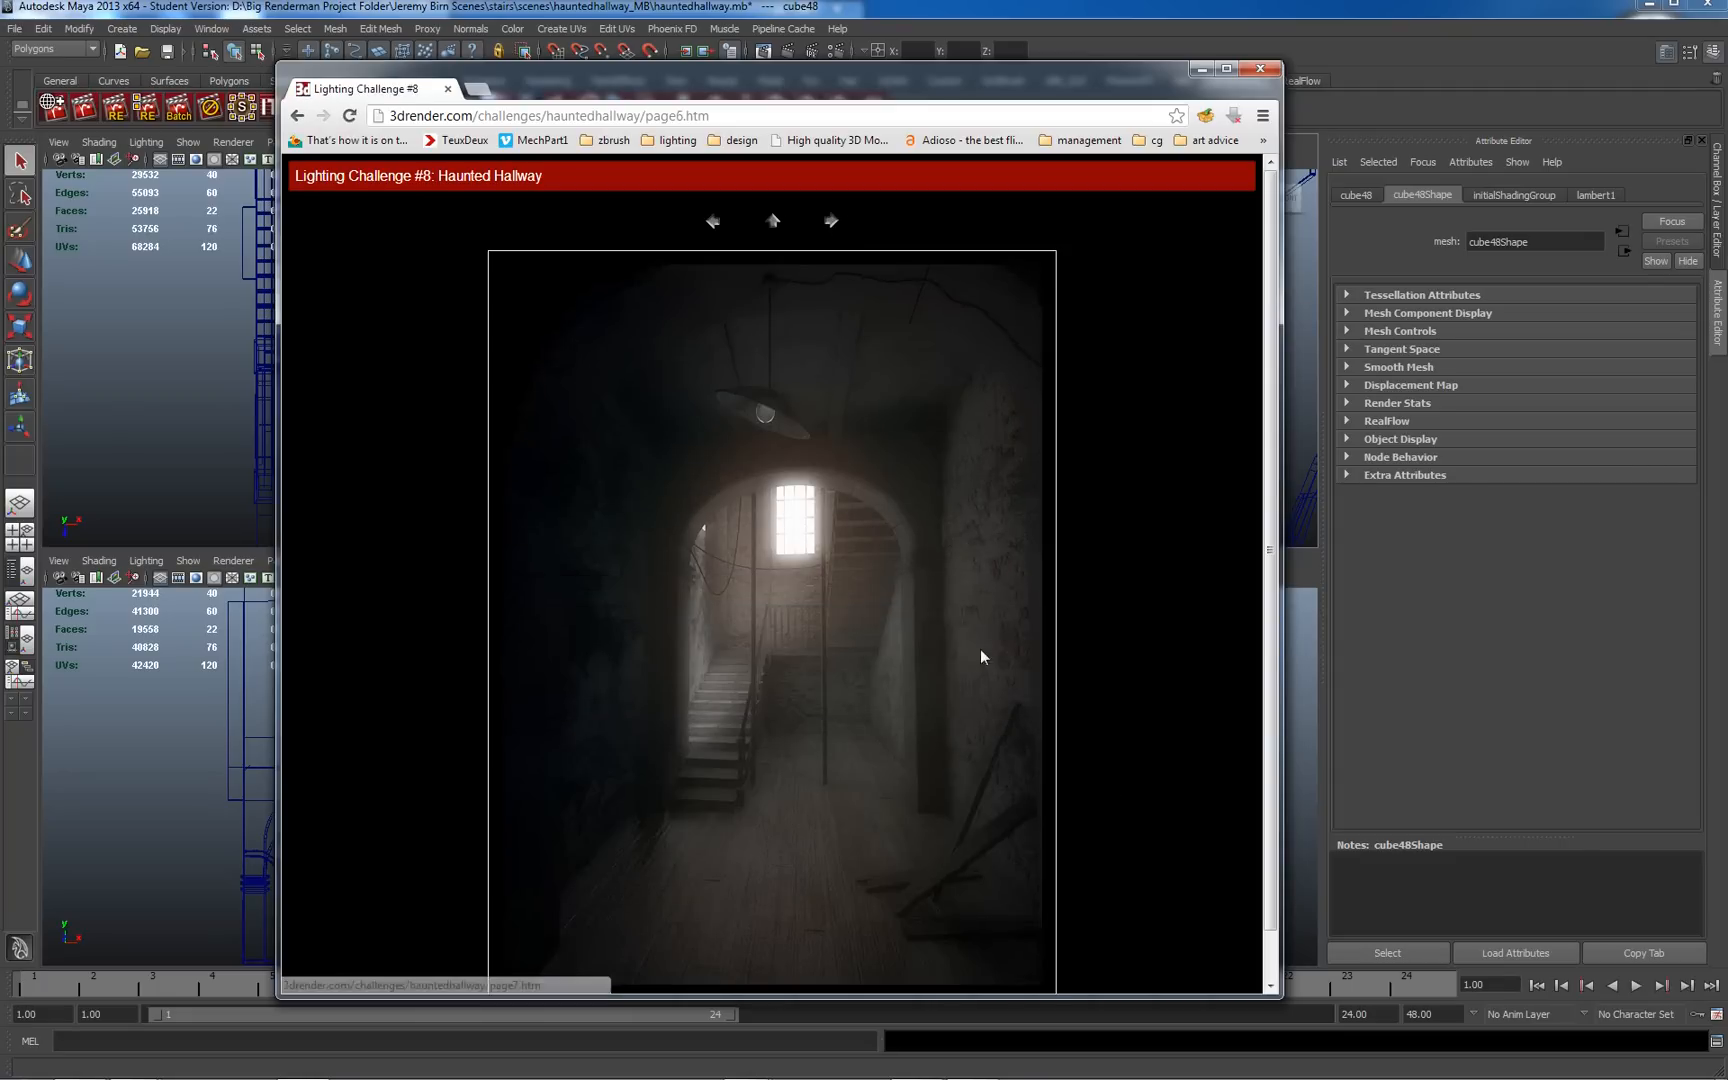
mouse_move(844, 834)
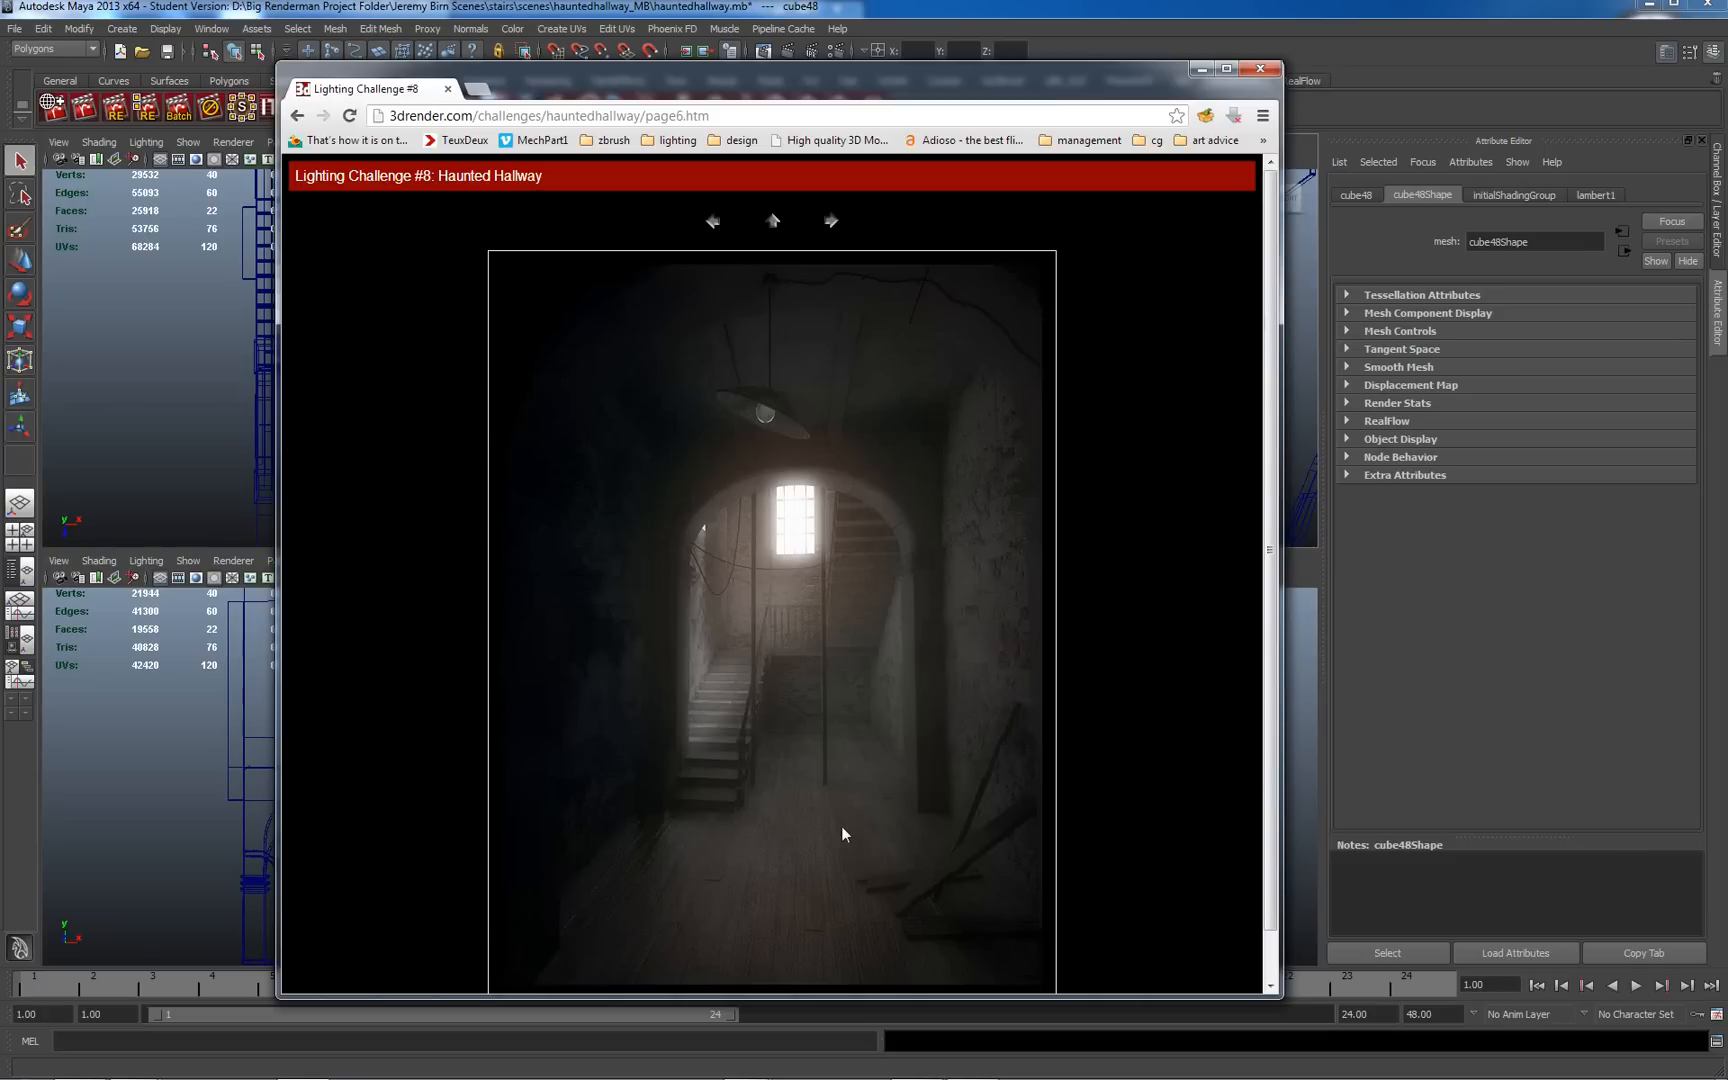
mouse_move(836, 592)
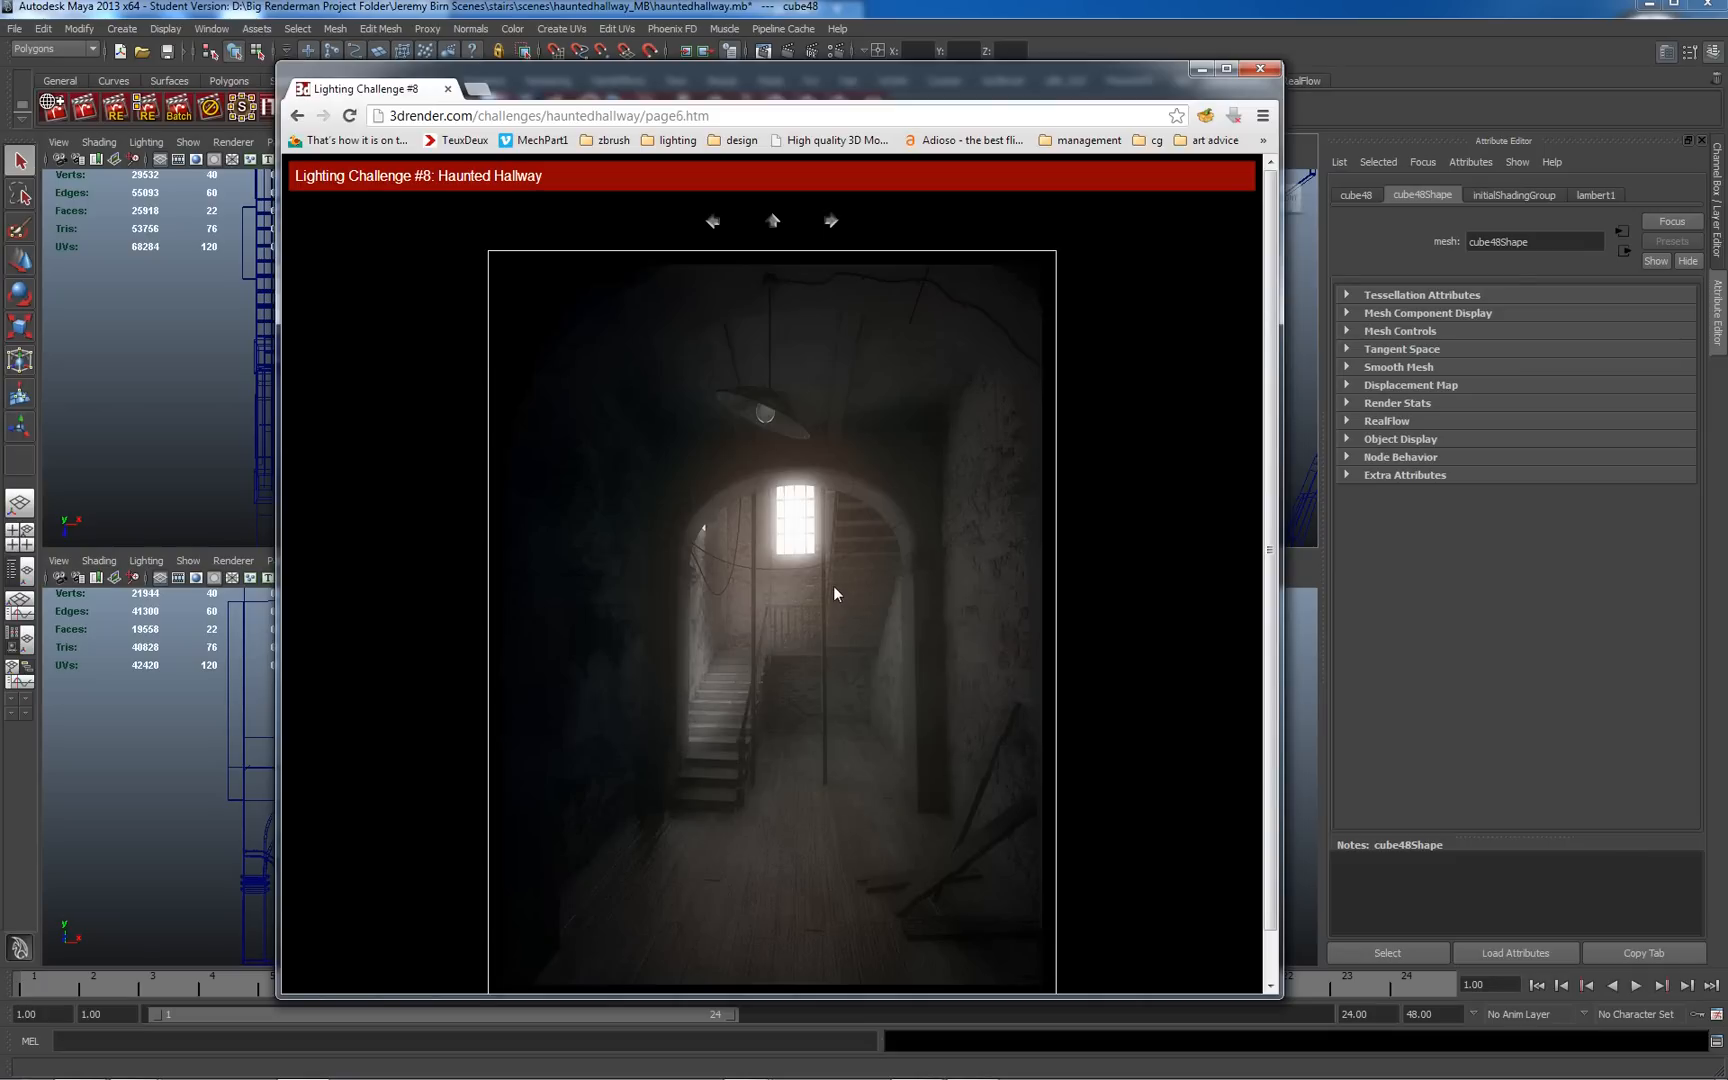
mouse_move(754, 860)
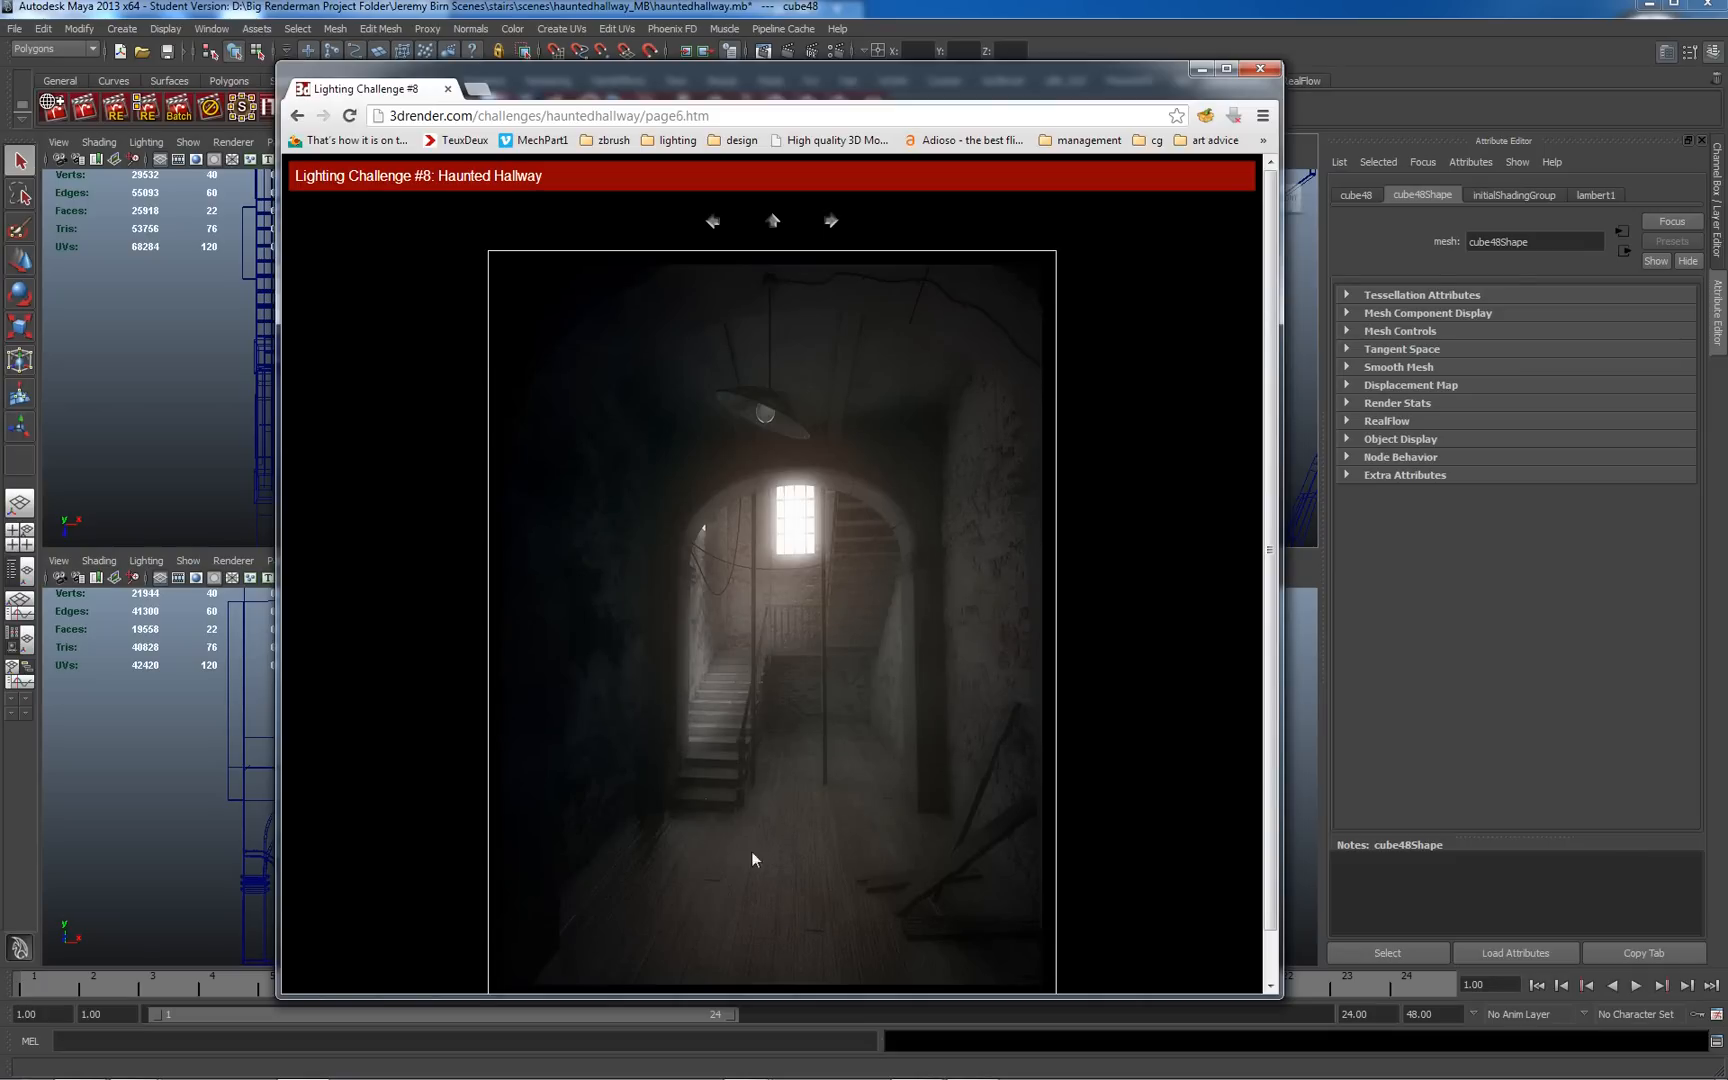
mouse_move(838, 466)
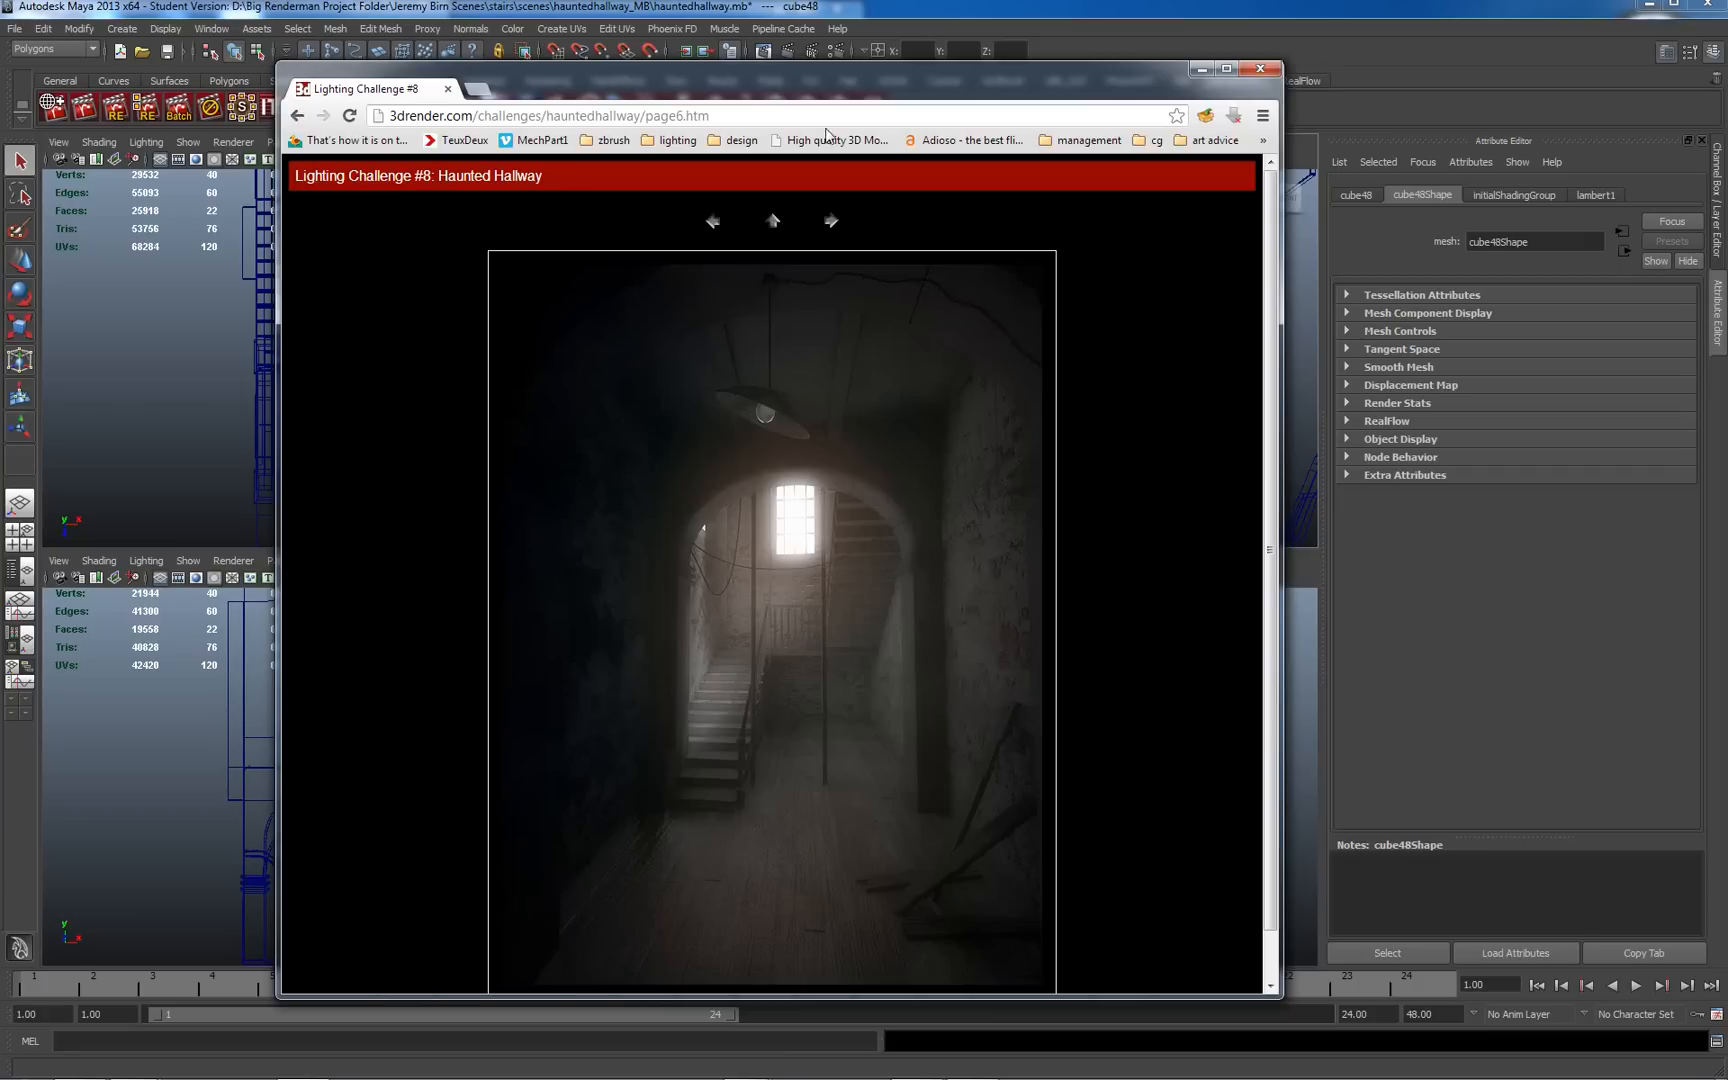
left_click(830, 222)
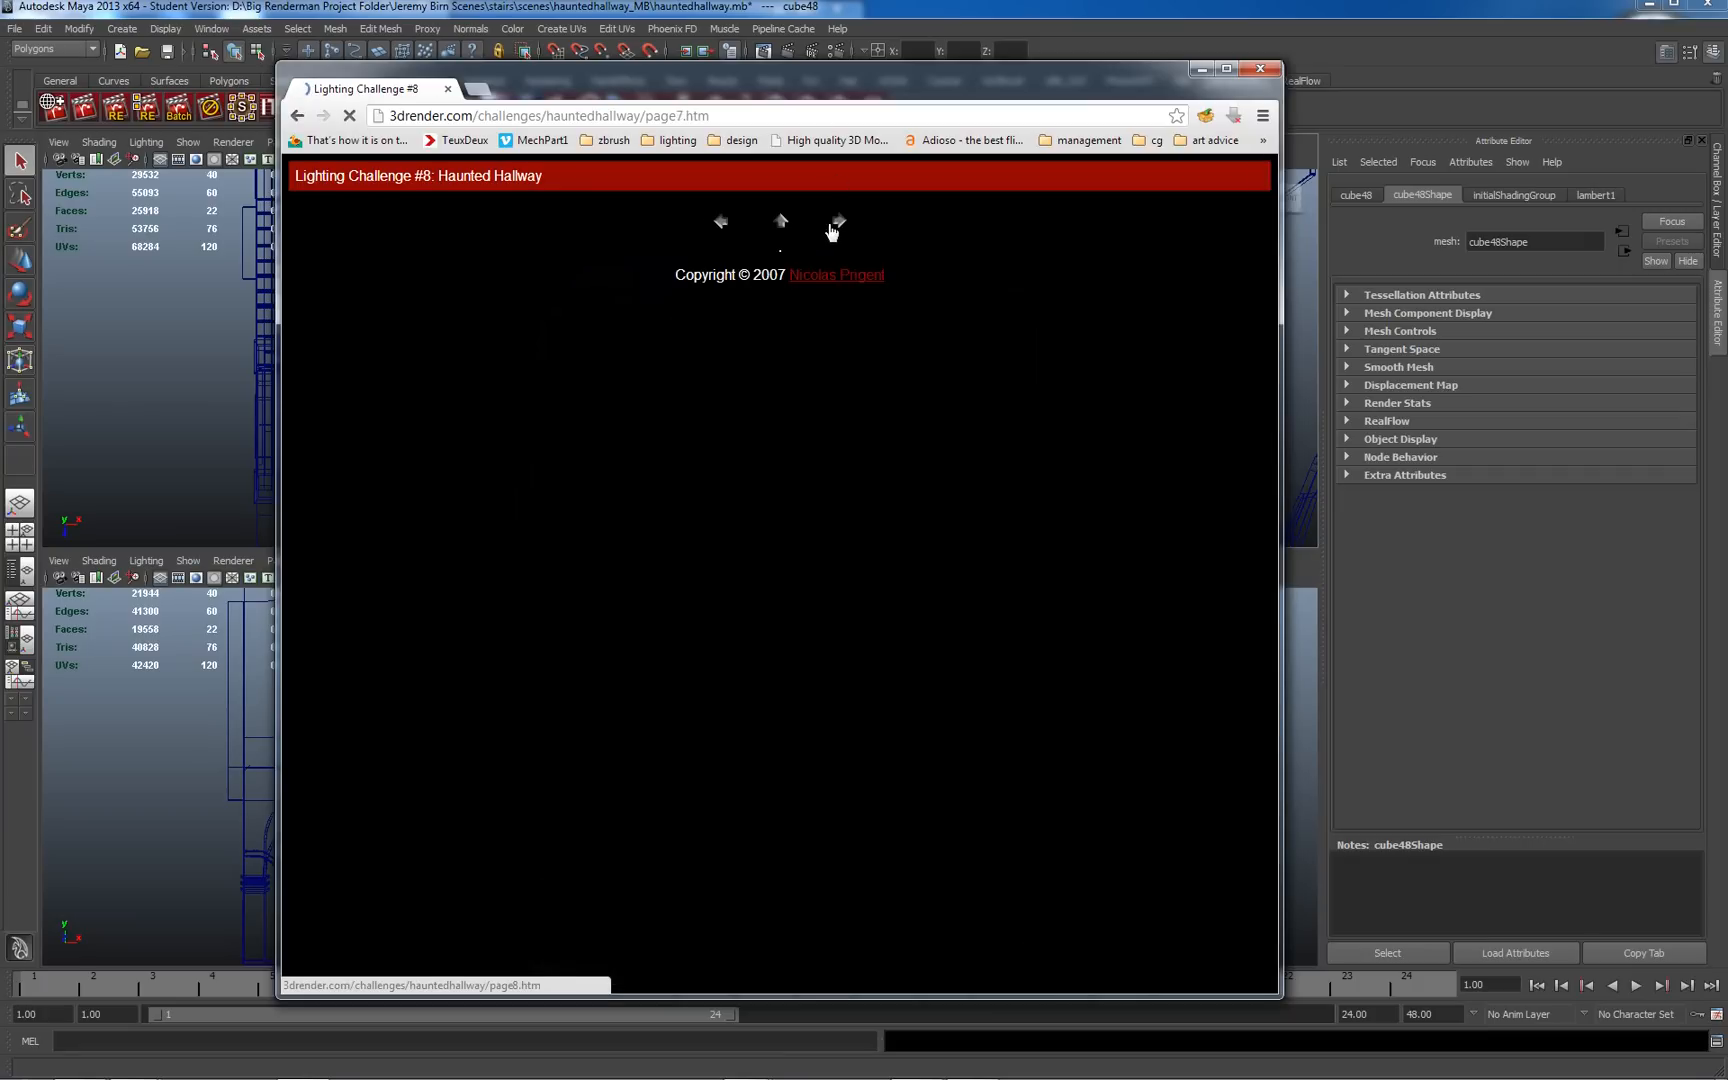
left_click(830, 222)
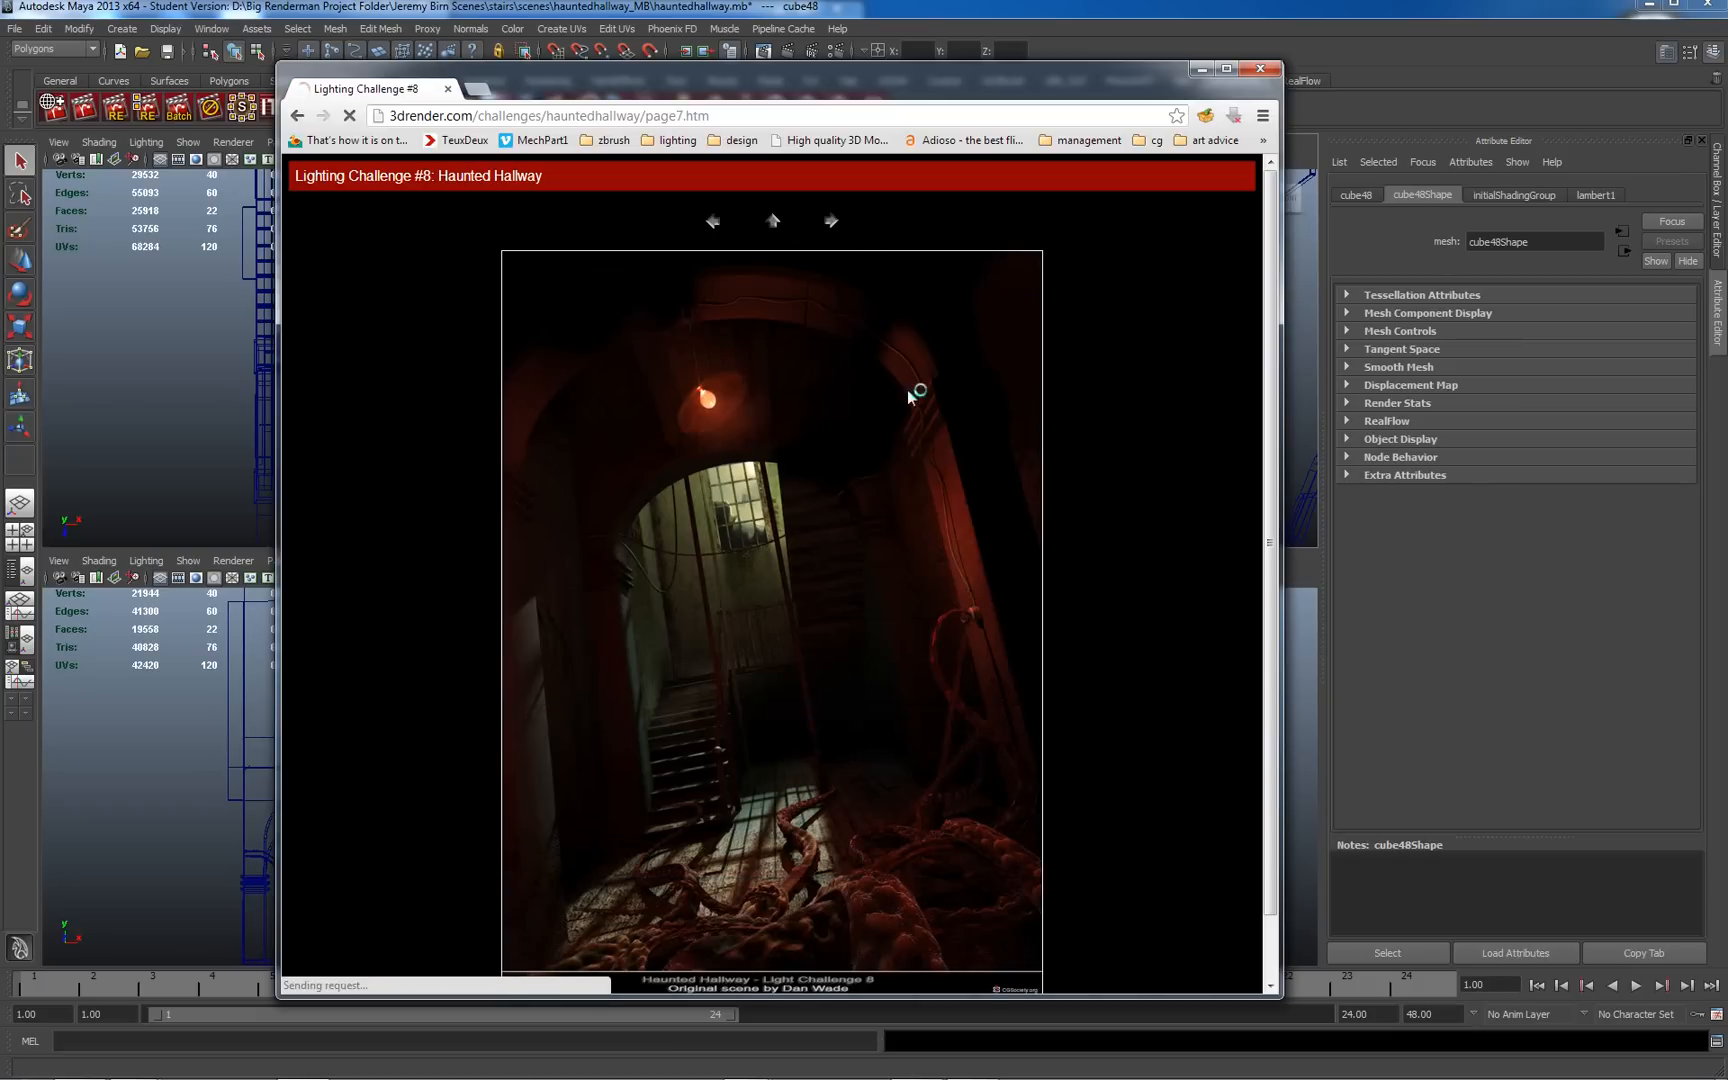
left_click(828, 220)
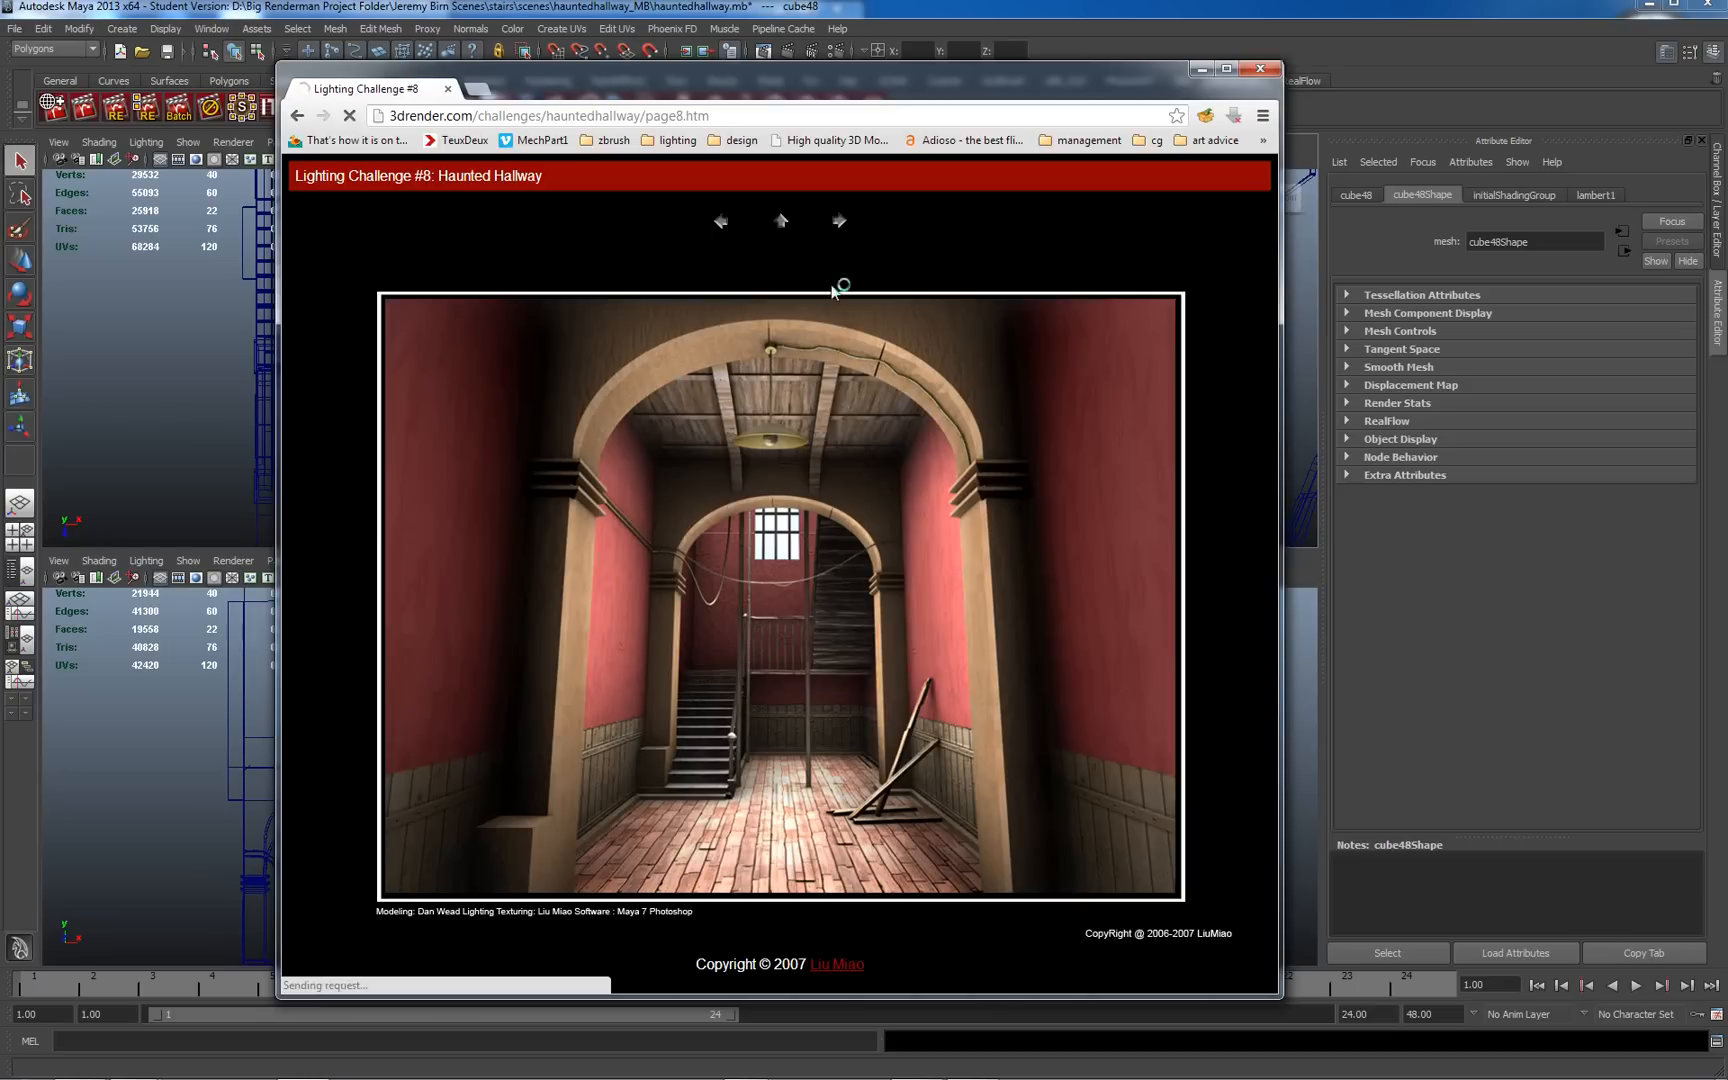
Close Chrome and maximize the shaded perspective view of the haunted hallway scene
left_click(838, 222)
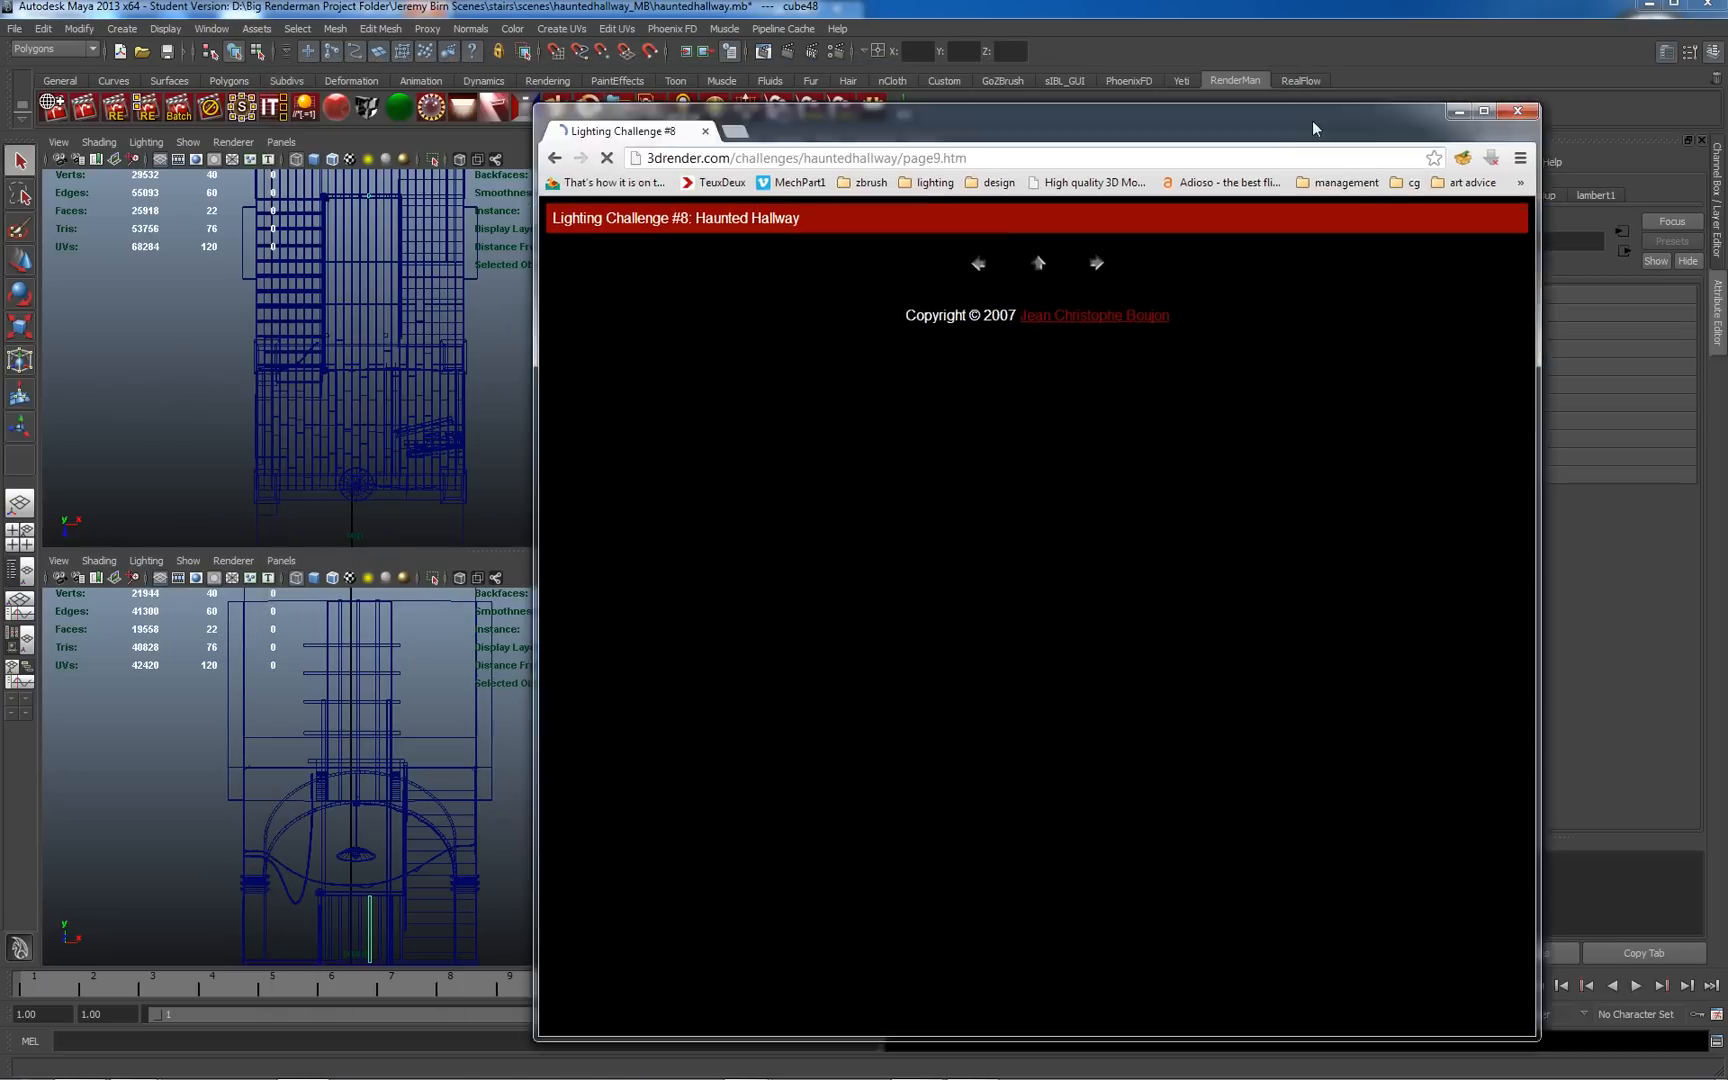
left_click(1518, 112)
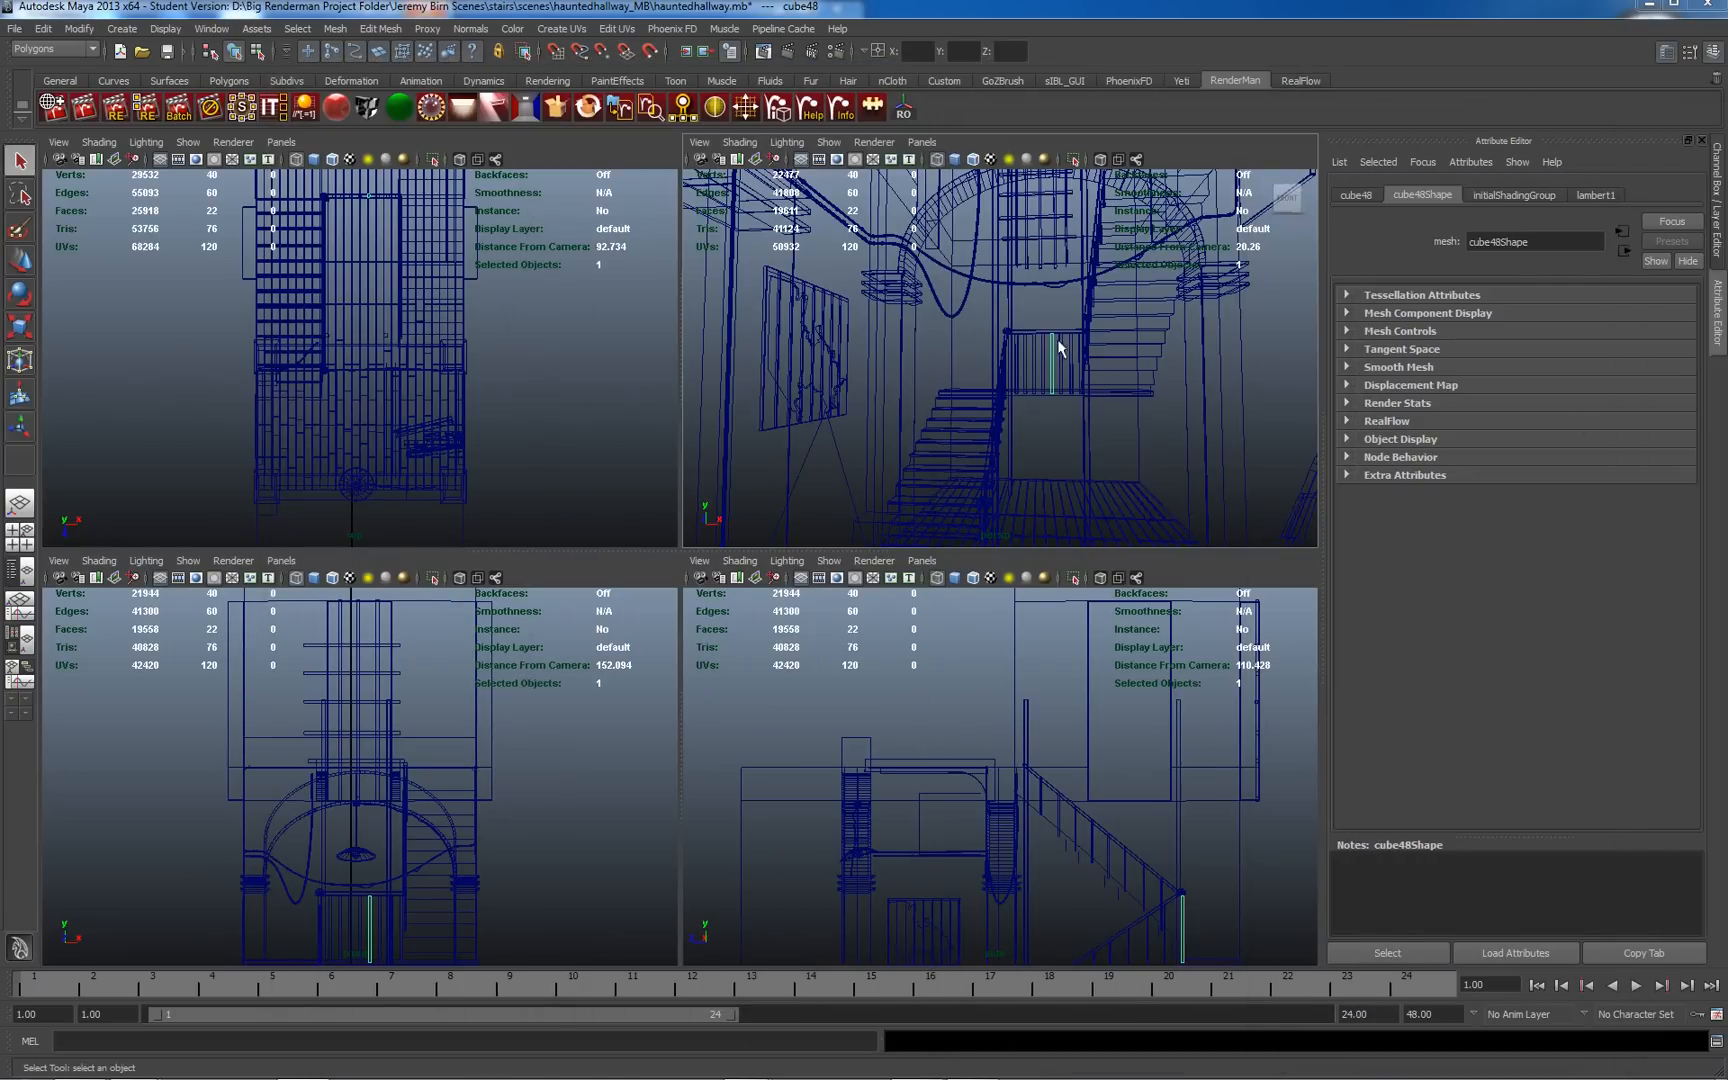
left_click(1020, 364)
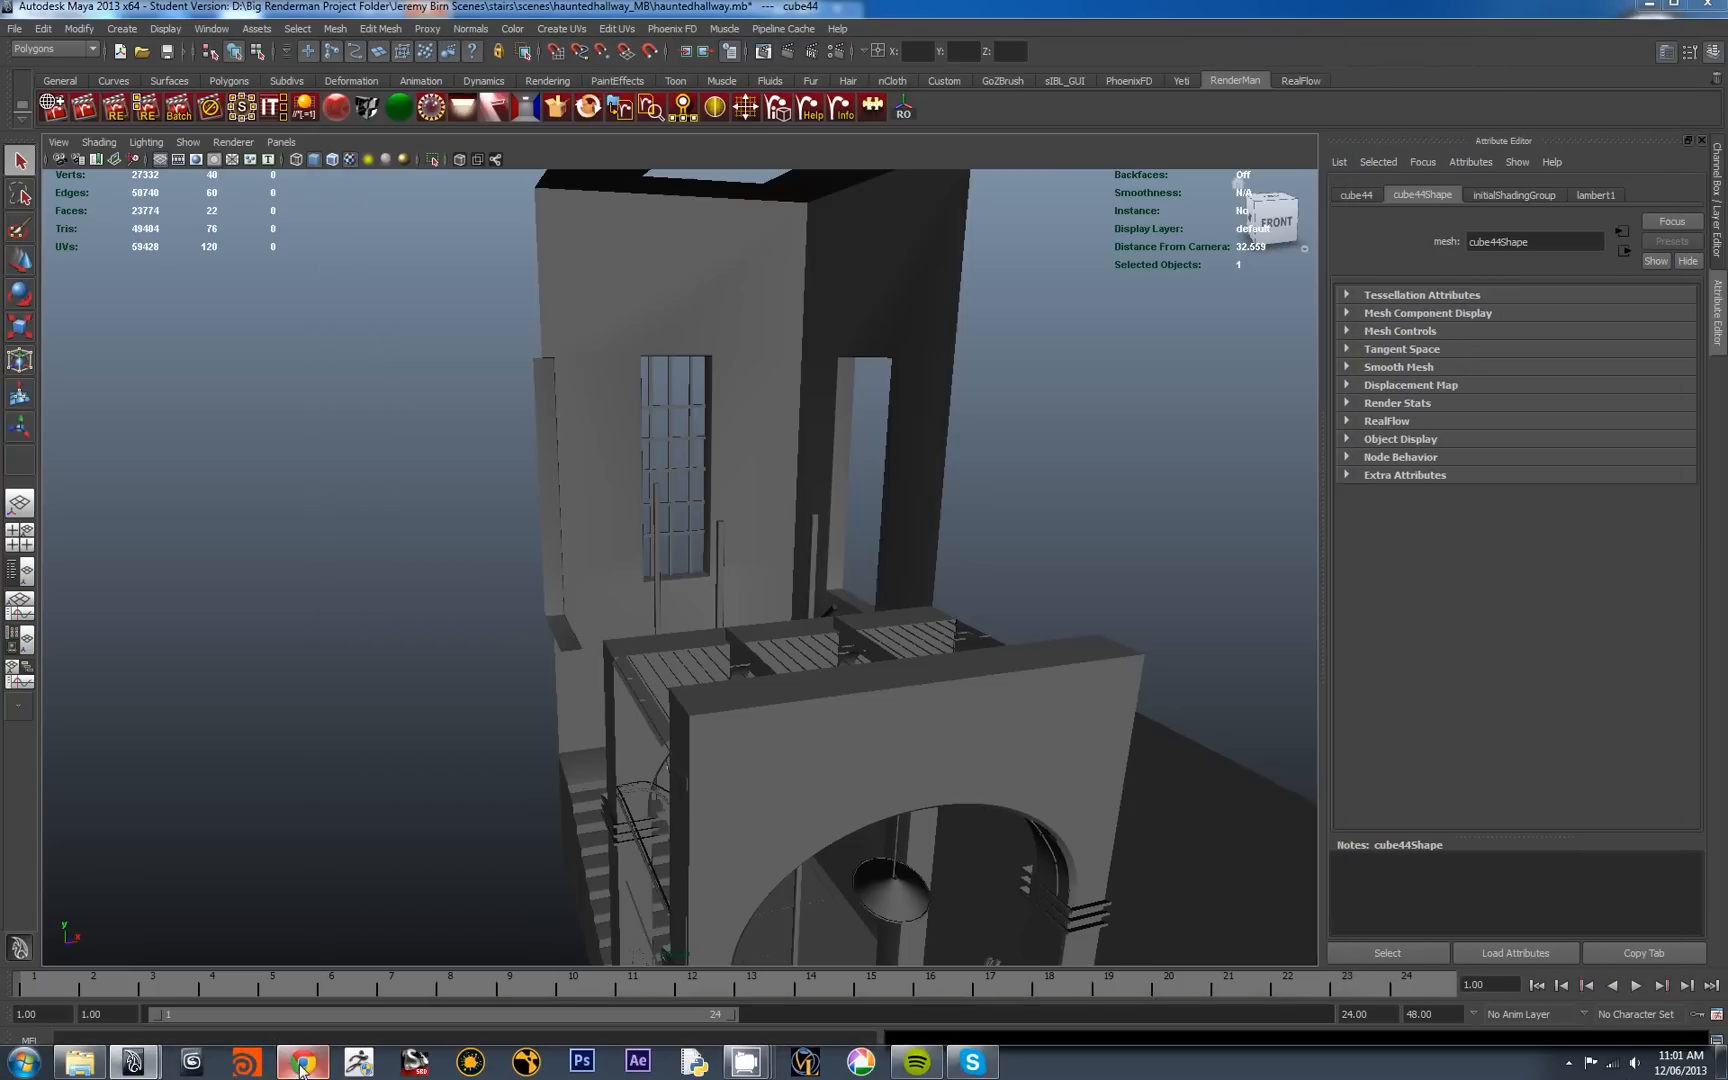
Browse Storage (D:) to the stairs project and show its sourceimages reference photos
left_click(78, 1062)
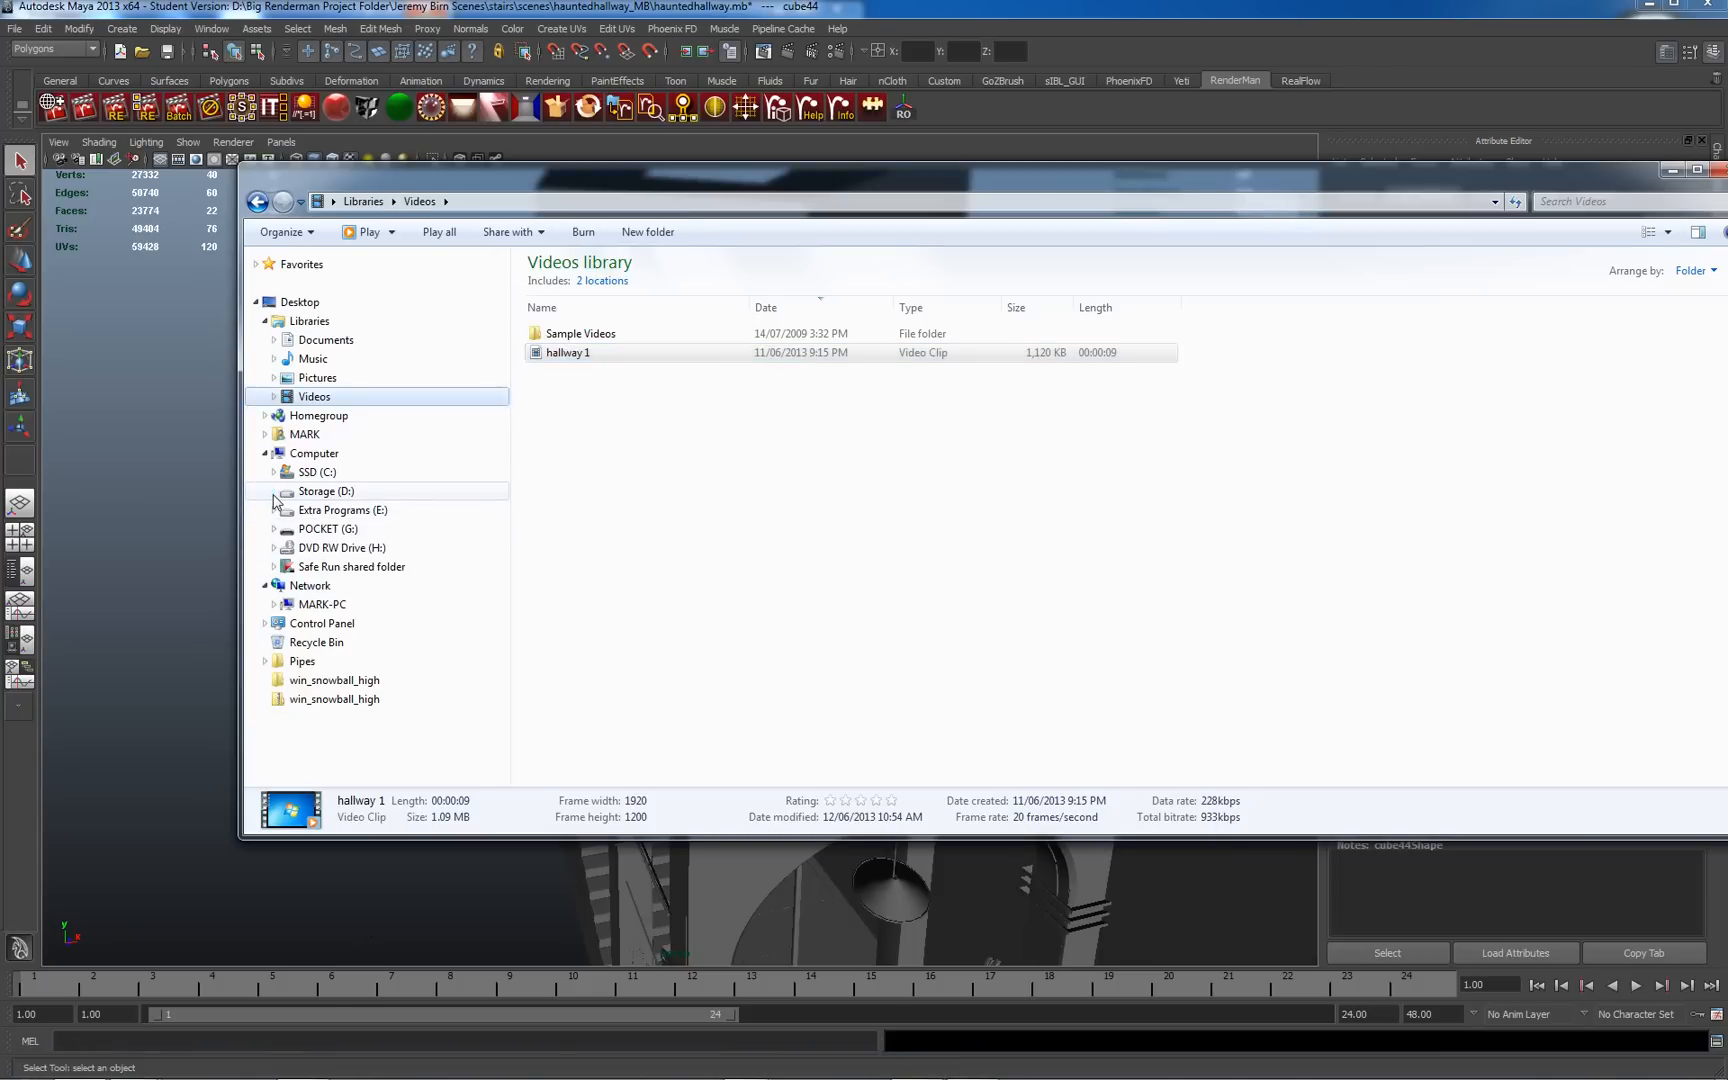
left_click(378, 604)
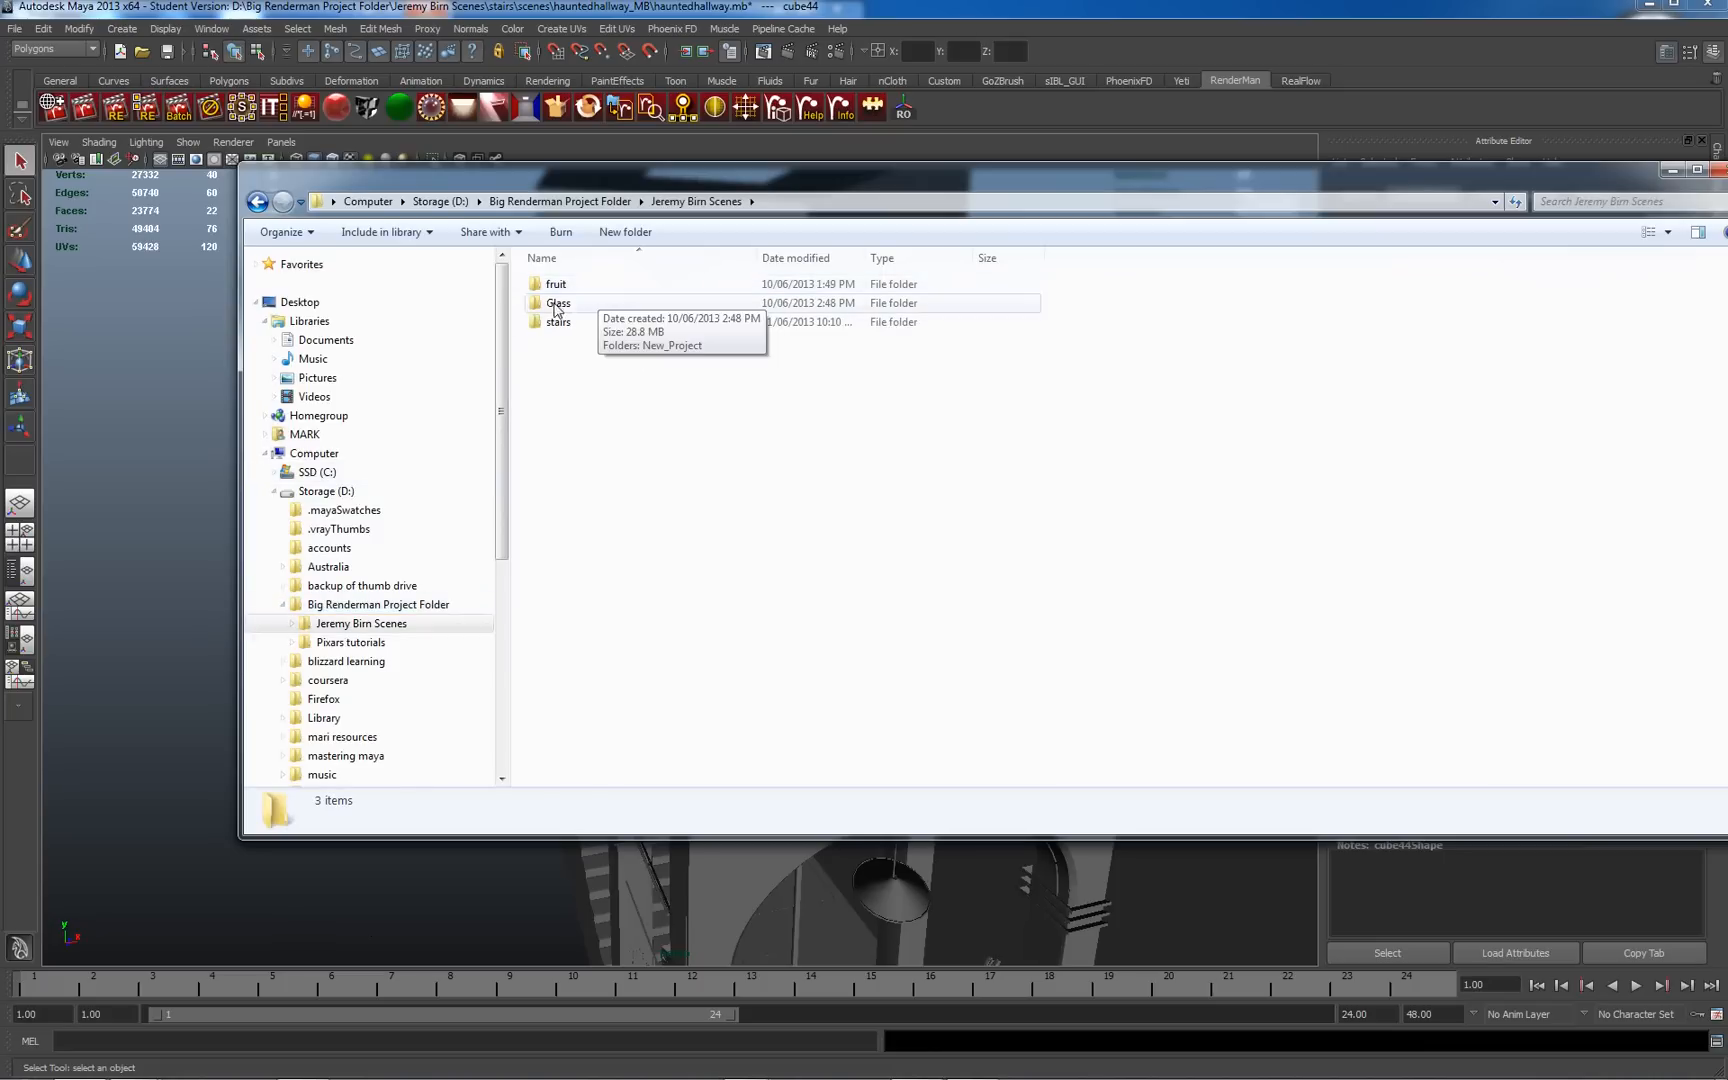
double_click(558, 322)
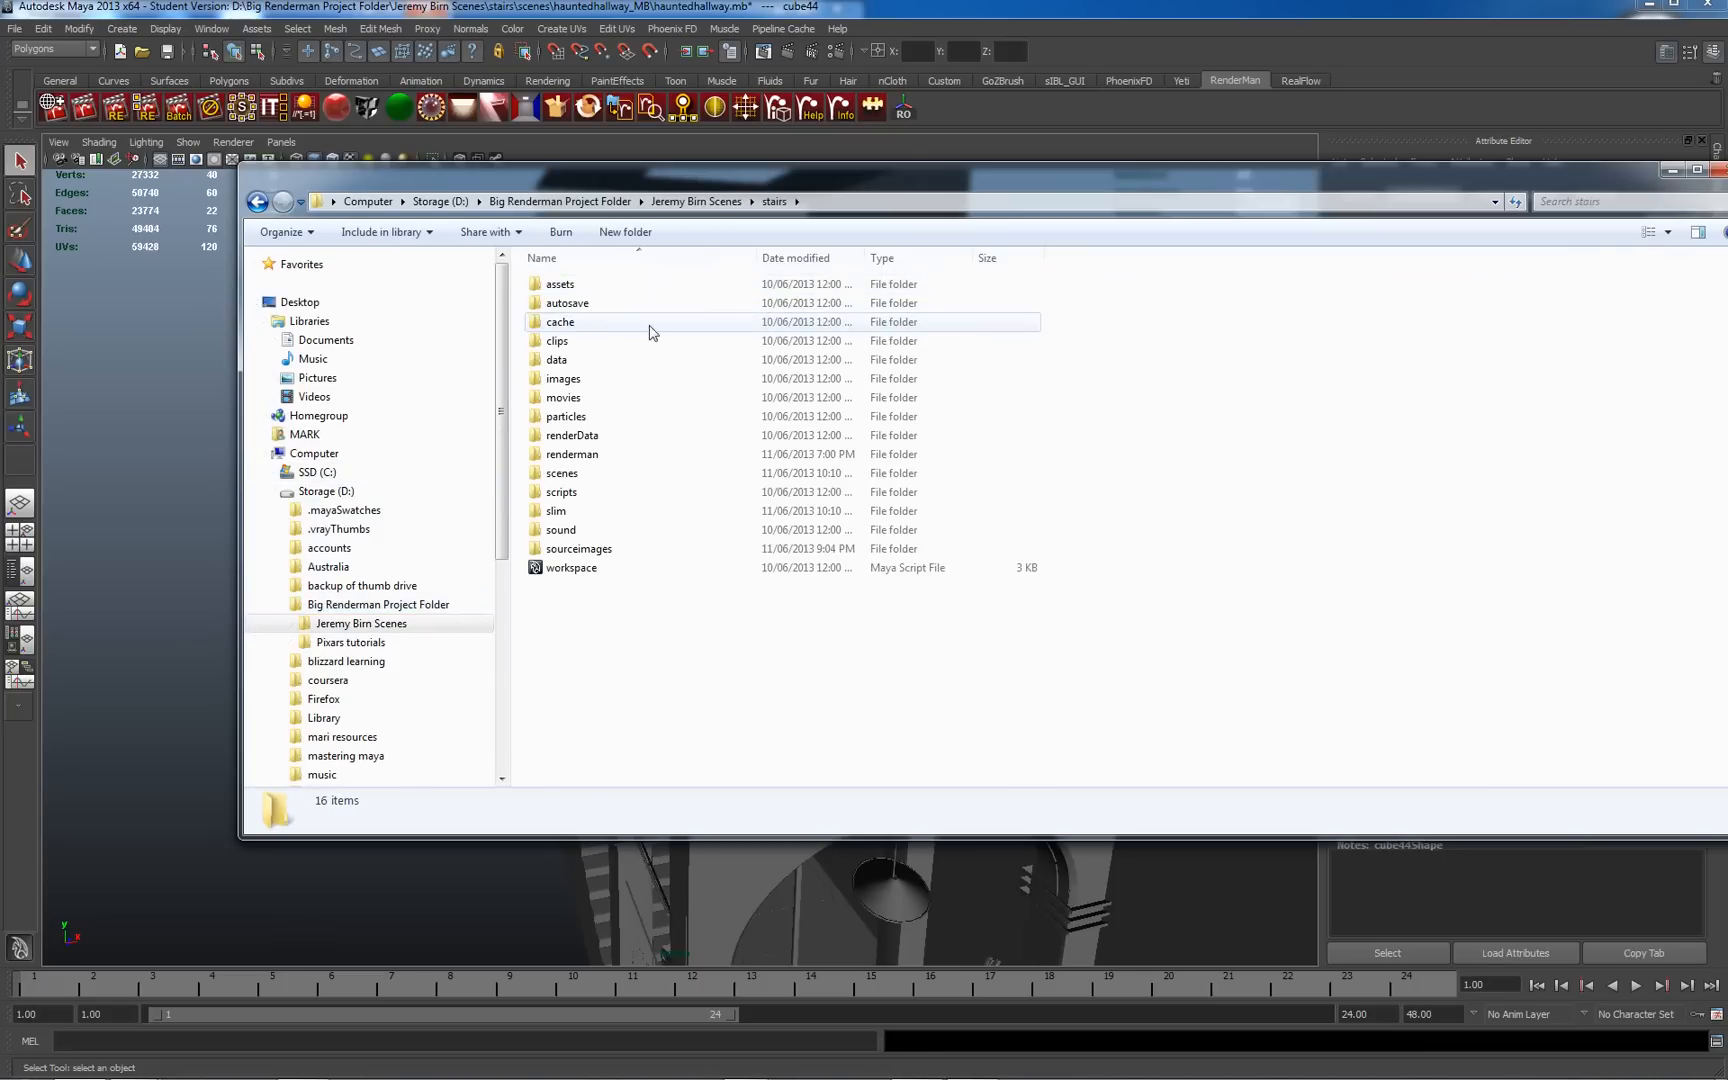
left_click(578, 548)
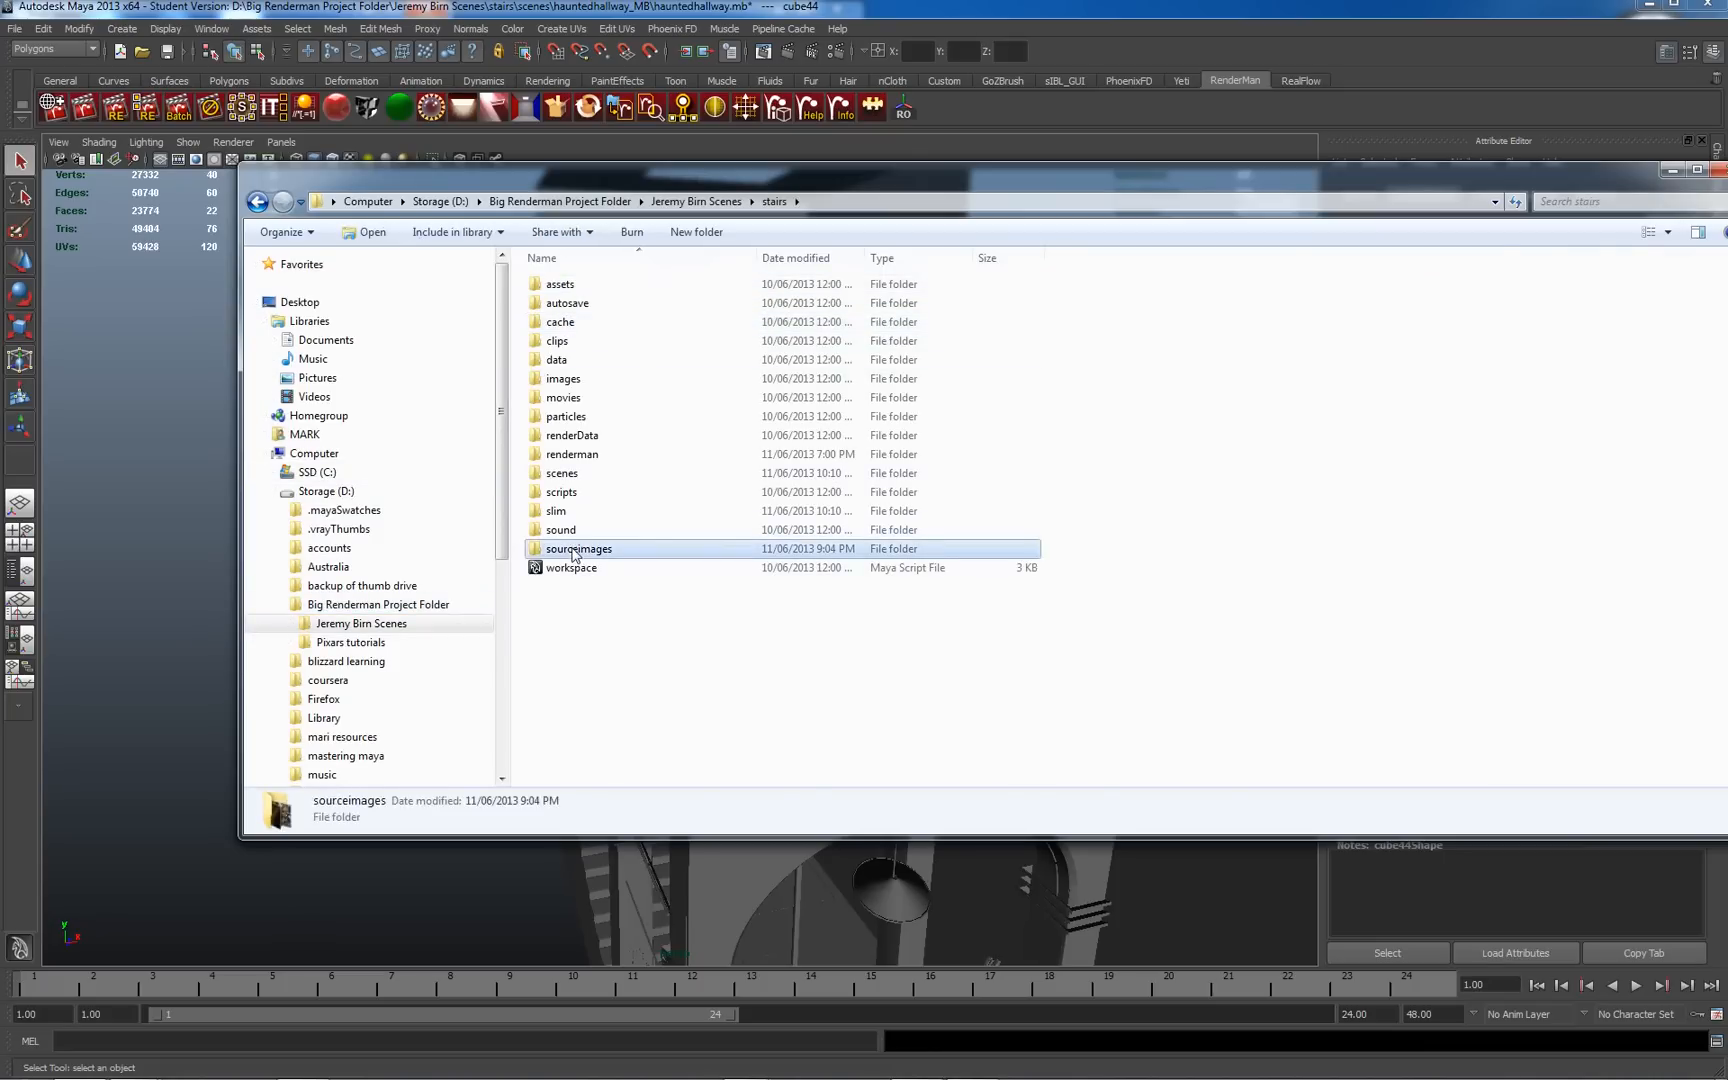
double_click(578, 548)
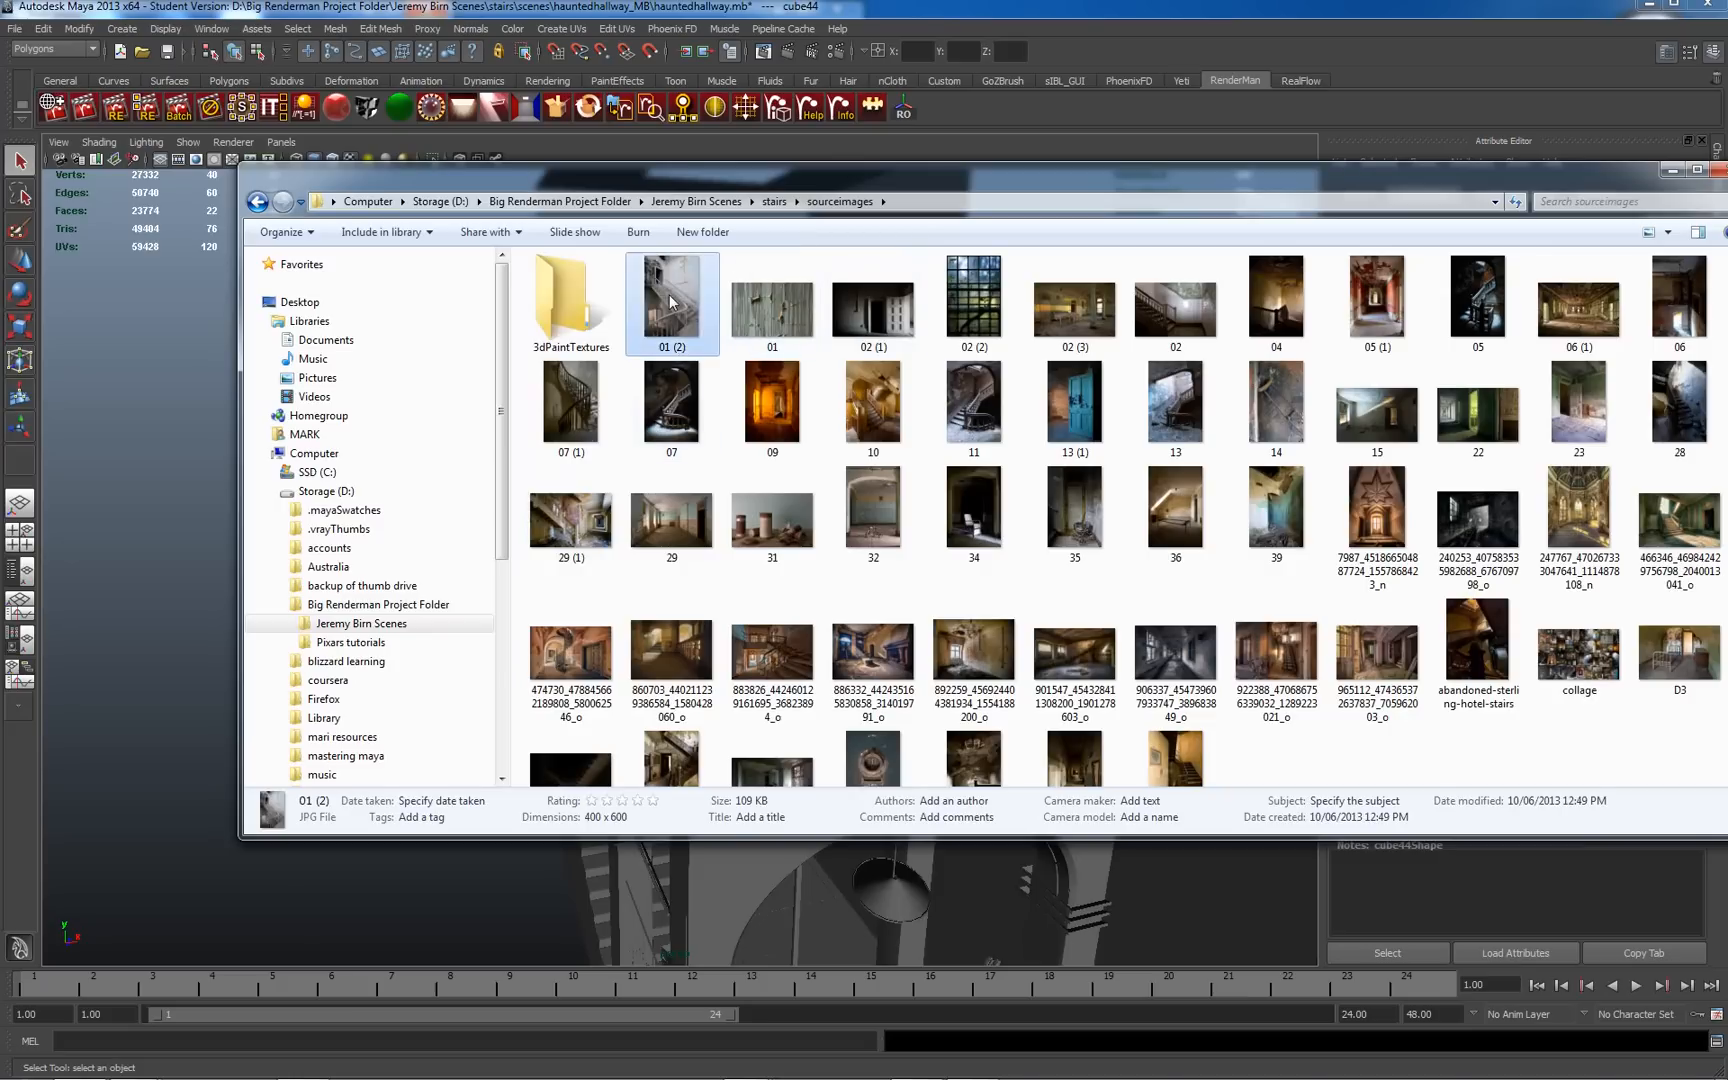
View the first staircase photo full size in Picasa and step through the next reference photos
double_click(672, 296)
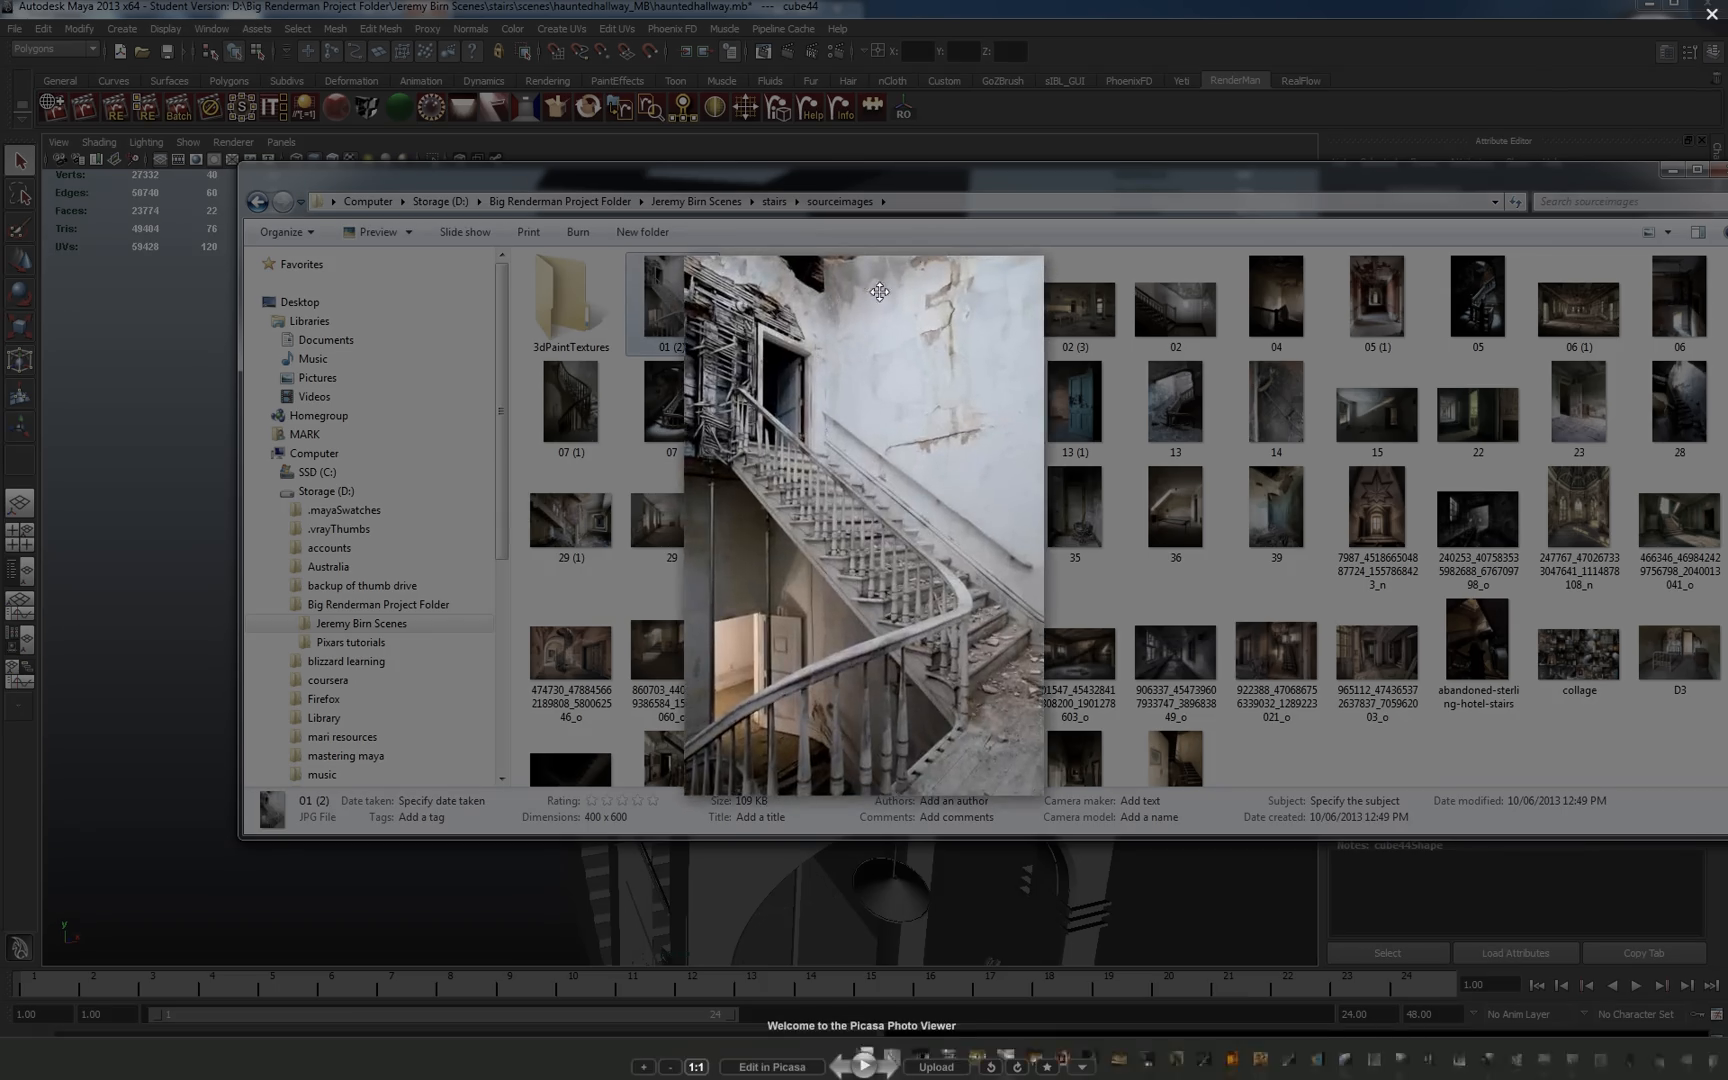
mouse_move(980, 722)
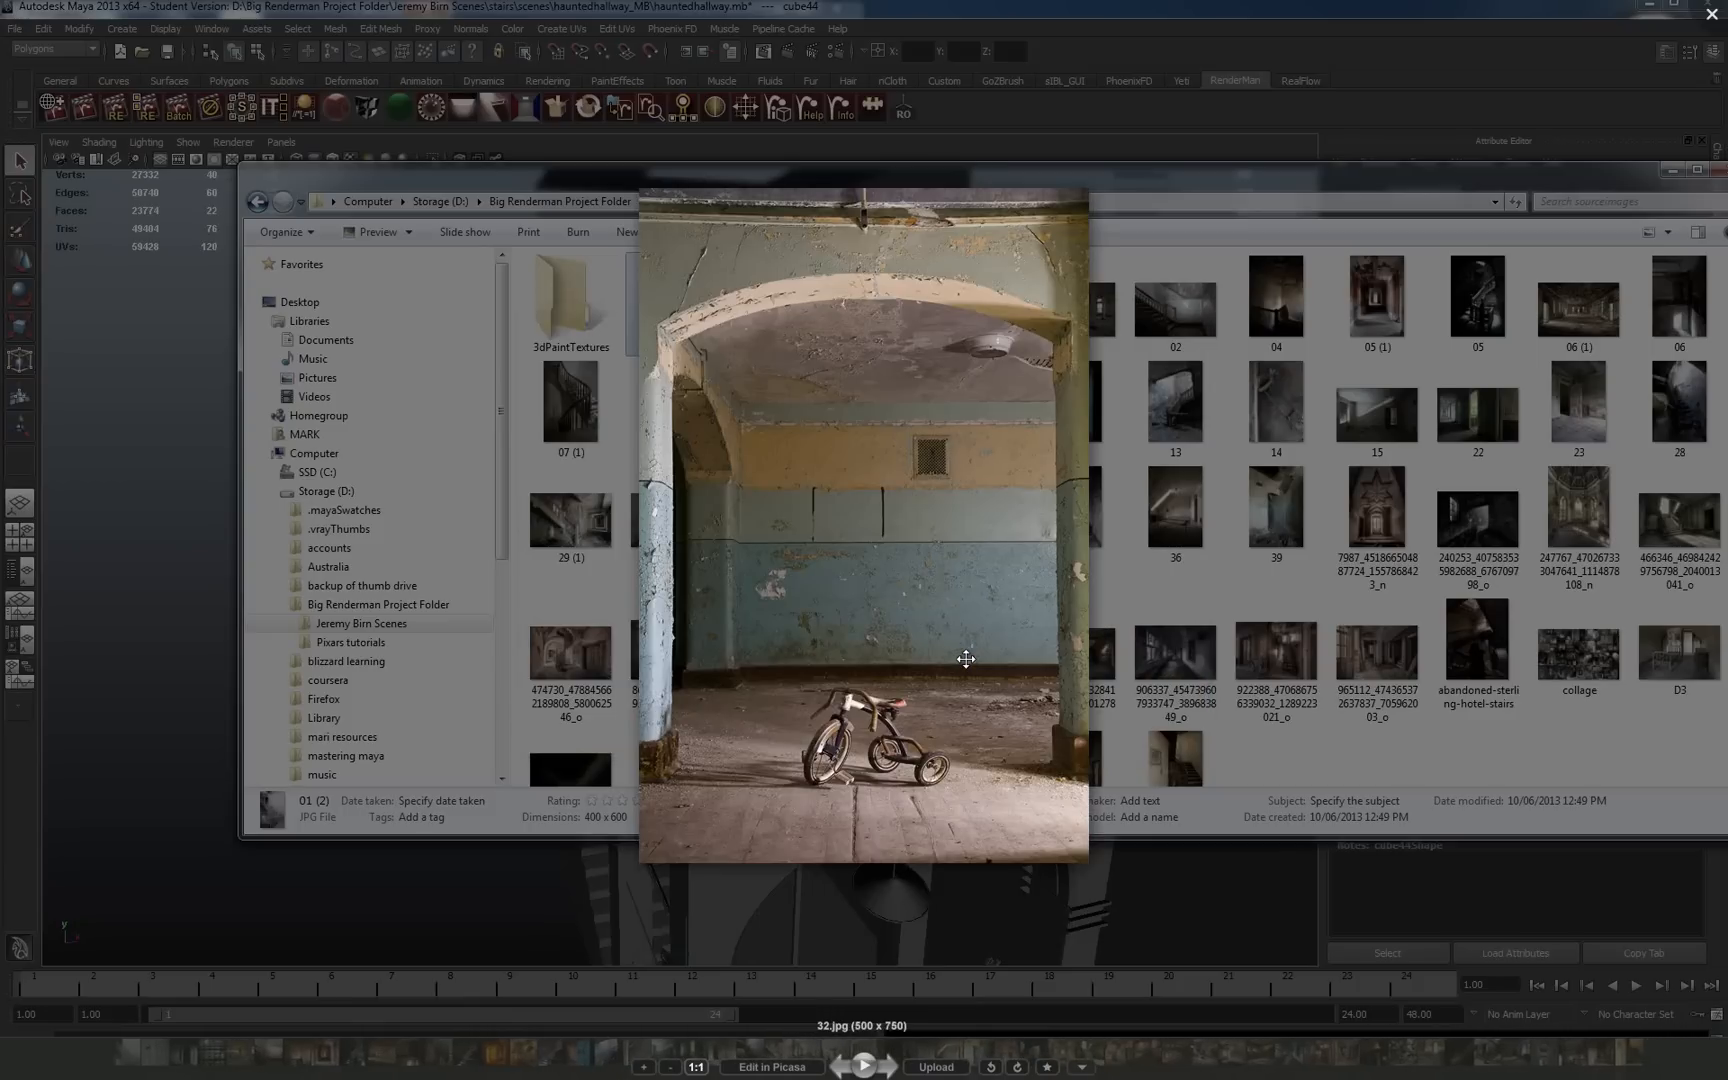
mouse_move(826, 674)
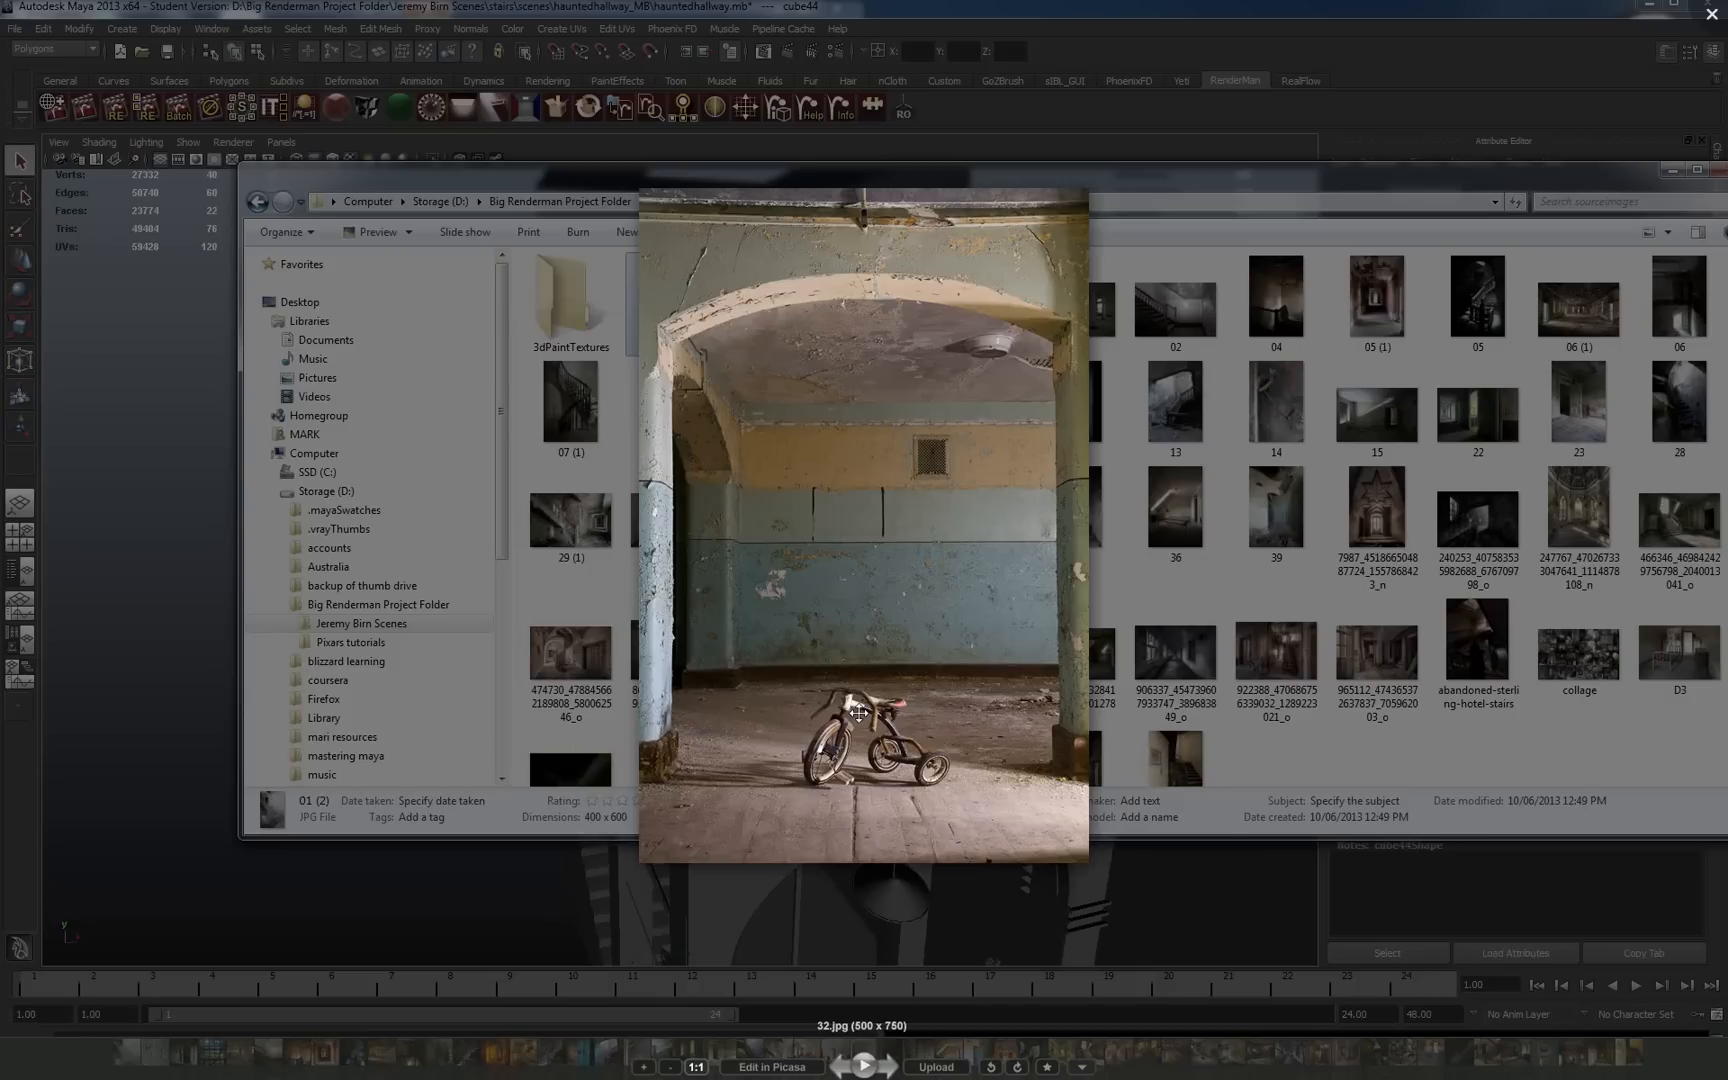
left_click(888, 1066)
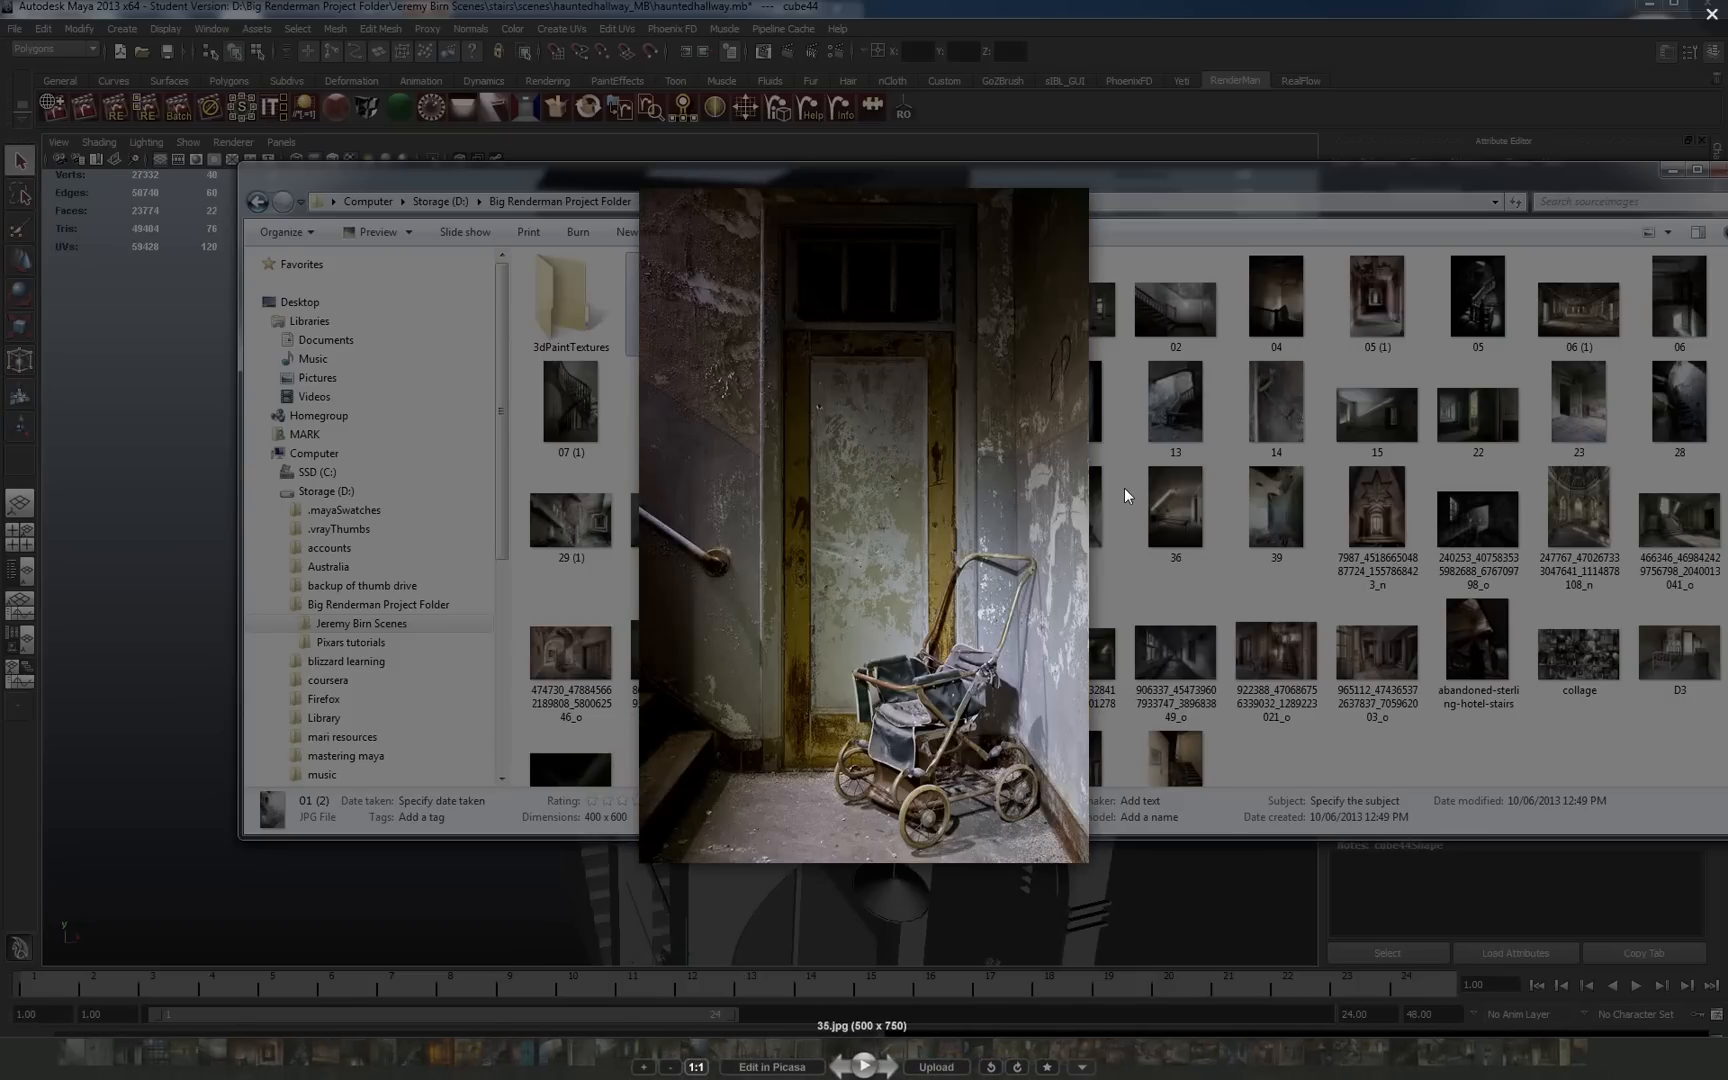
left_click(888, 1038)
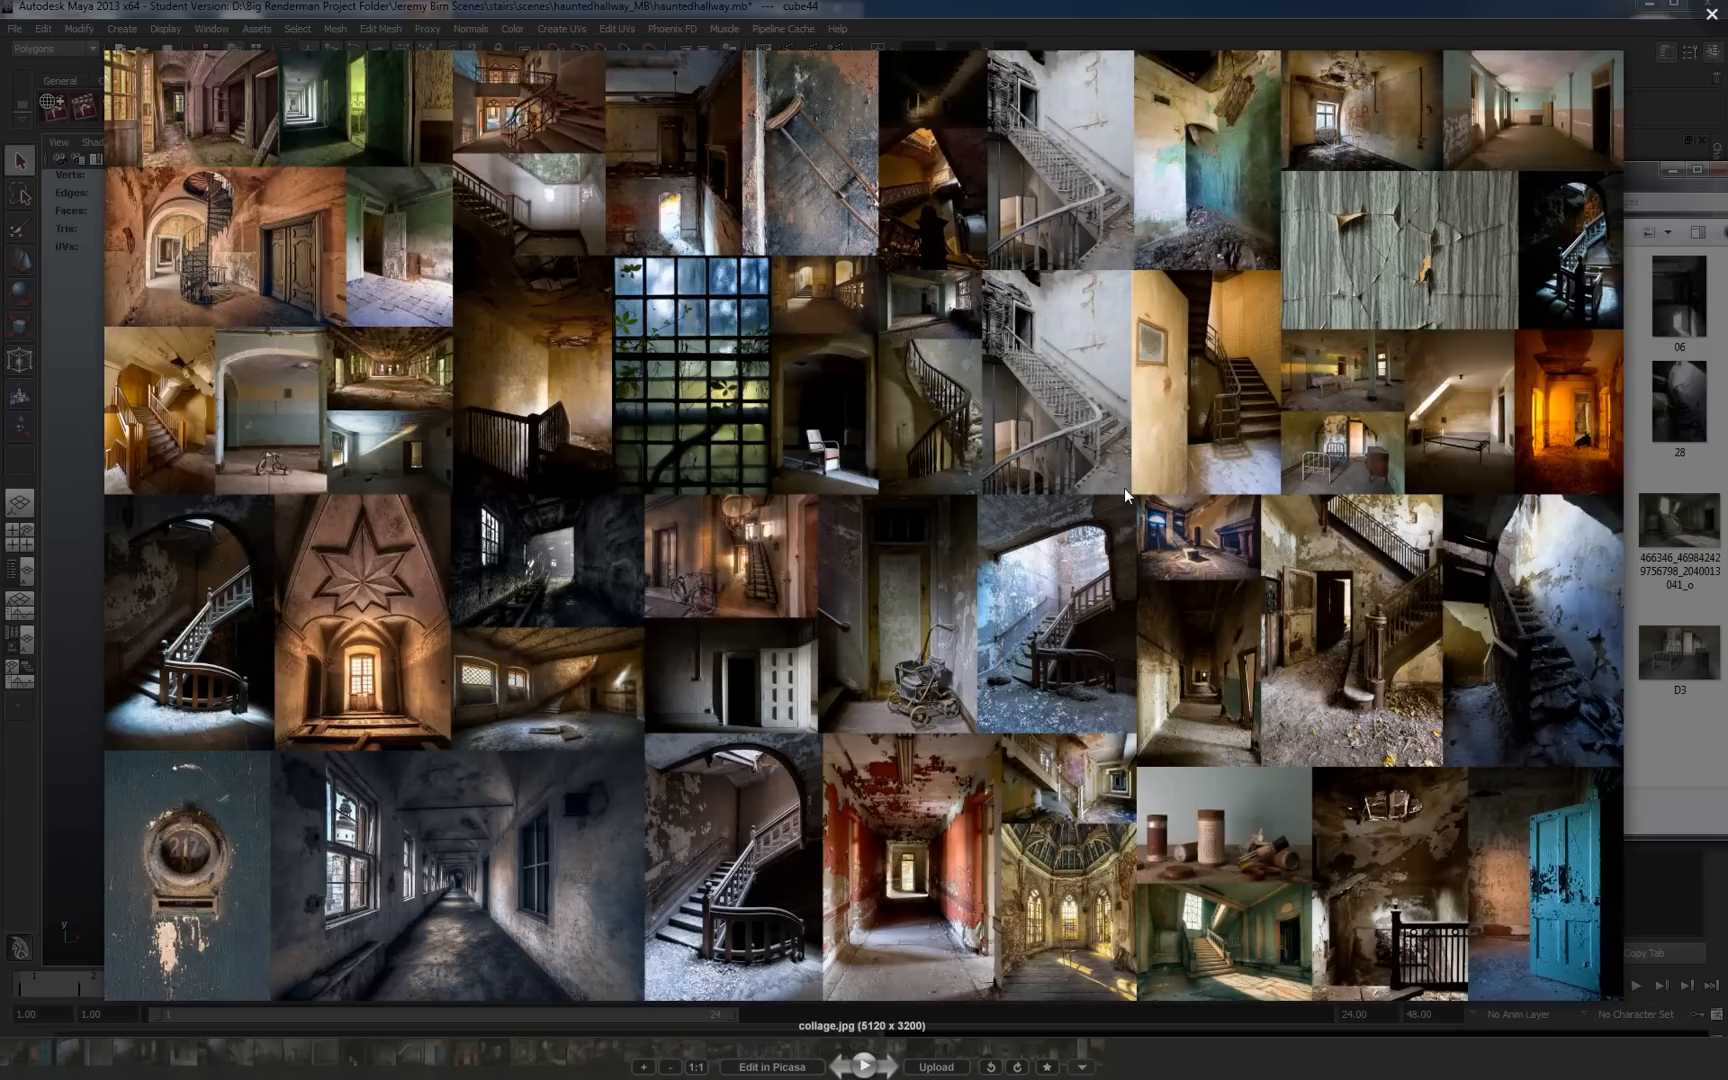
mouse_move(1128, 464)
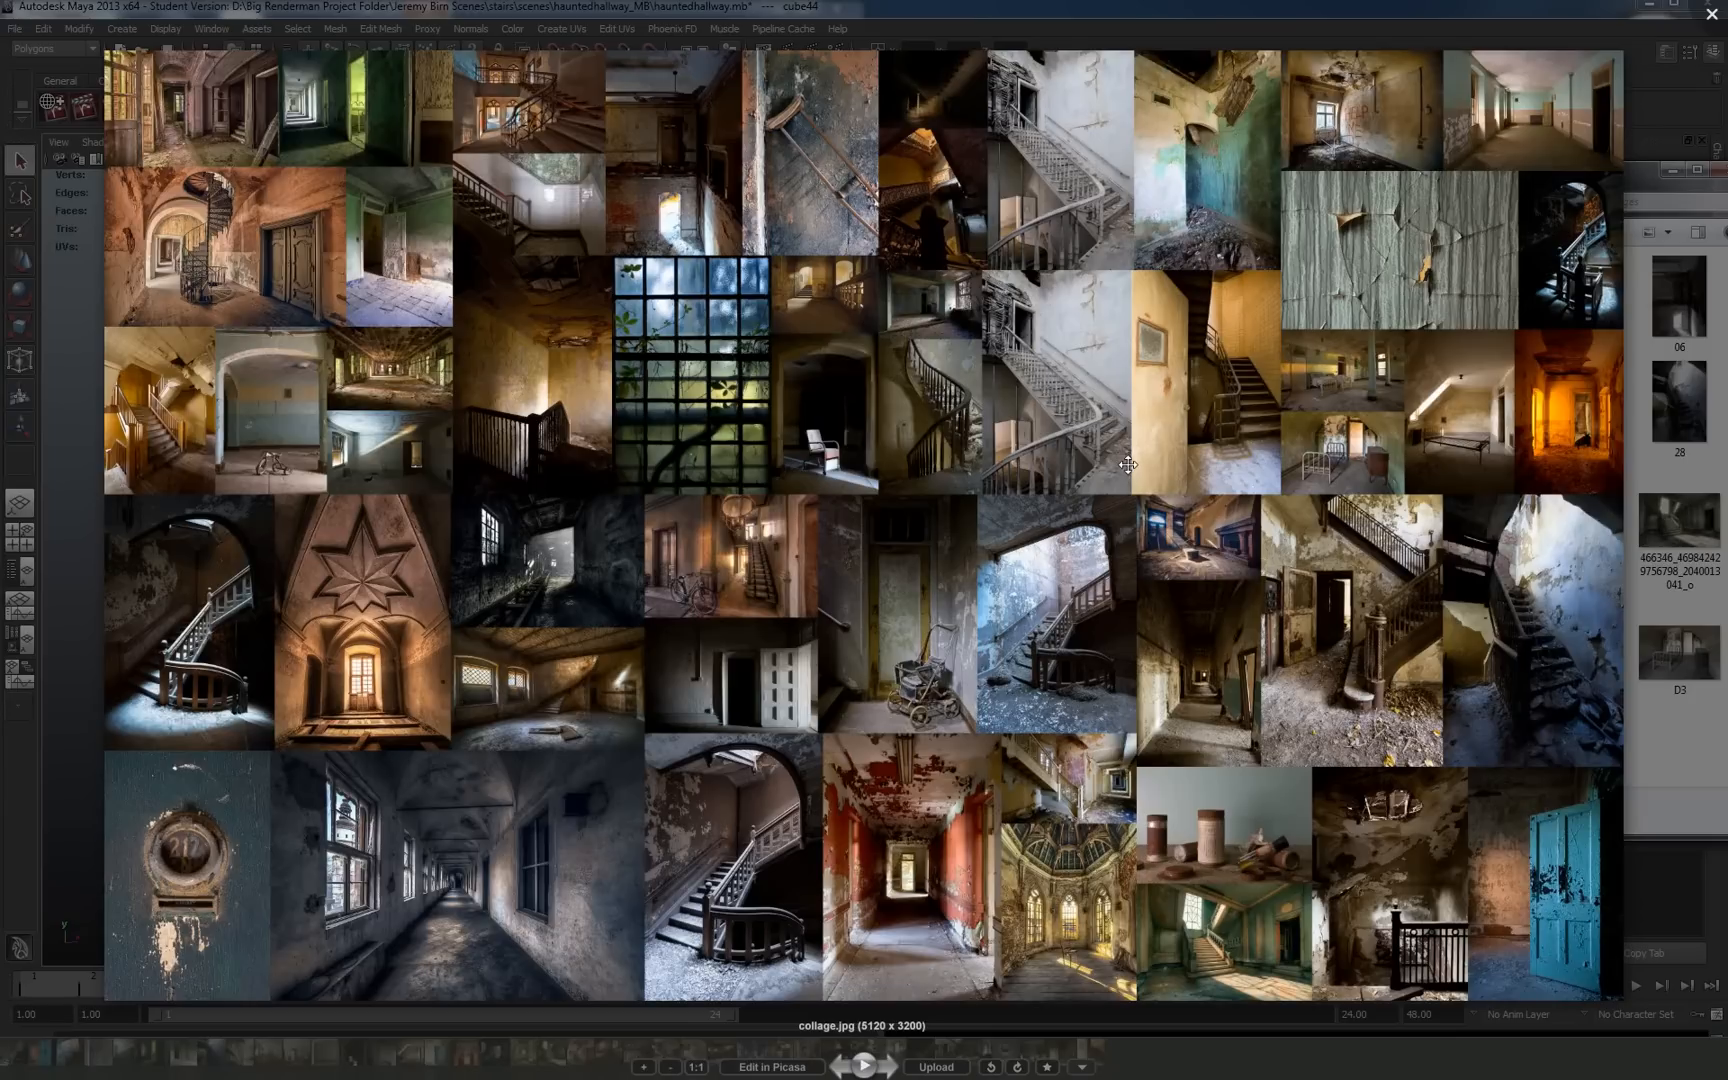
mouse_move(1138, 446)
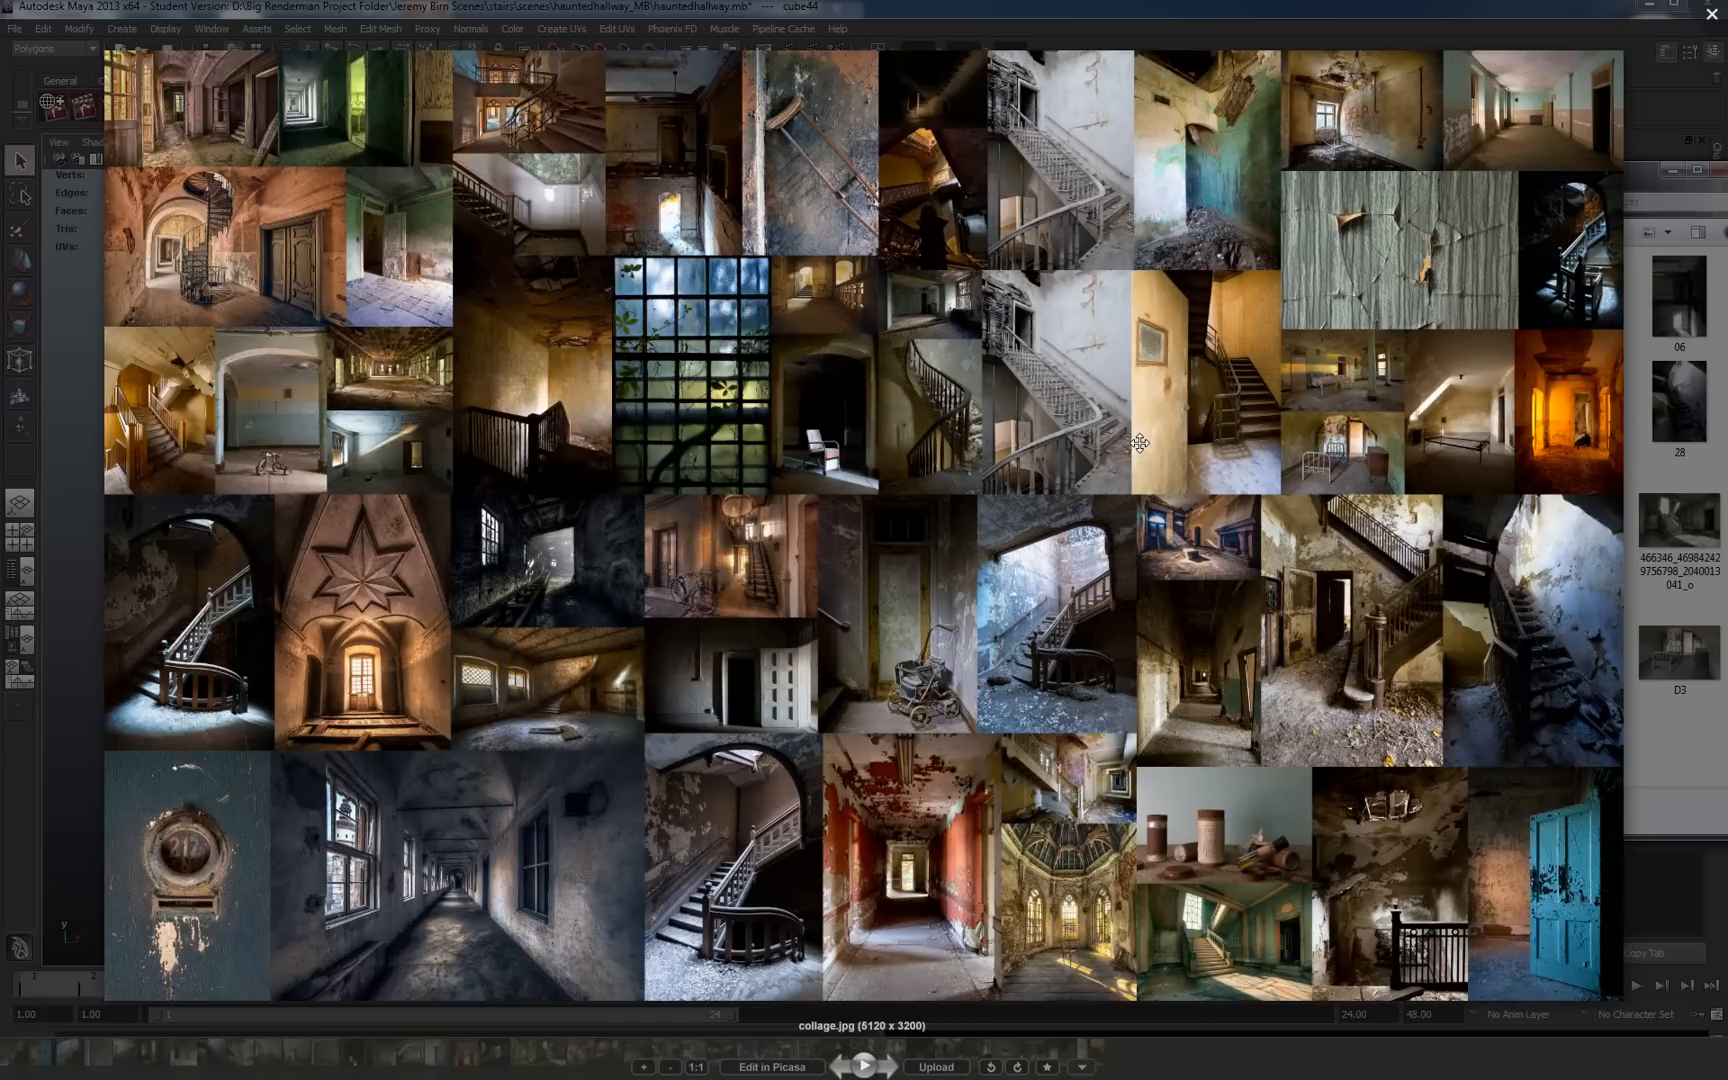
mouse_move(970, 460)
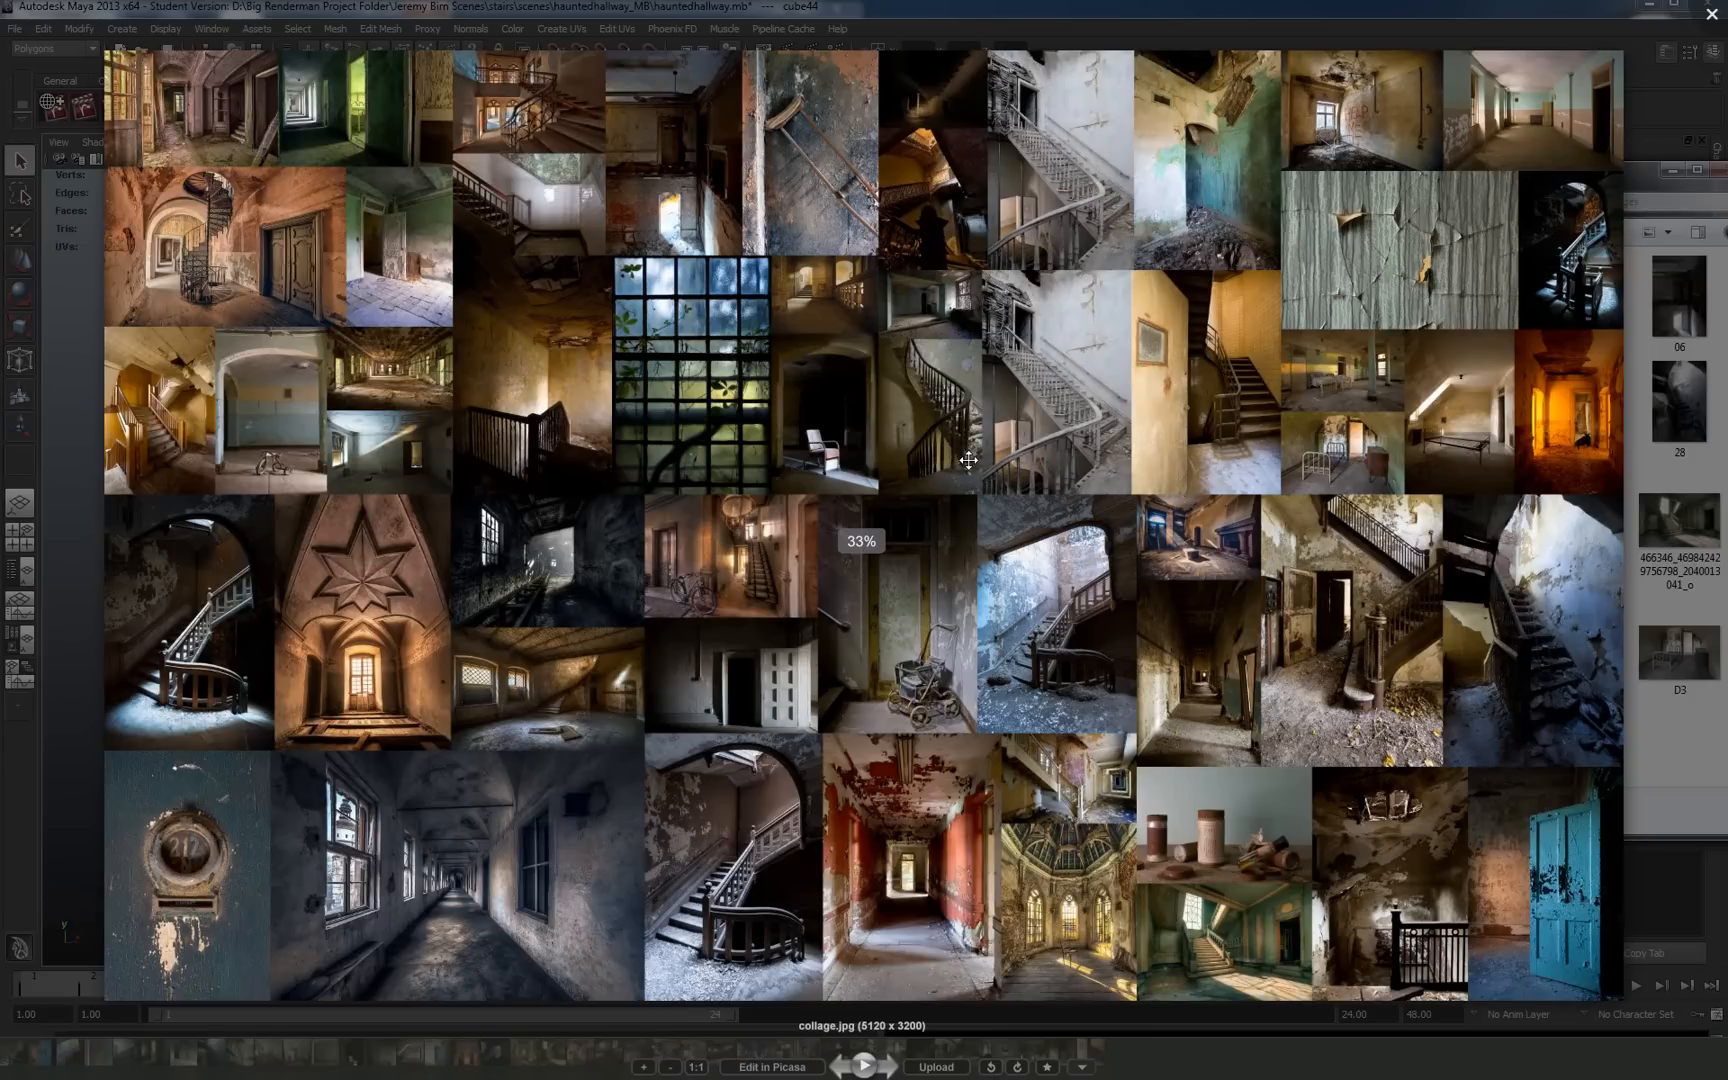
Zoom into collage.jpg to see the individual abandoned-interior photos in detail
scroll("up", 3)
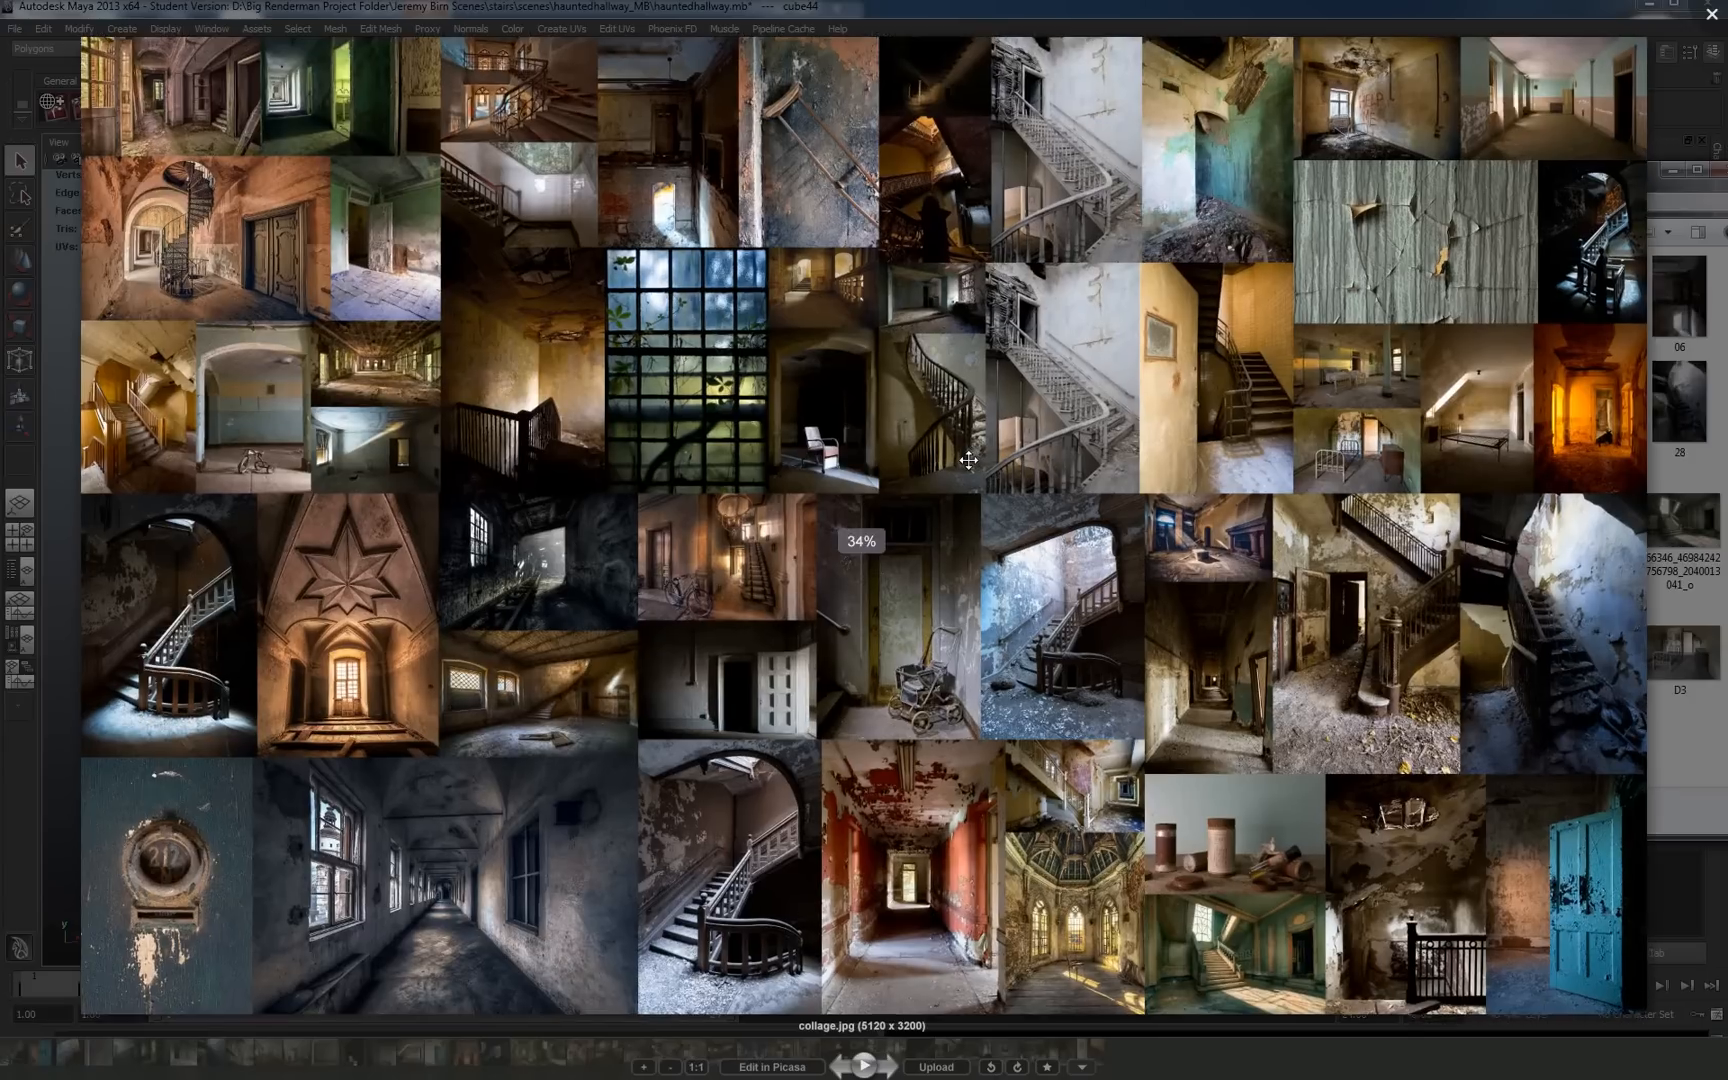
scroll("up", 3)
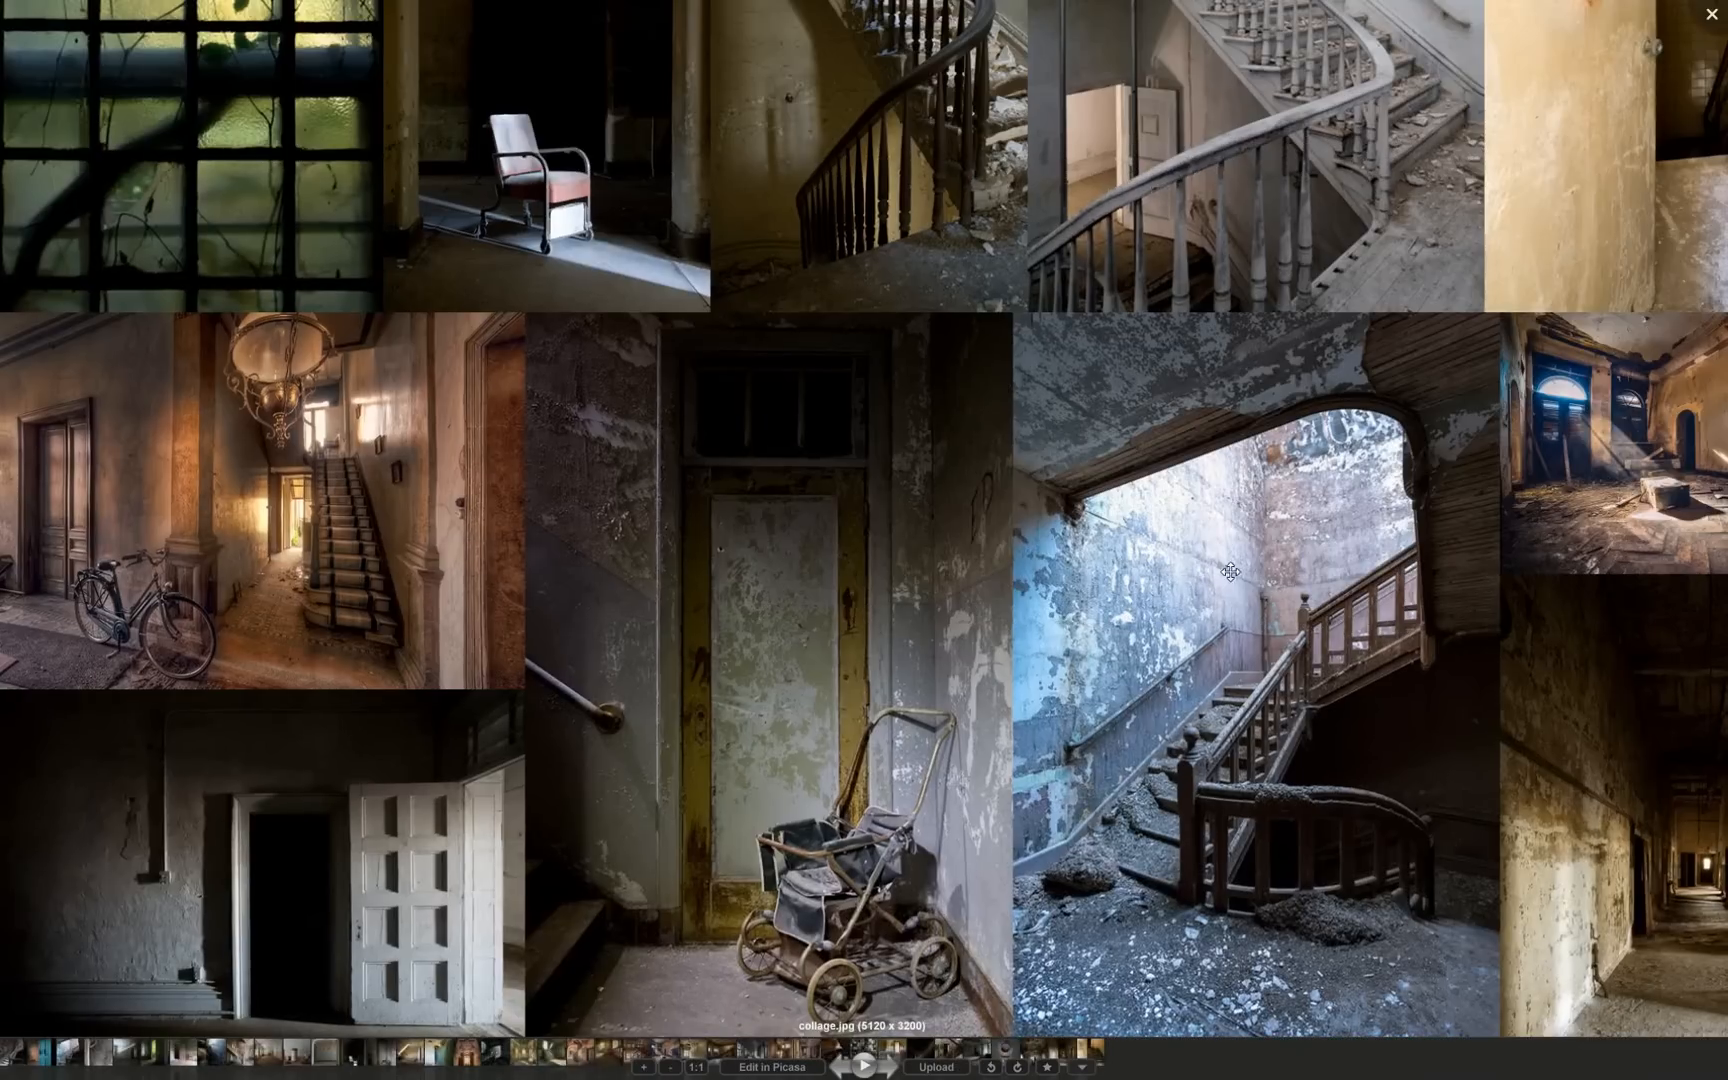
mouse_move(1436, 780)
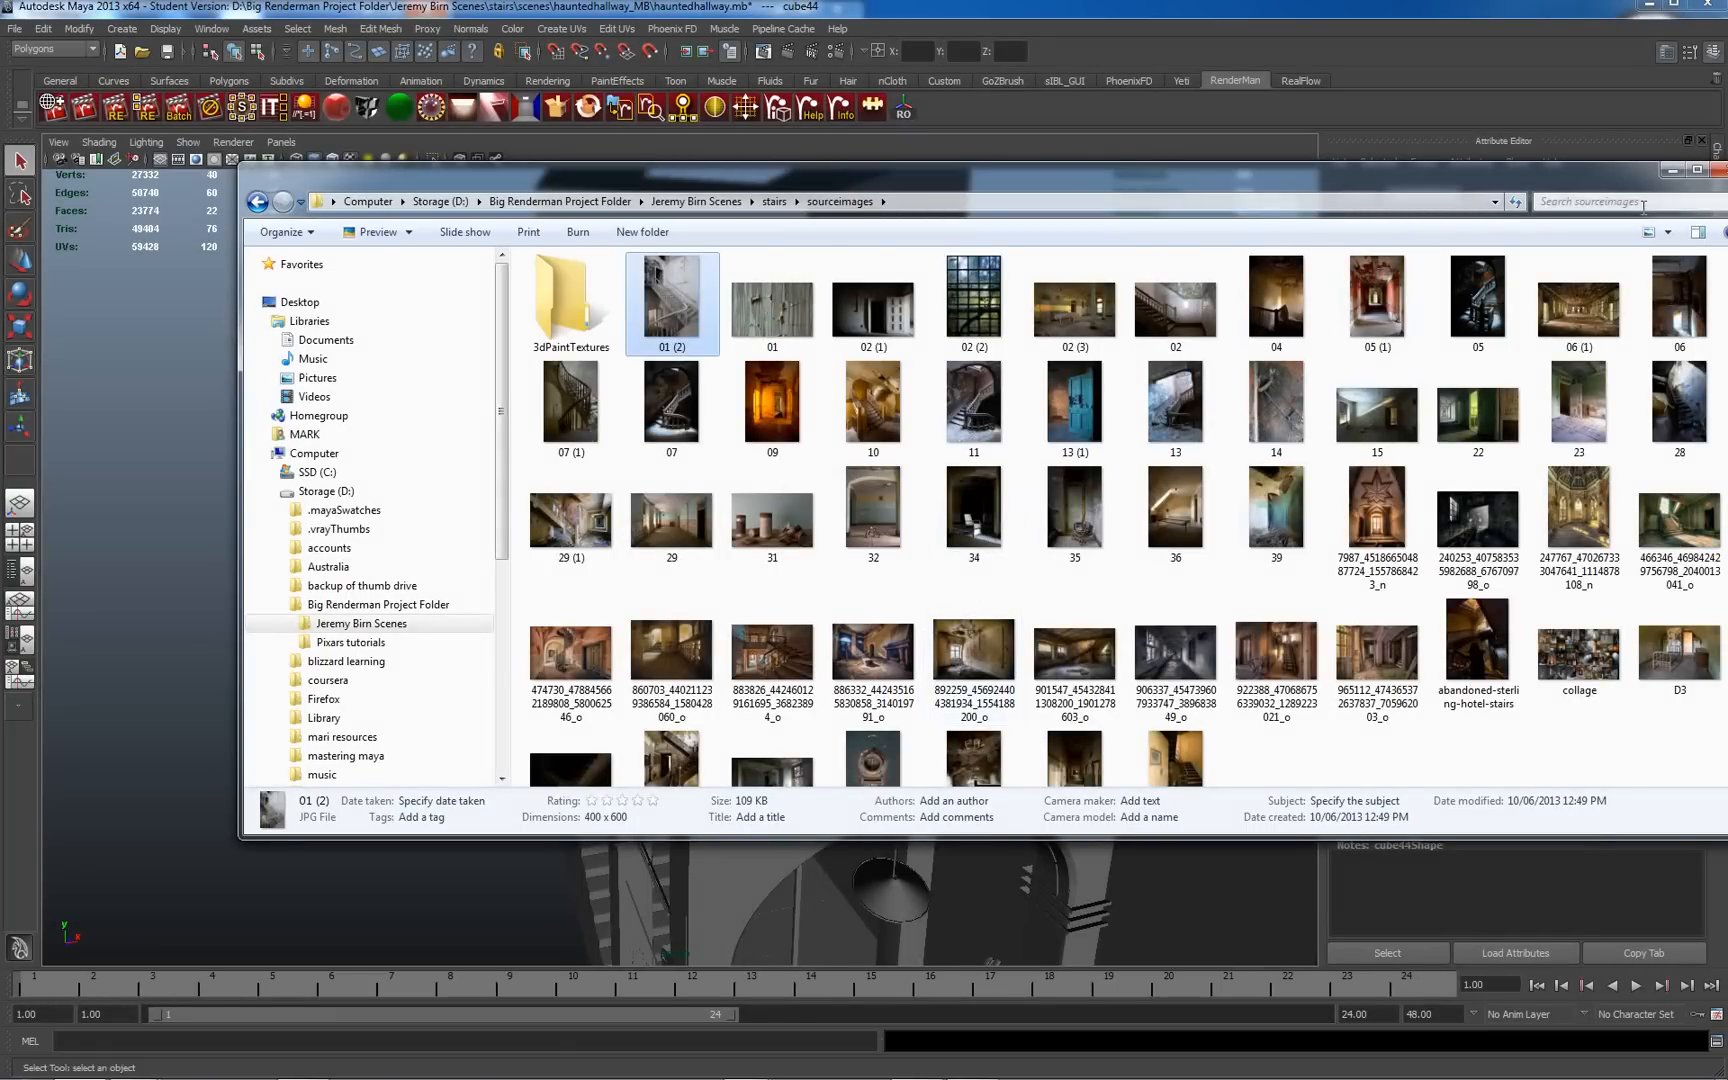
mouse_move(1668, 168)
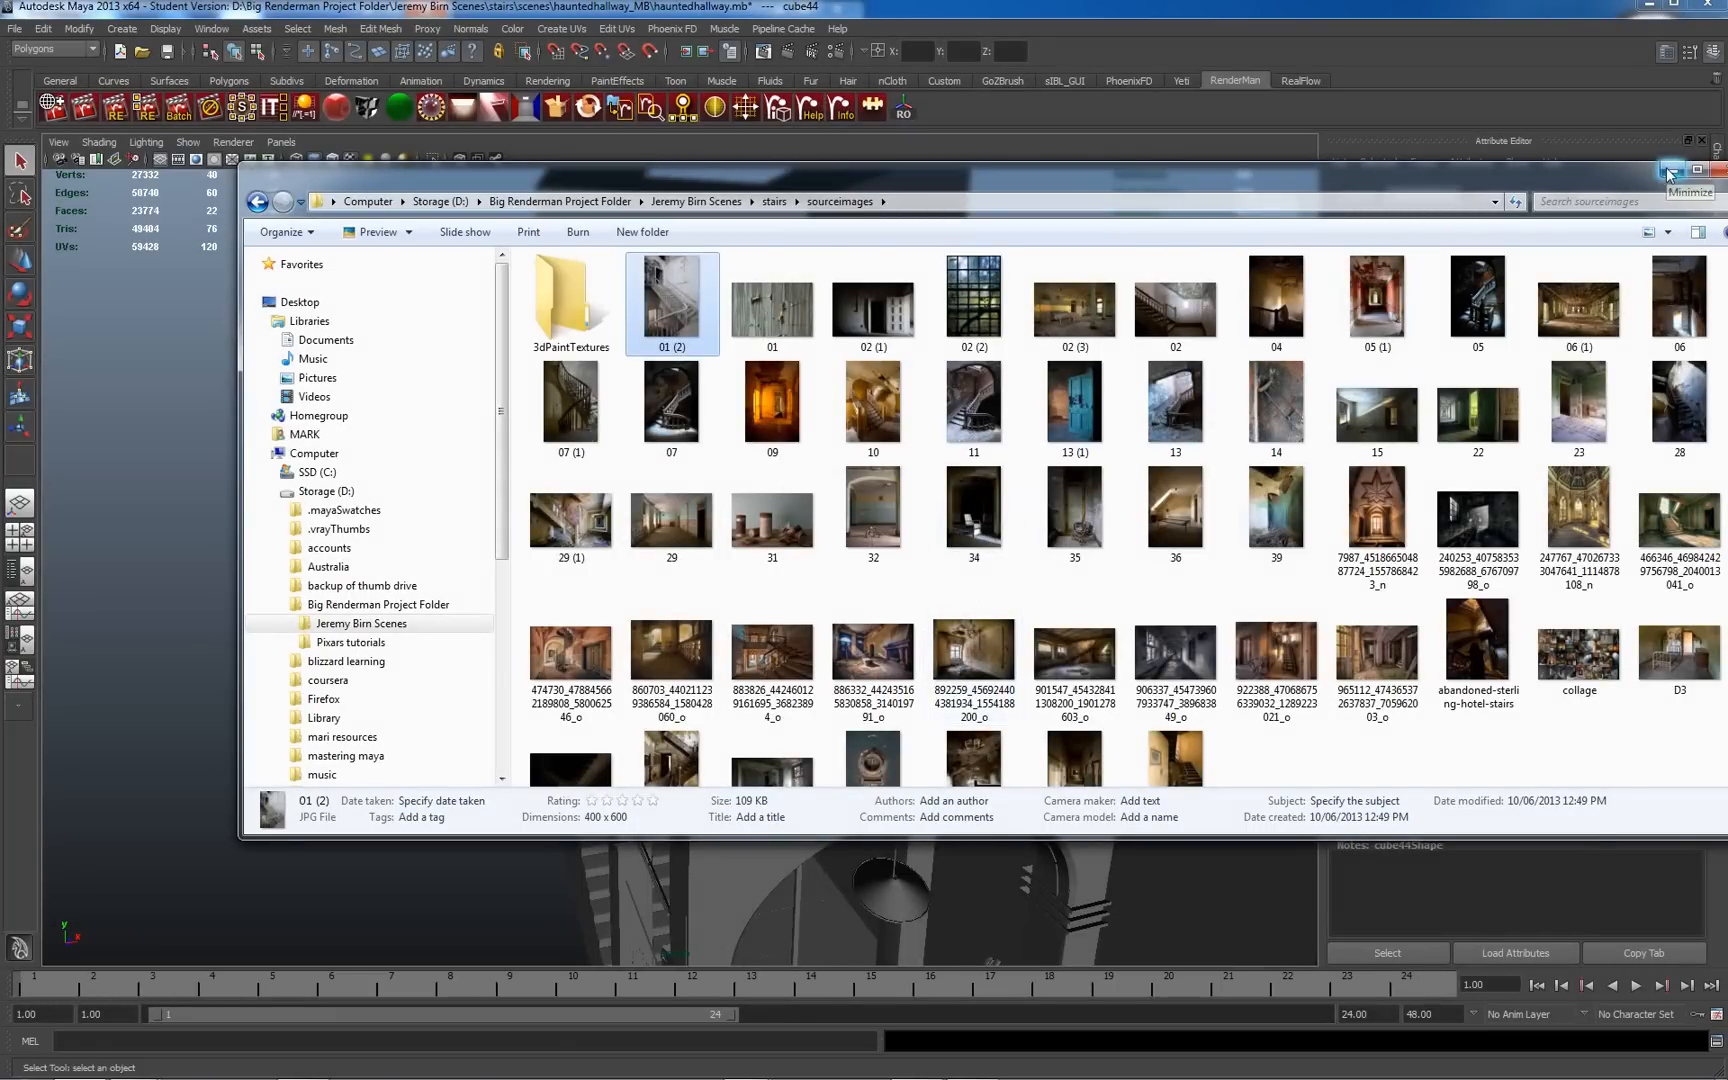
Close the reference photo folder so Maya's hallway scene is back in front
left_click(1668, 170)
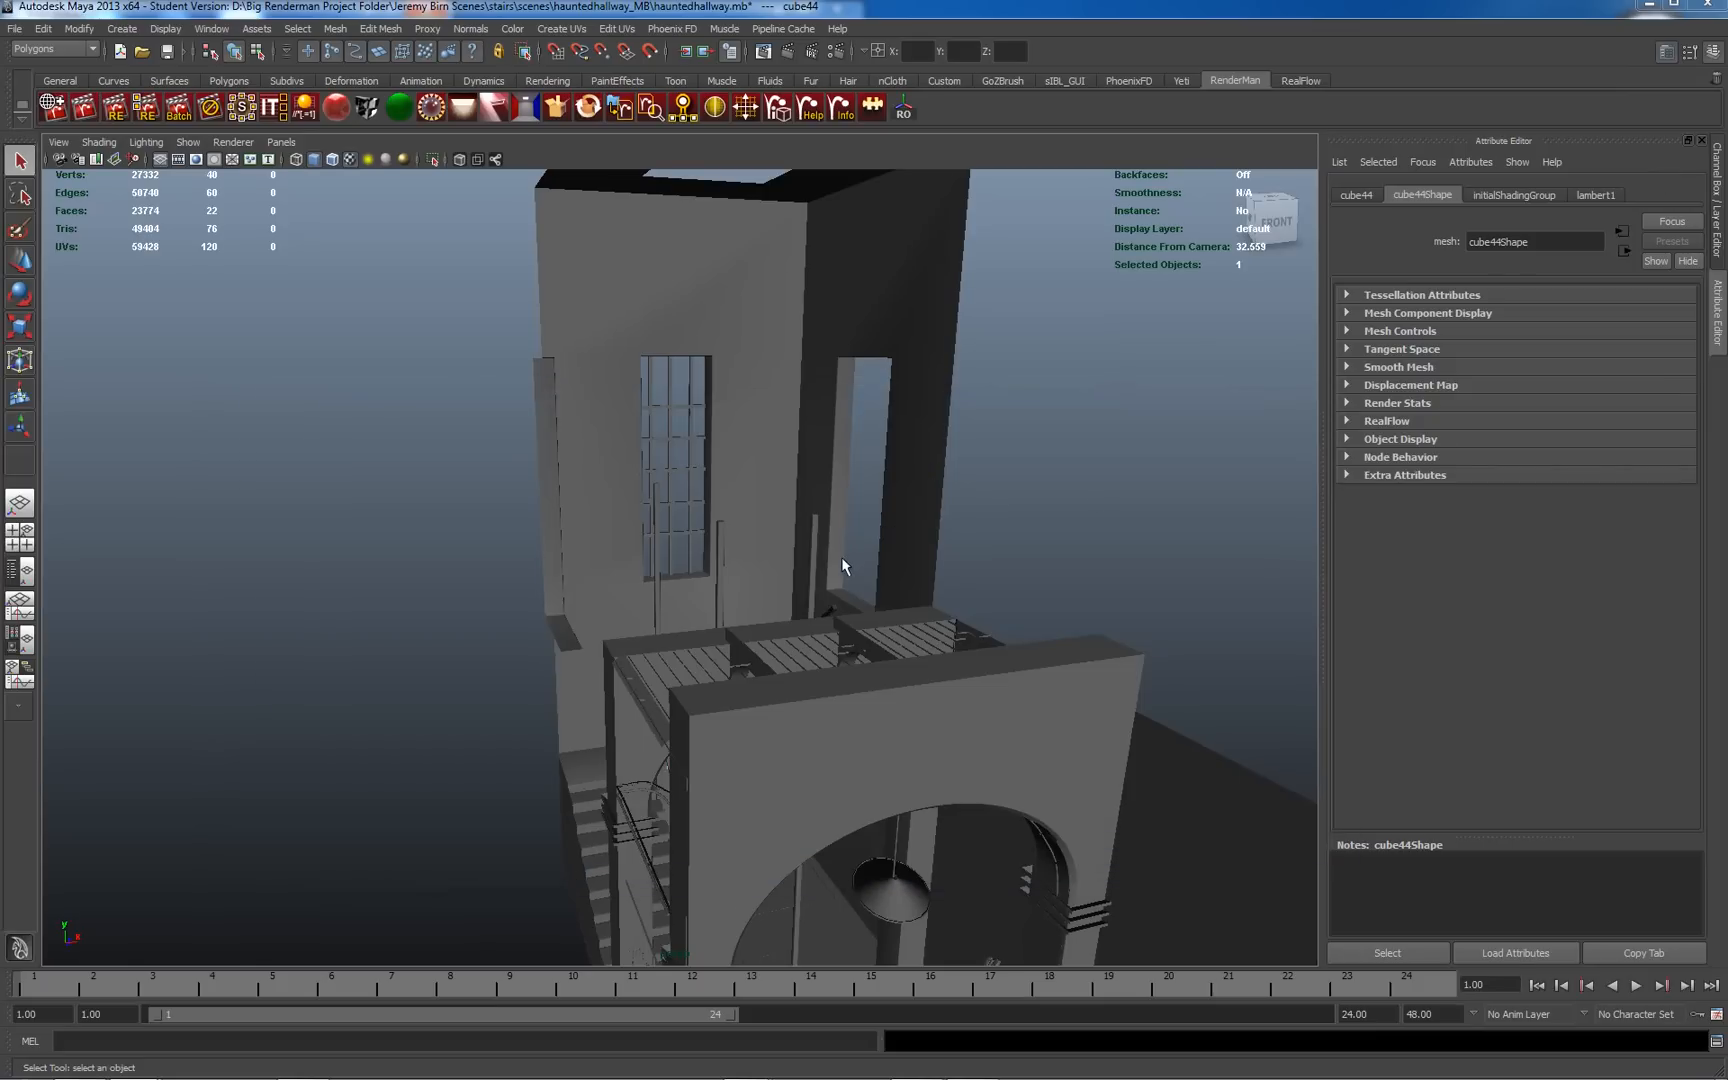
mouse_move(966, 718)
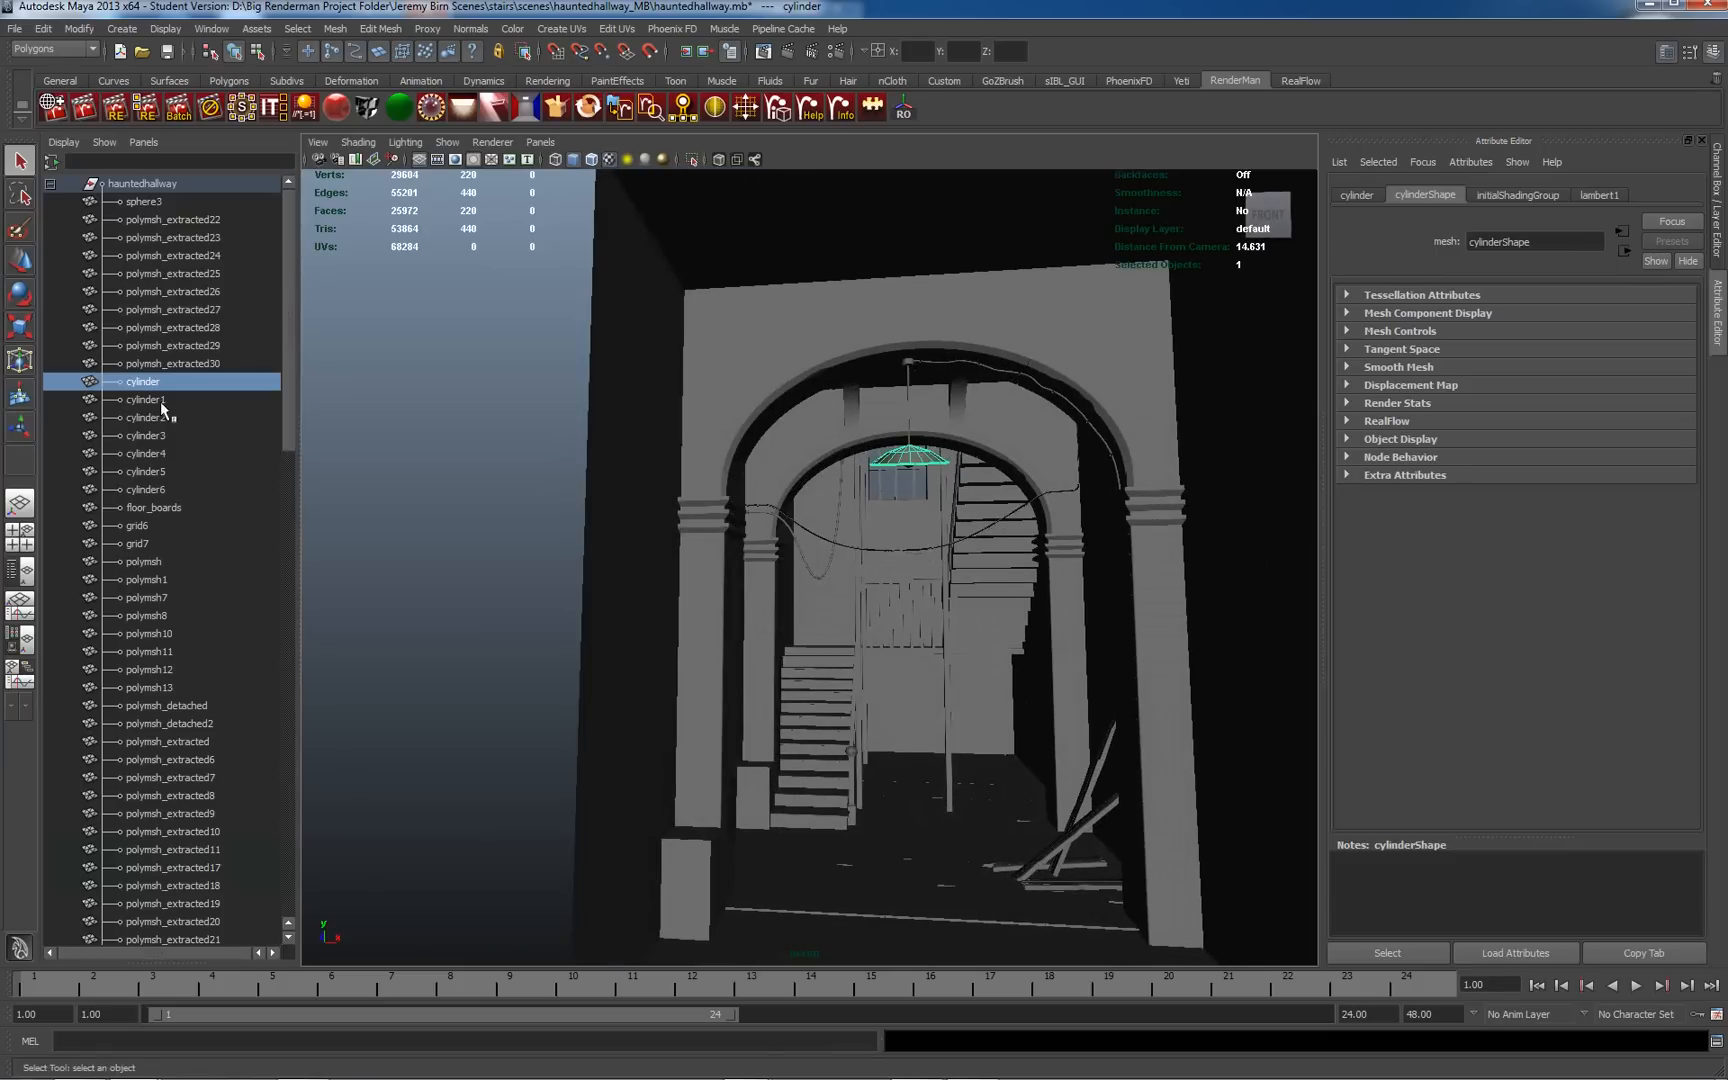
Inspect the arches, trims, columns and staircase meshes one by one in the Outliner, ending on polymsh10
left_click(146, 578)
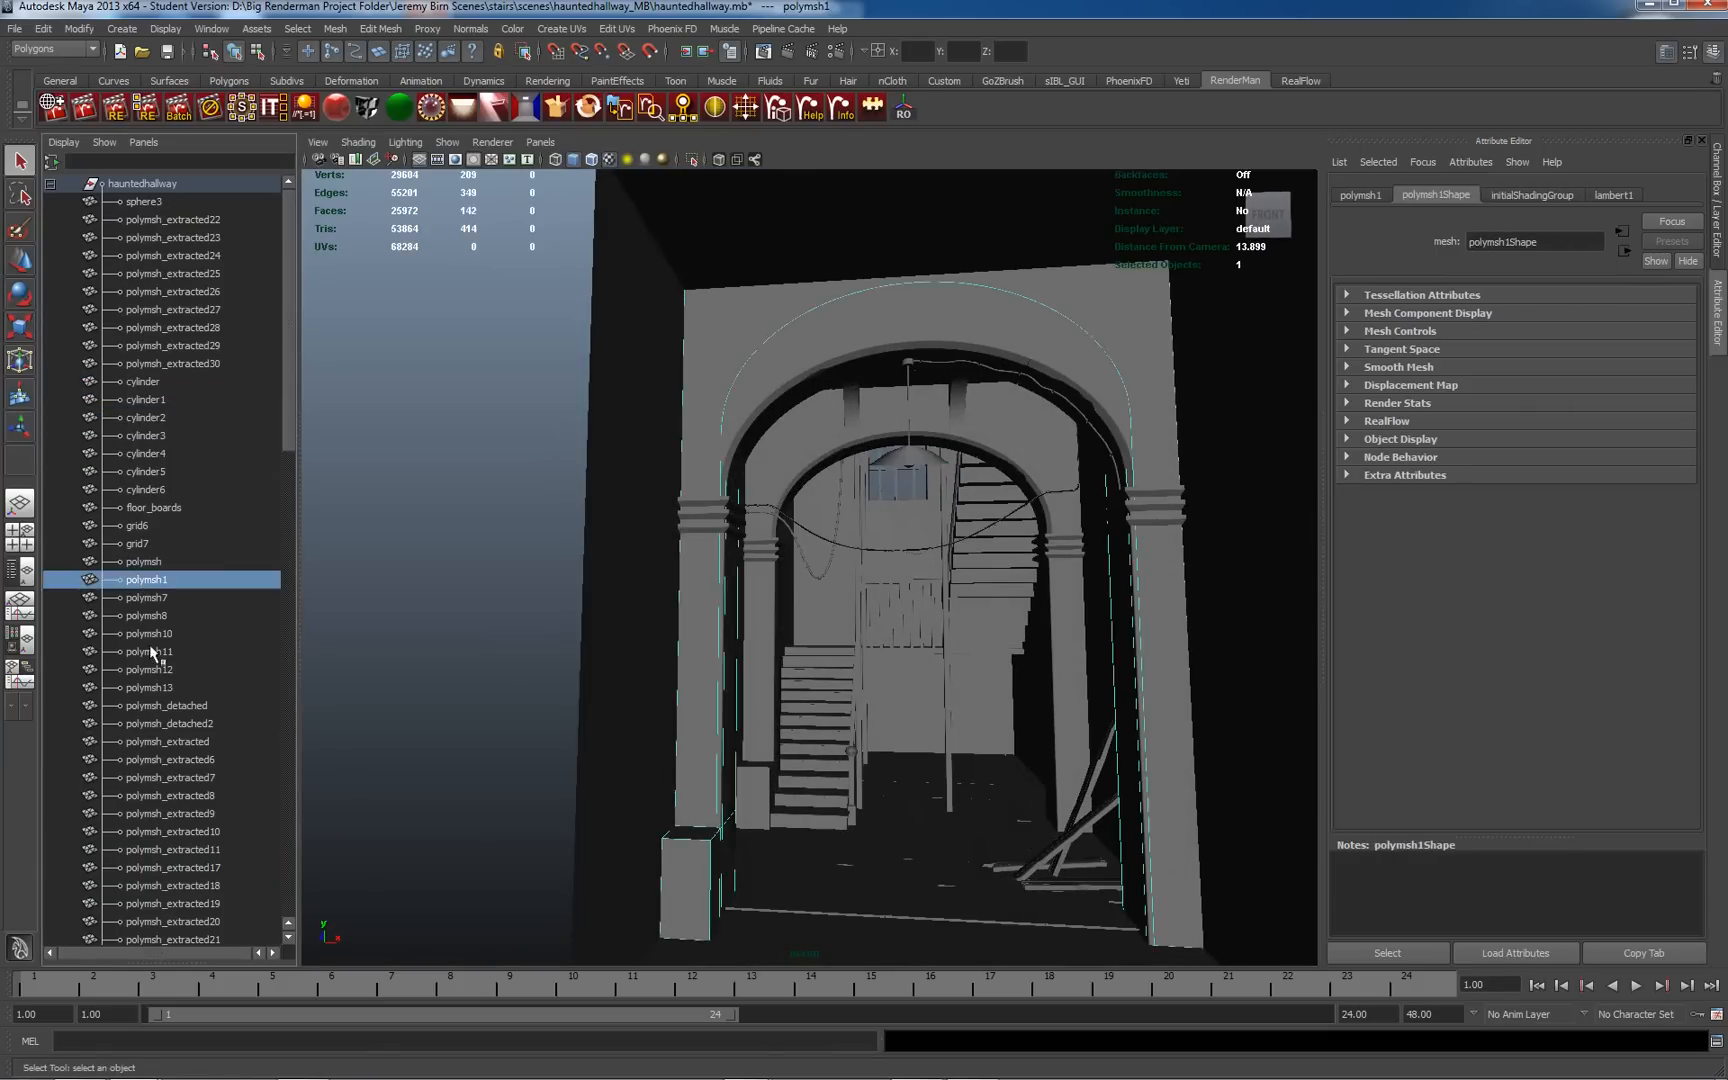
left_click(170, 830)
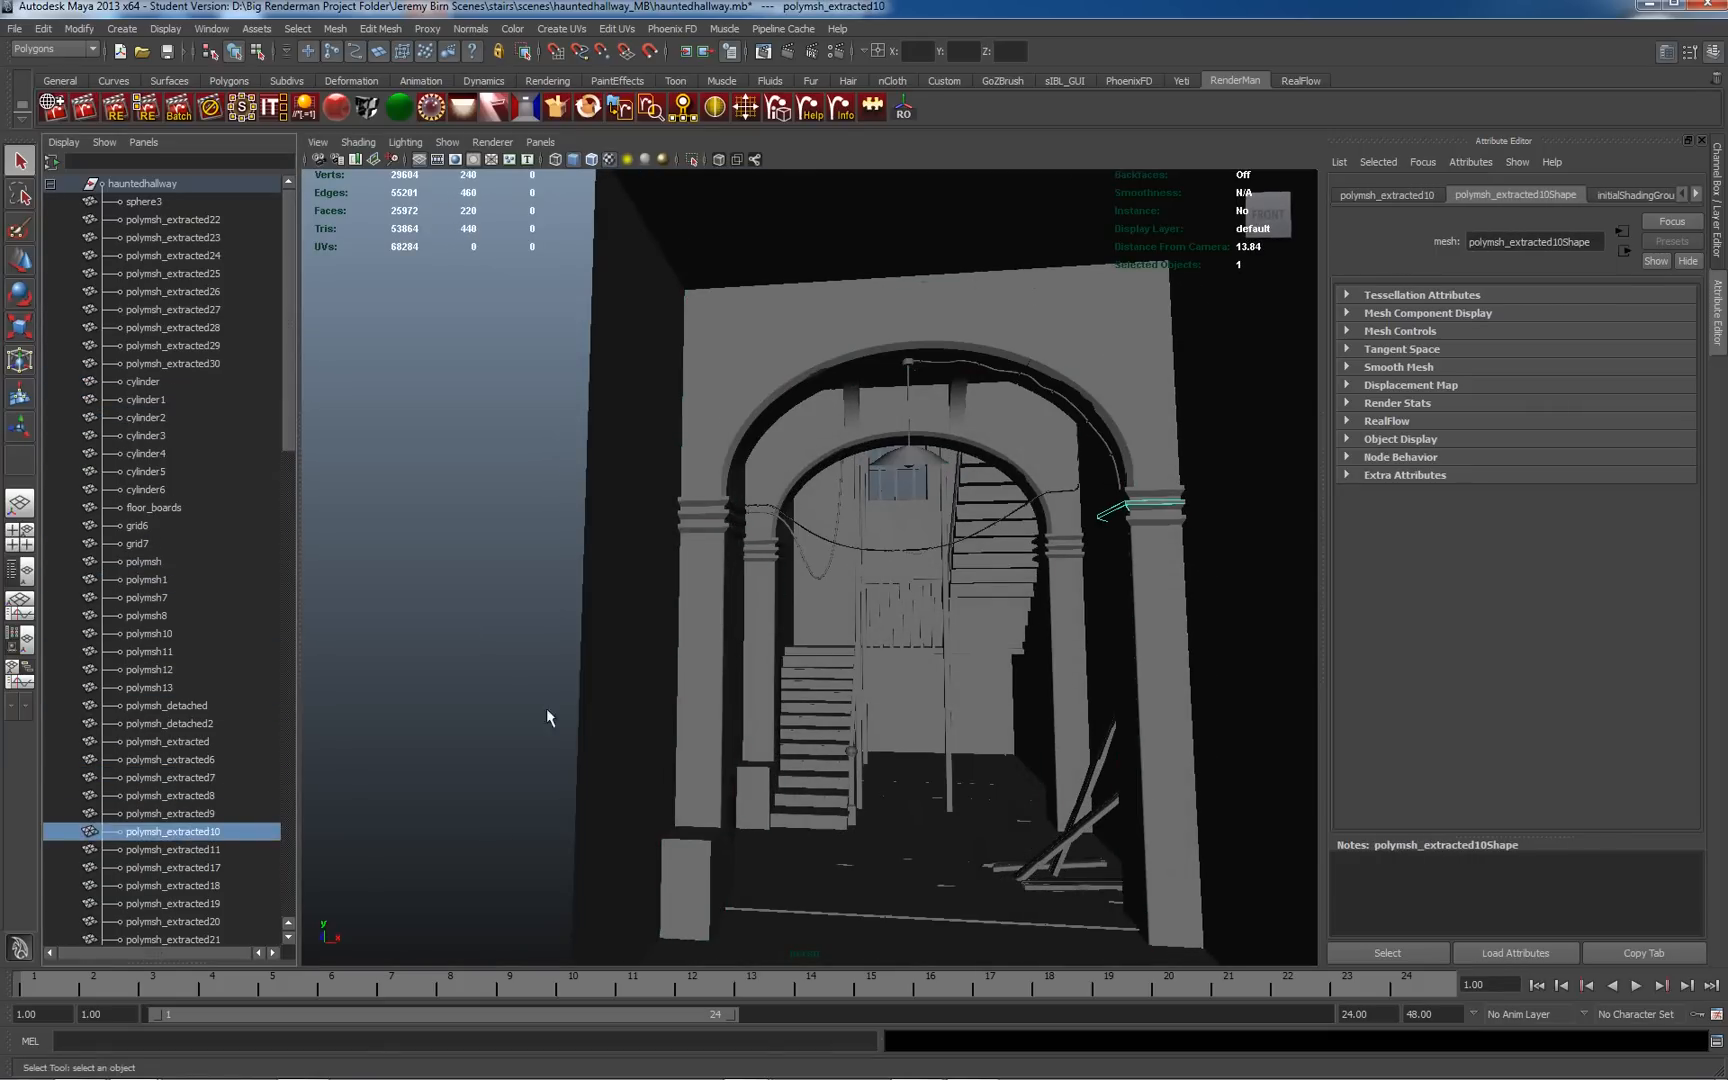
left_click(146, 578)
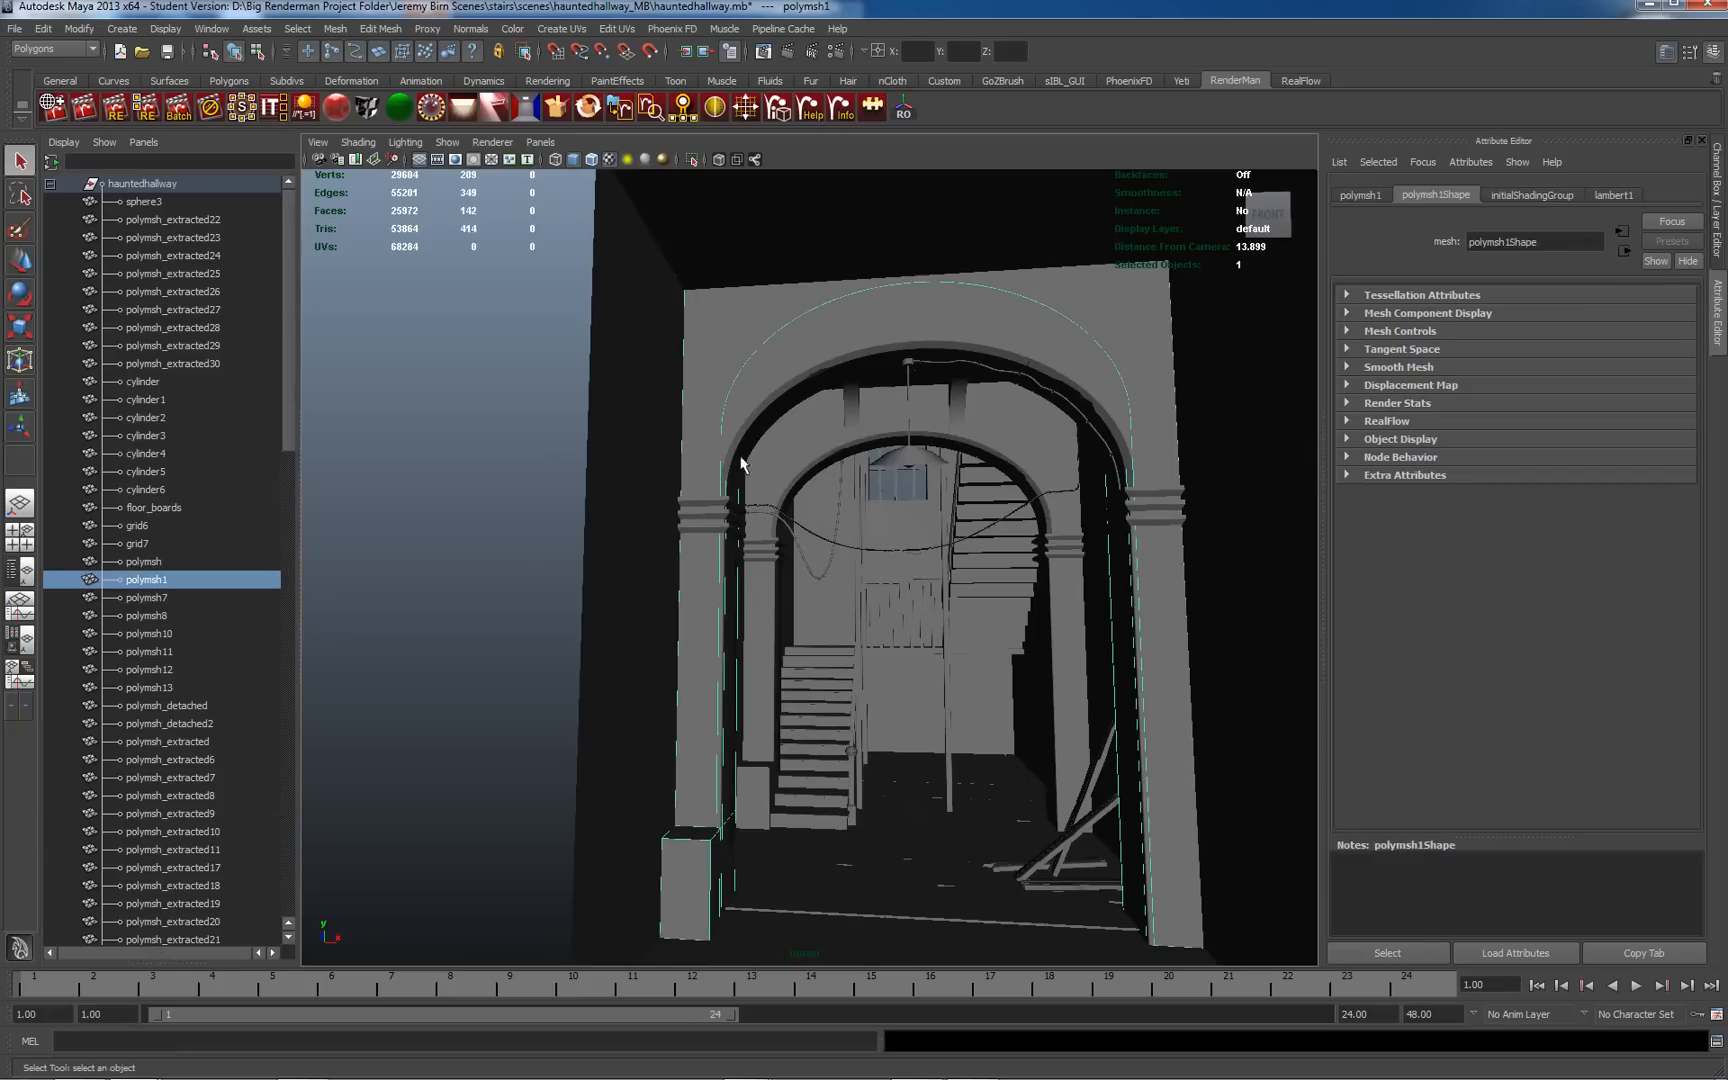
left_click(146, 652)
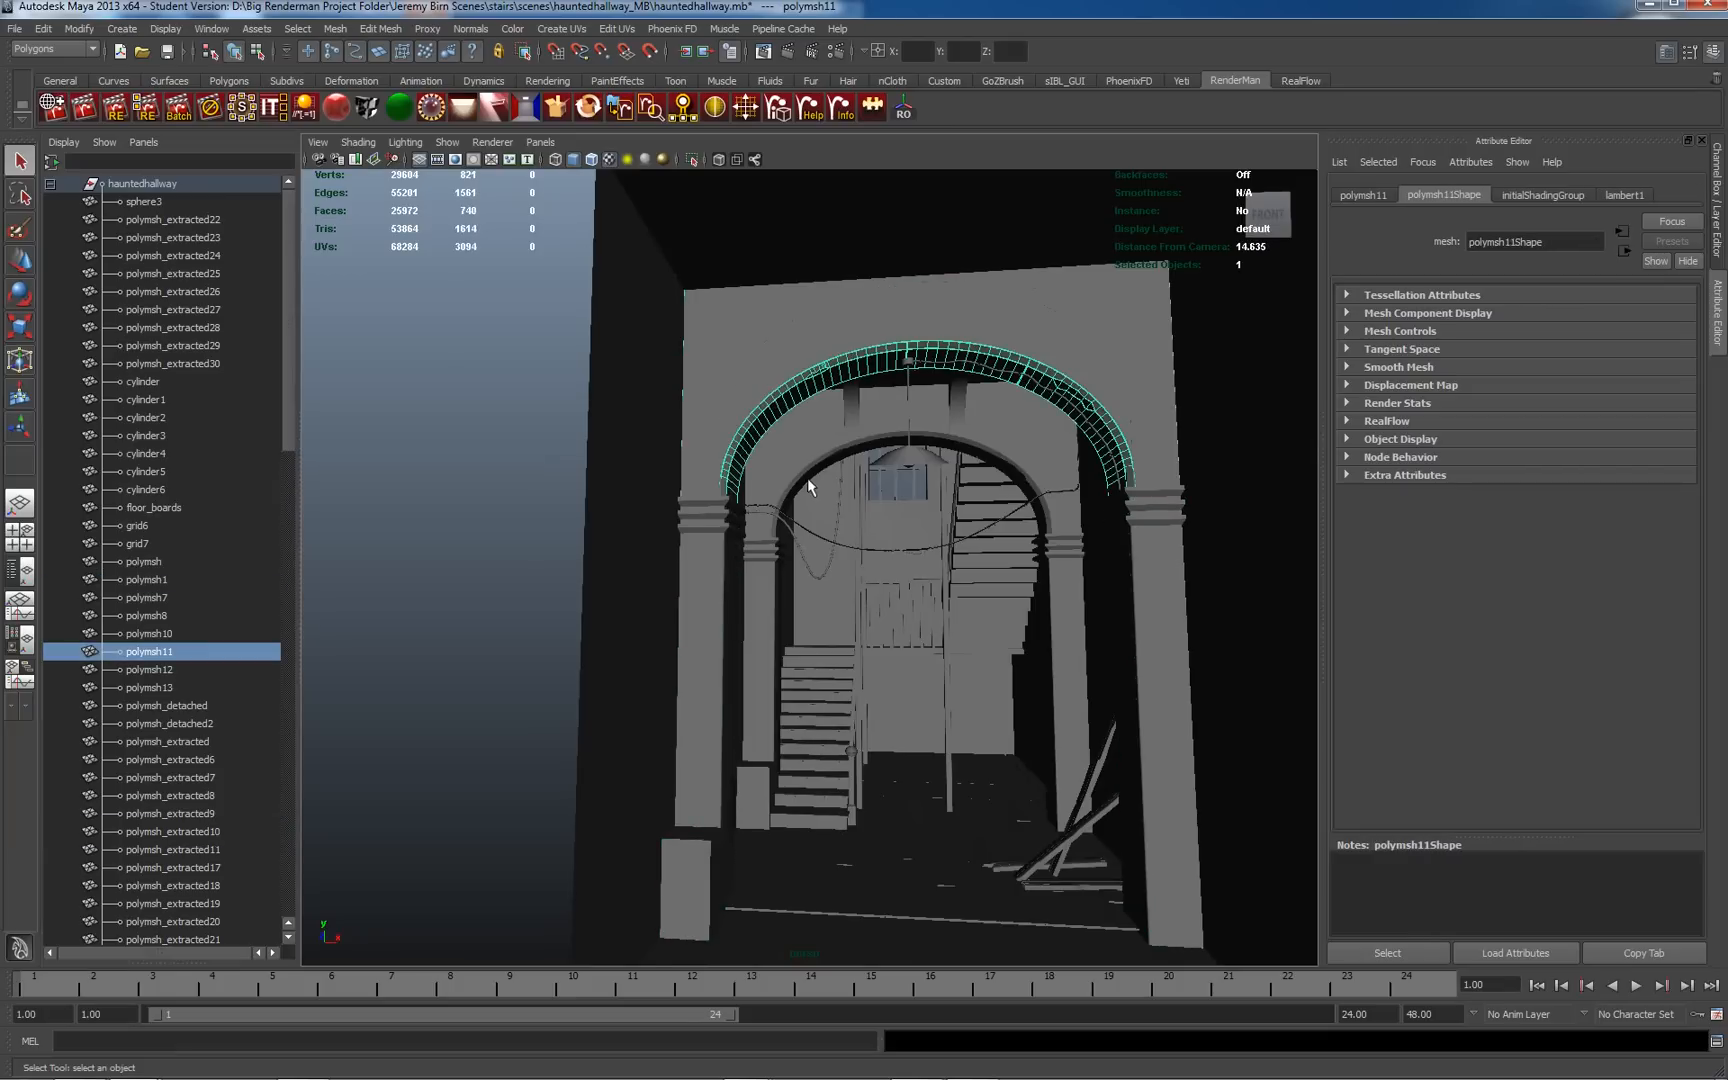
left_click(144, 562)
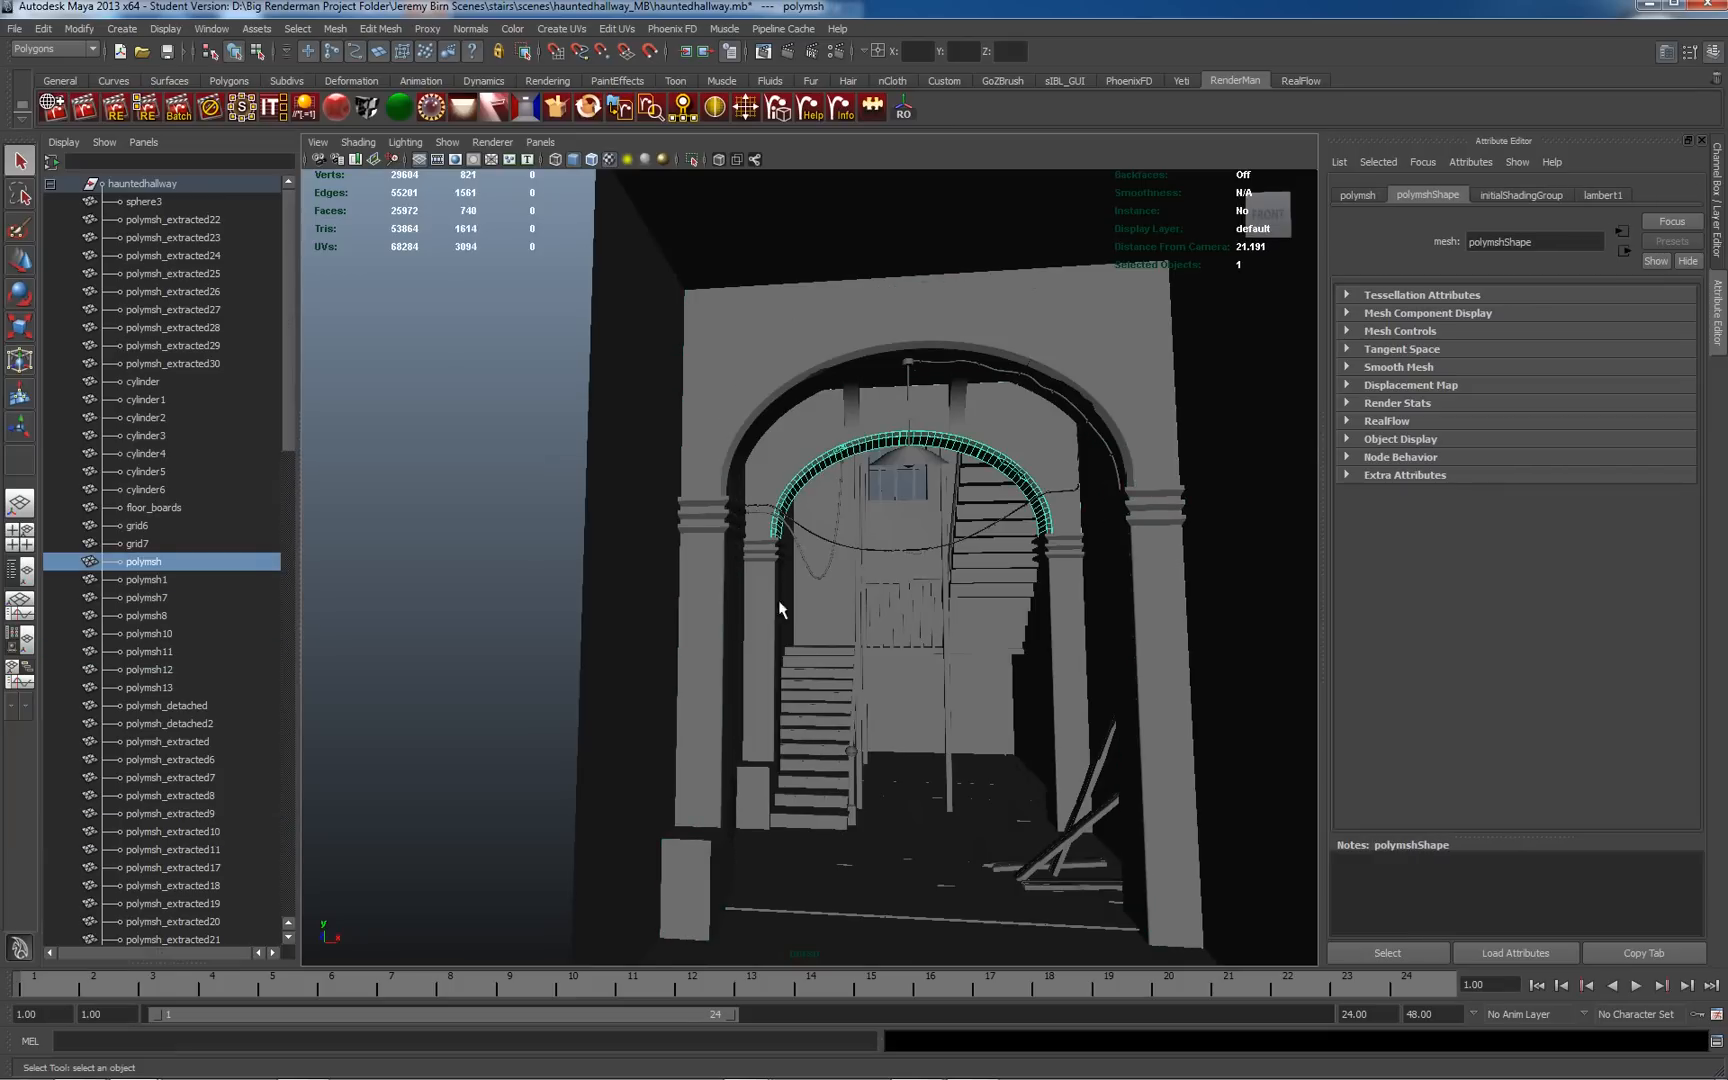
left_click(166, 706)
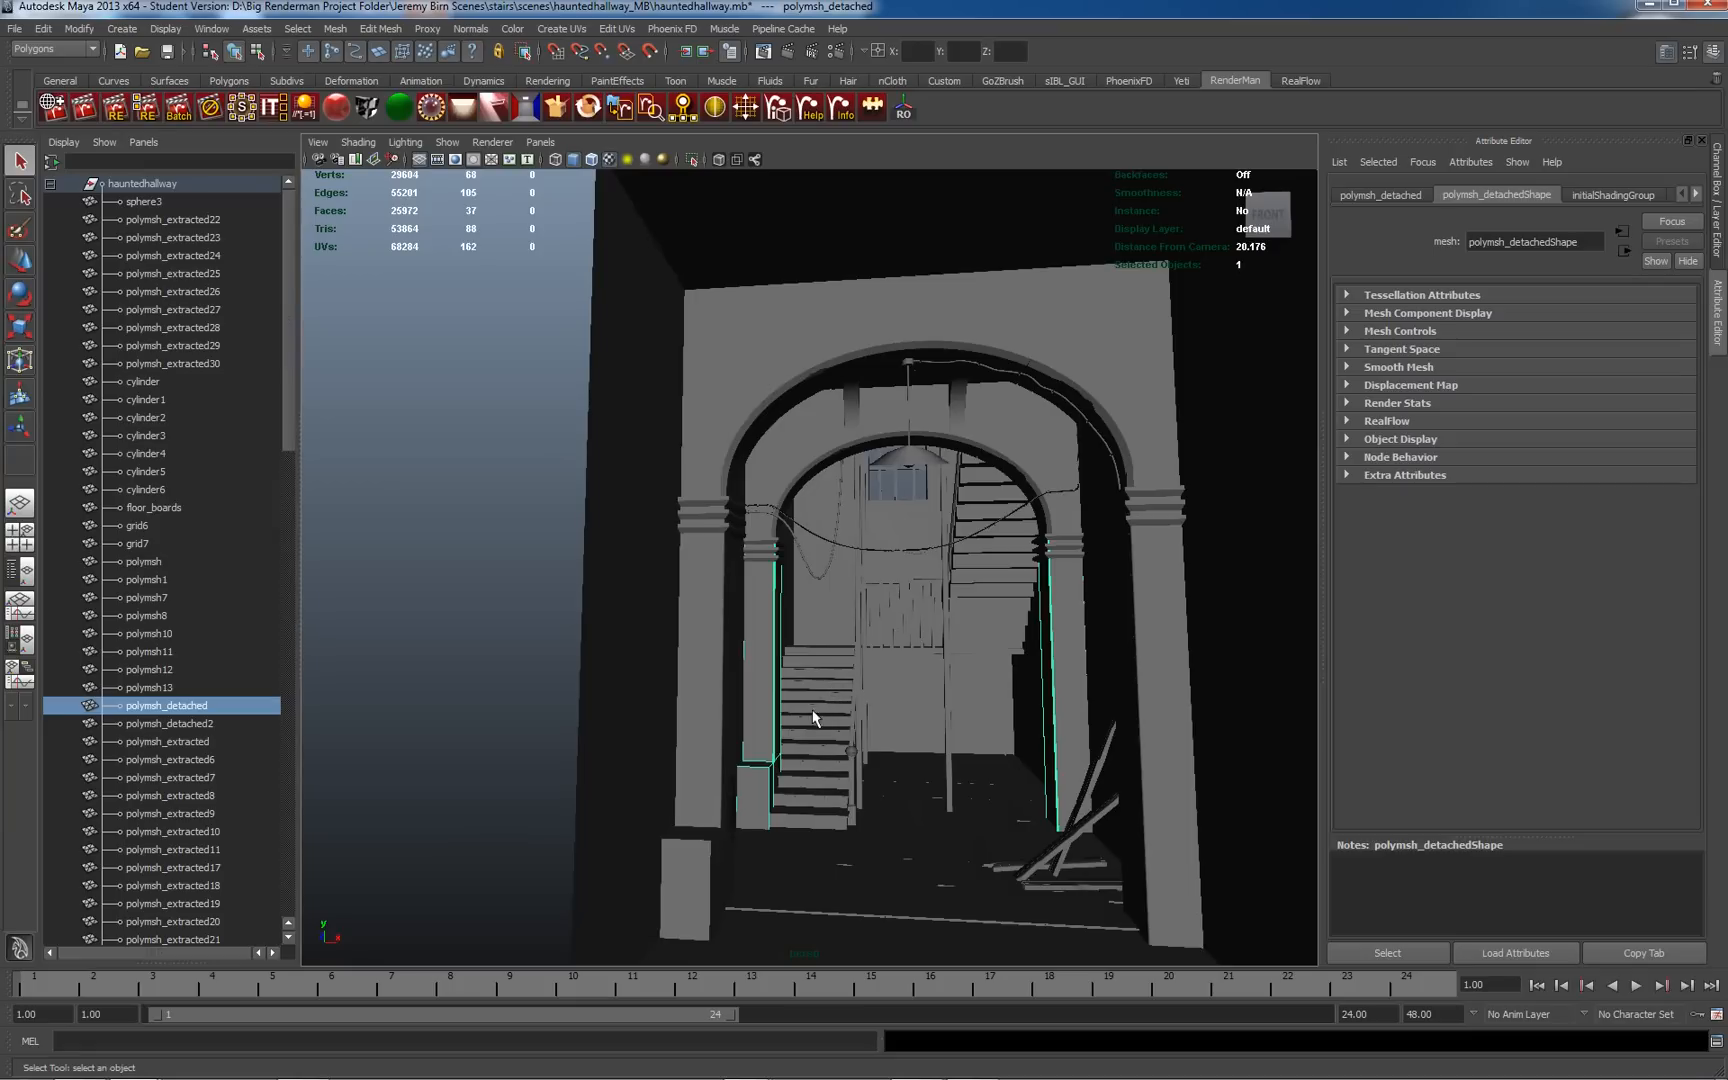
left_click(148, 632)
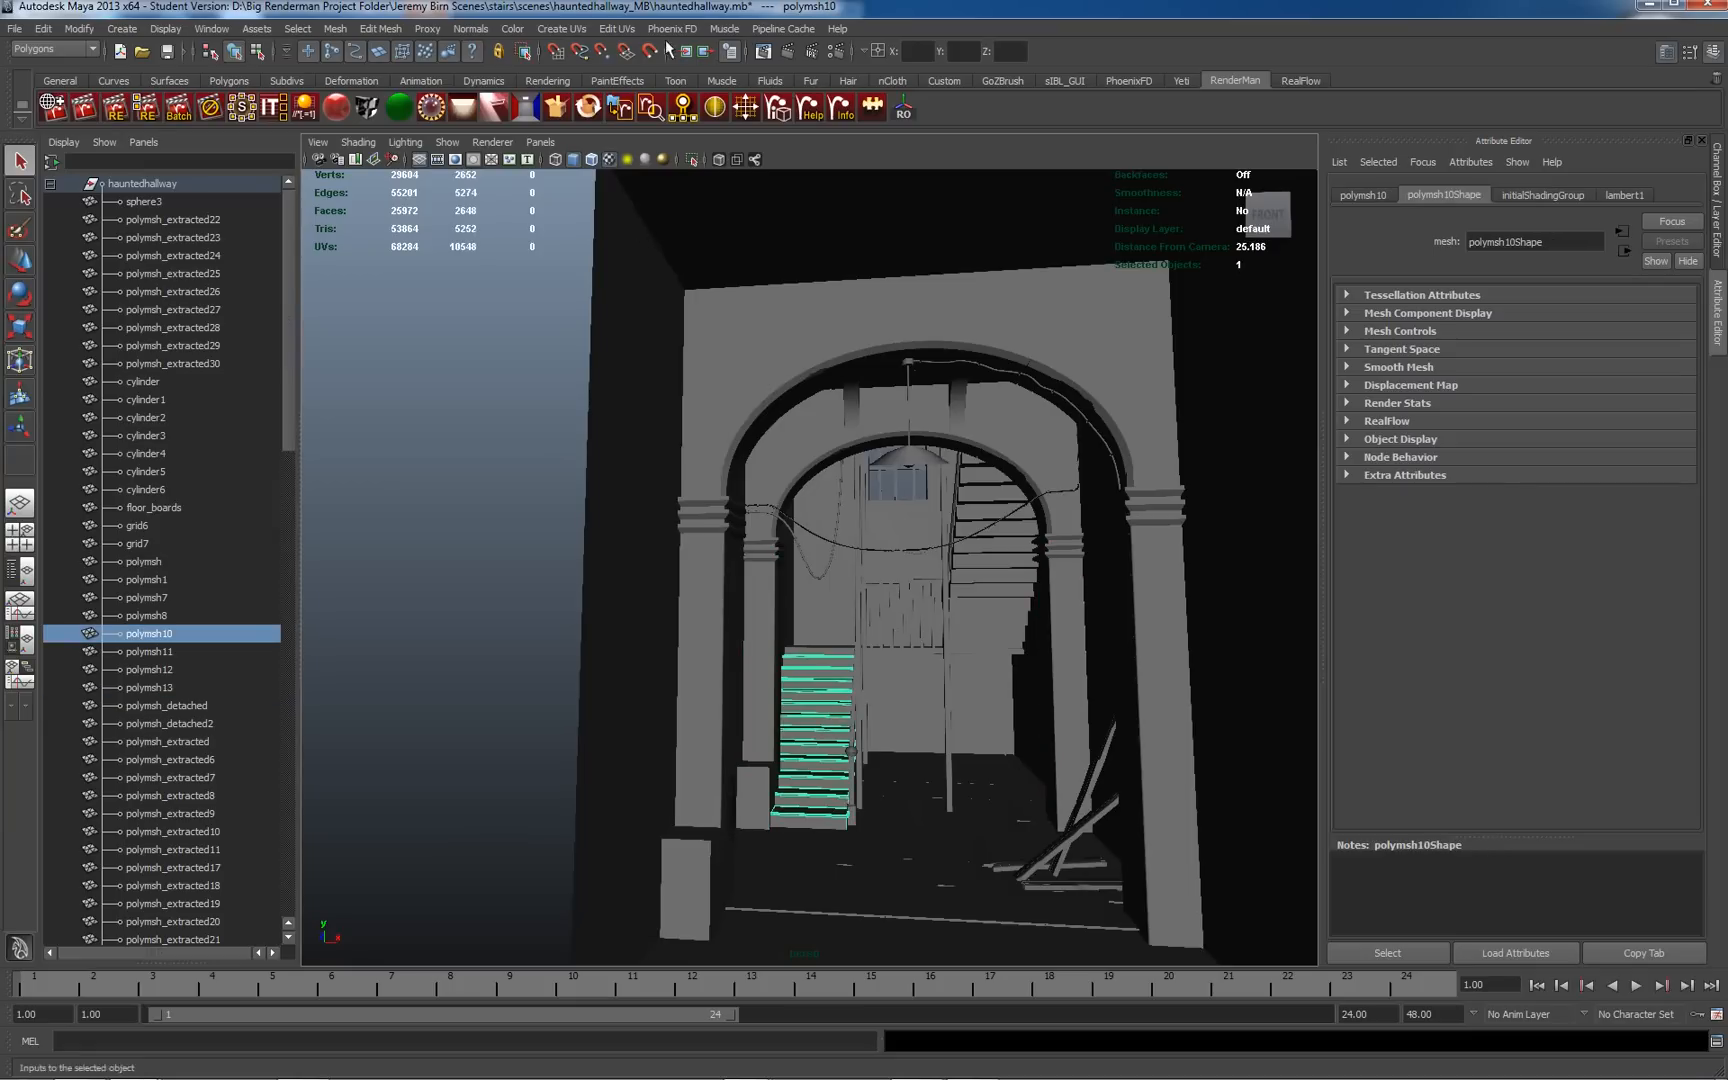
Show the staircase steps' UV layout in the UV Texture Editor
left_click(616, 28)
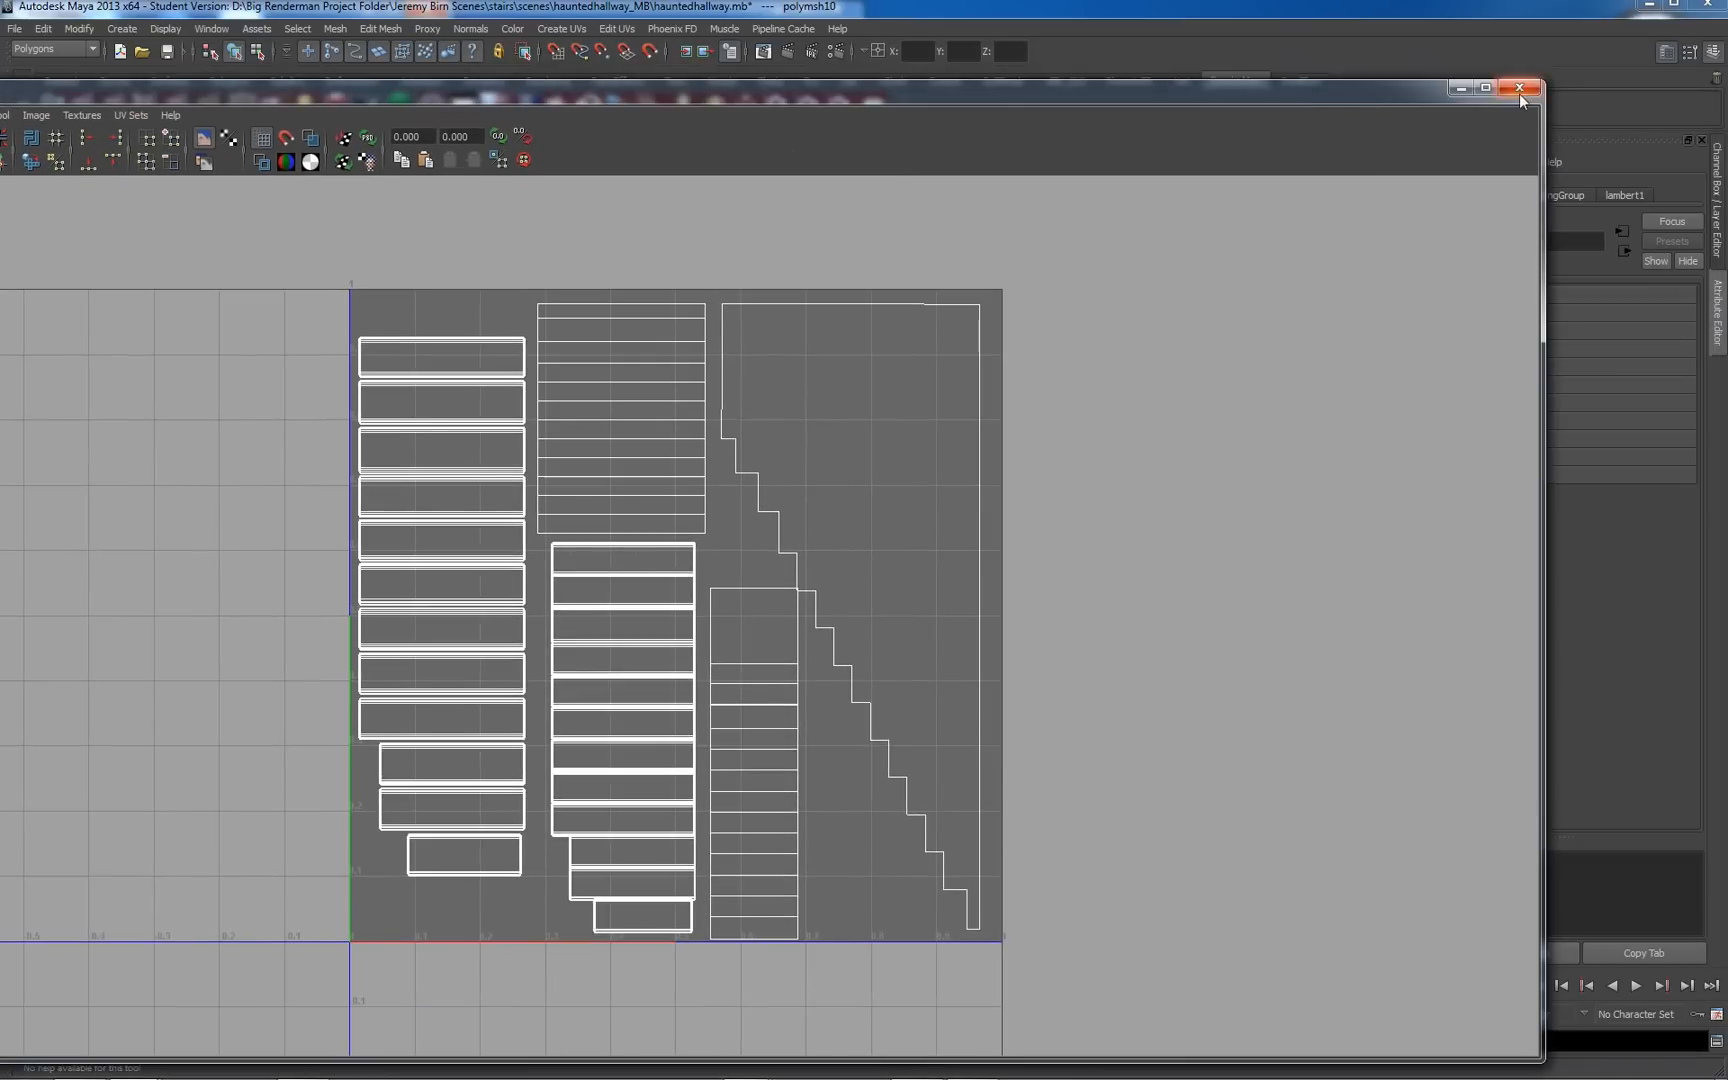
Close the UV Texture Editor showing the staircase layout, returning to the hallway scene
left_click(1518, 88)
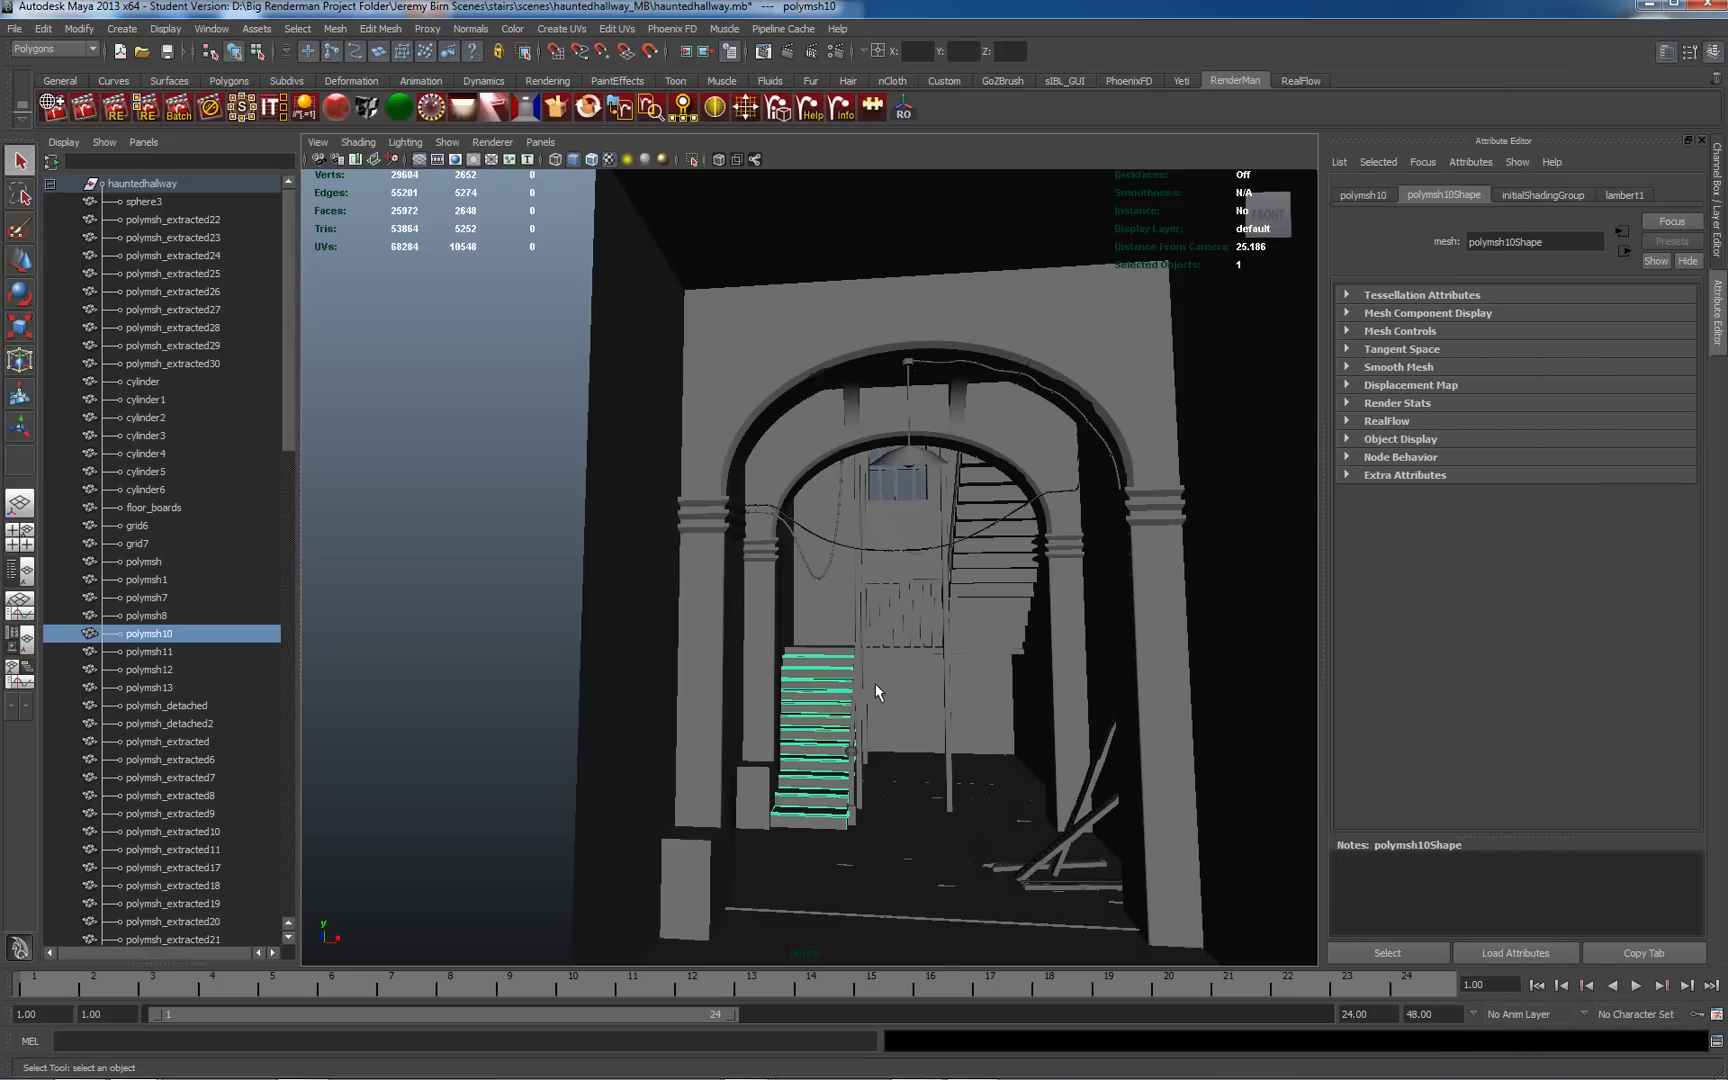
mouse_move(876, 708)
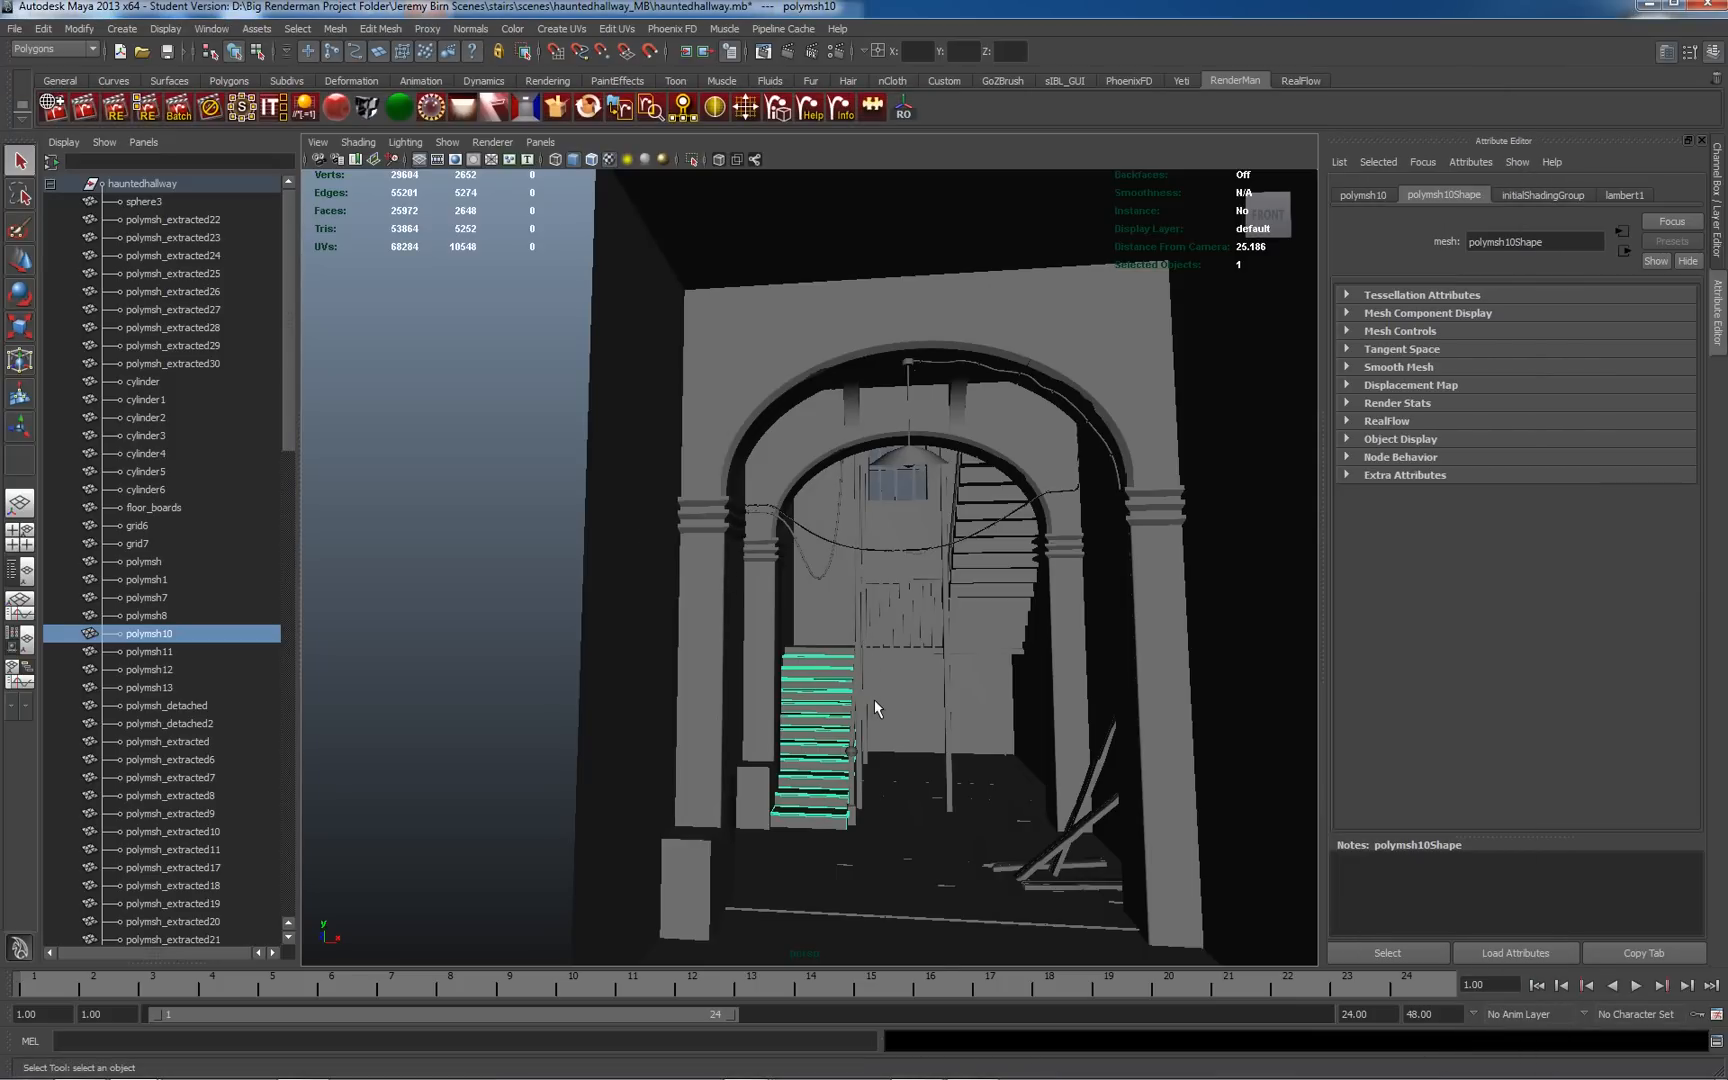
mouse_move(702, 840)
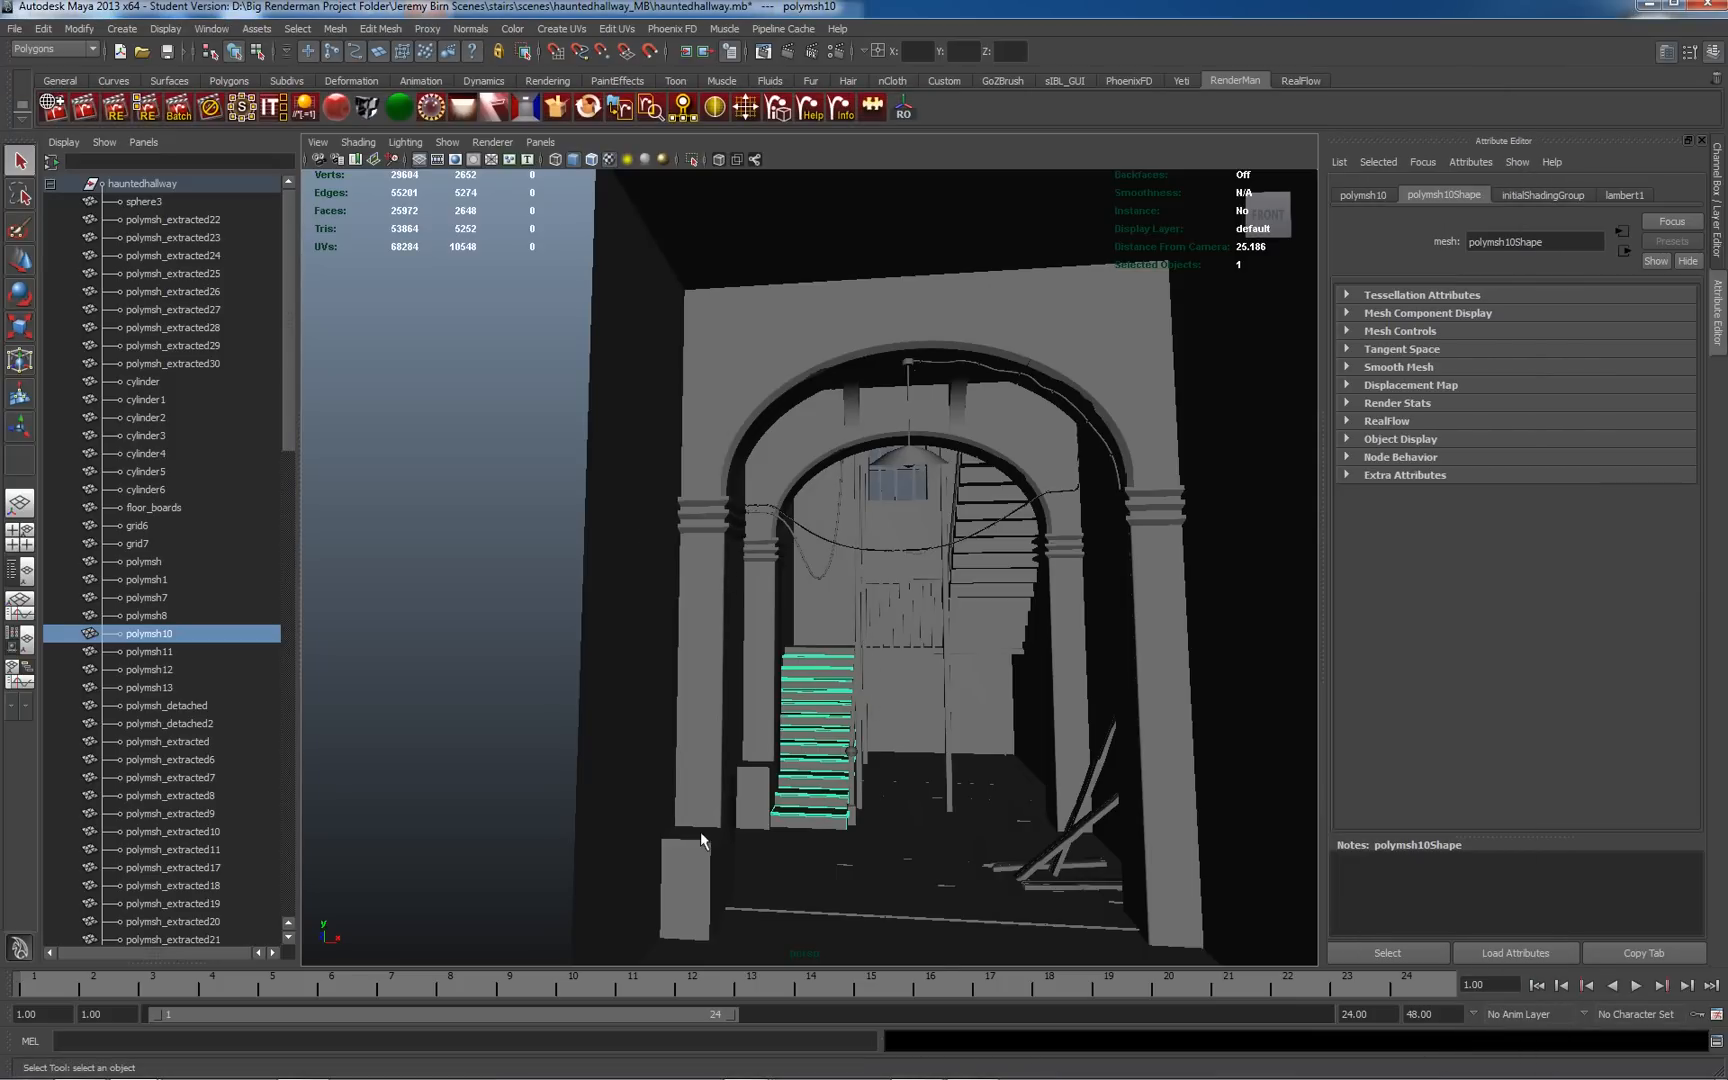
mouse_move(862, 556)
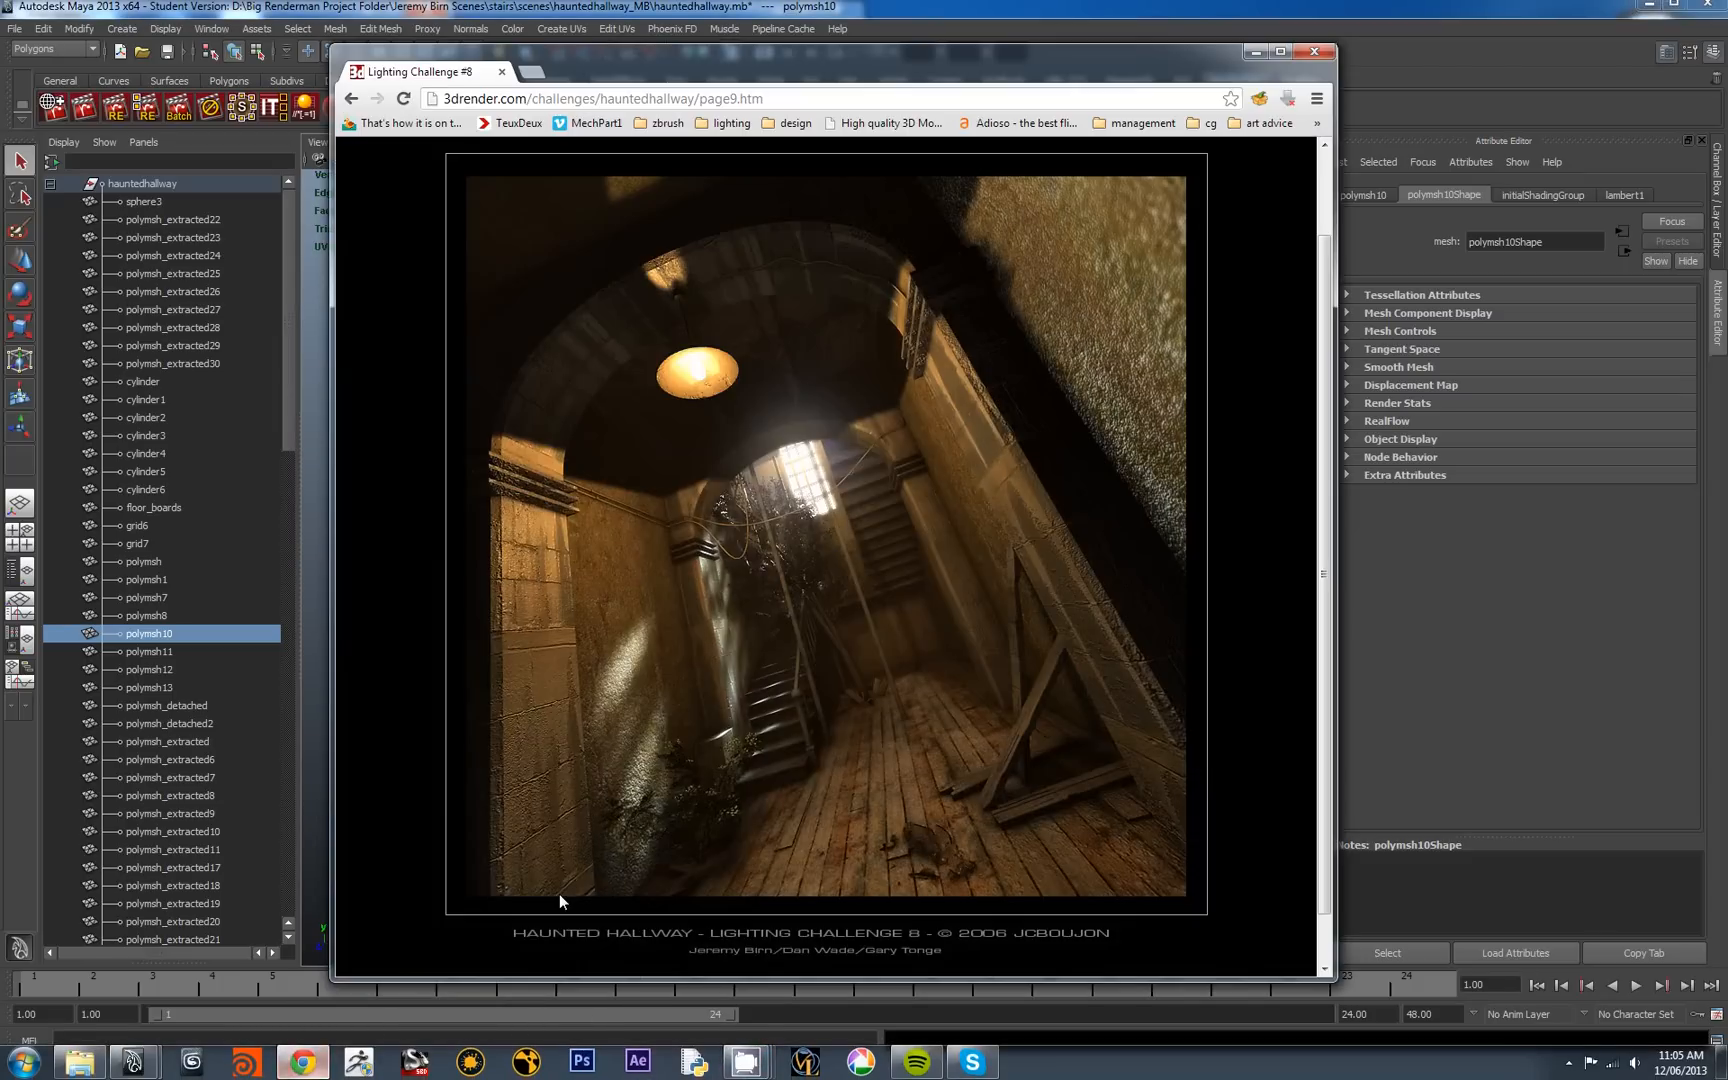
mouse_move(860, 64)
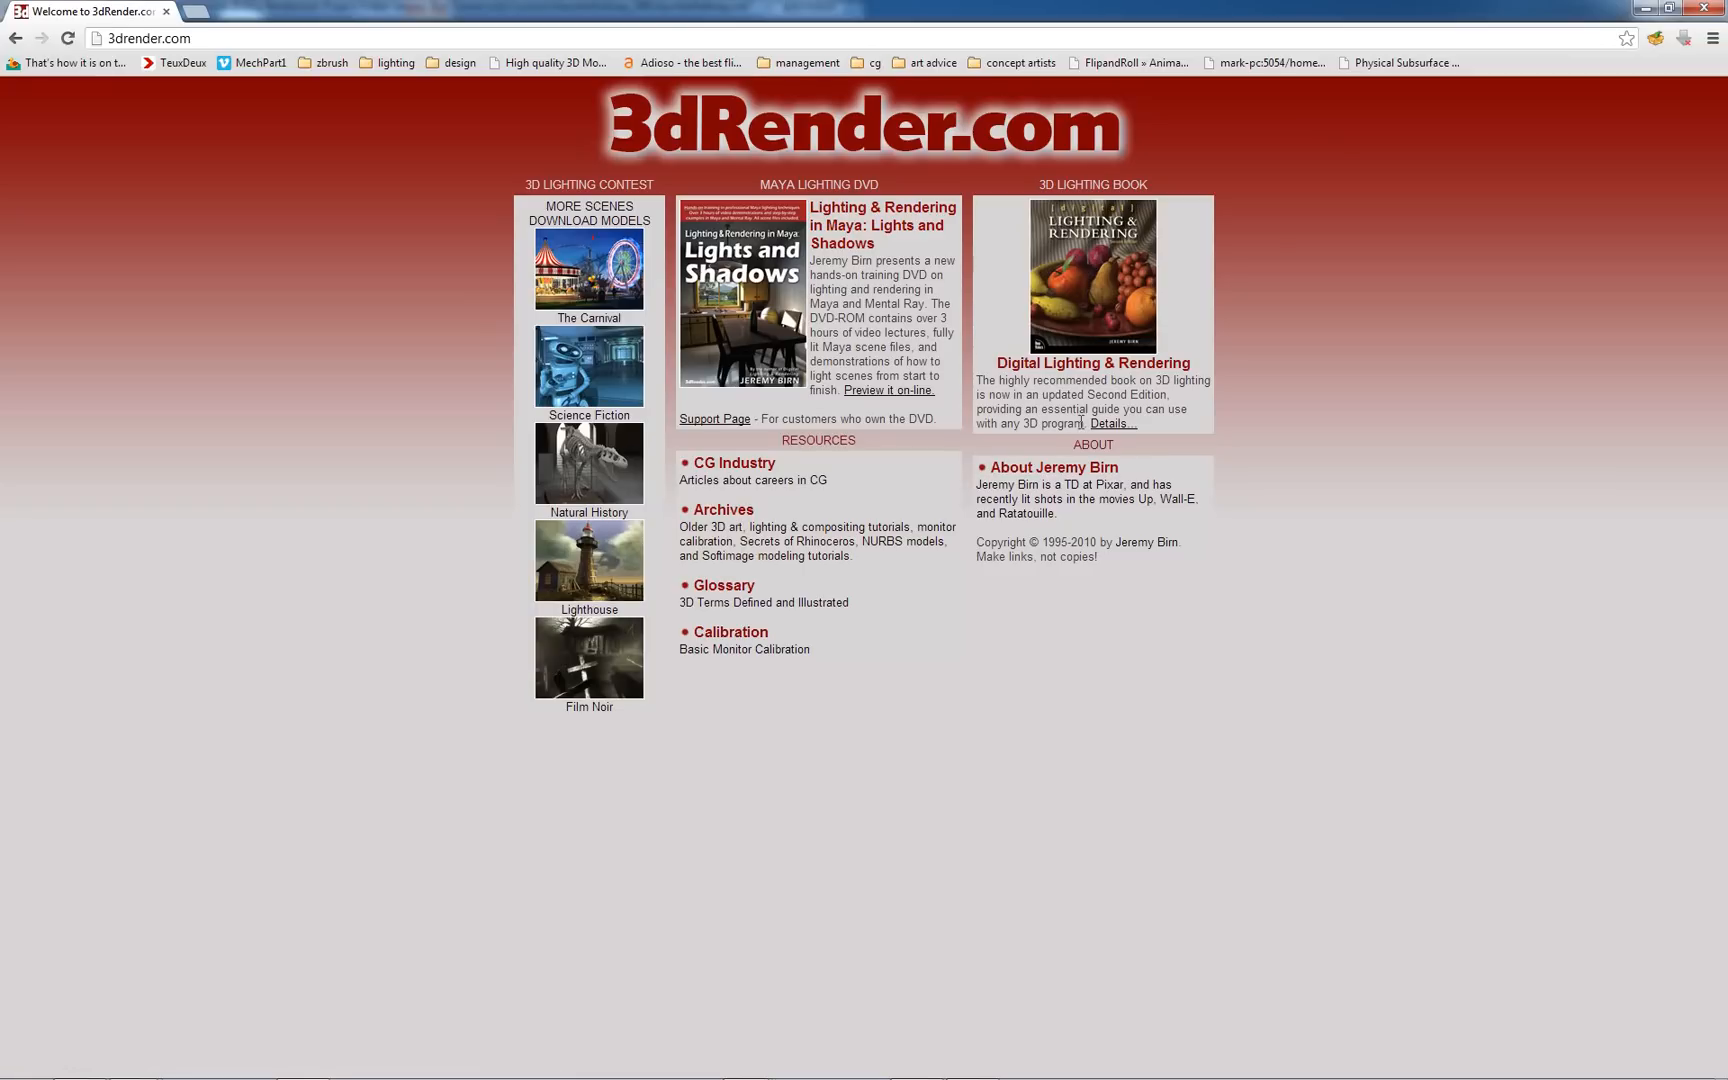
mouse_move(1048, 438)
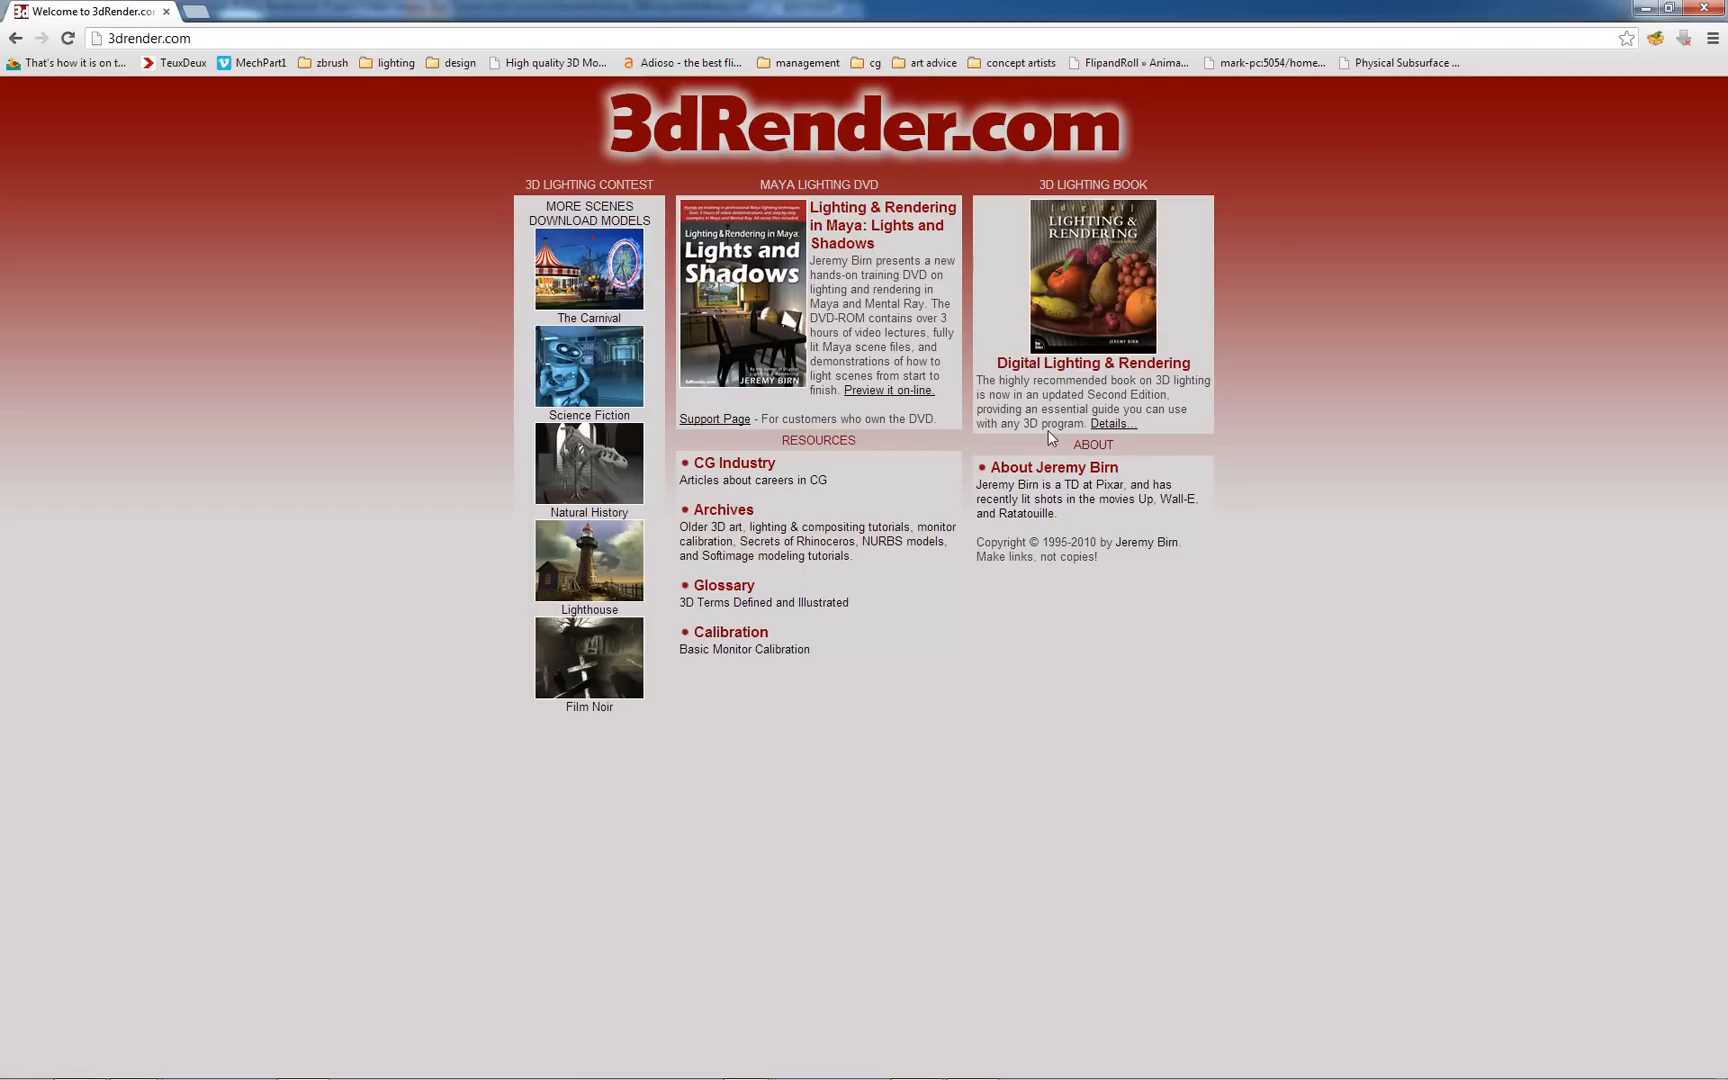
mouse_move(1110, 386)
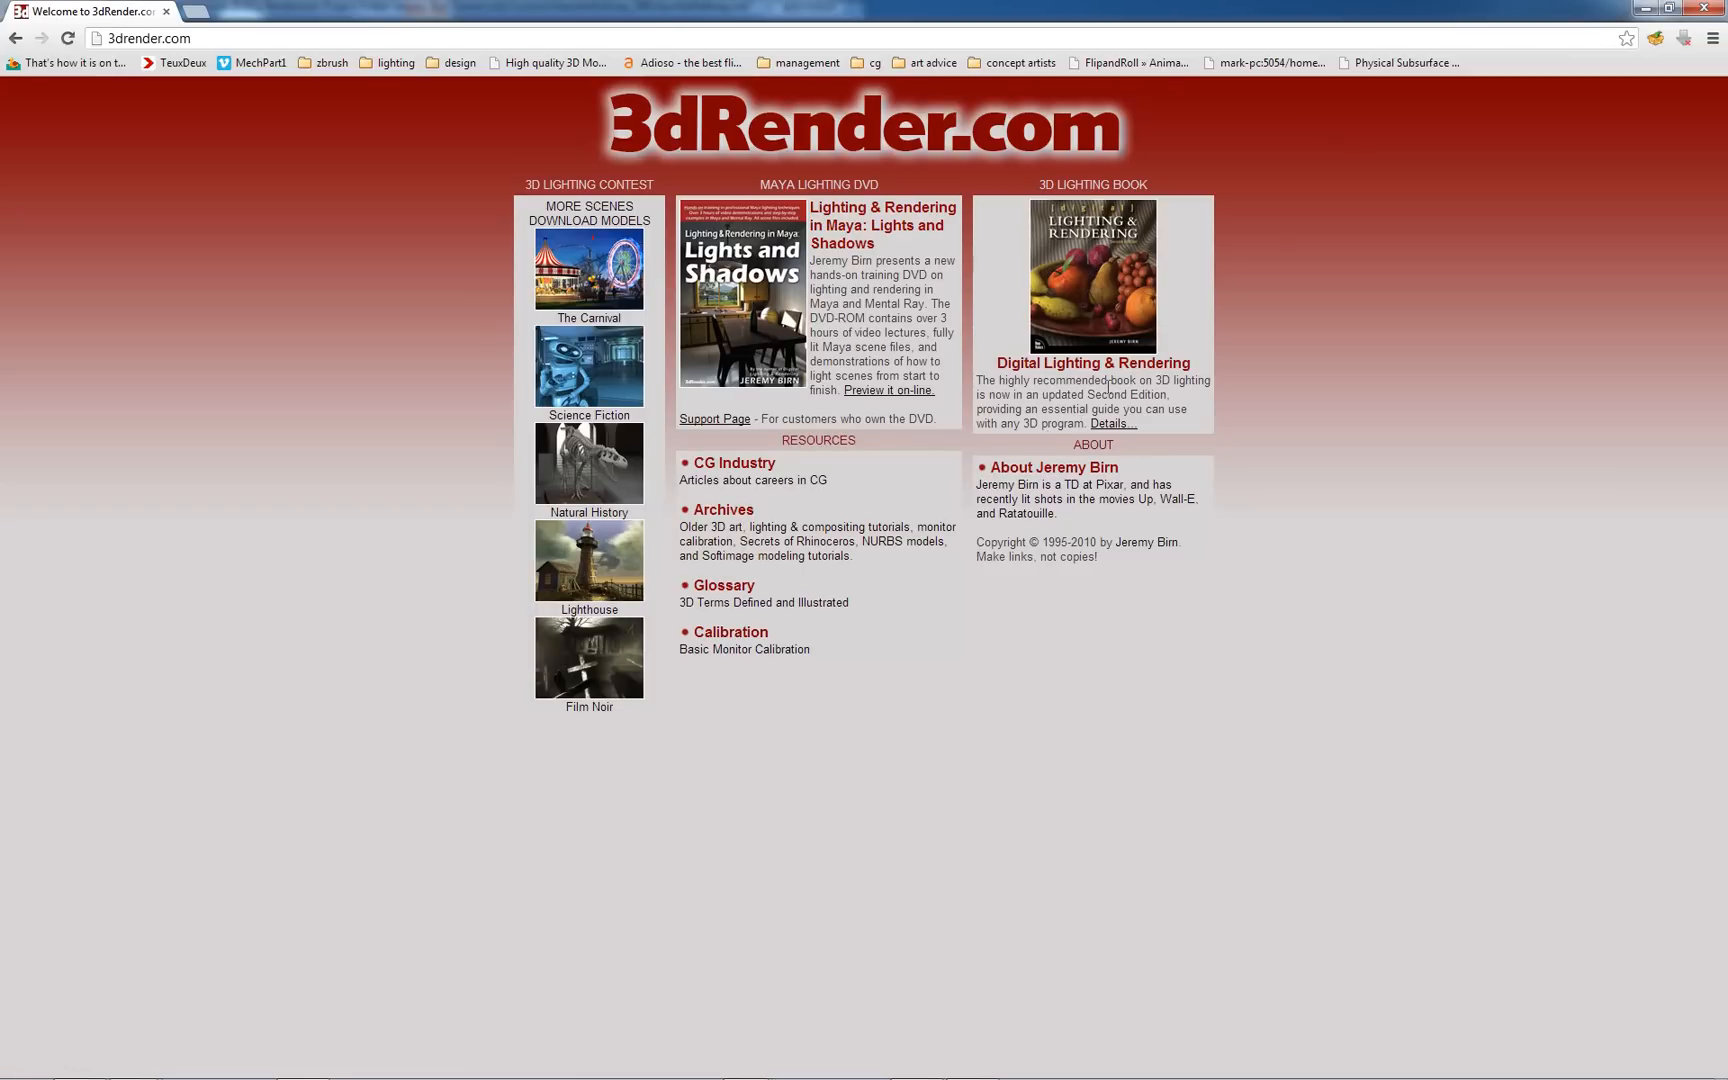
mouse_move(1510, 16)
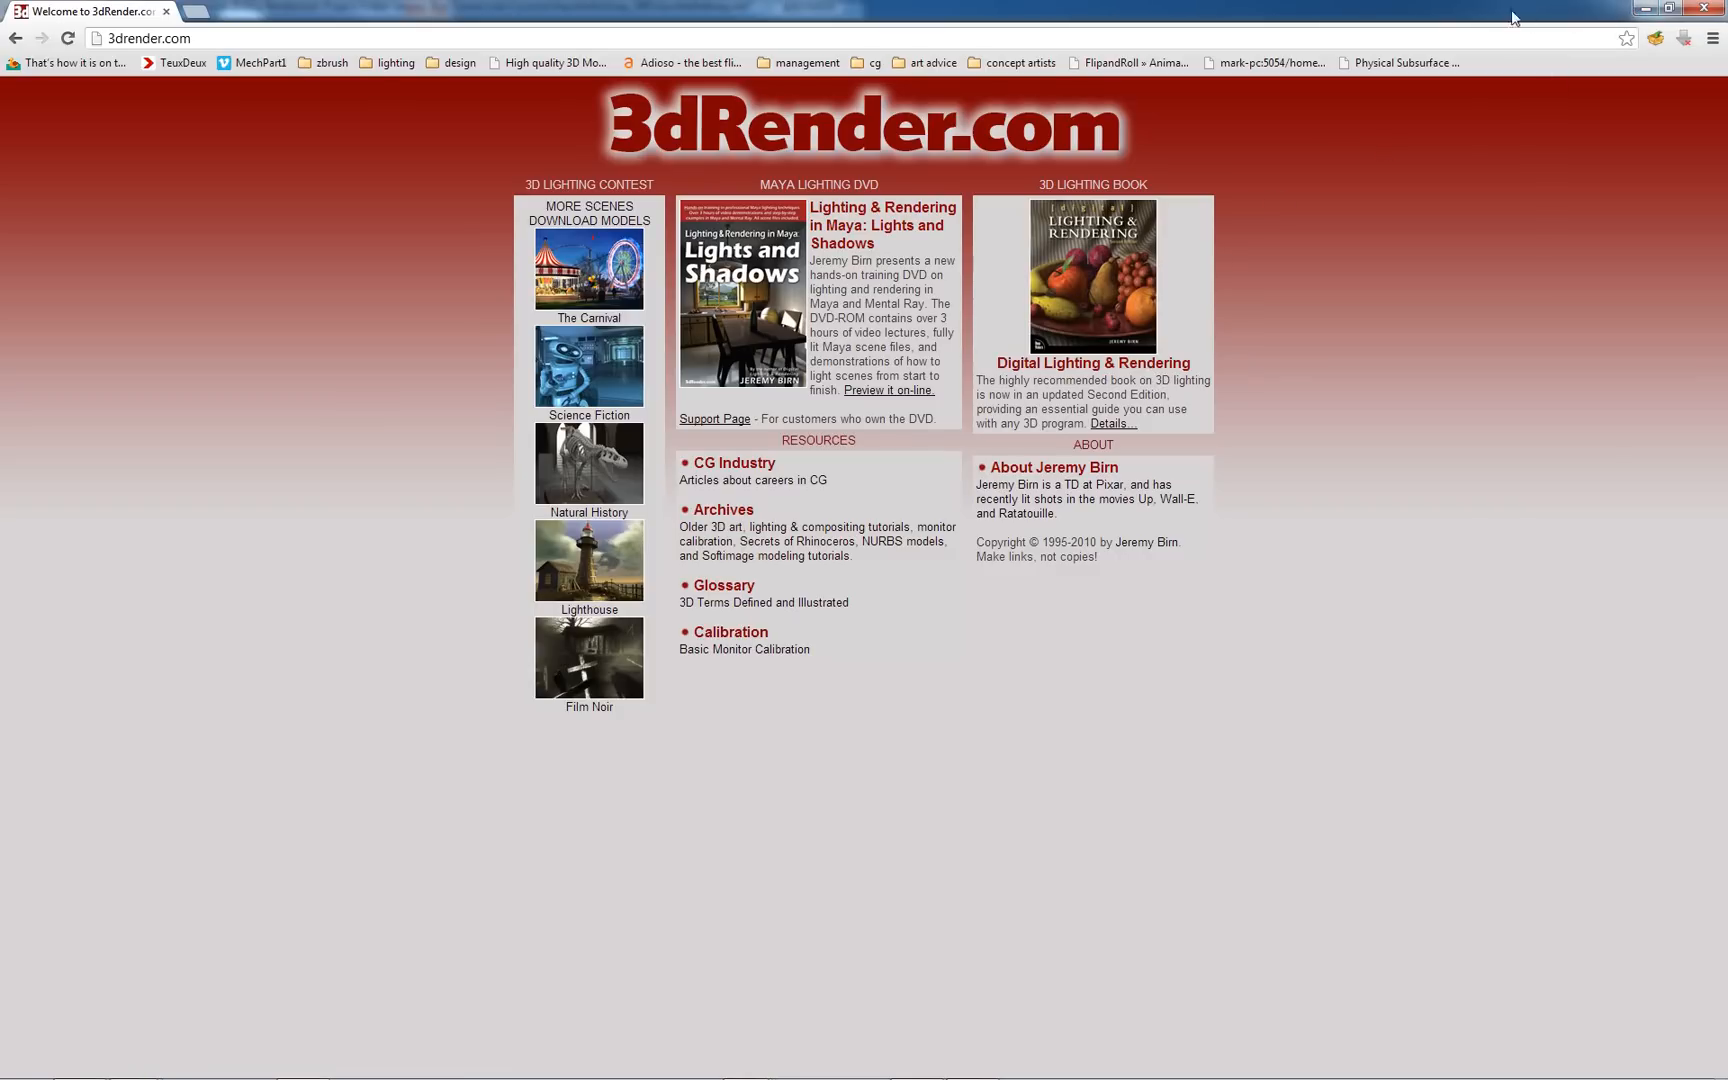